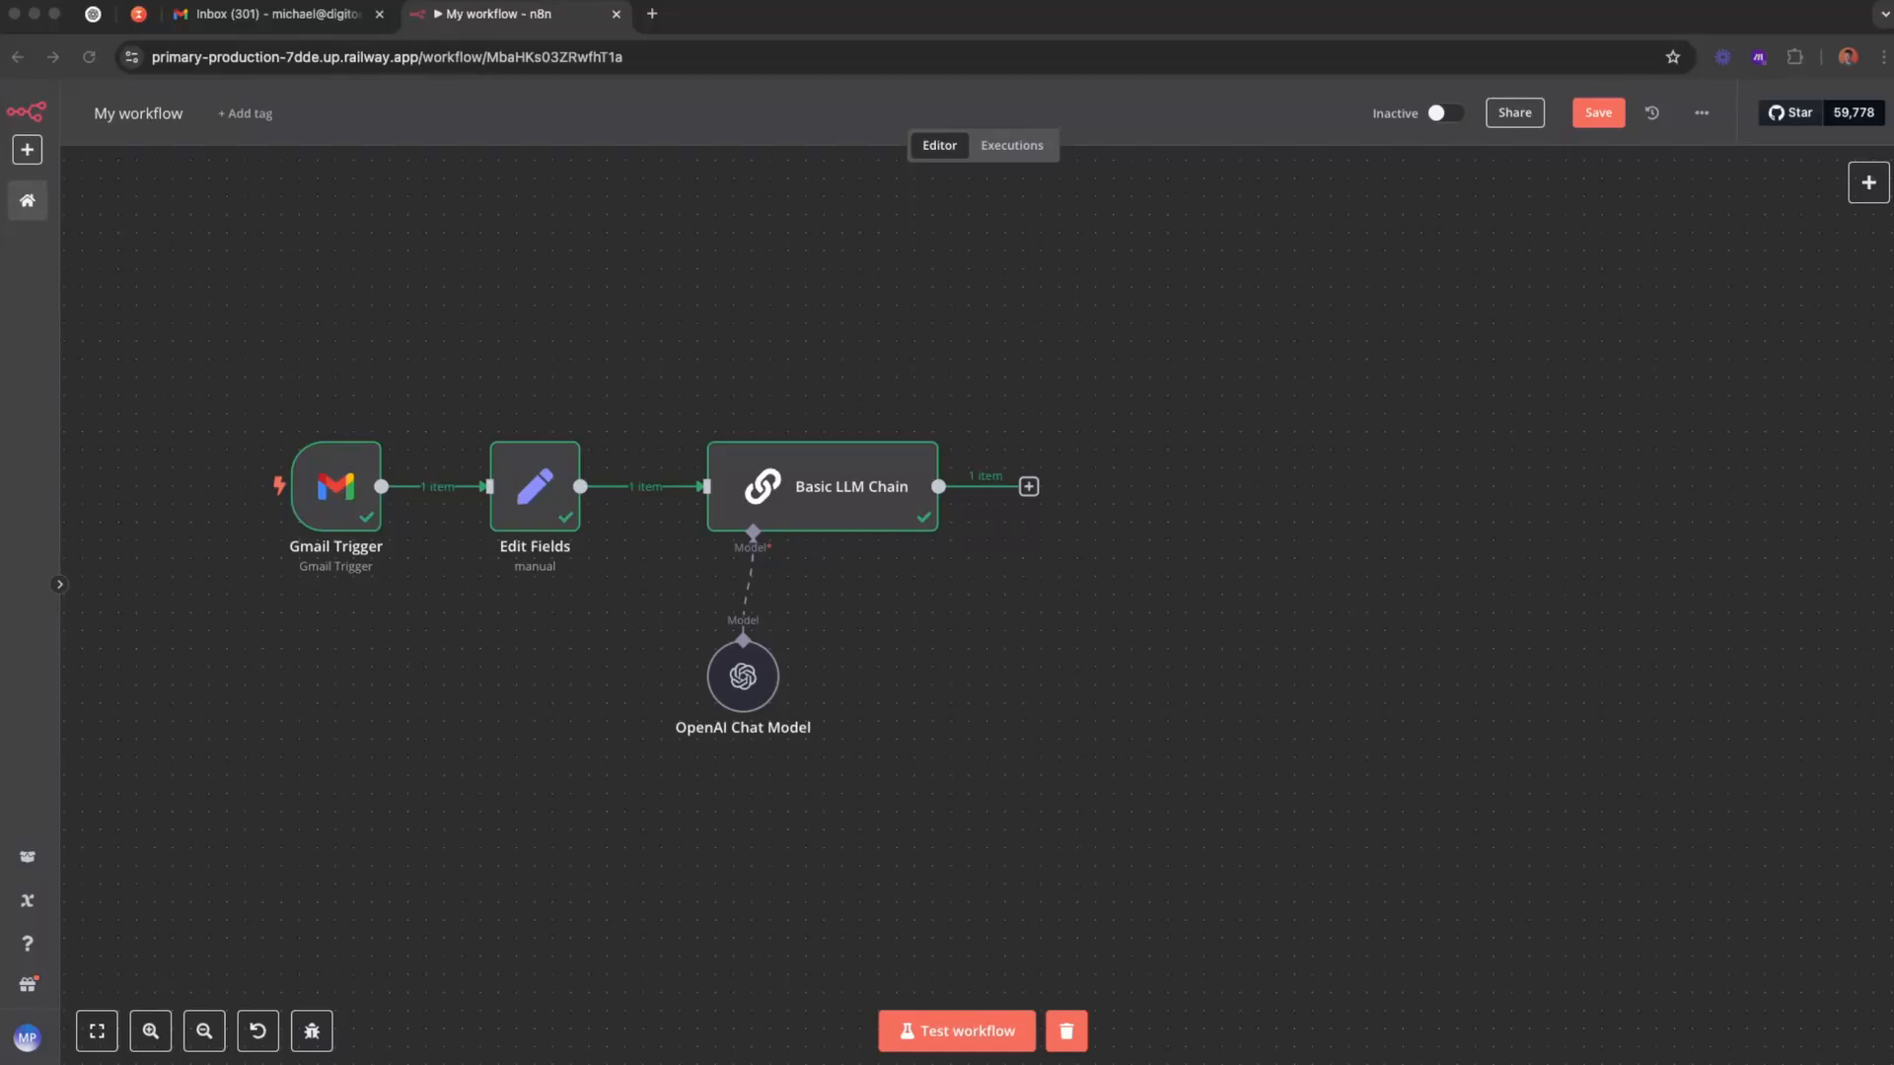
pyautogui.moveTo(341, 566)
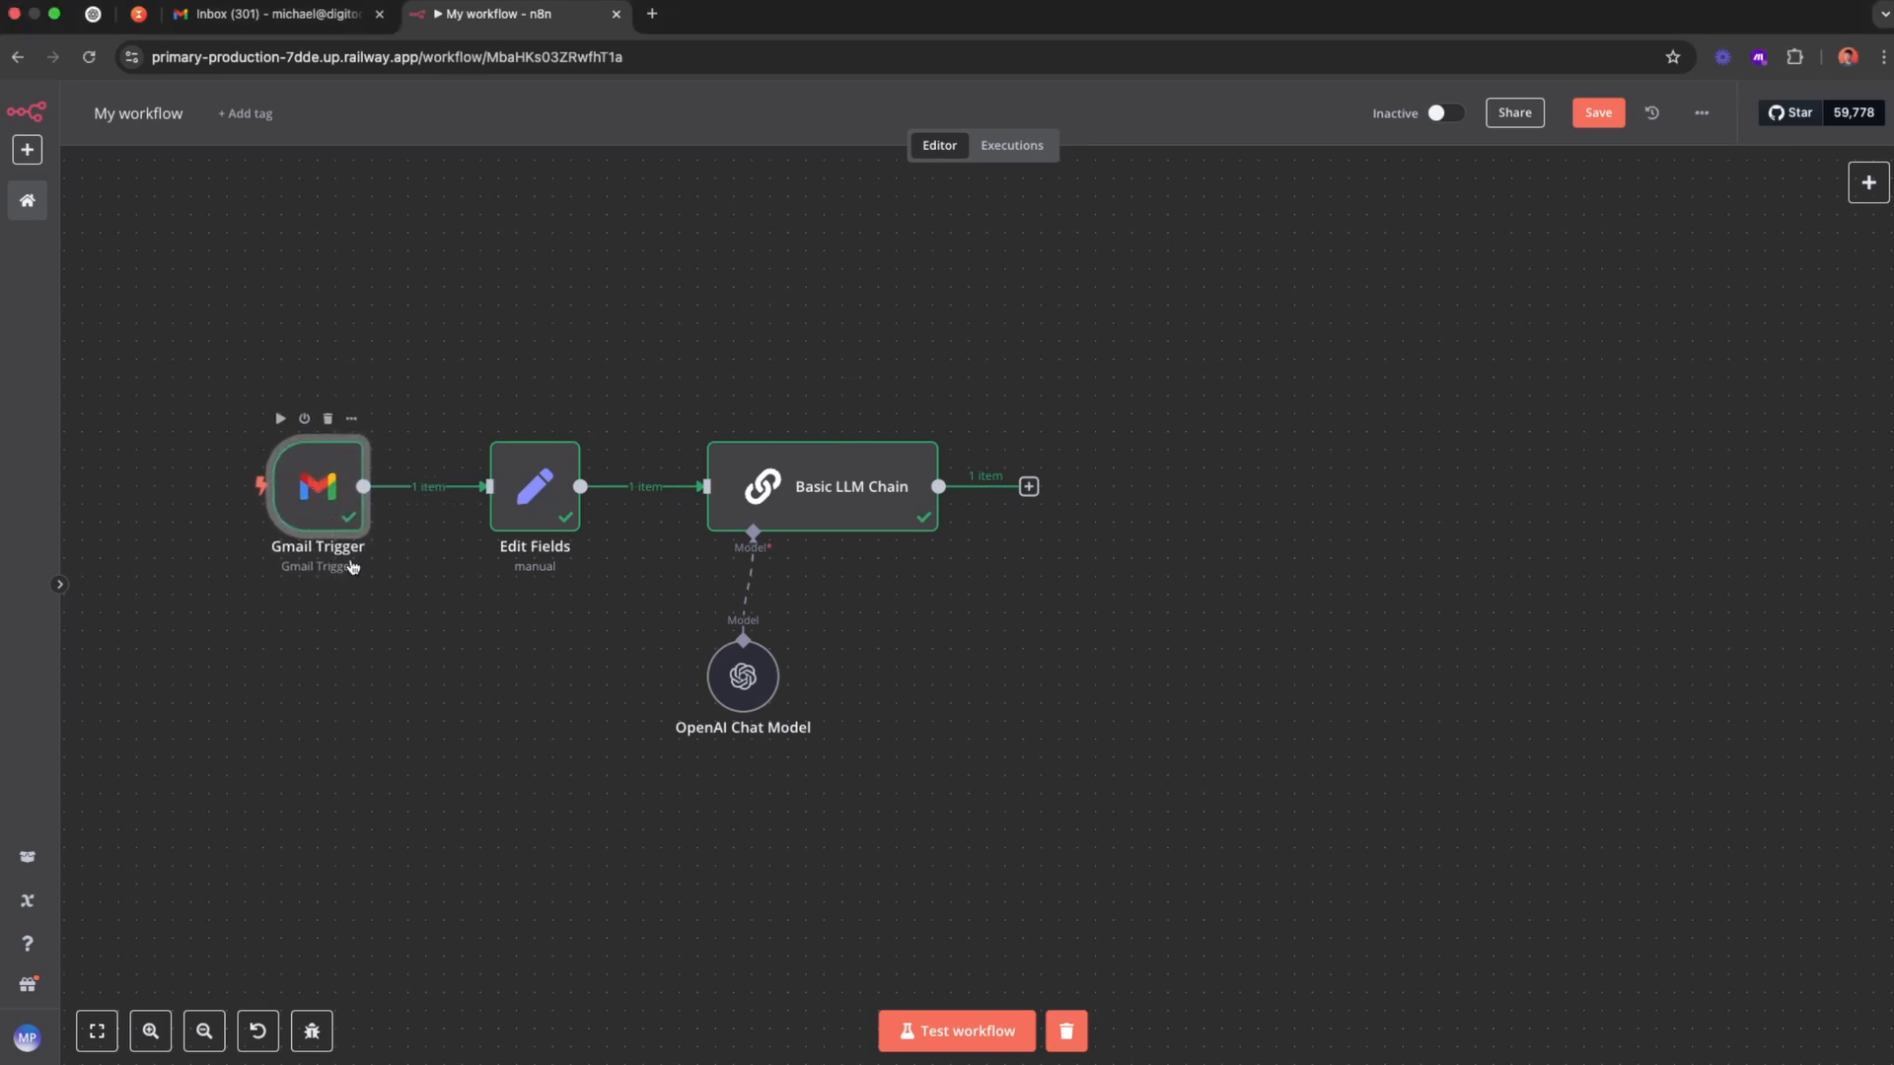
# Review the Edit Fields node's fields and the Basic LLM Chain prompt.
pyautogui.doubleClick(534, 488)
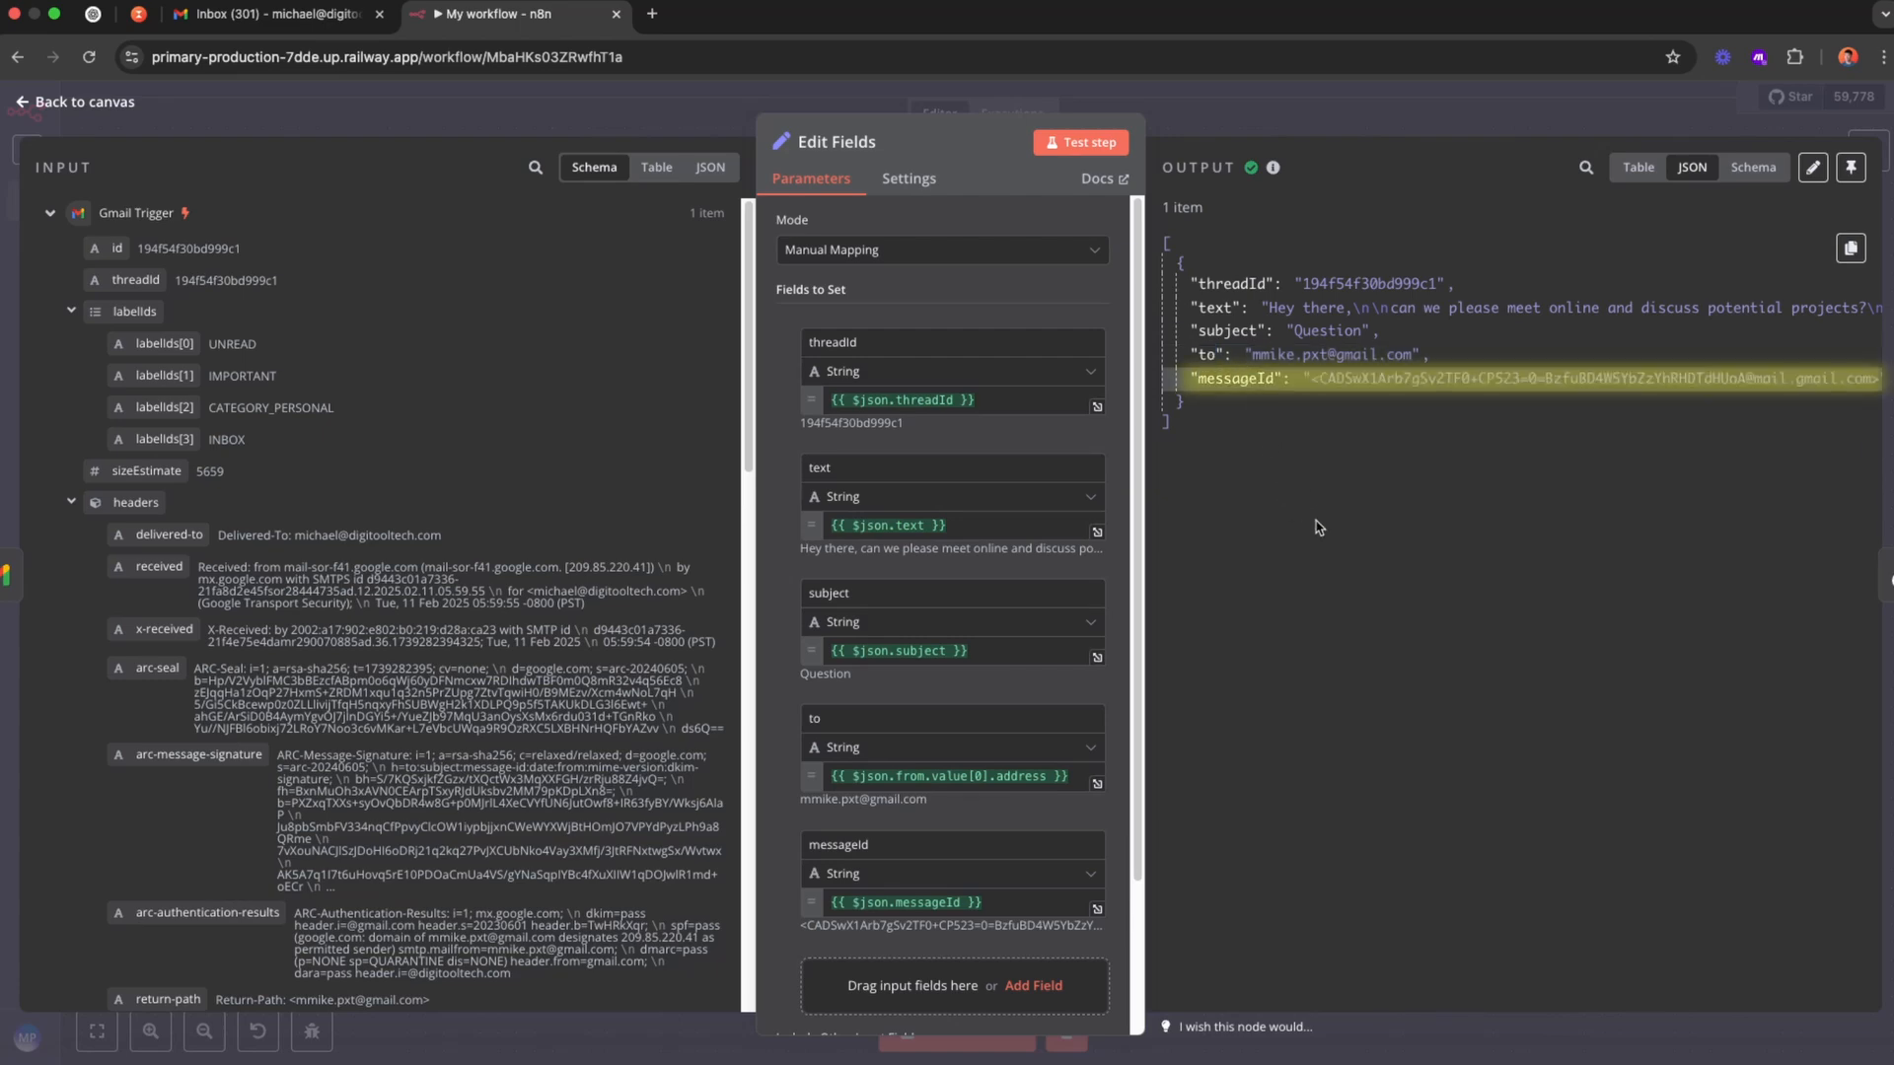
pyautogui.scroll(-3)
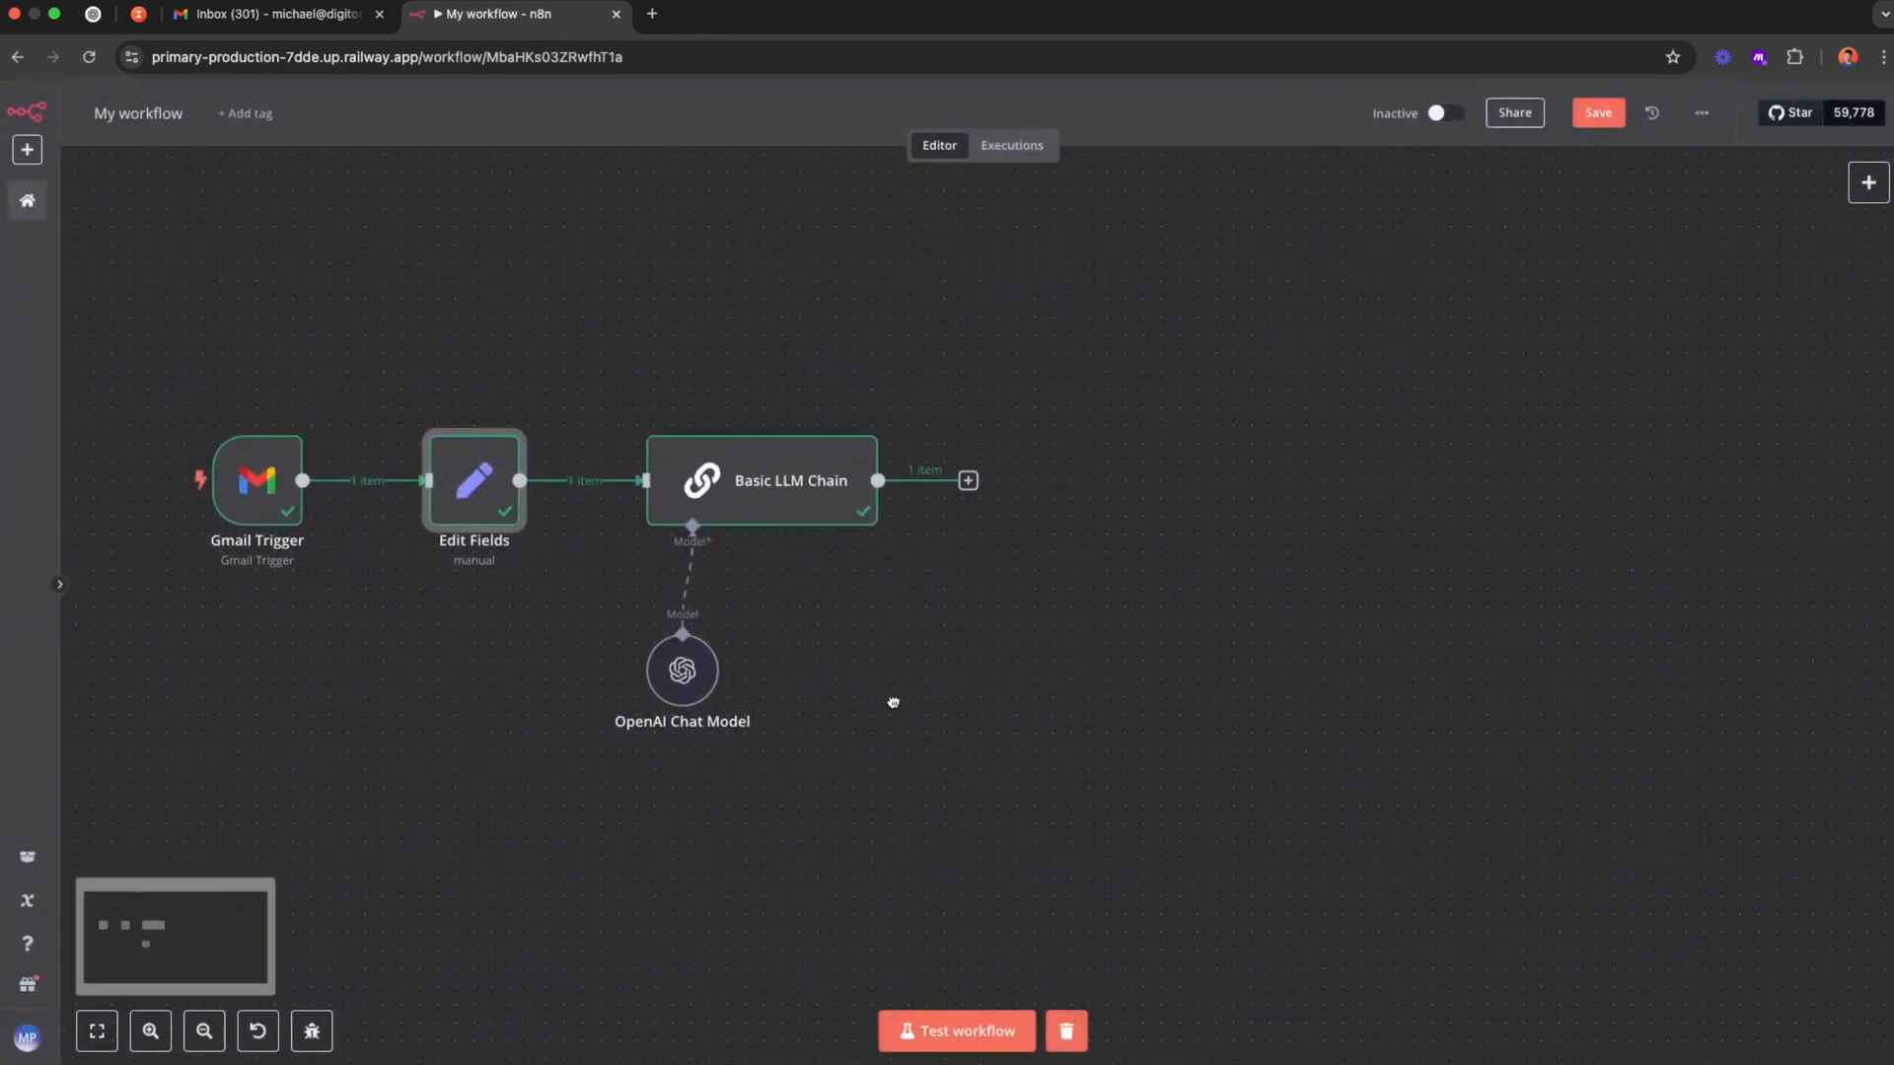
pyautogui.doubleClick(761, 479)
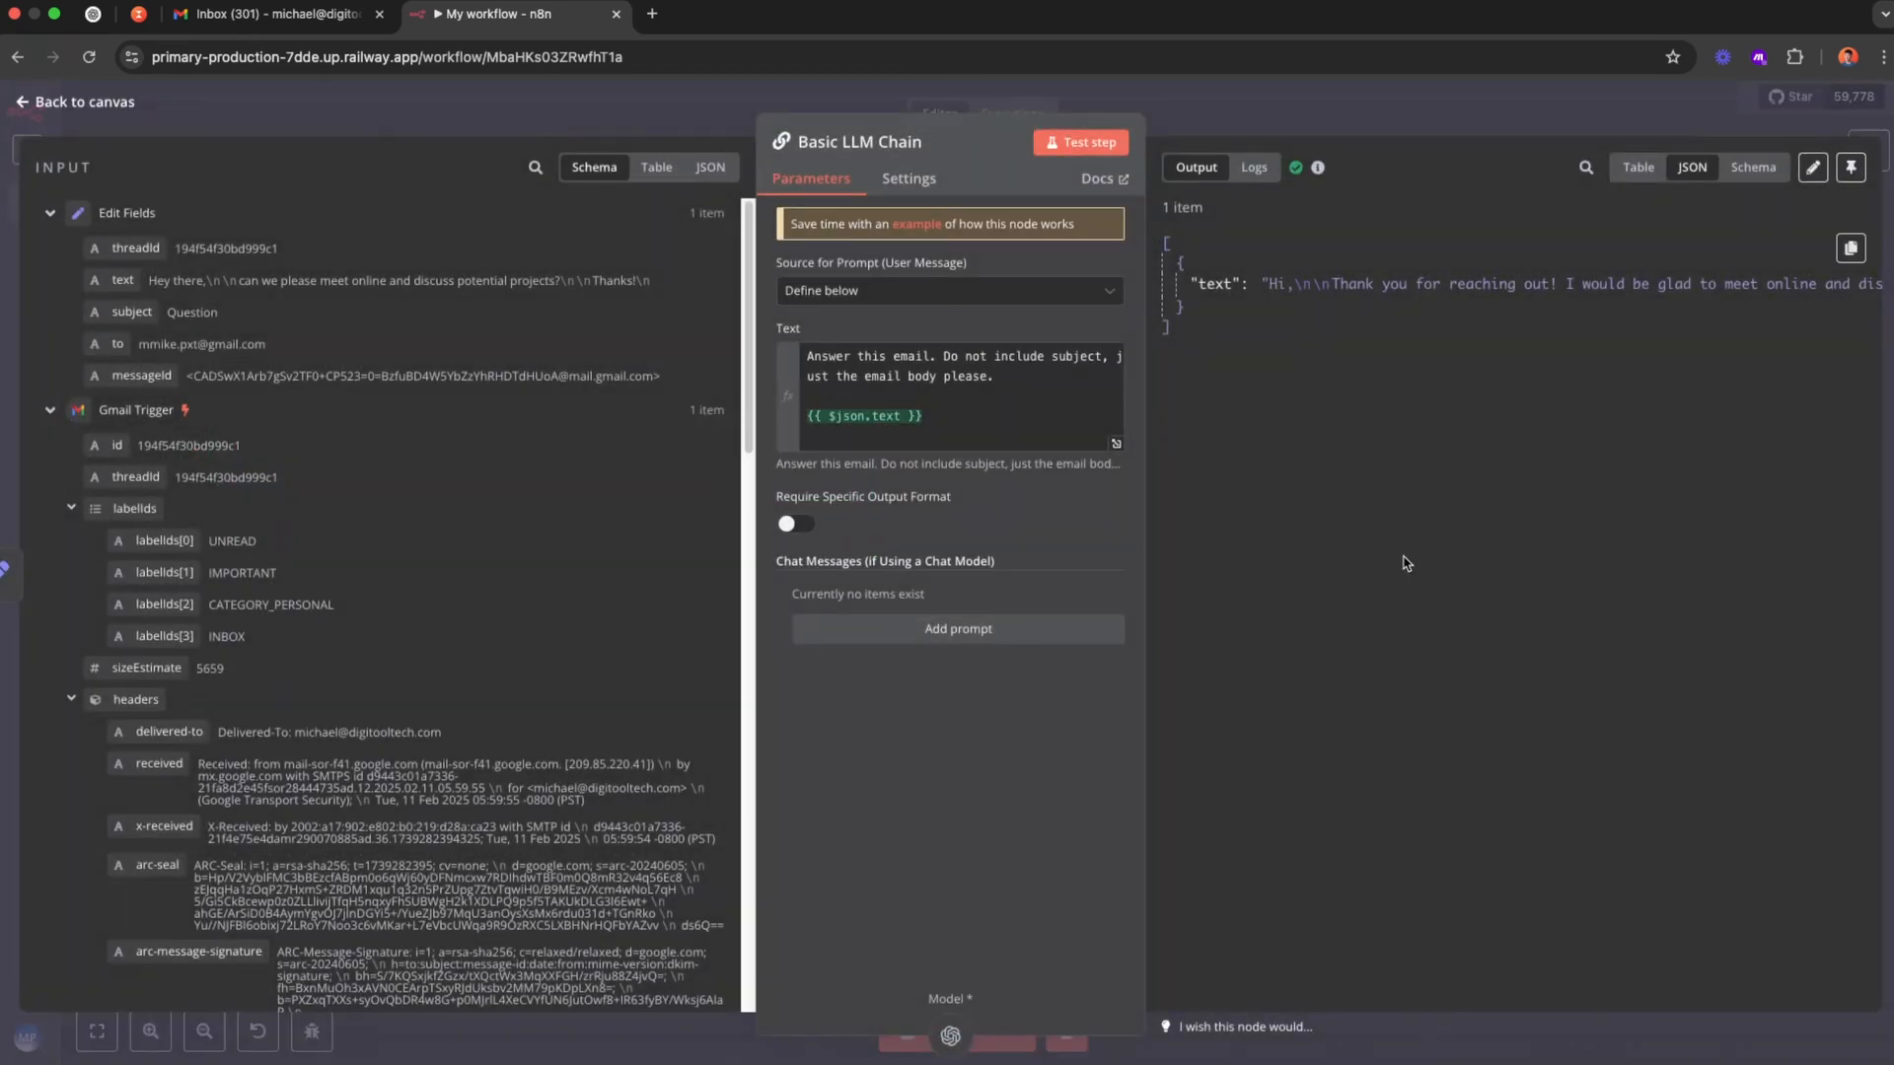
pyautogui.moveTo(1400, 545)
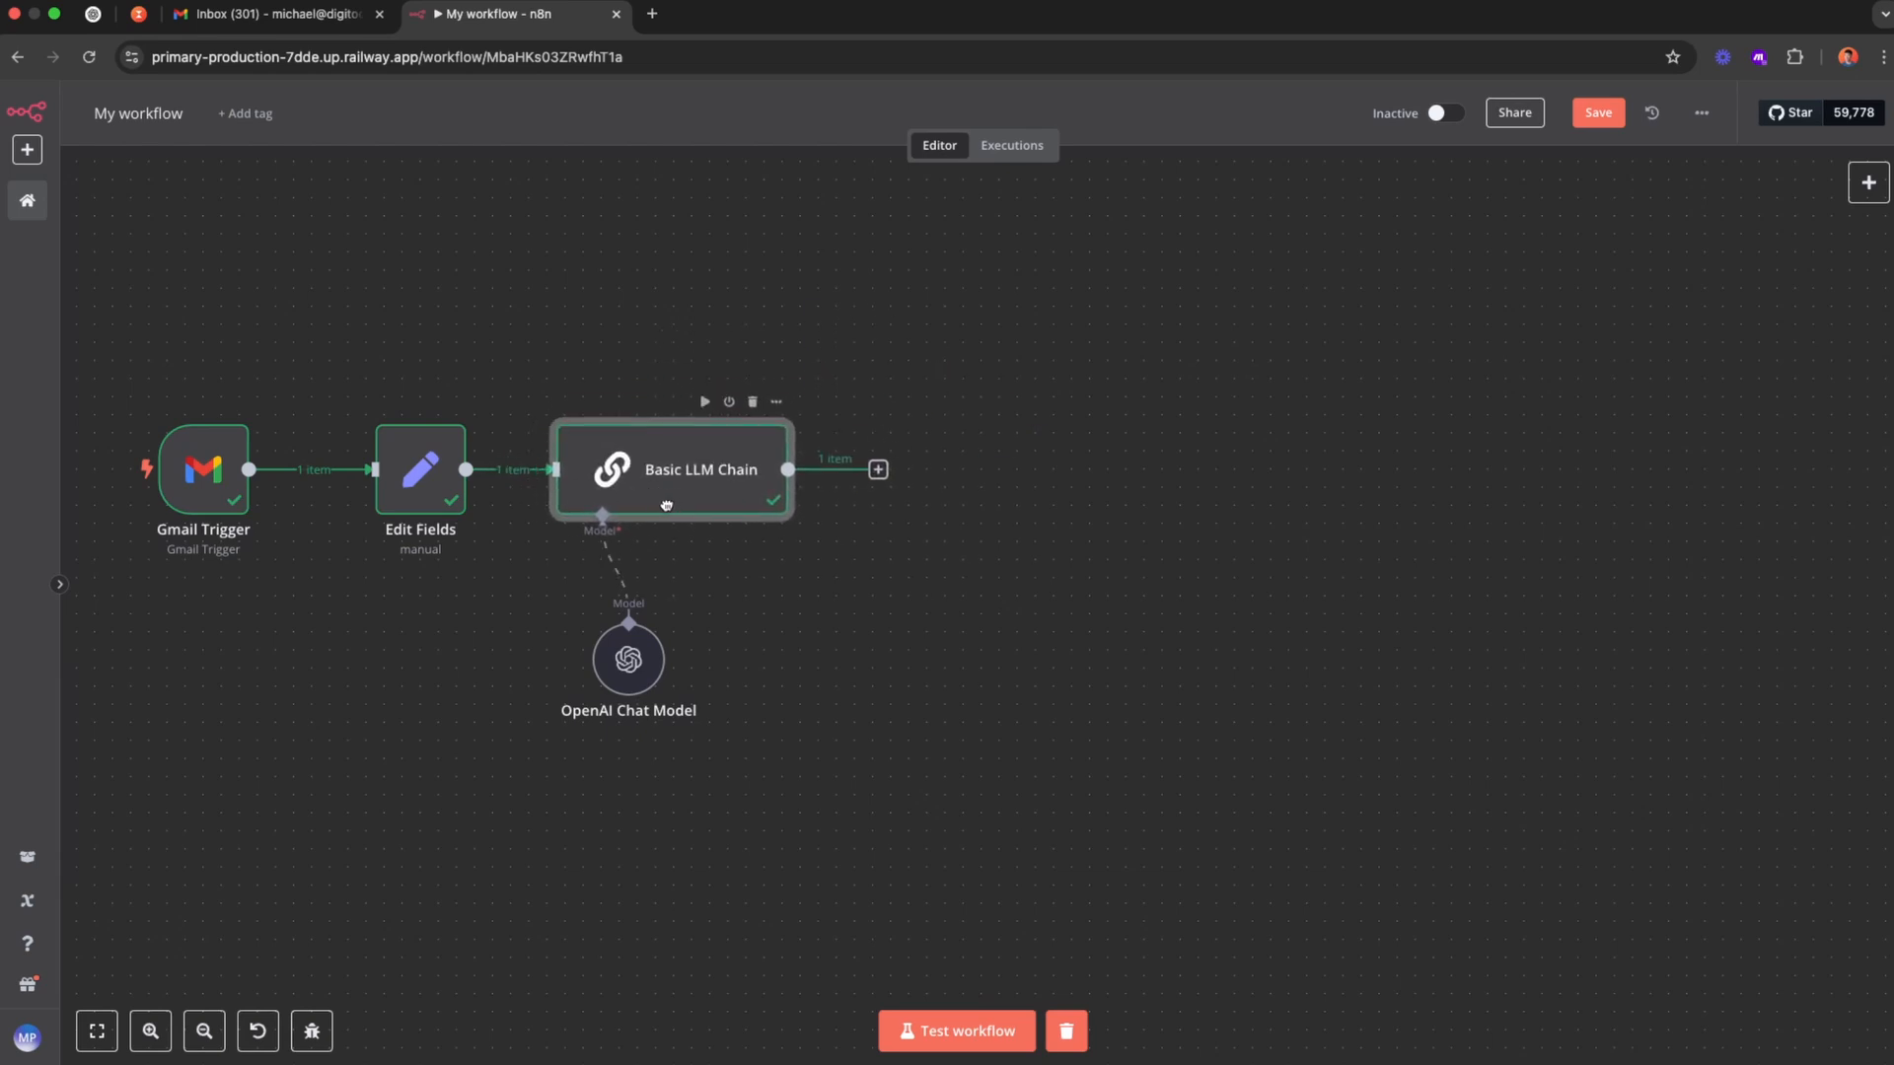
# Try a Gmail draft node after the LLM chain, check its options, then remove it.
pyautogui.click(876, 470)
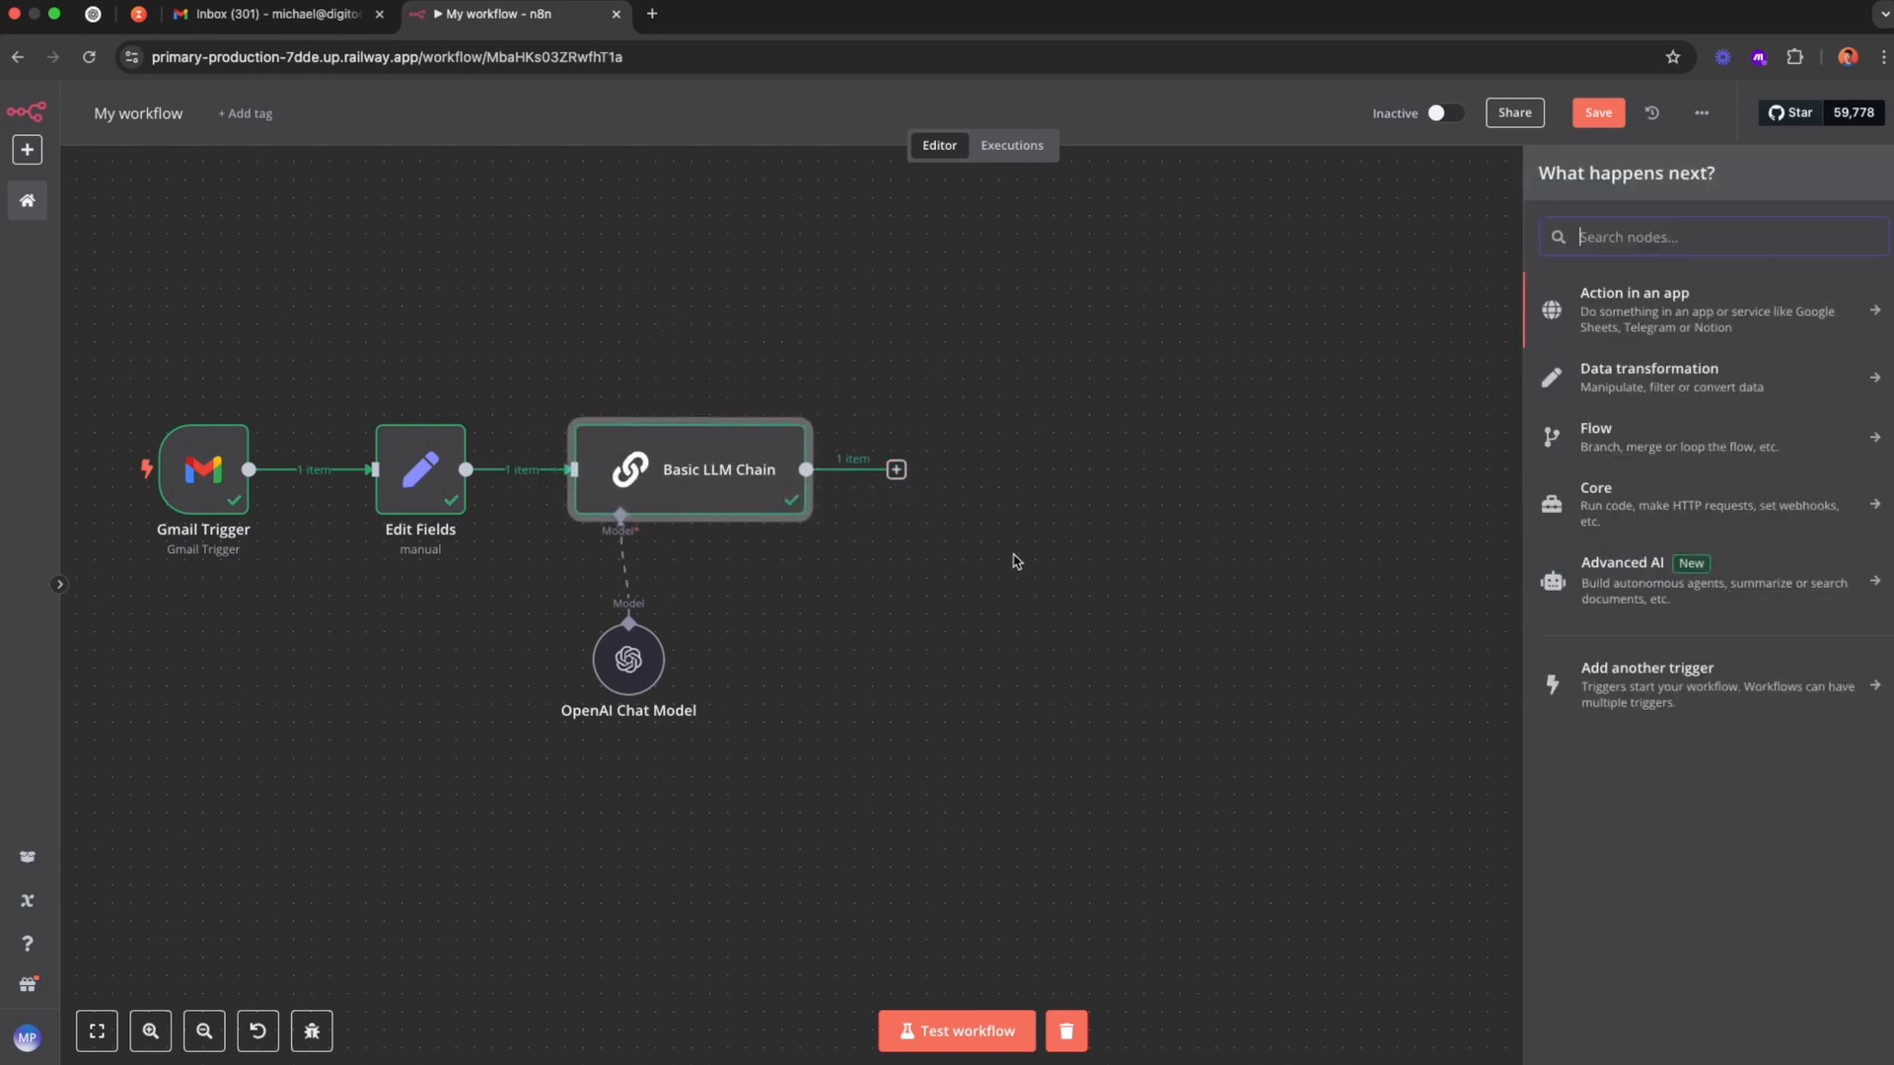
pyautogui.moveTo(1109, 524)
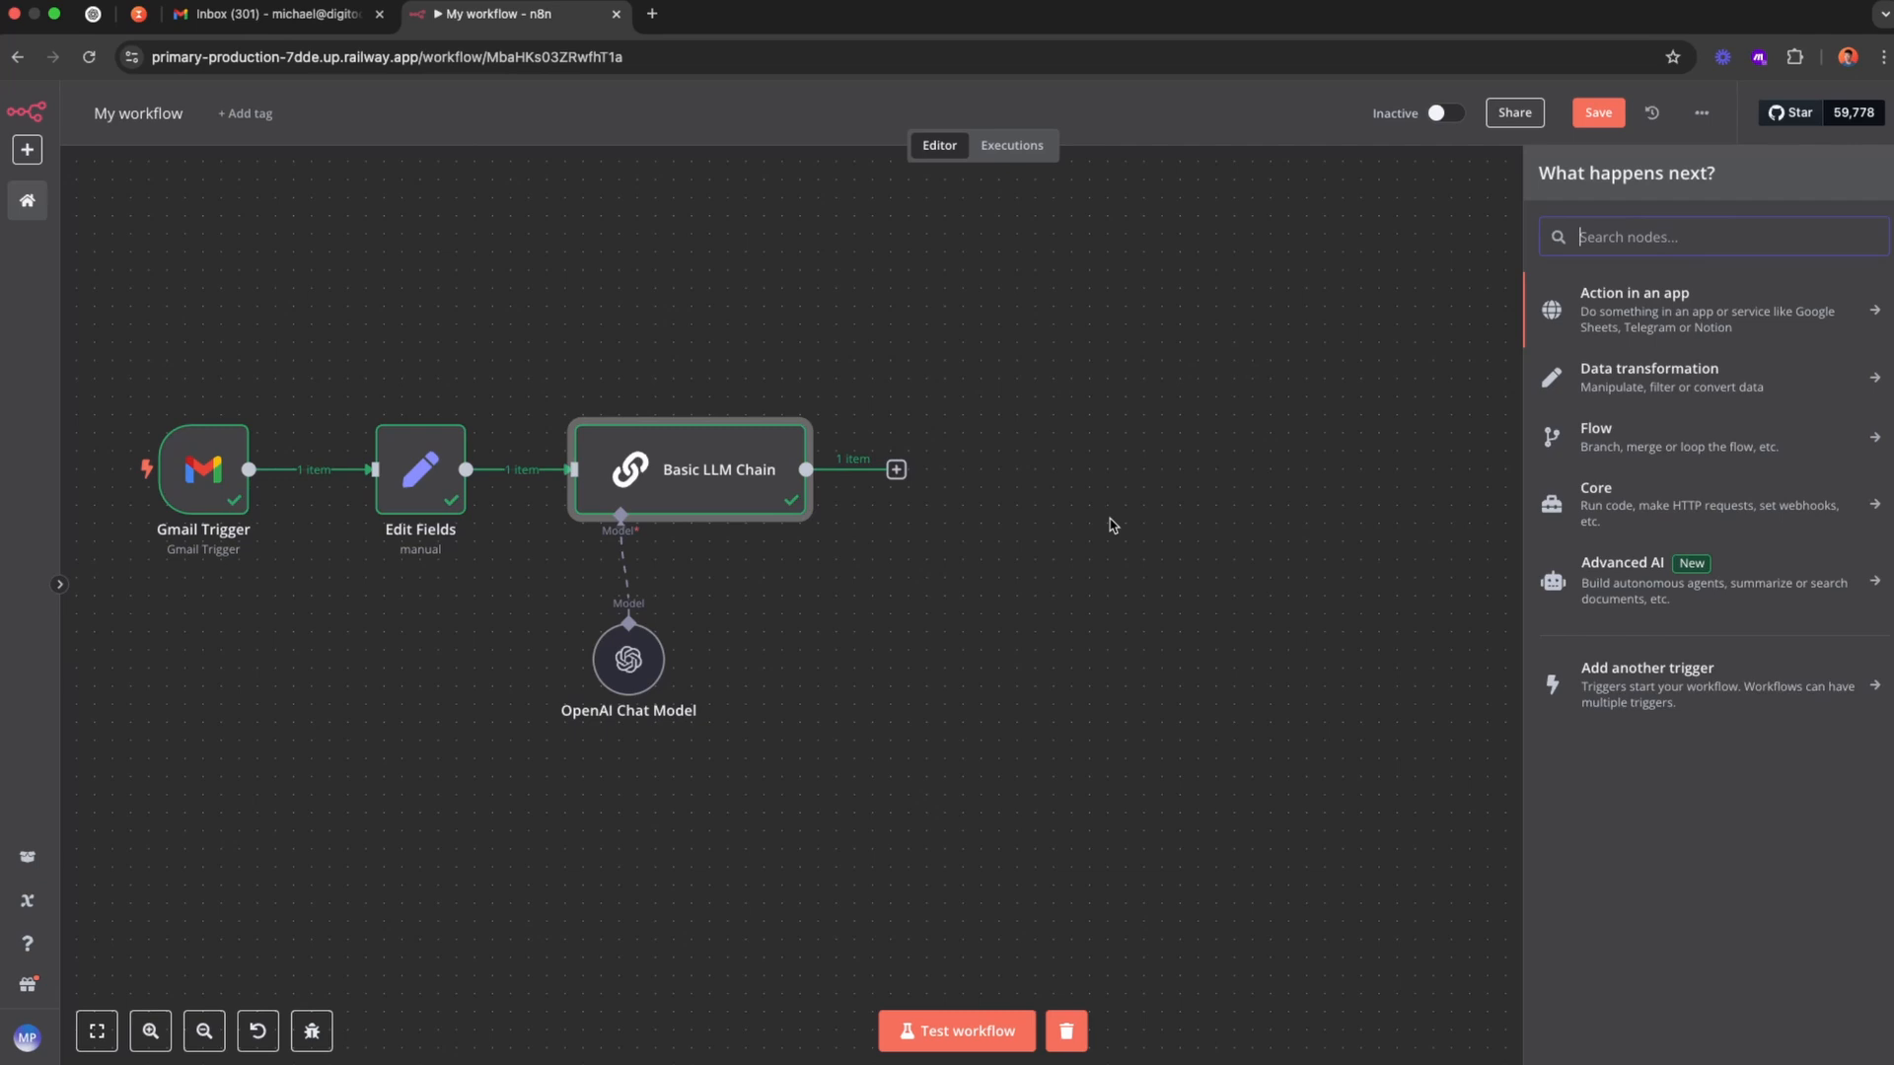
pyautogui.write('gmail')
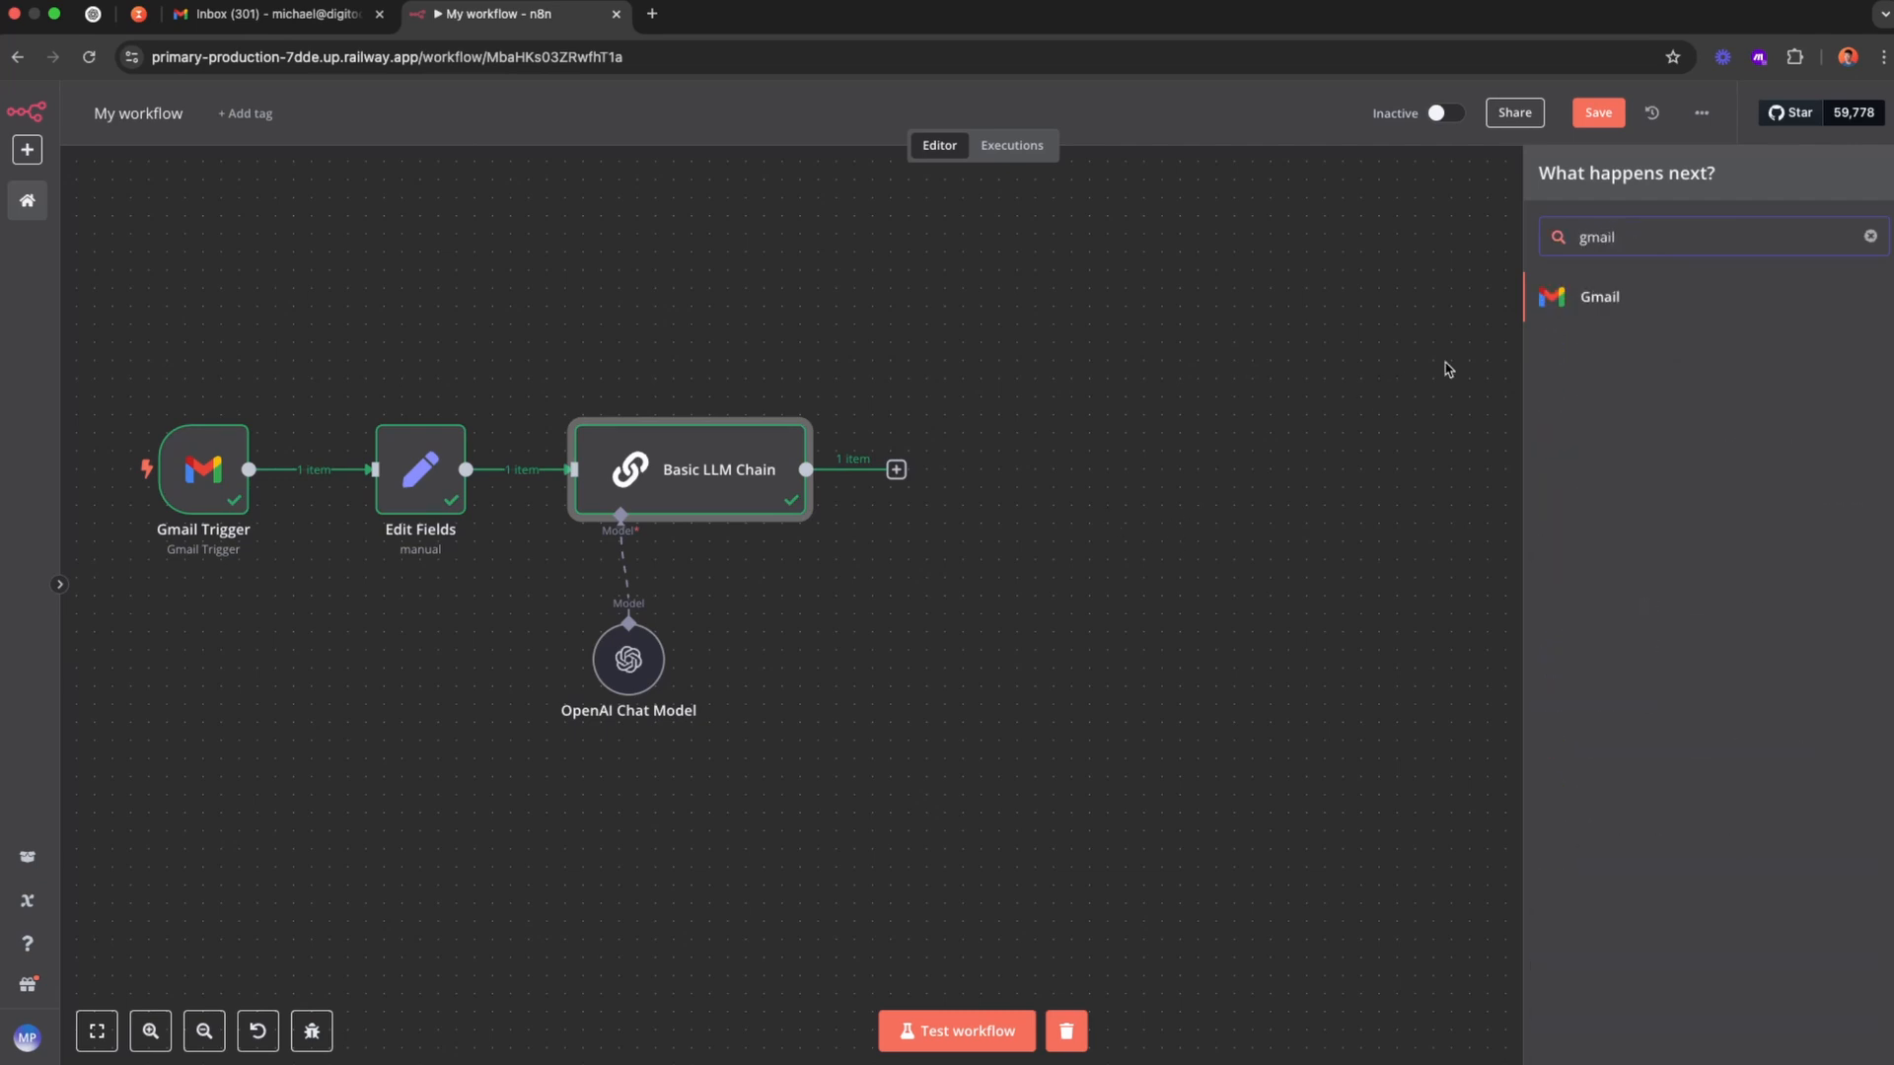
pyautogui.click(1600, 296)
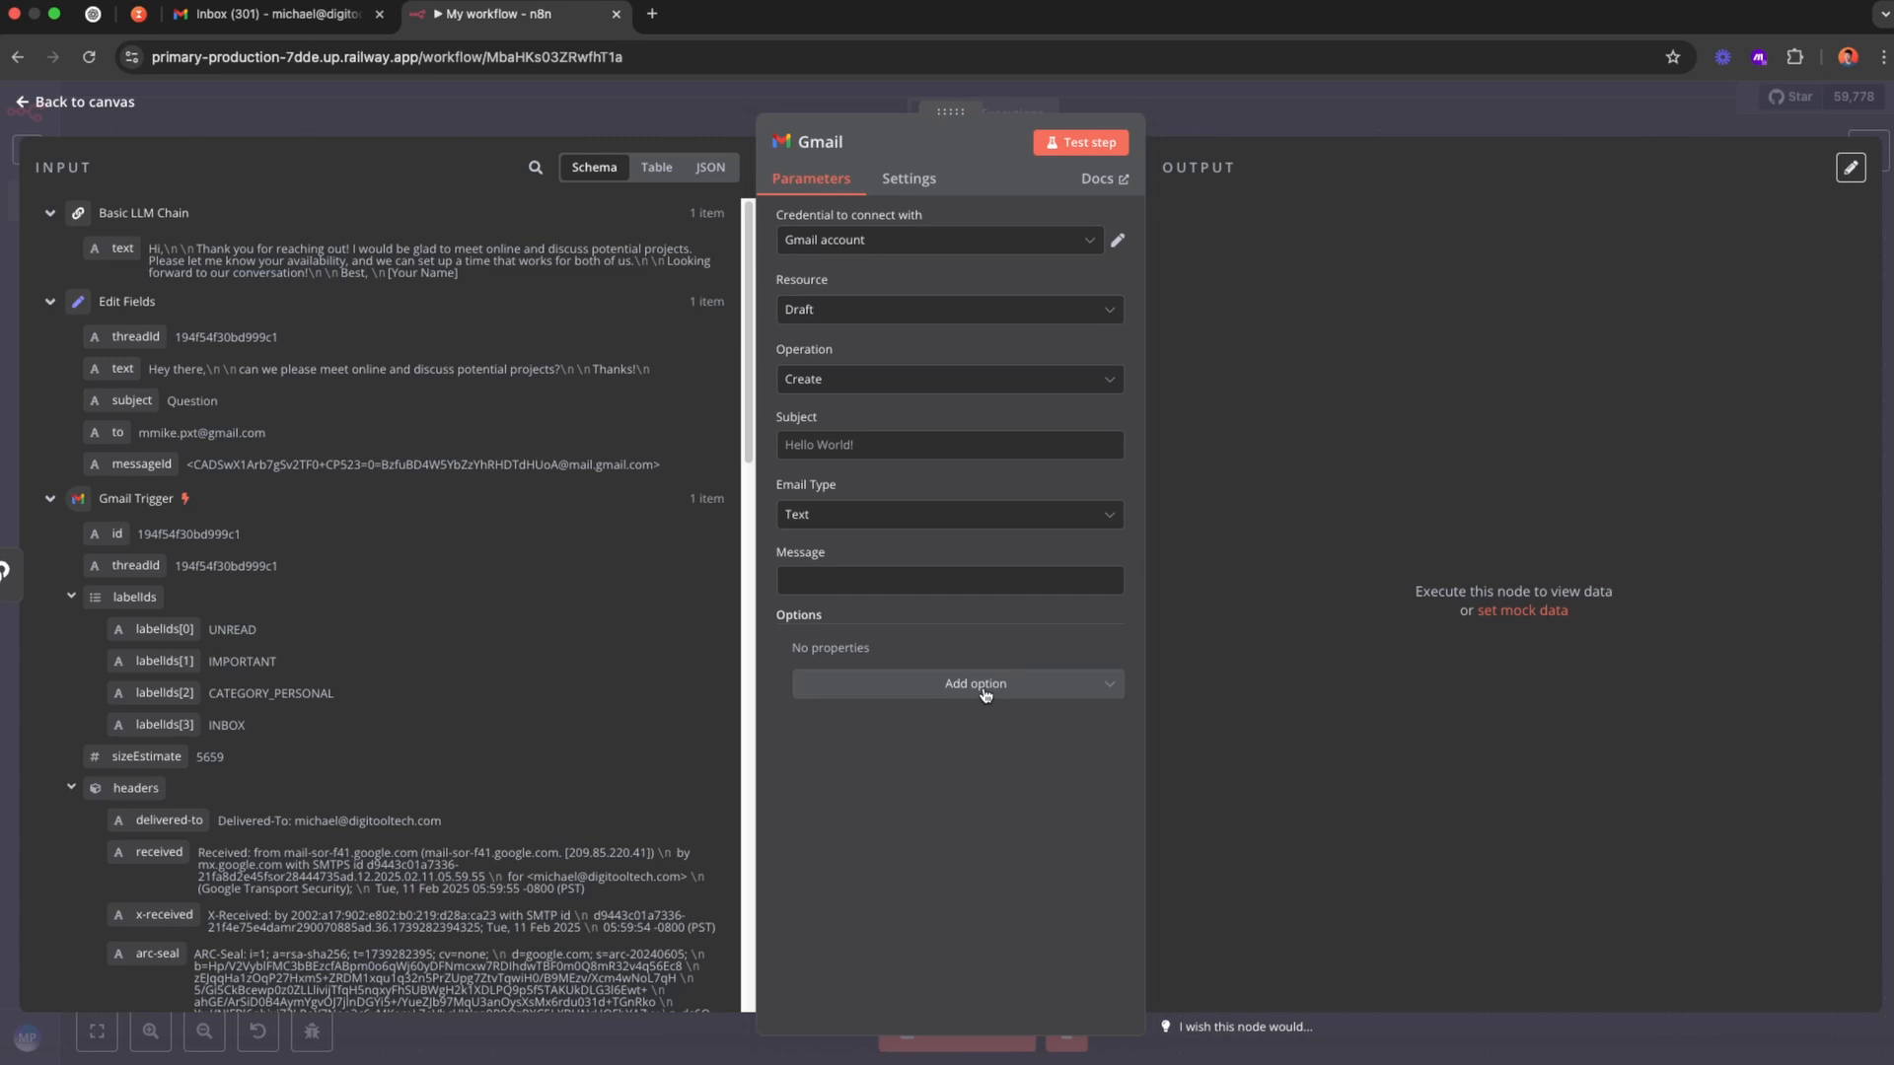
pyautogui.click(974, 682)
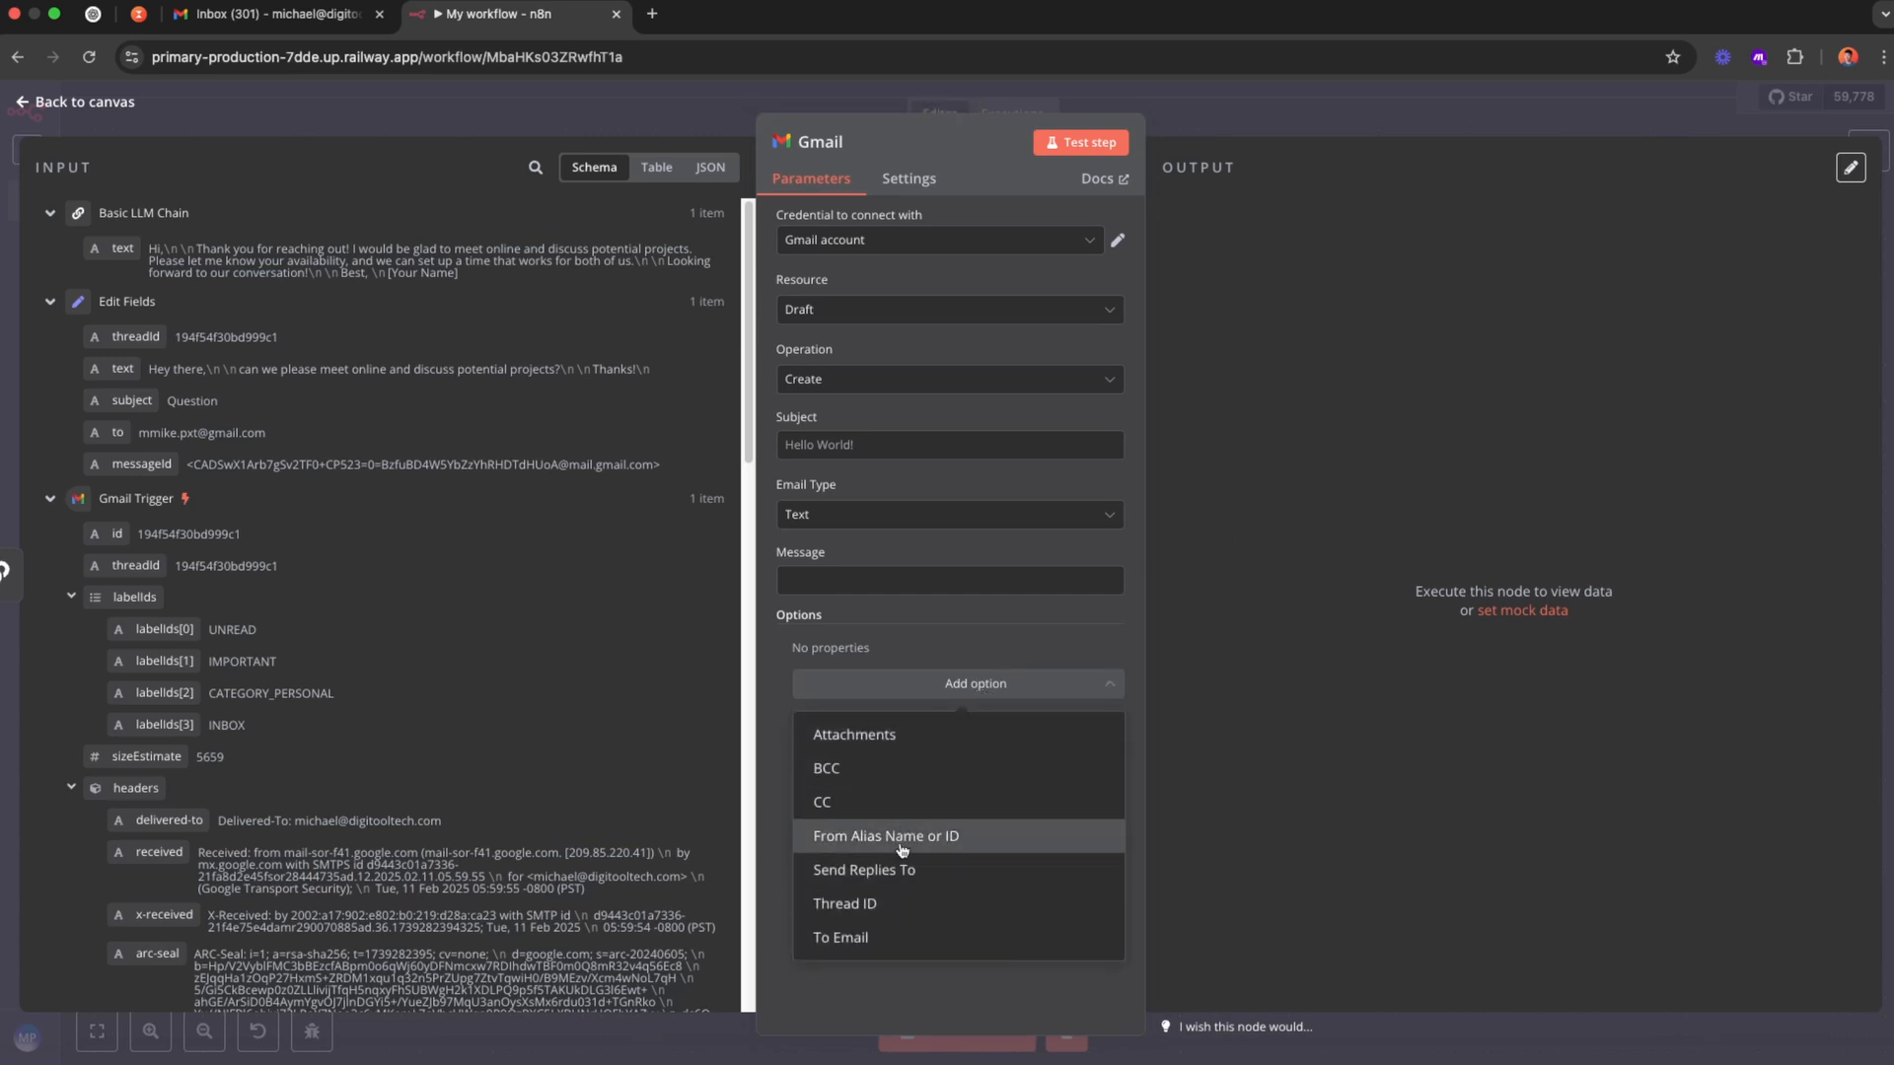
pyautogui.moveTo(864, 870)
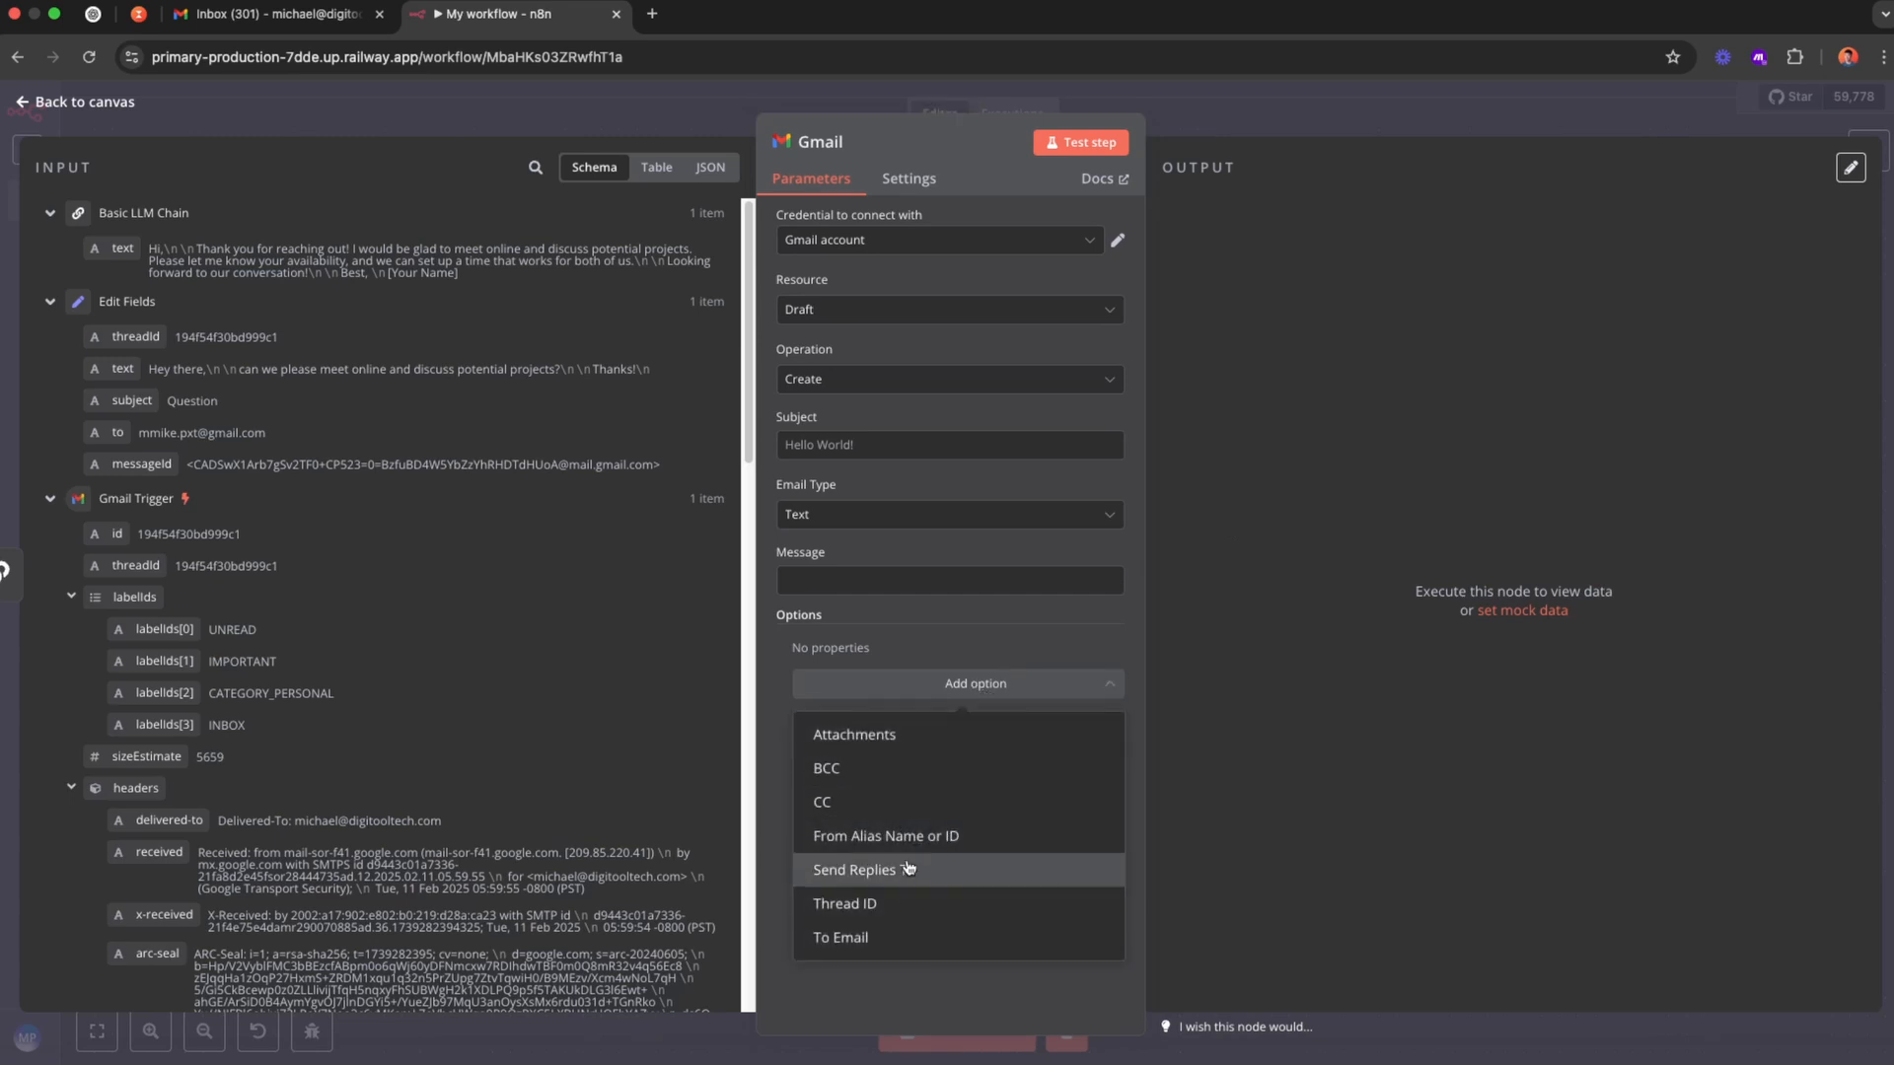
pyautogui.click(844, 901)
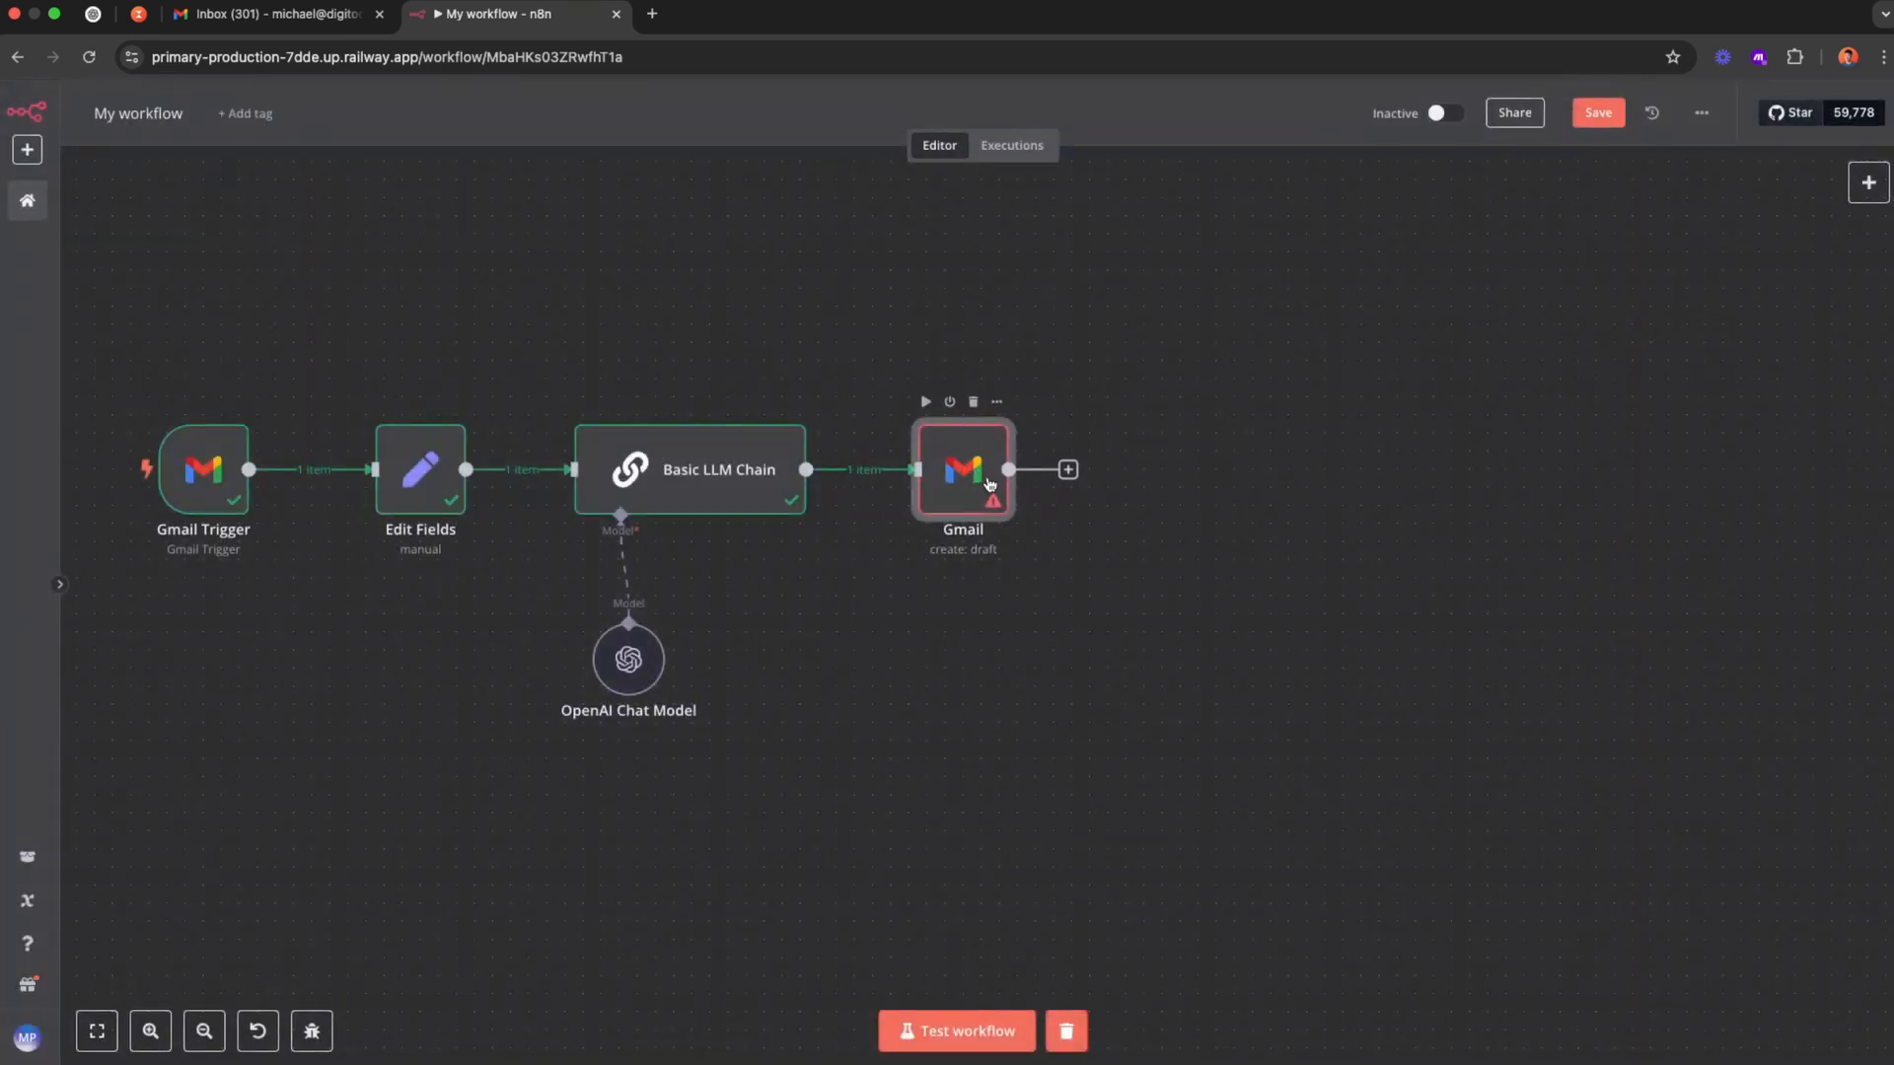
pyautogui.moveTo(1101, 566)
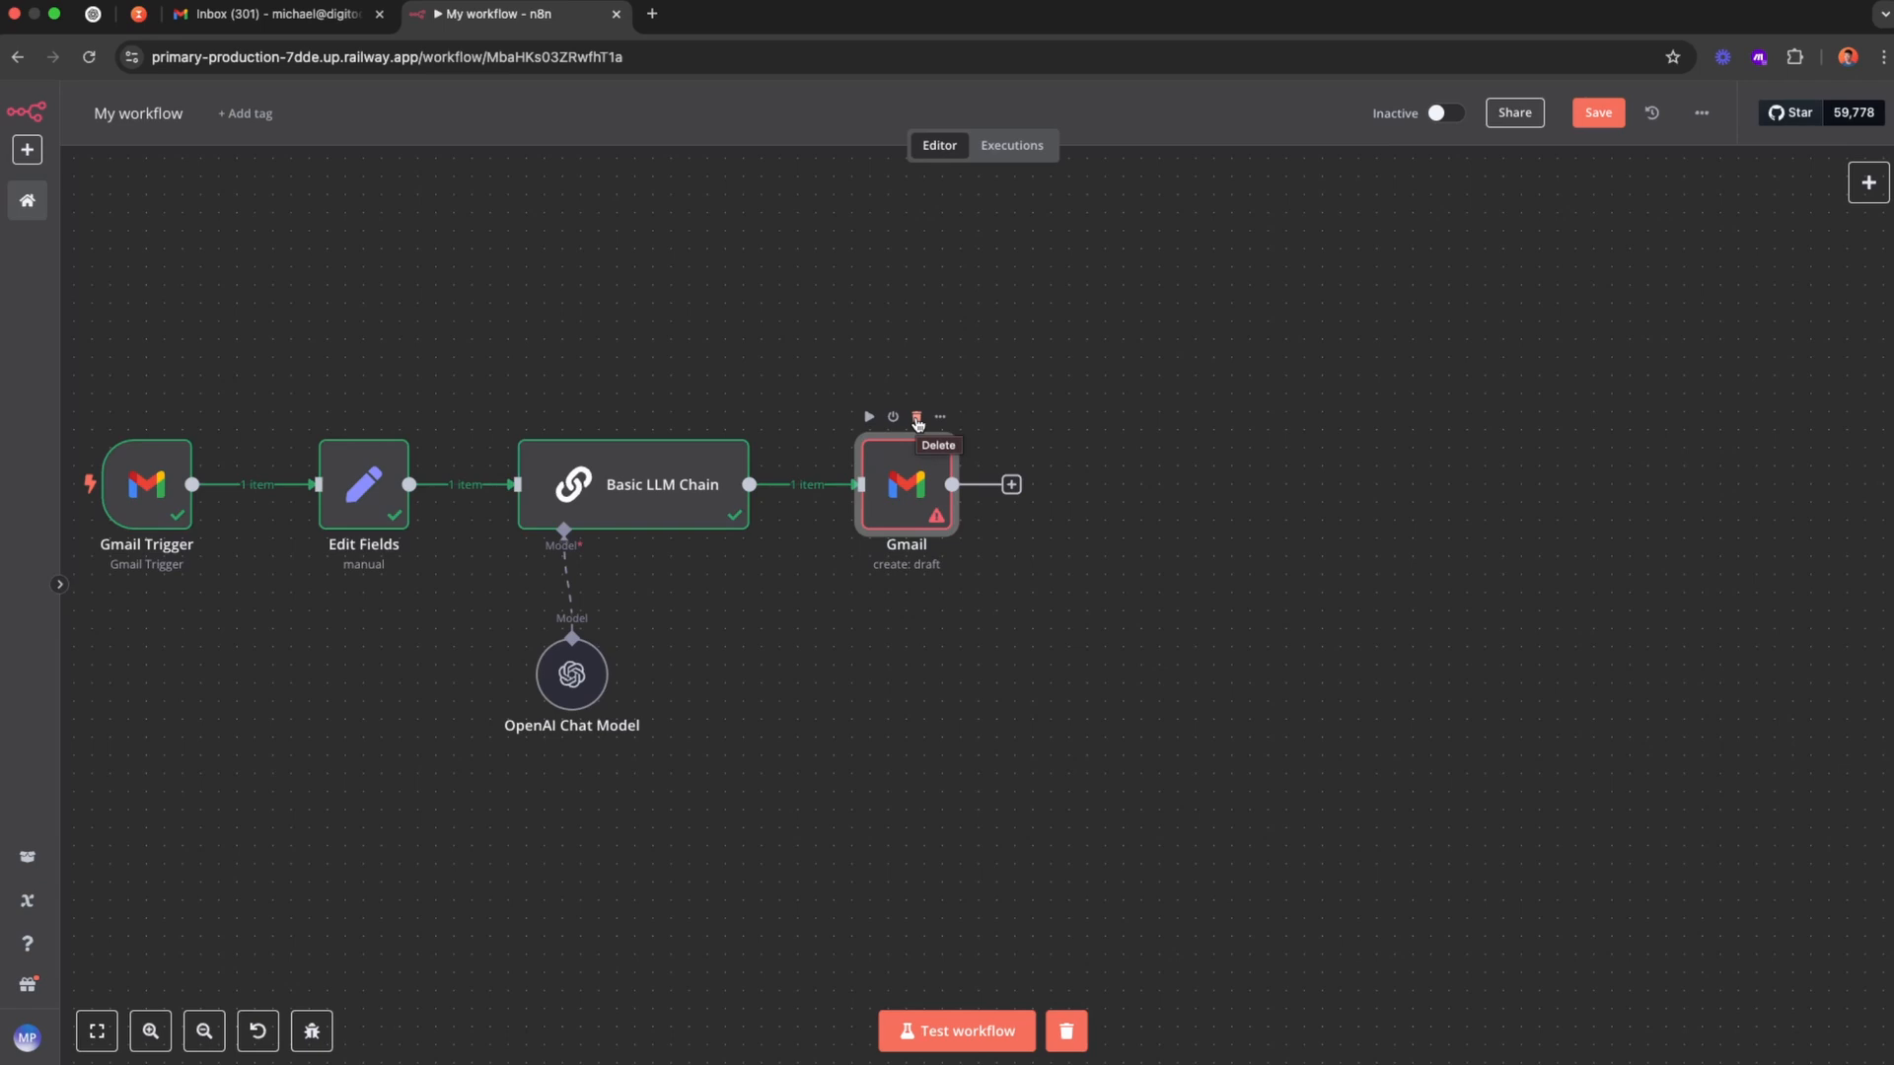
pyautogui.click(915, 416)
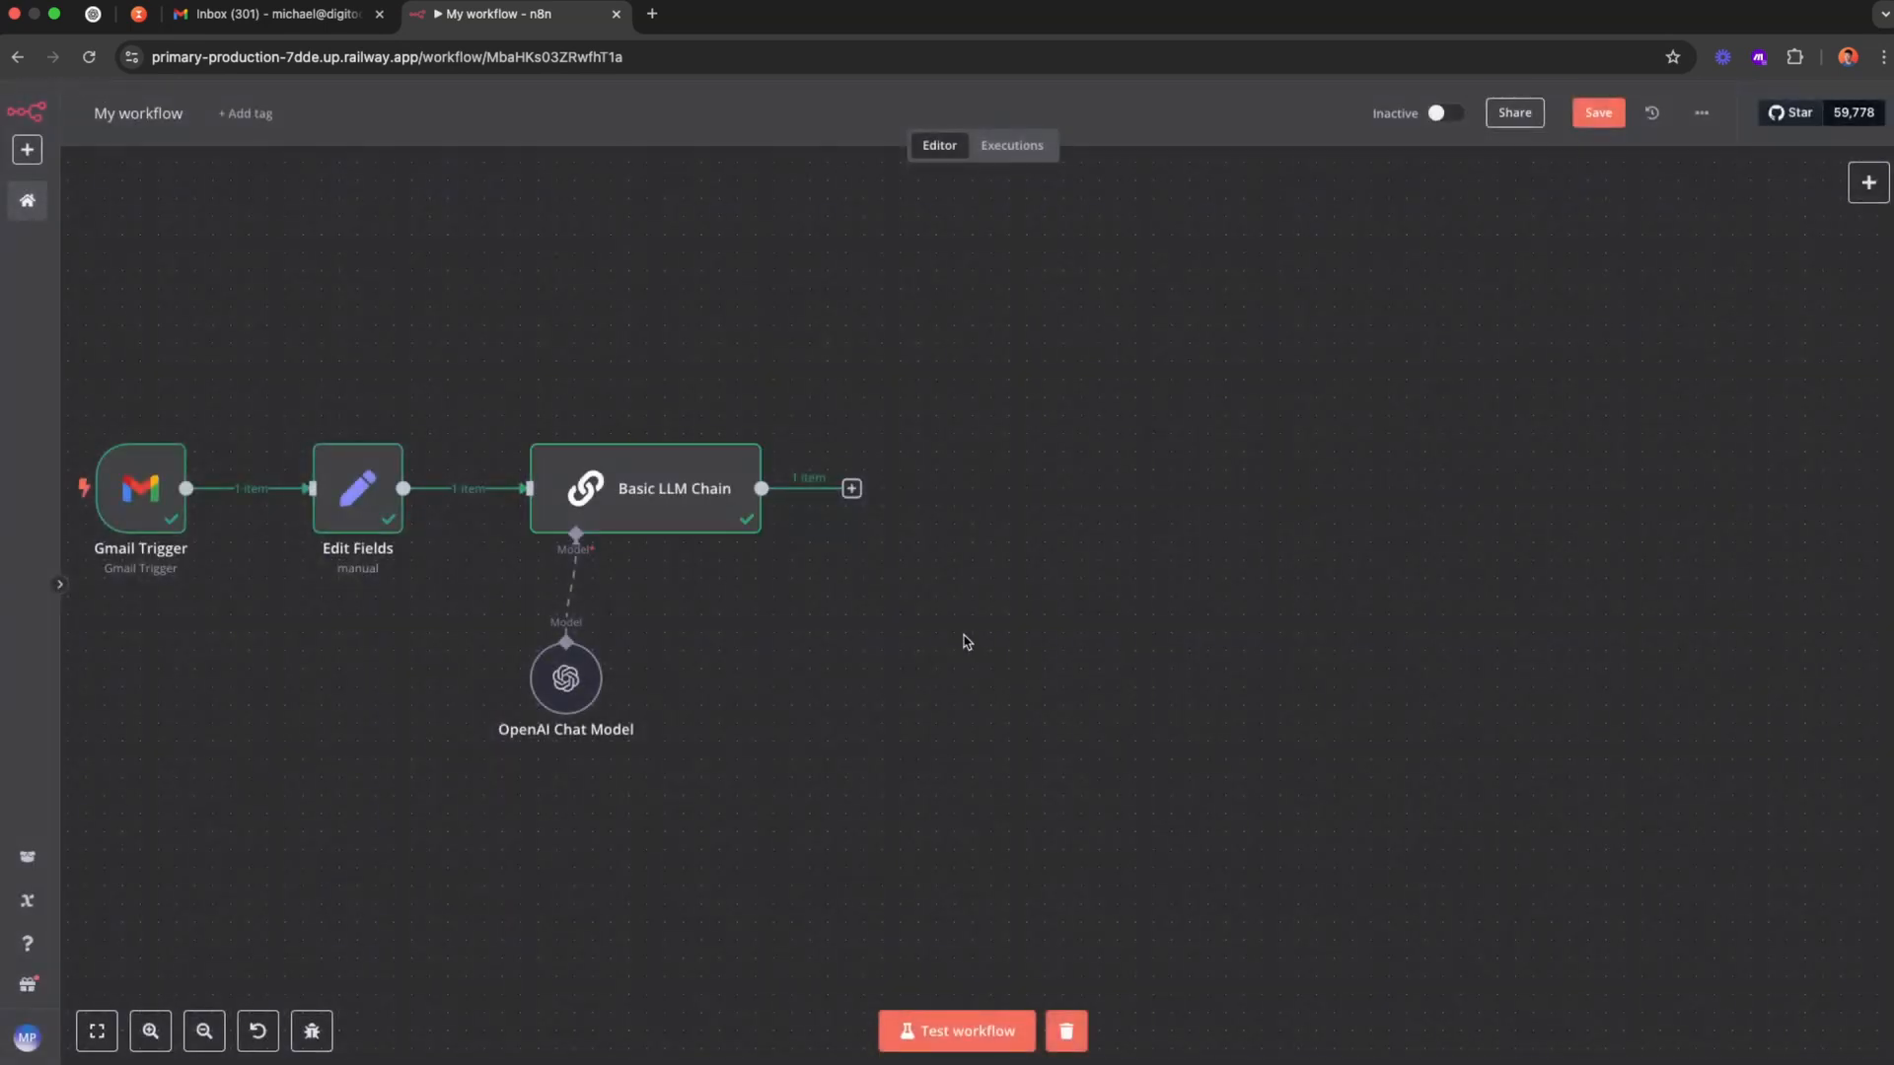
# Add a Markdown node converting {{ $json.text }} to HTML under html_response and test it.
pyautogui.write('ma')
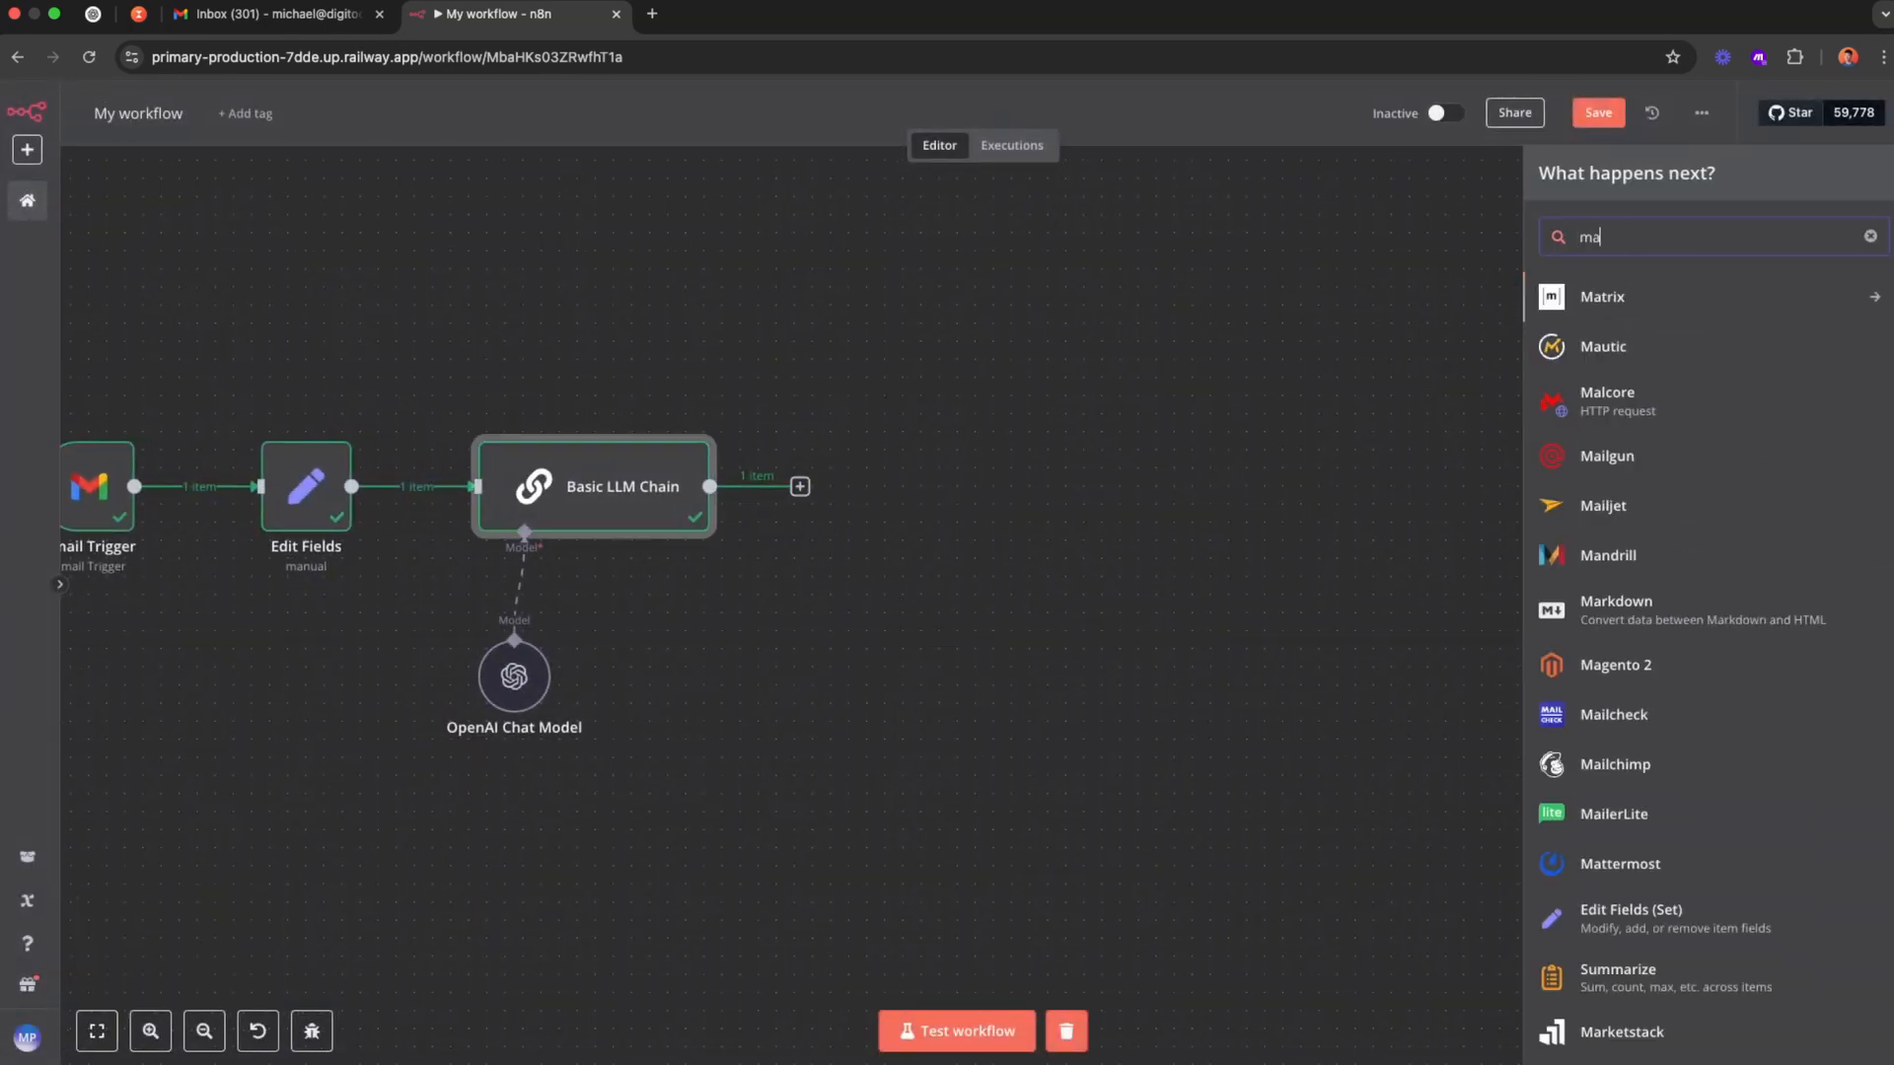
pyautogui.click(1615, 609)
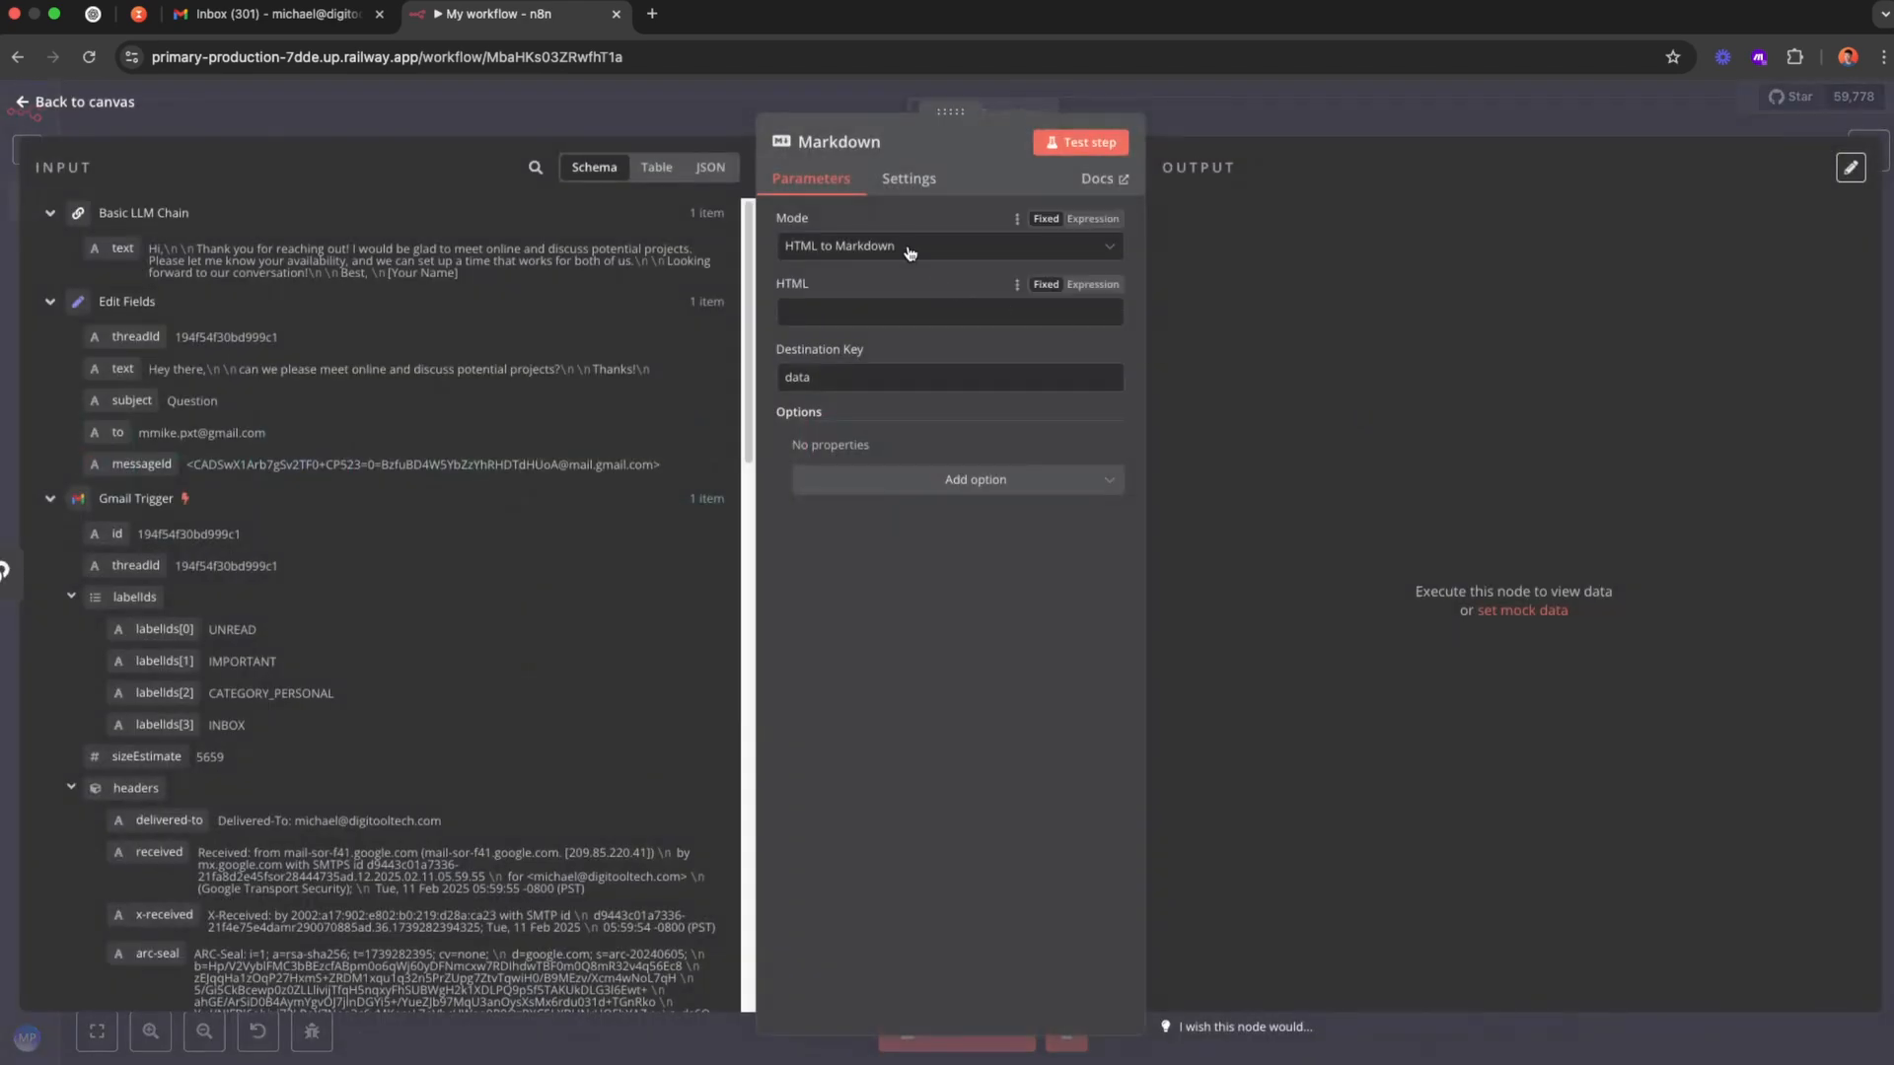
pyautogui.click(948, 245)
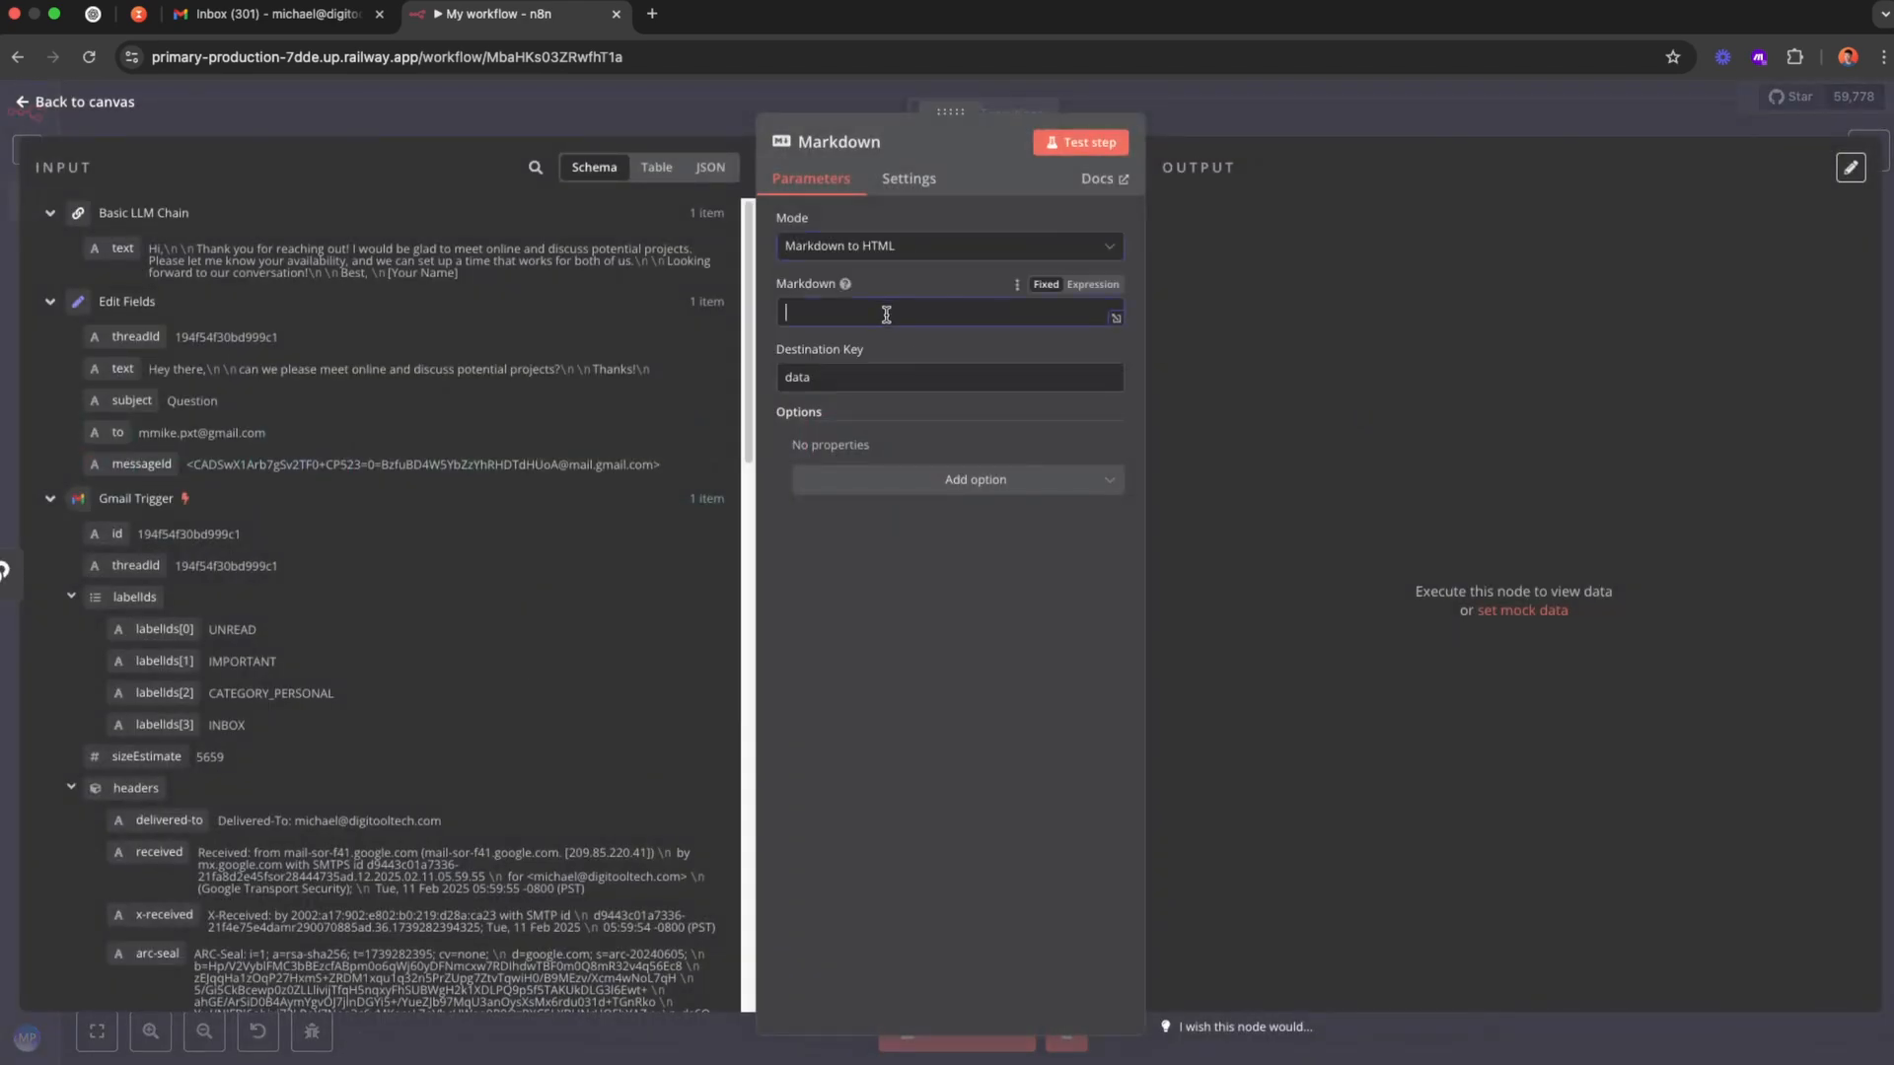
pyautogui.write('{{ $json.text }}')
pyautogui.click(949, 376)
pyautogui.write('html_response')
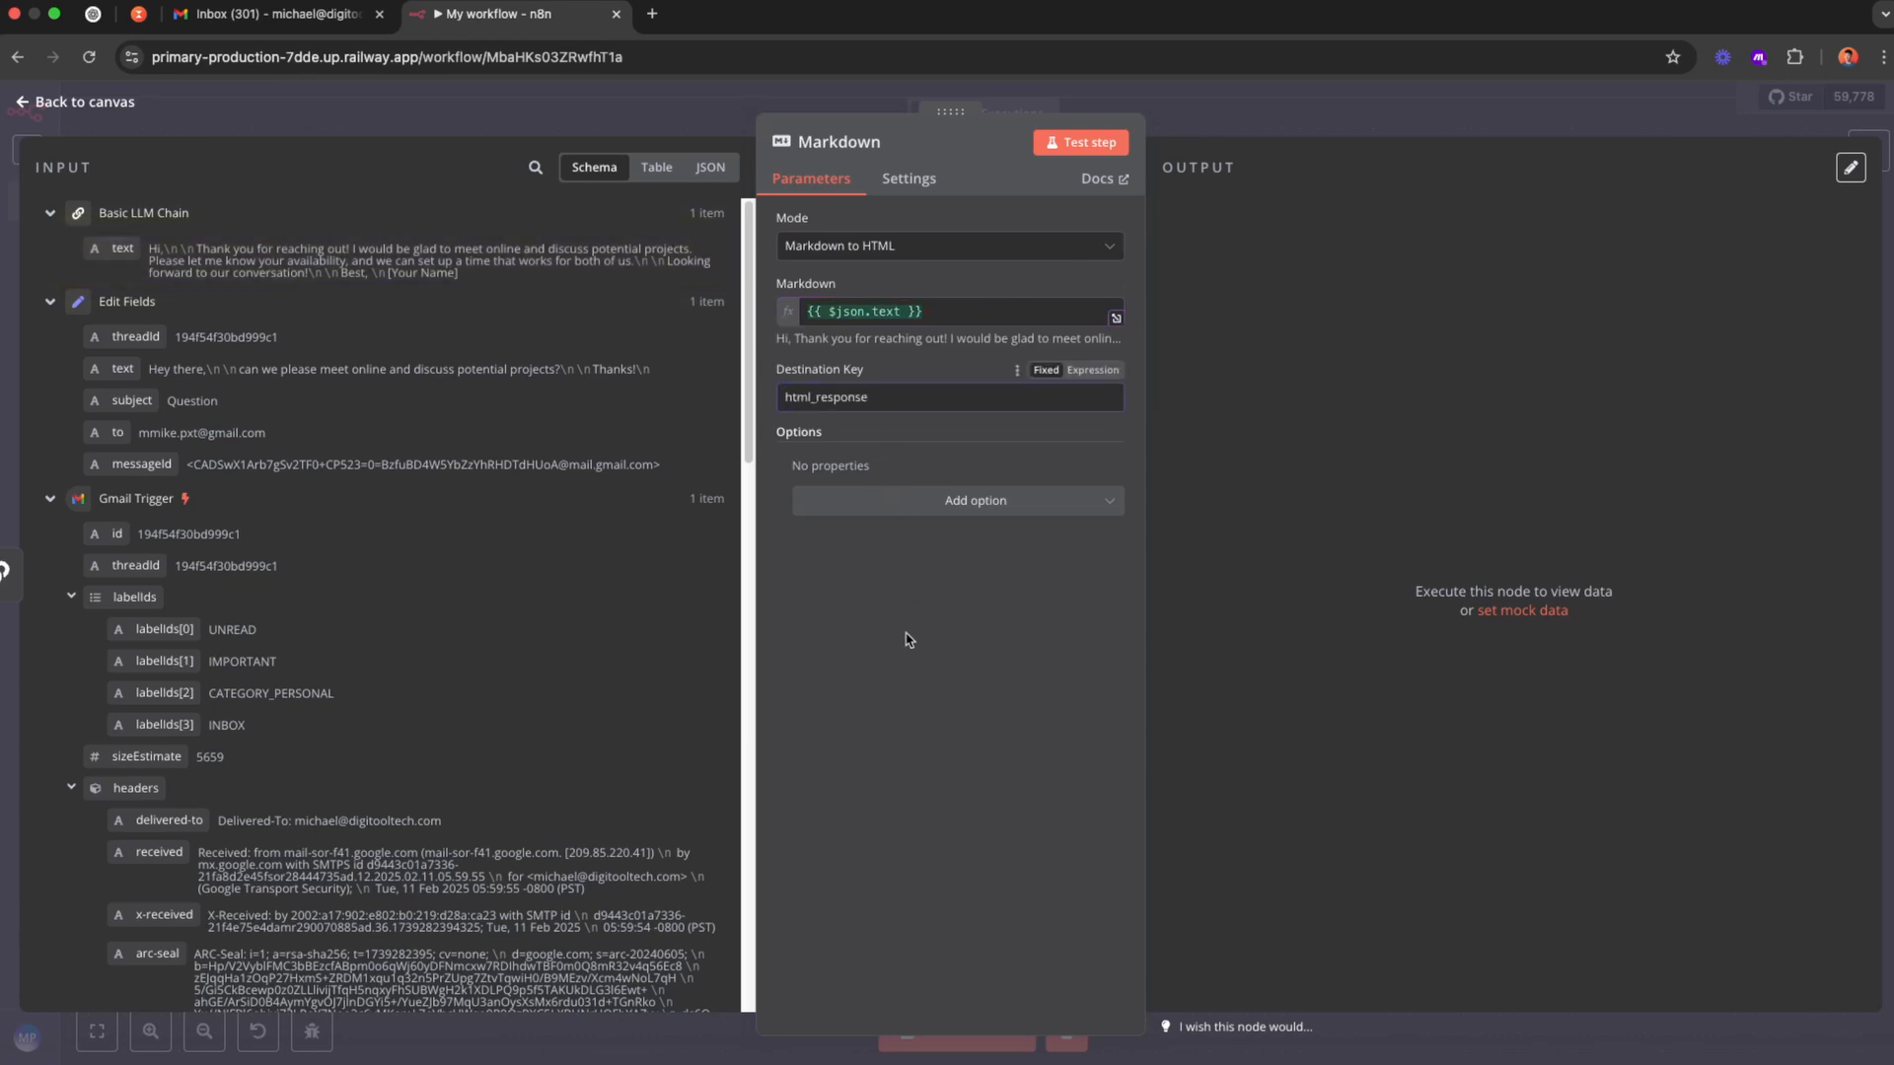
pyautogui.click(1079, 142)
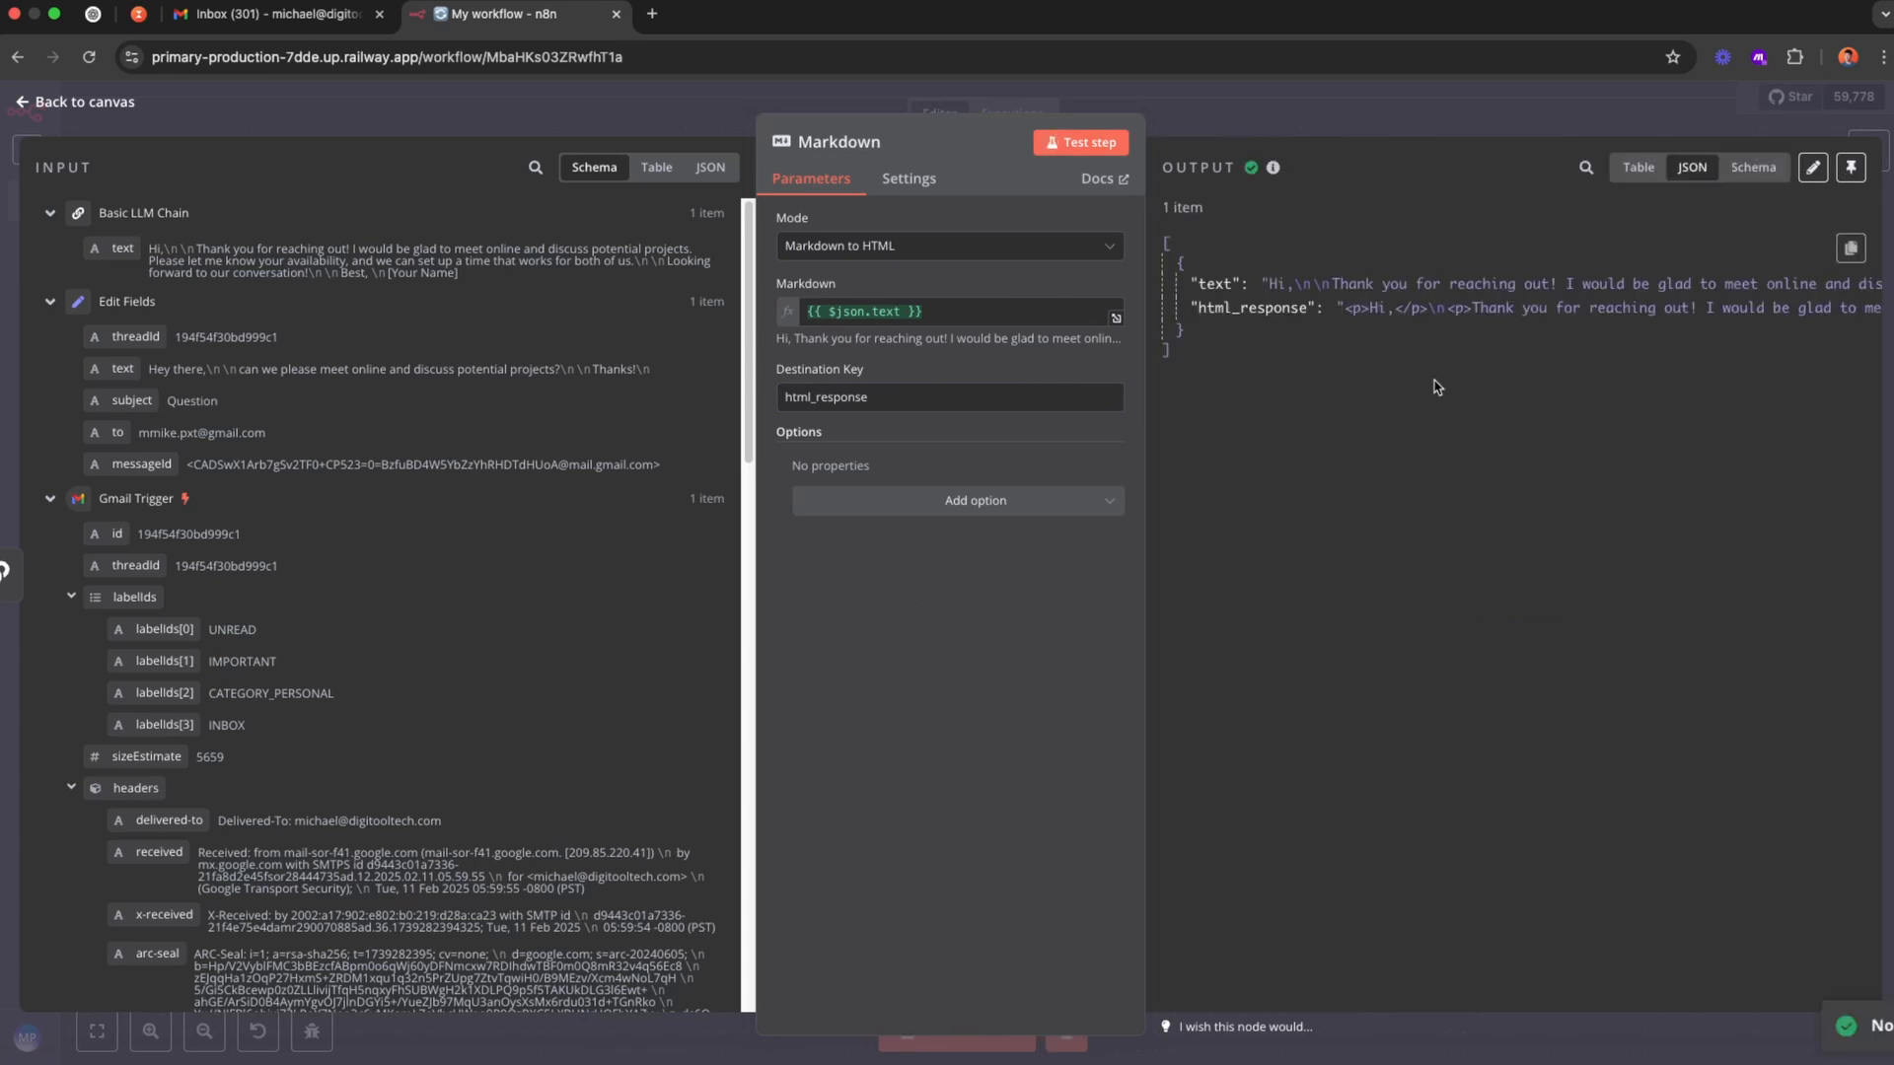
pyautogui.click(1079, 142)
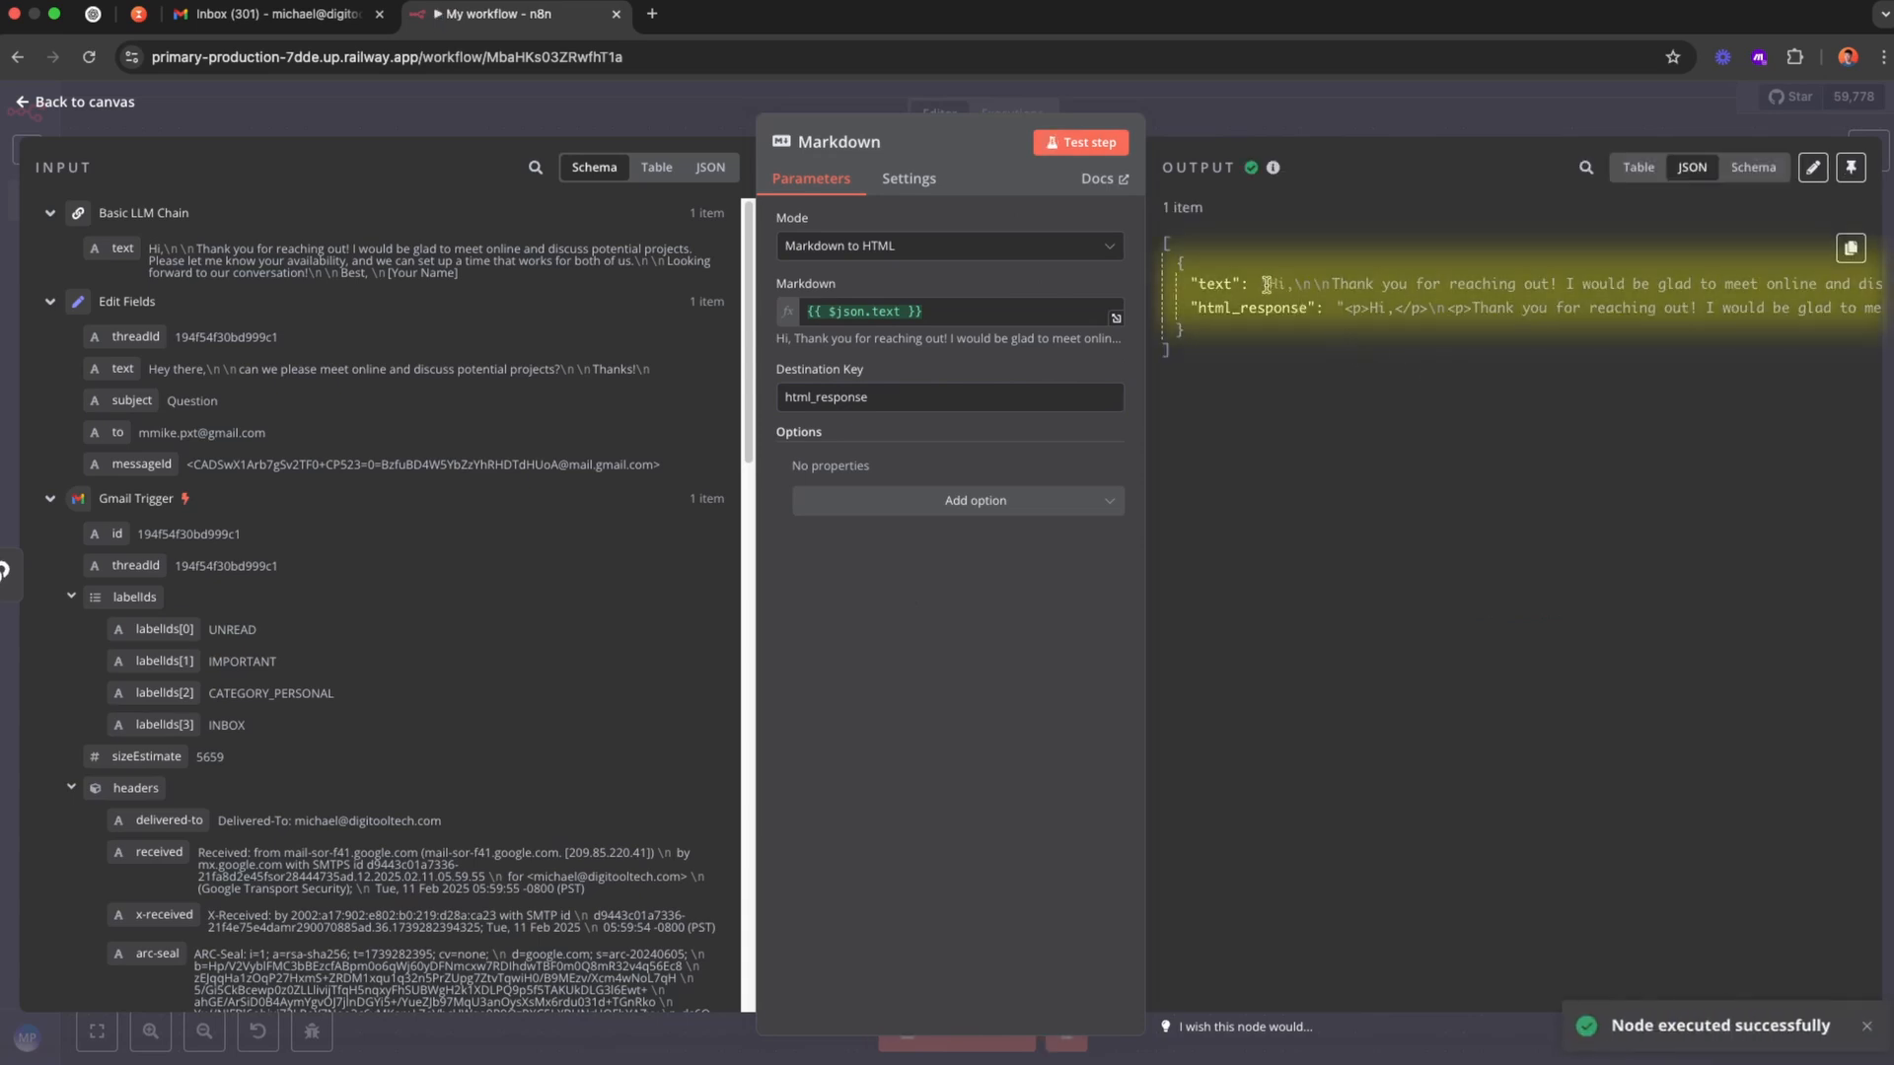
pyautogui.moveTo(1268, 282); pyautogui.dragTo(1623, 282)
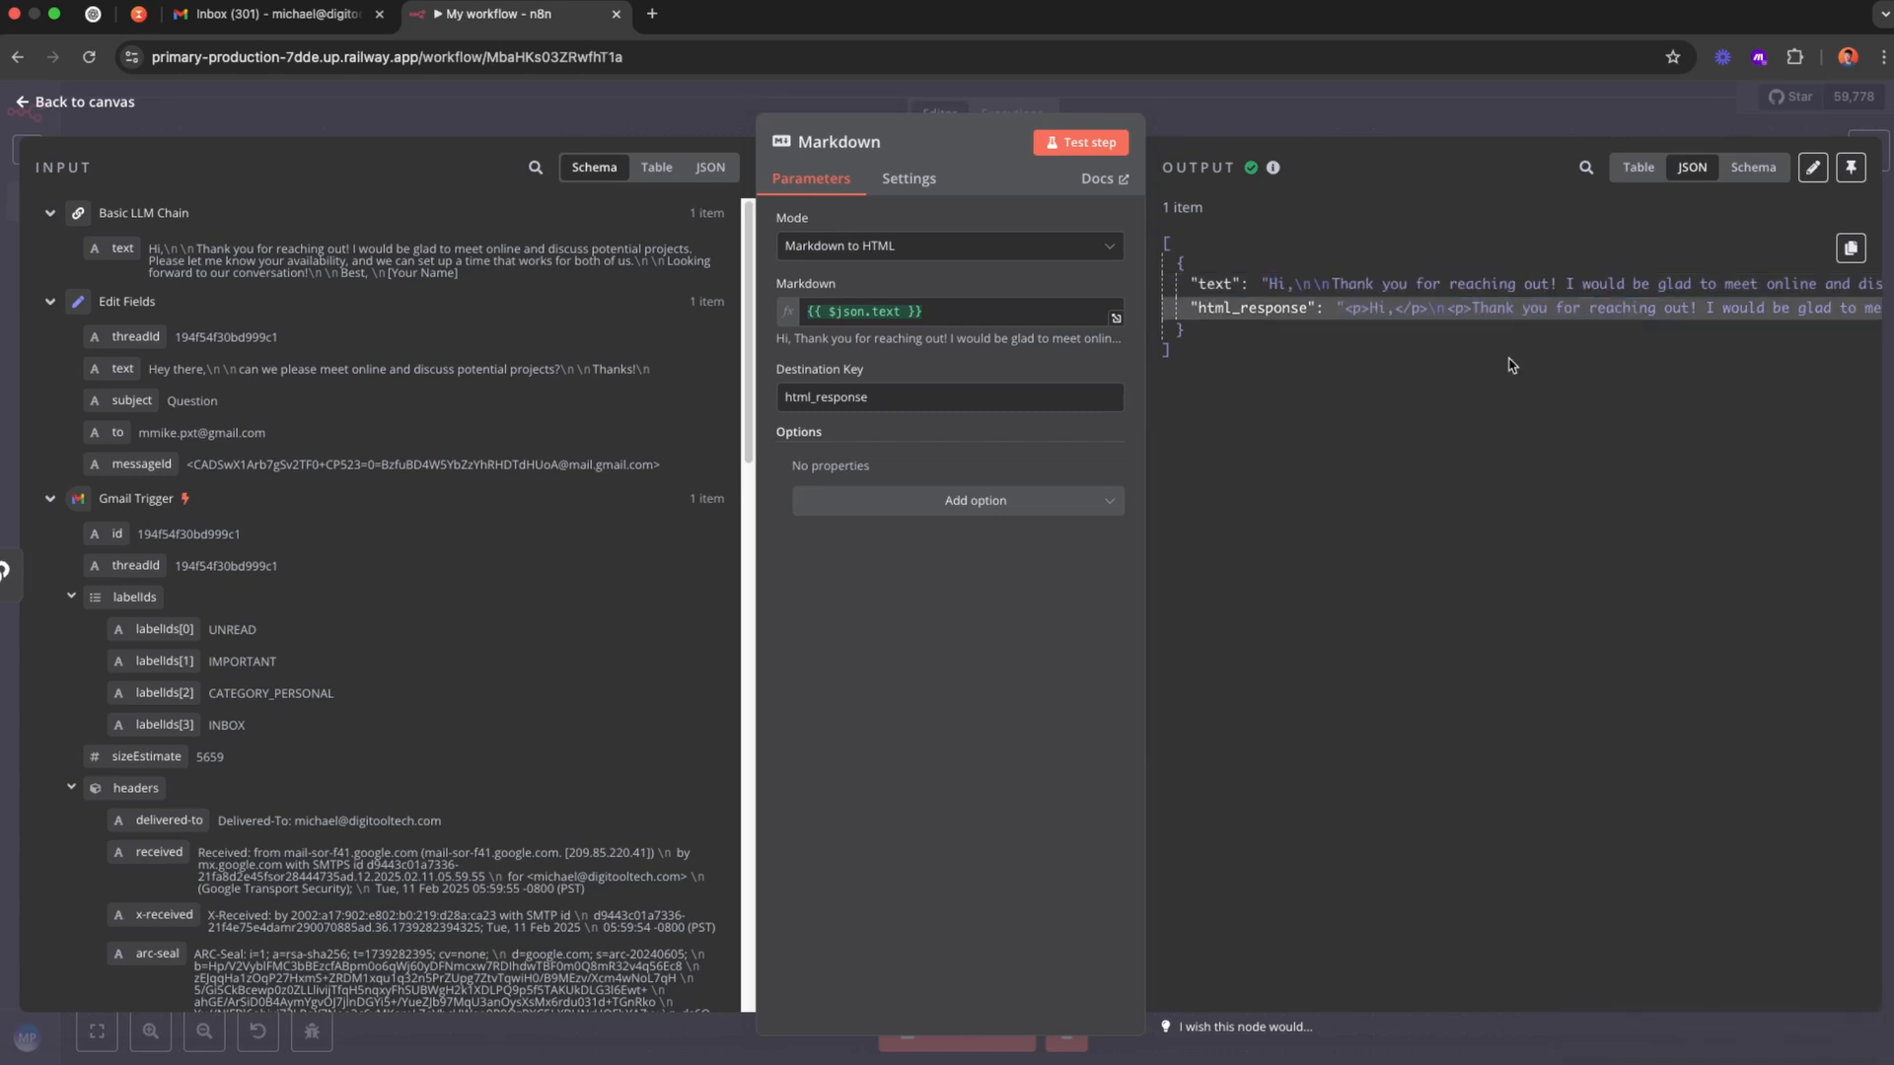
pyautogui.click(73, 101)
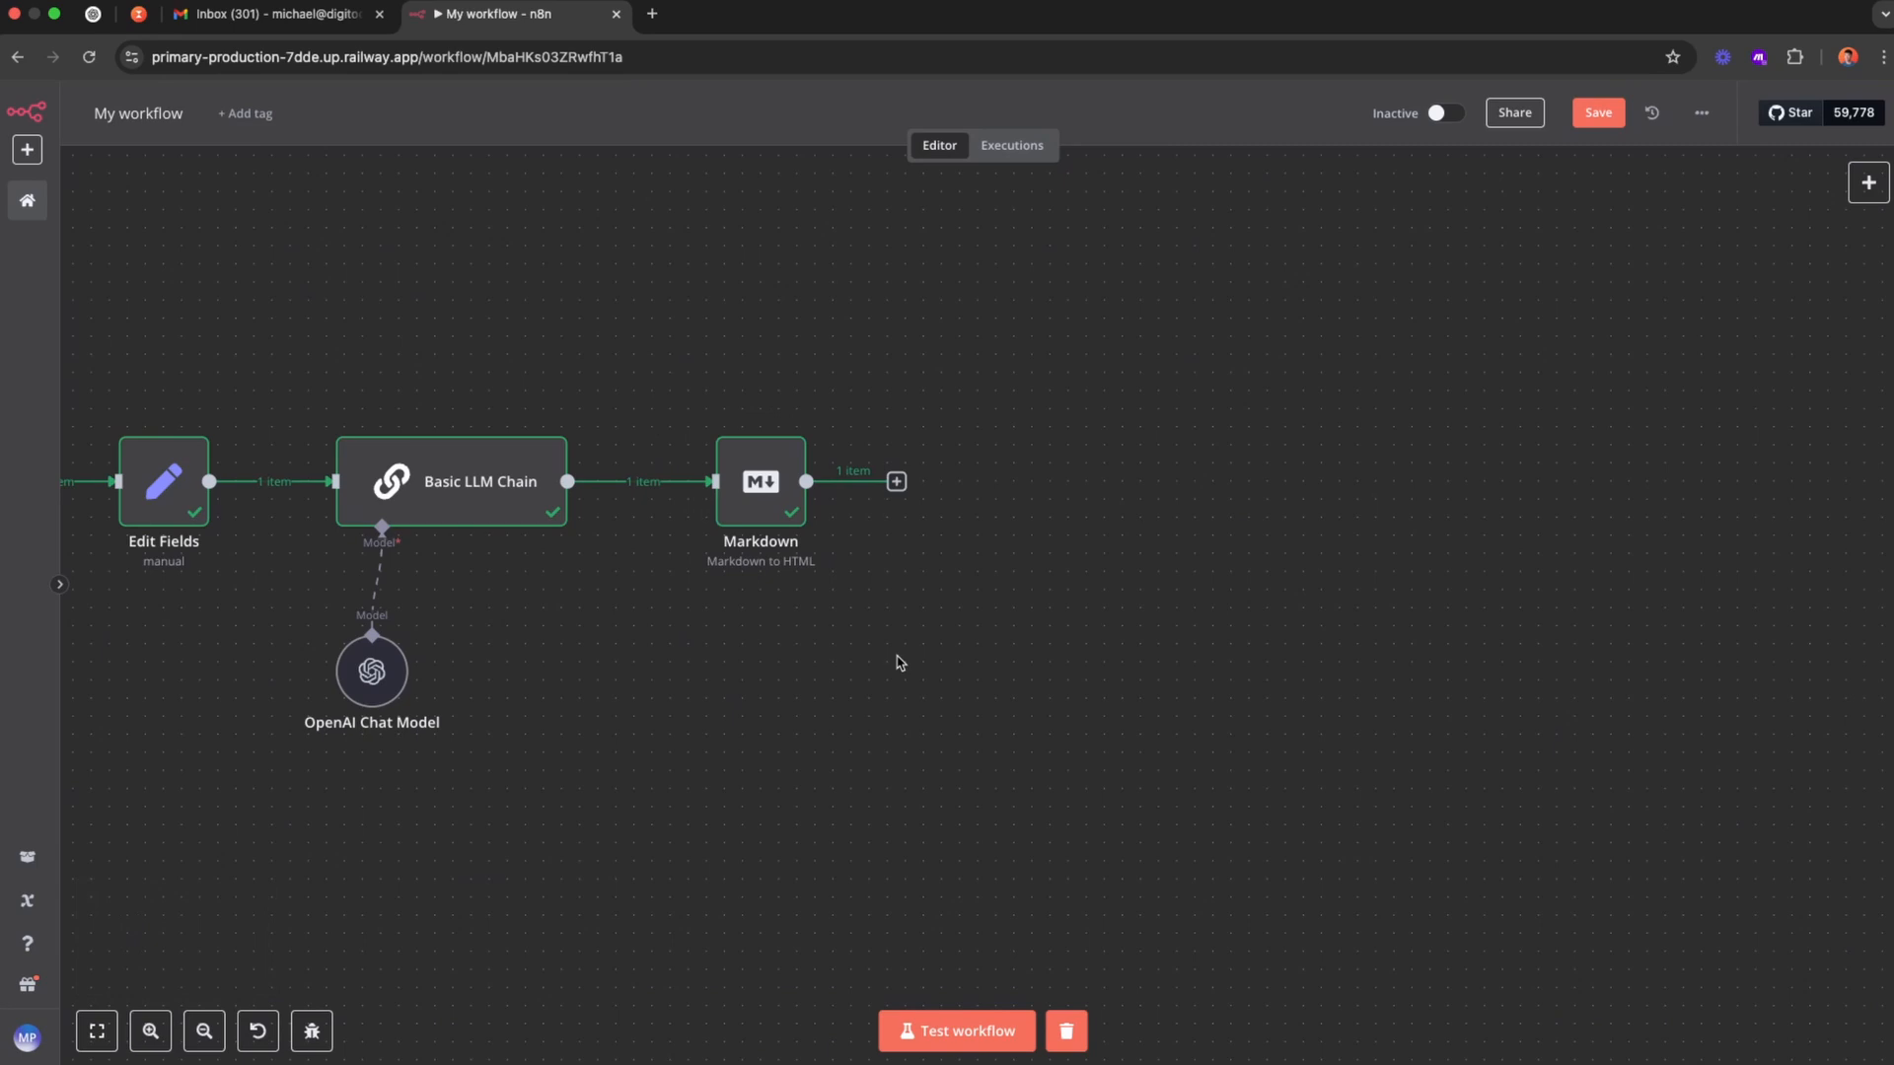
pyautogui.moveTo(941, 605)
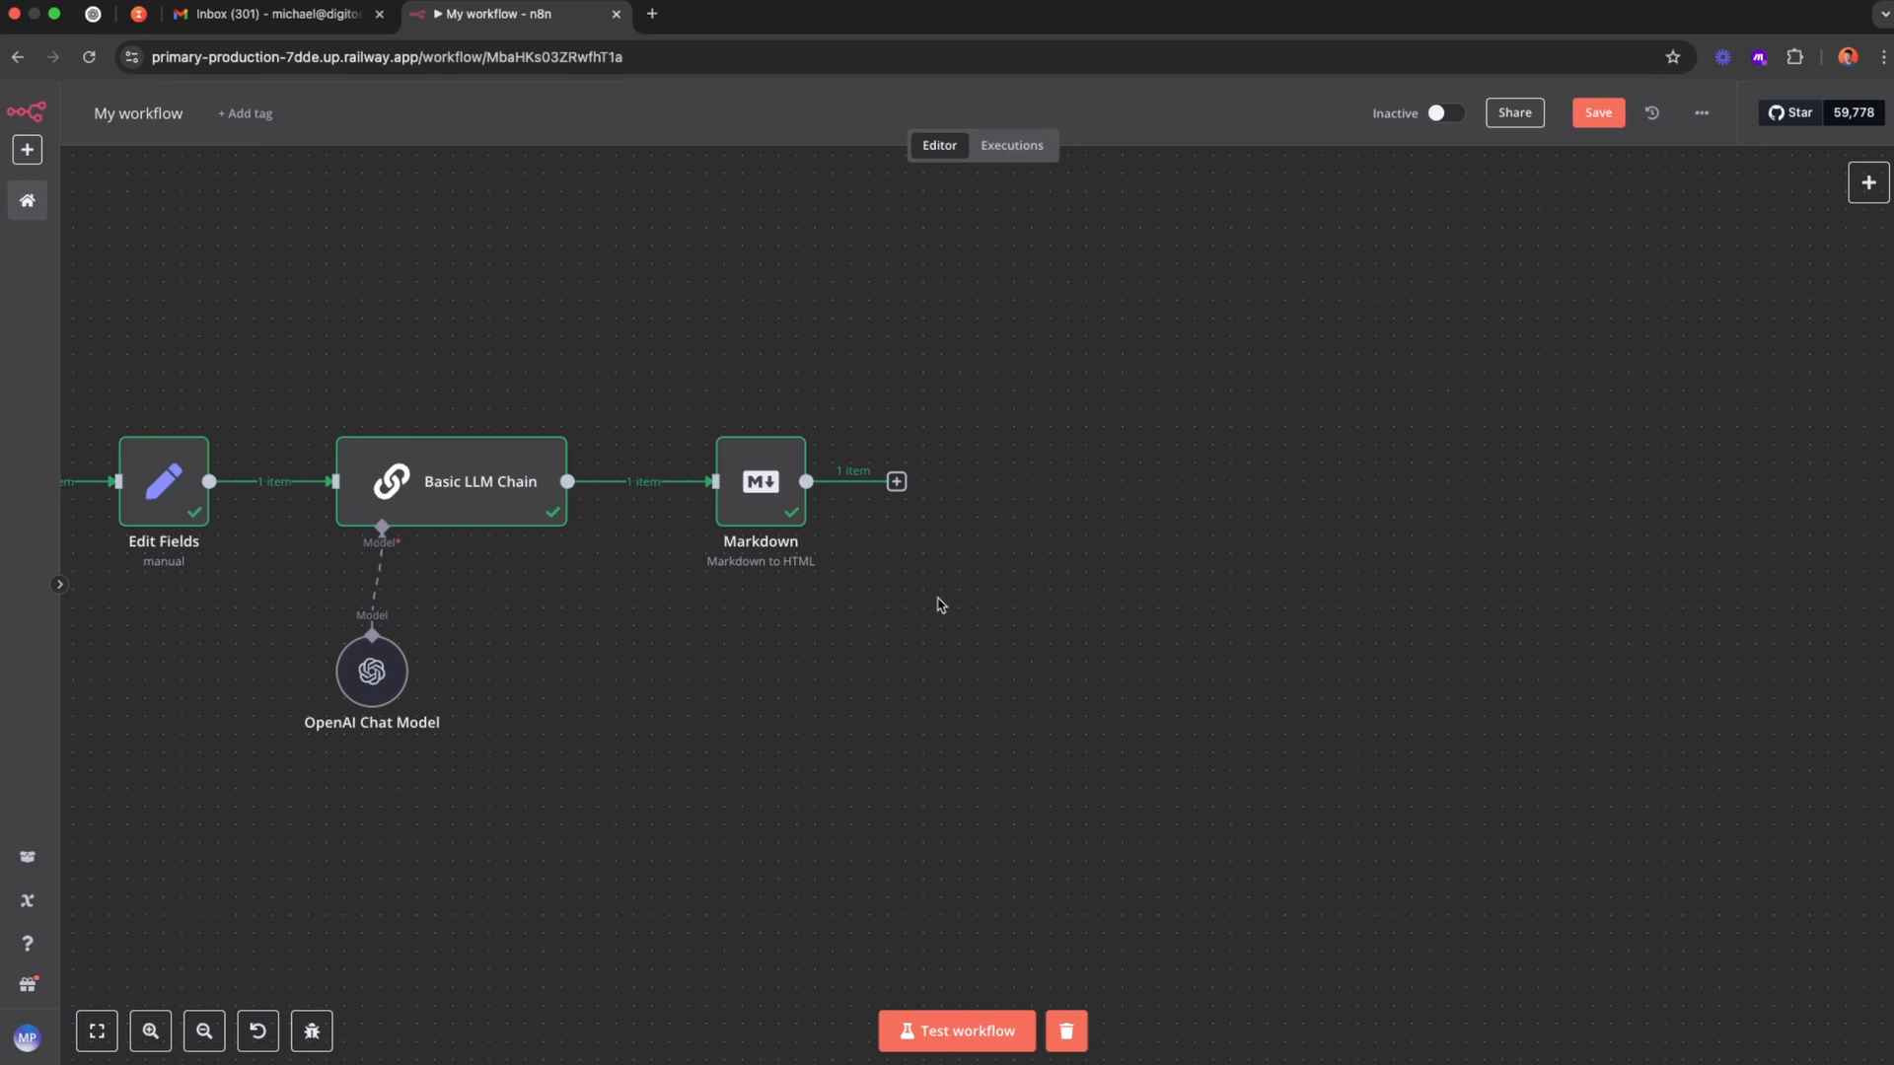
# Add an Edit Fields node after Markdown and rename it Build Raw Email.
pyautogui.click(896, 481)
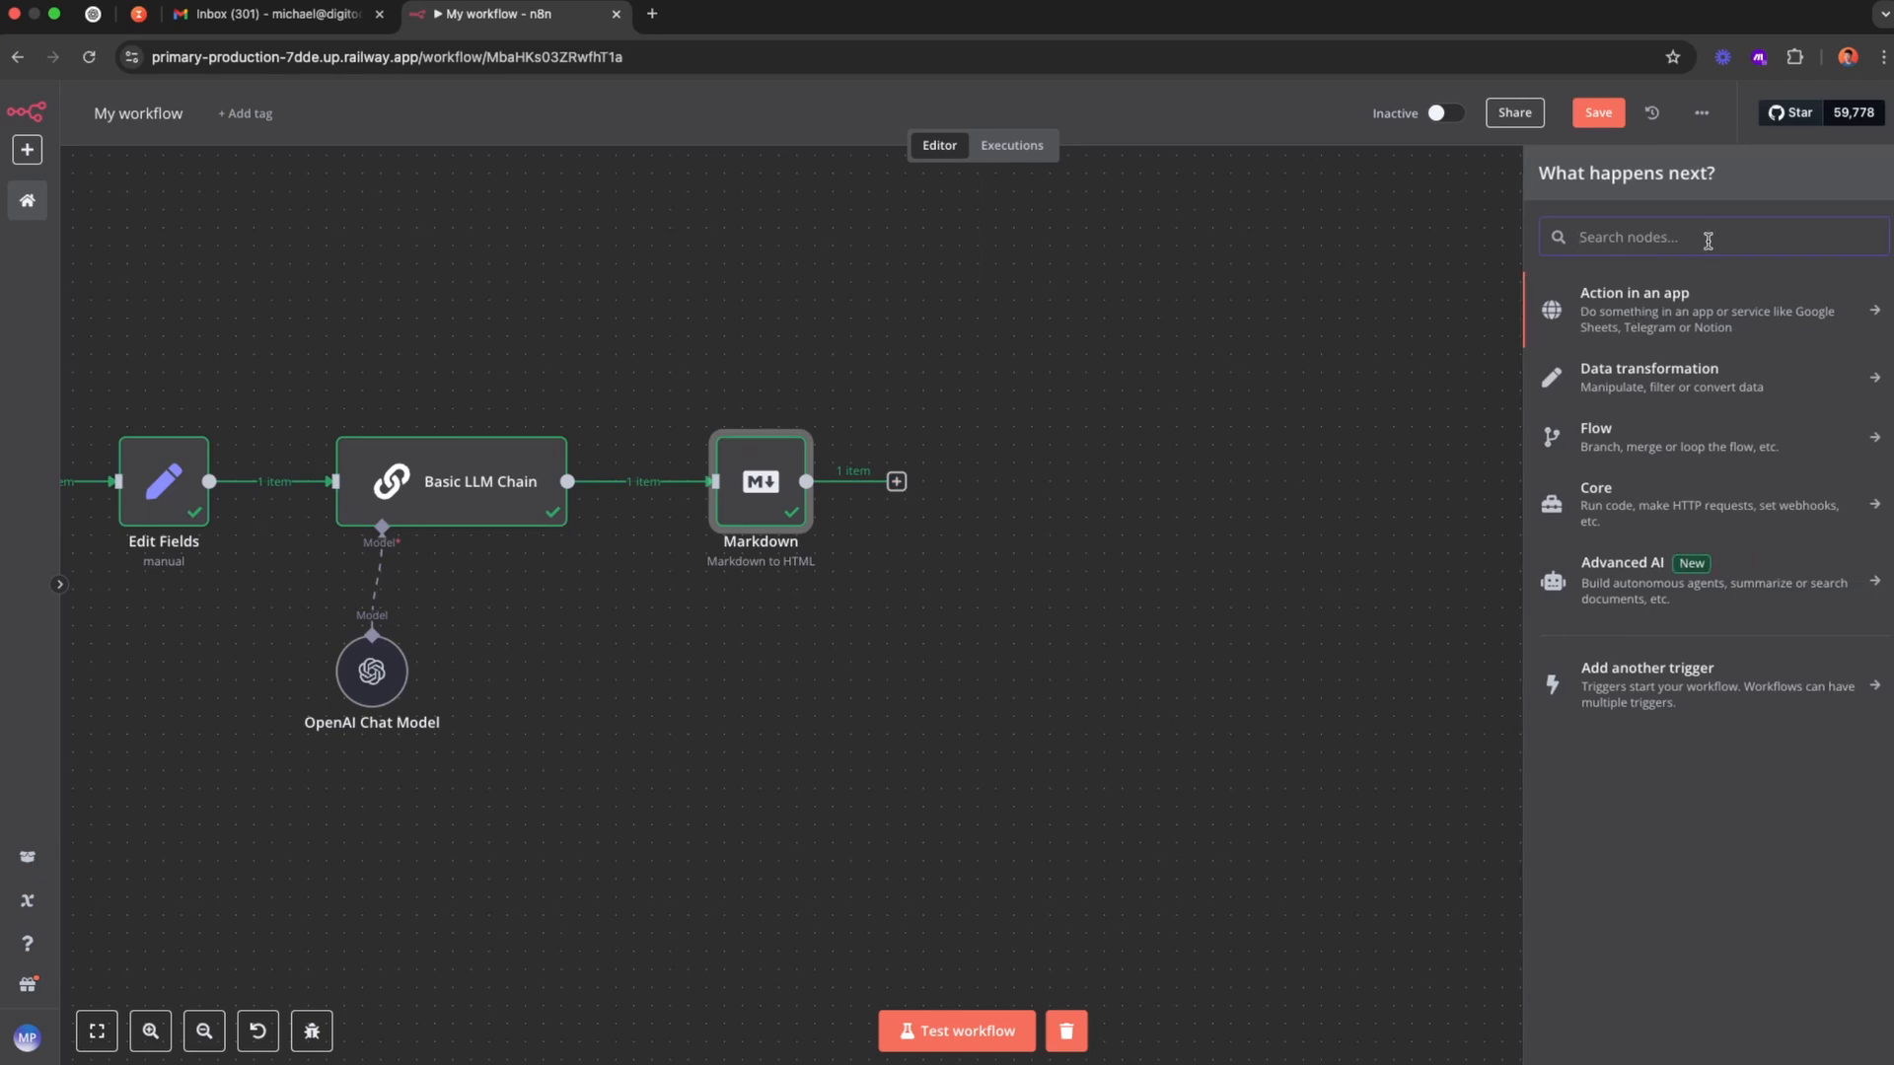
pyautogui.write('edit')
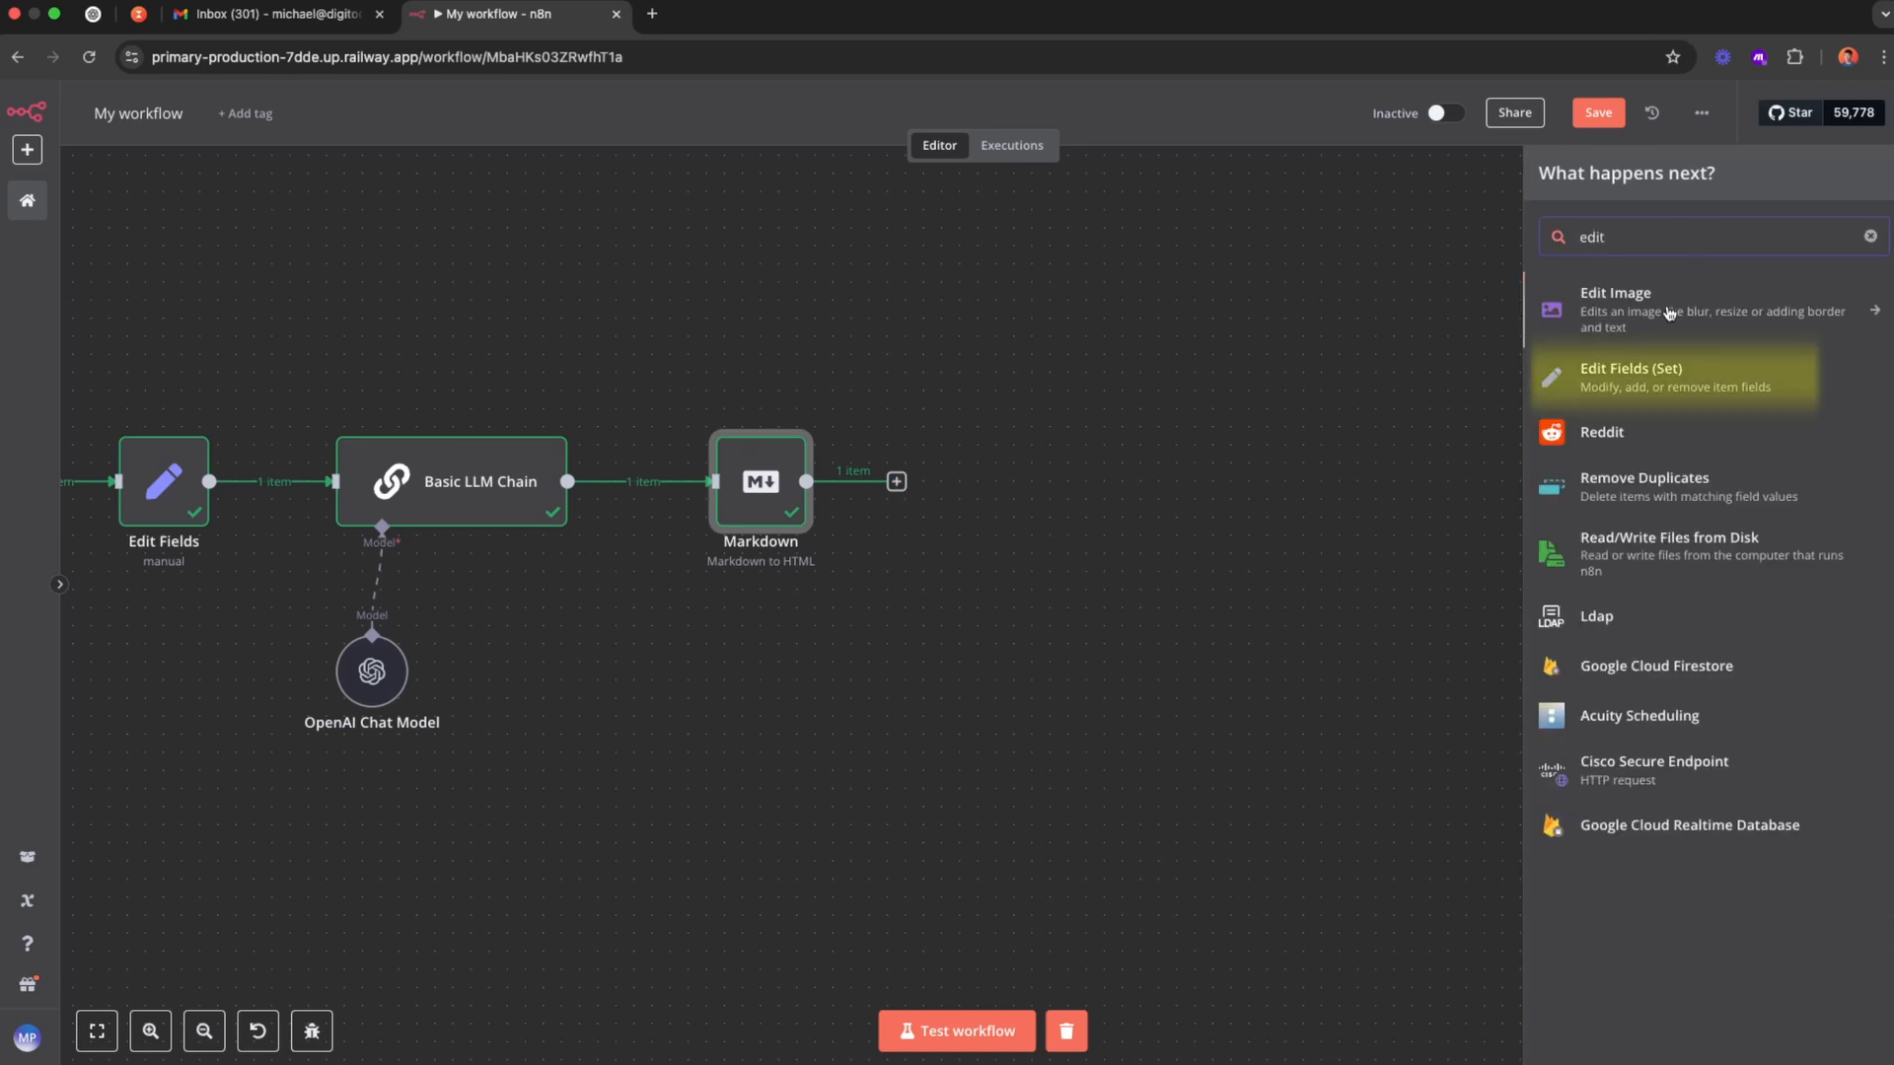
pyautogui.click(1671, 377)
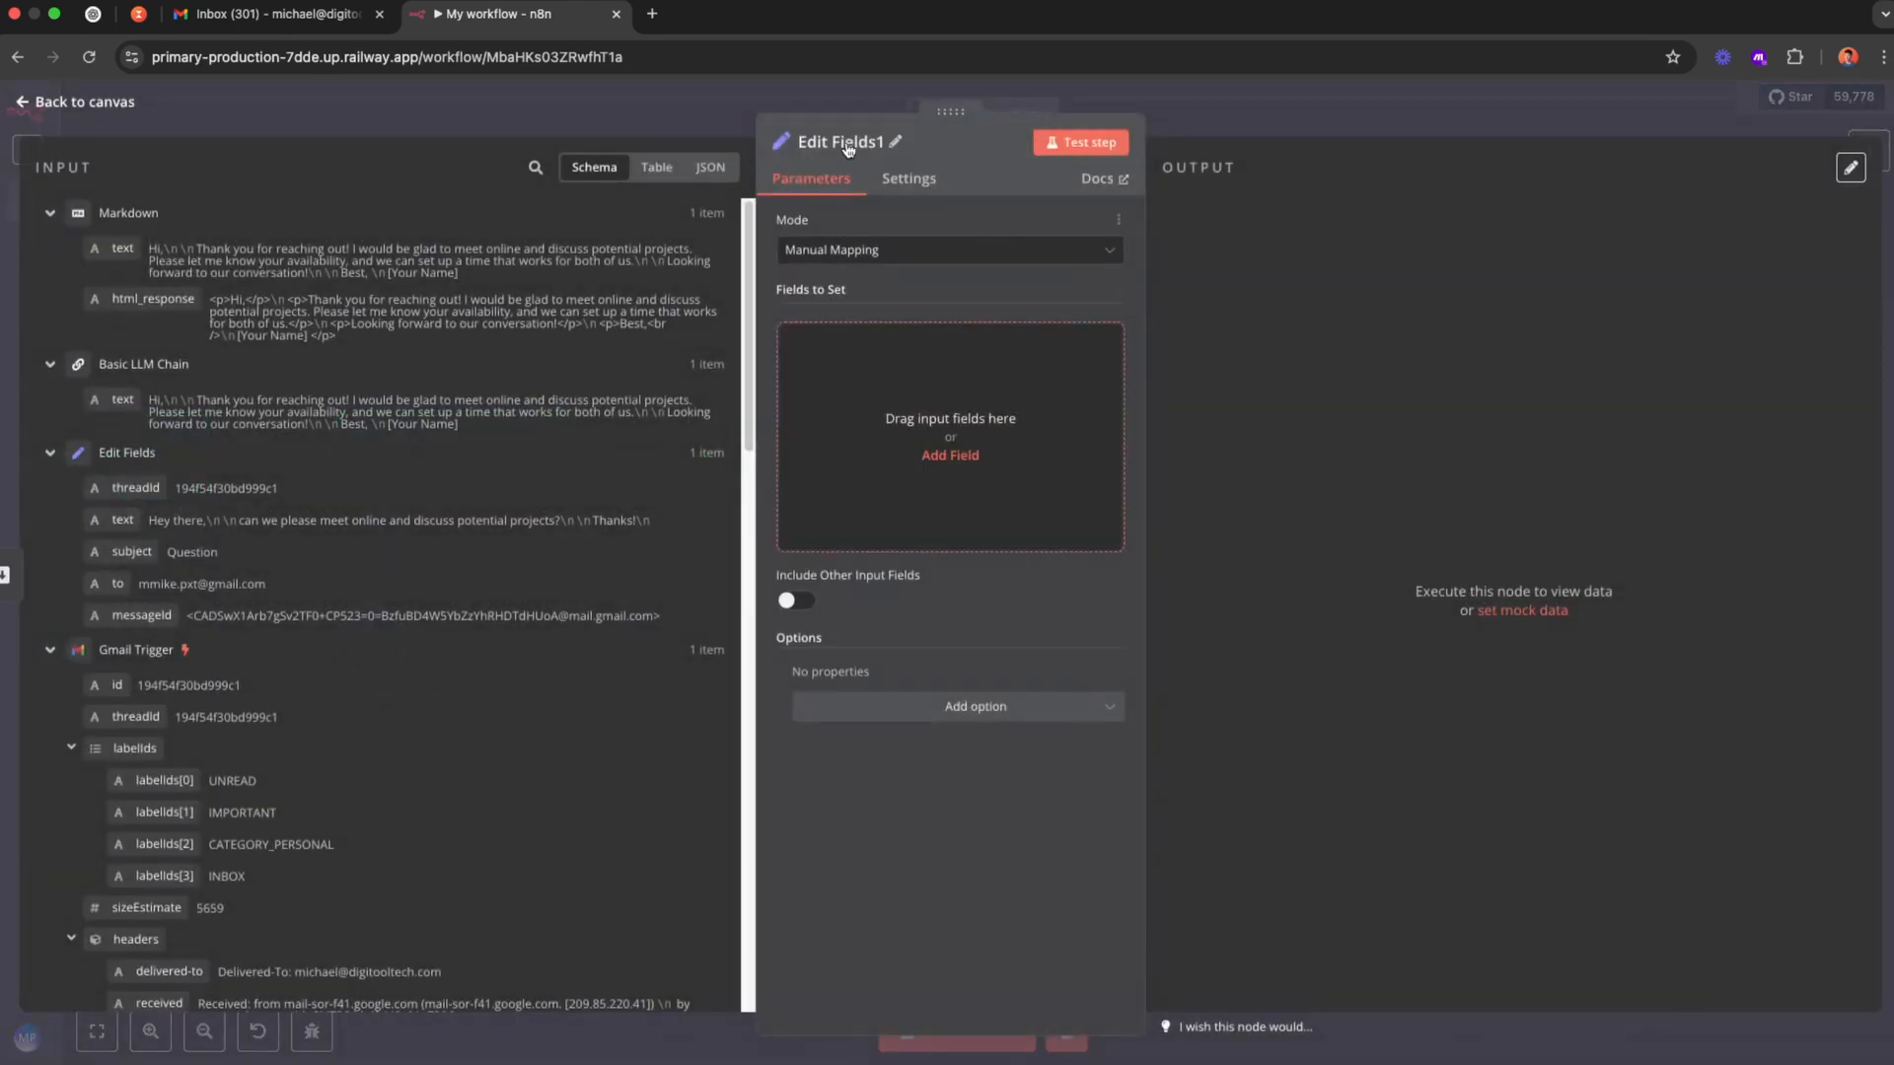
pyautogui.write('Build Raw')
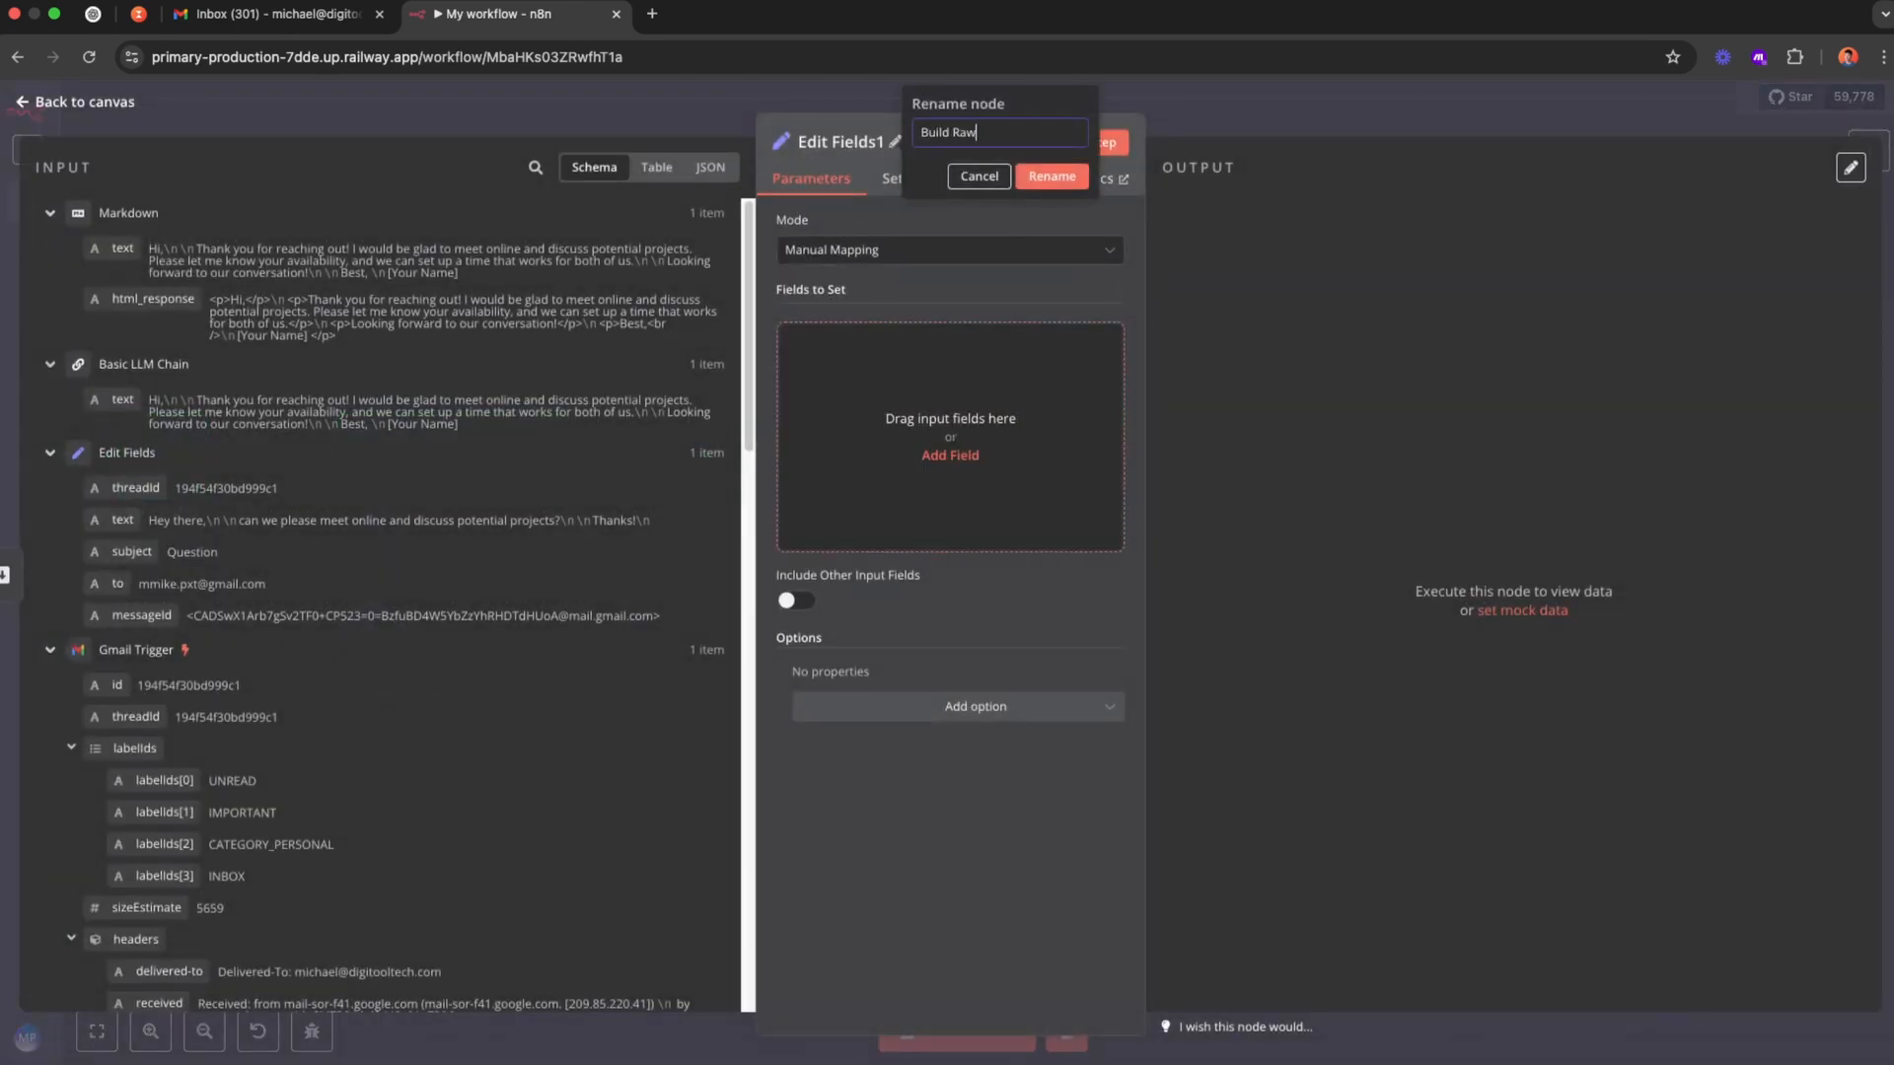
pyautogui.click(1049, 175)
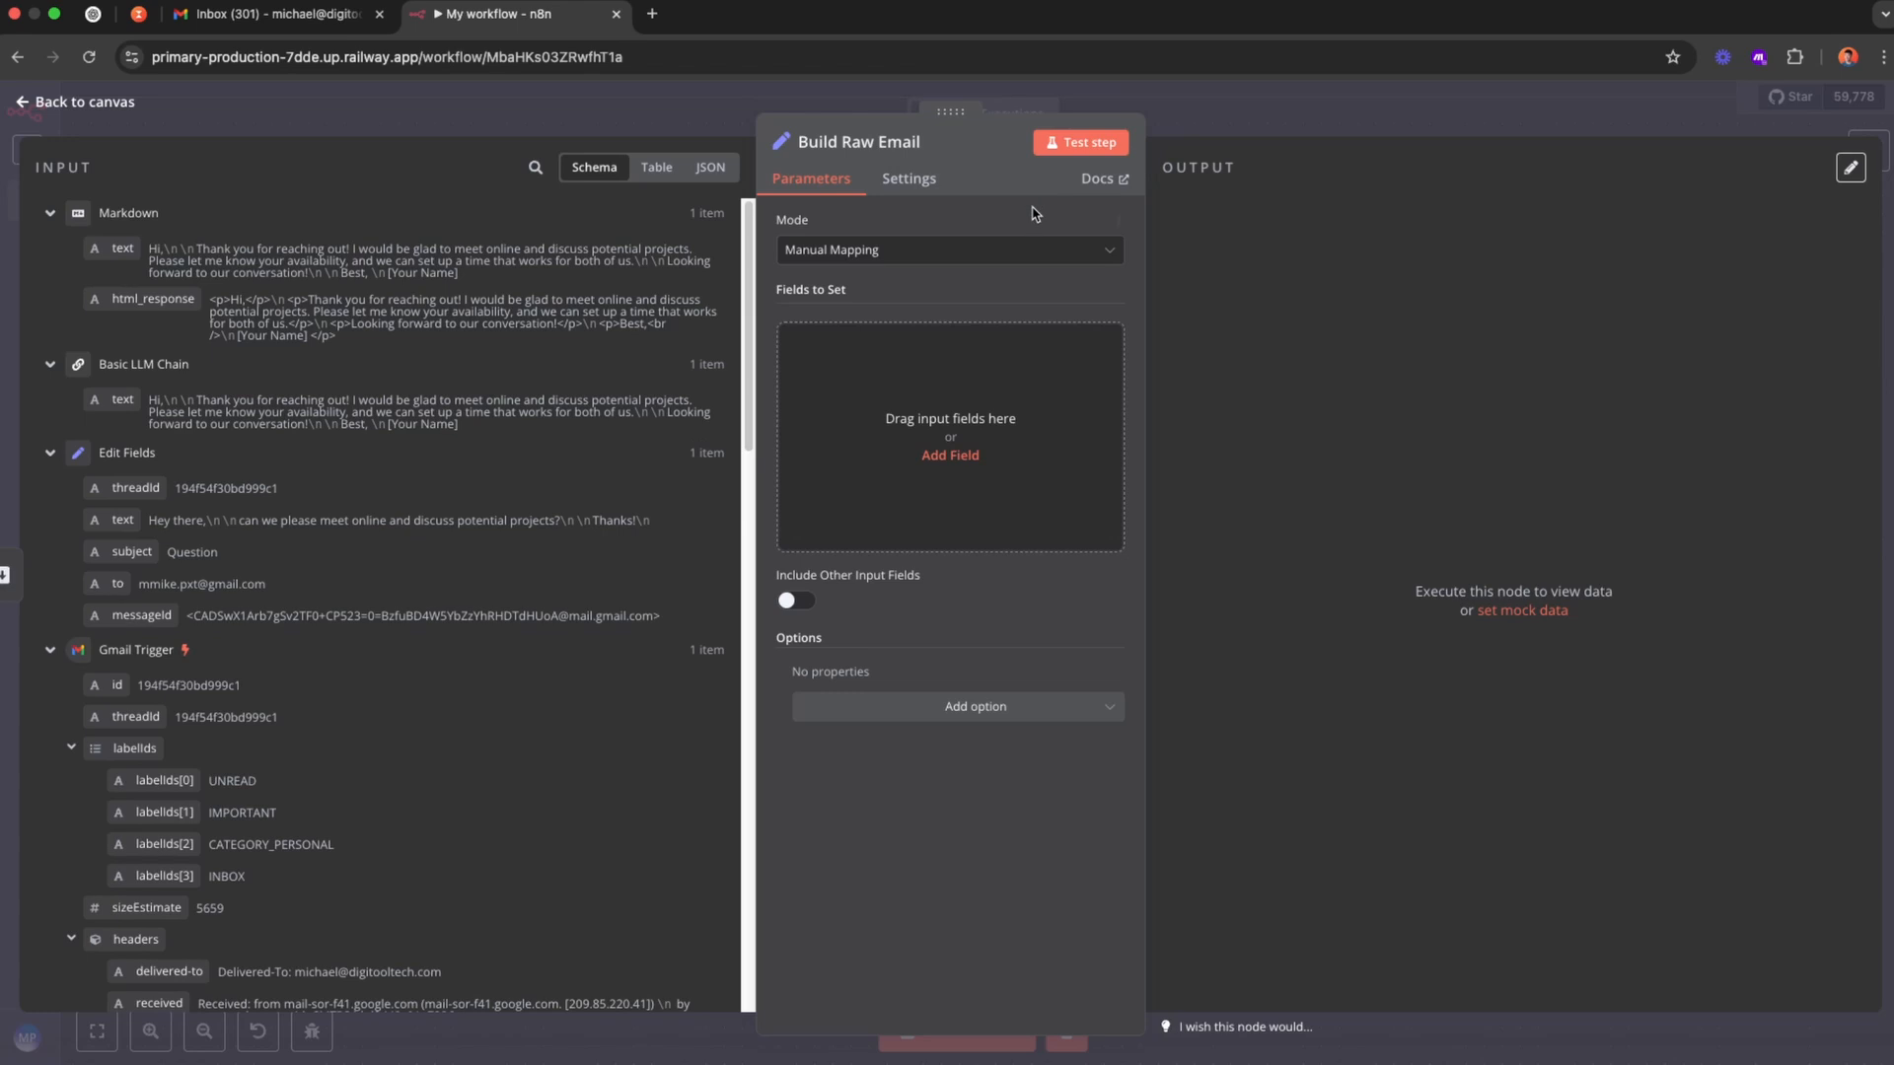
# Add a raw field and start its value with the To: header line in the large editor.
pyautogui.click(949, 456)
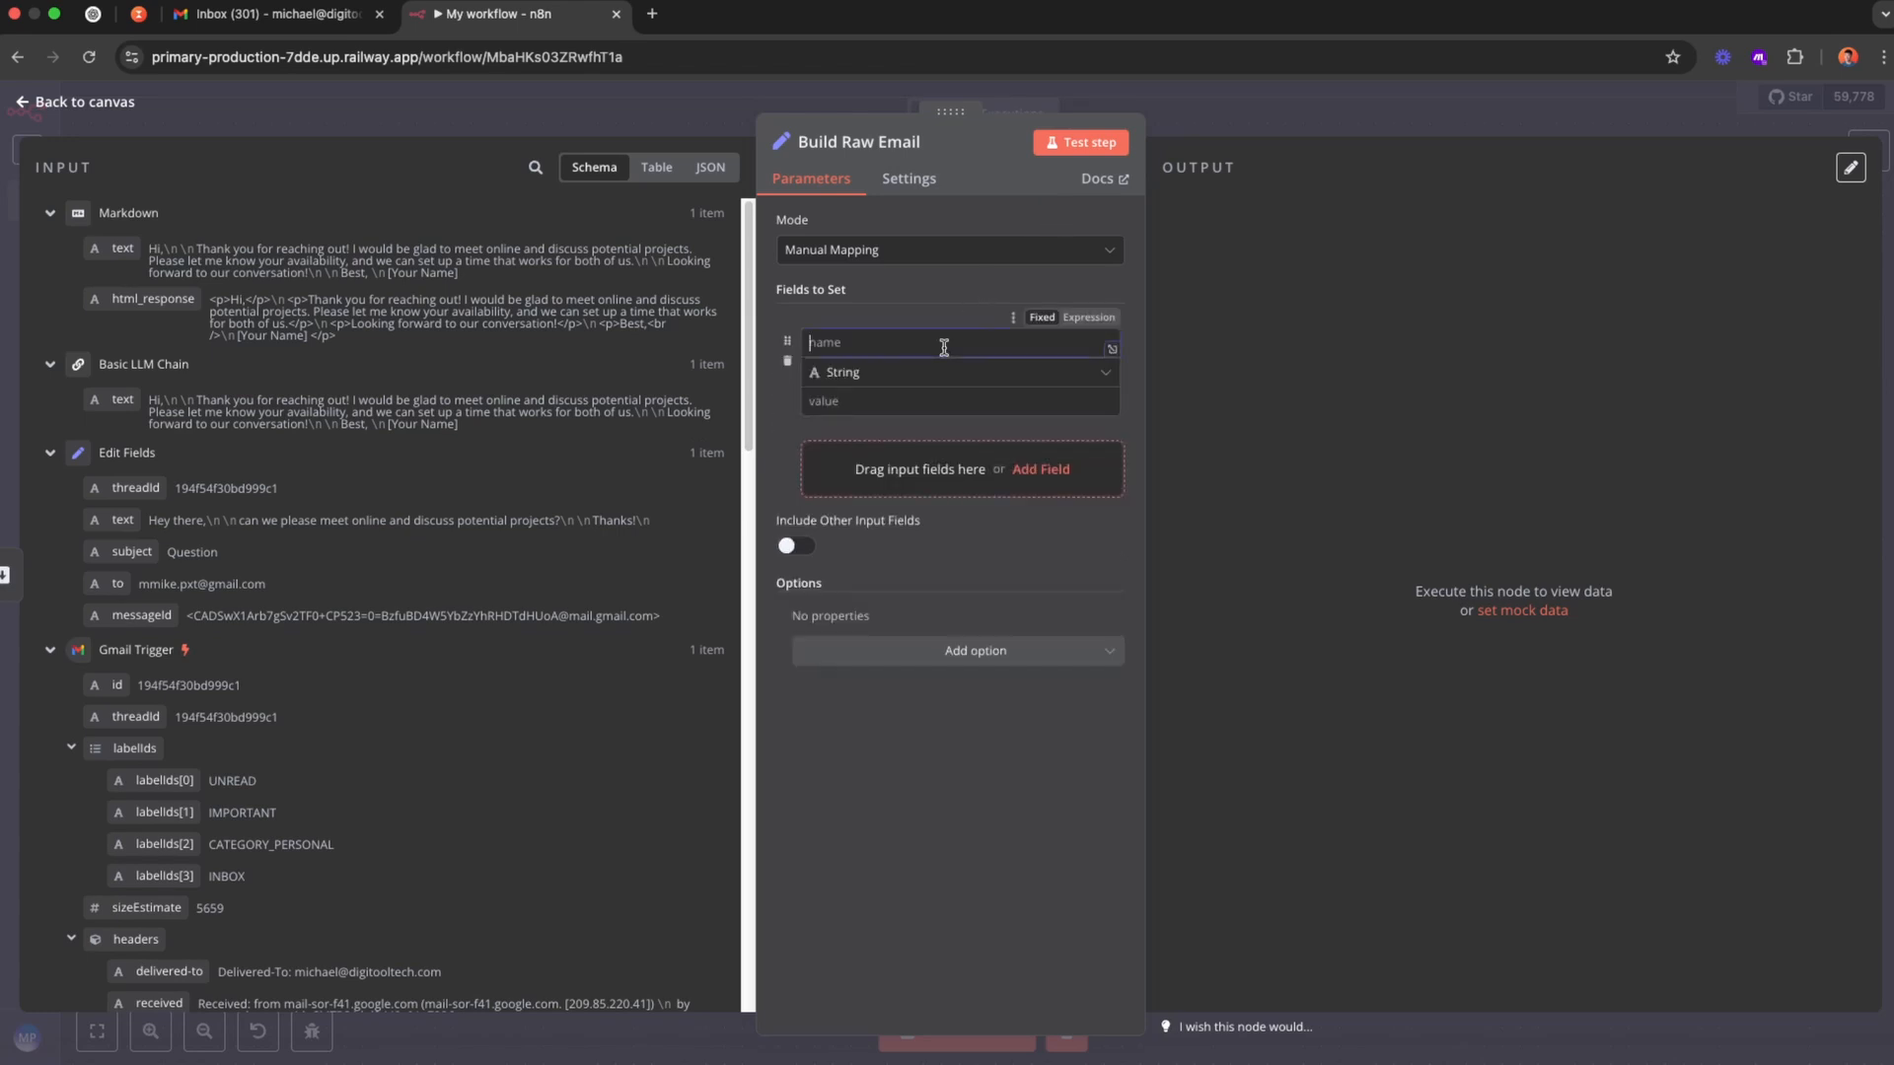
pyautogui.write('raw')
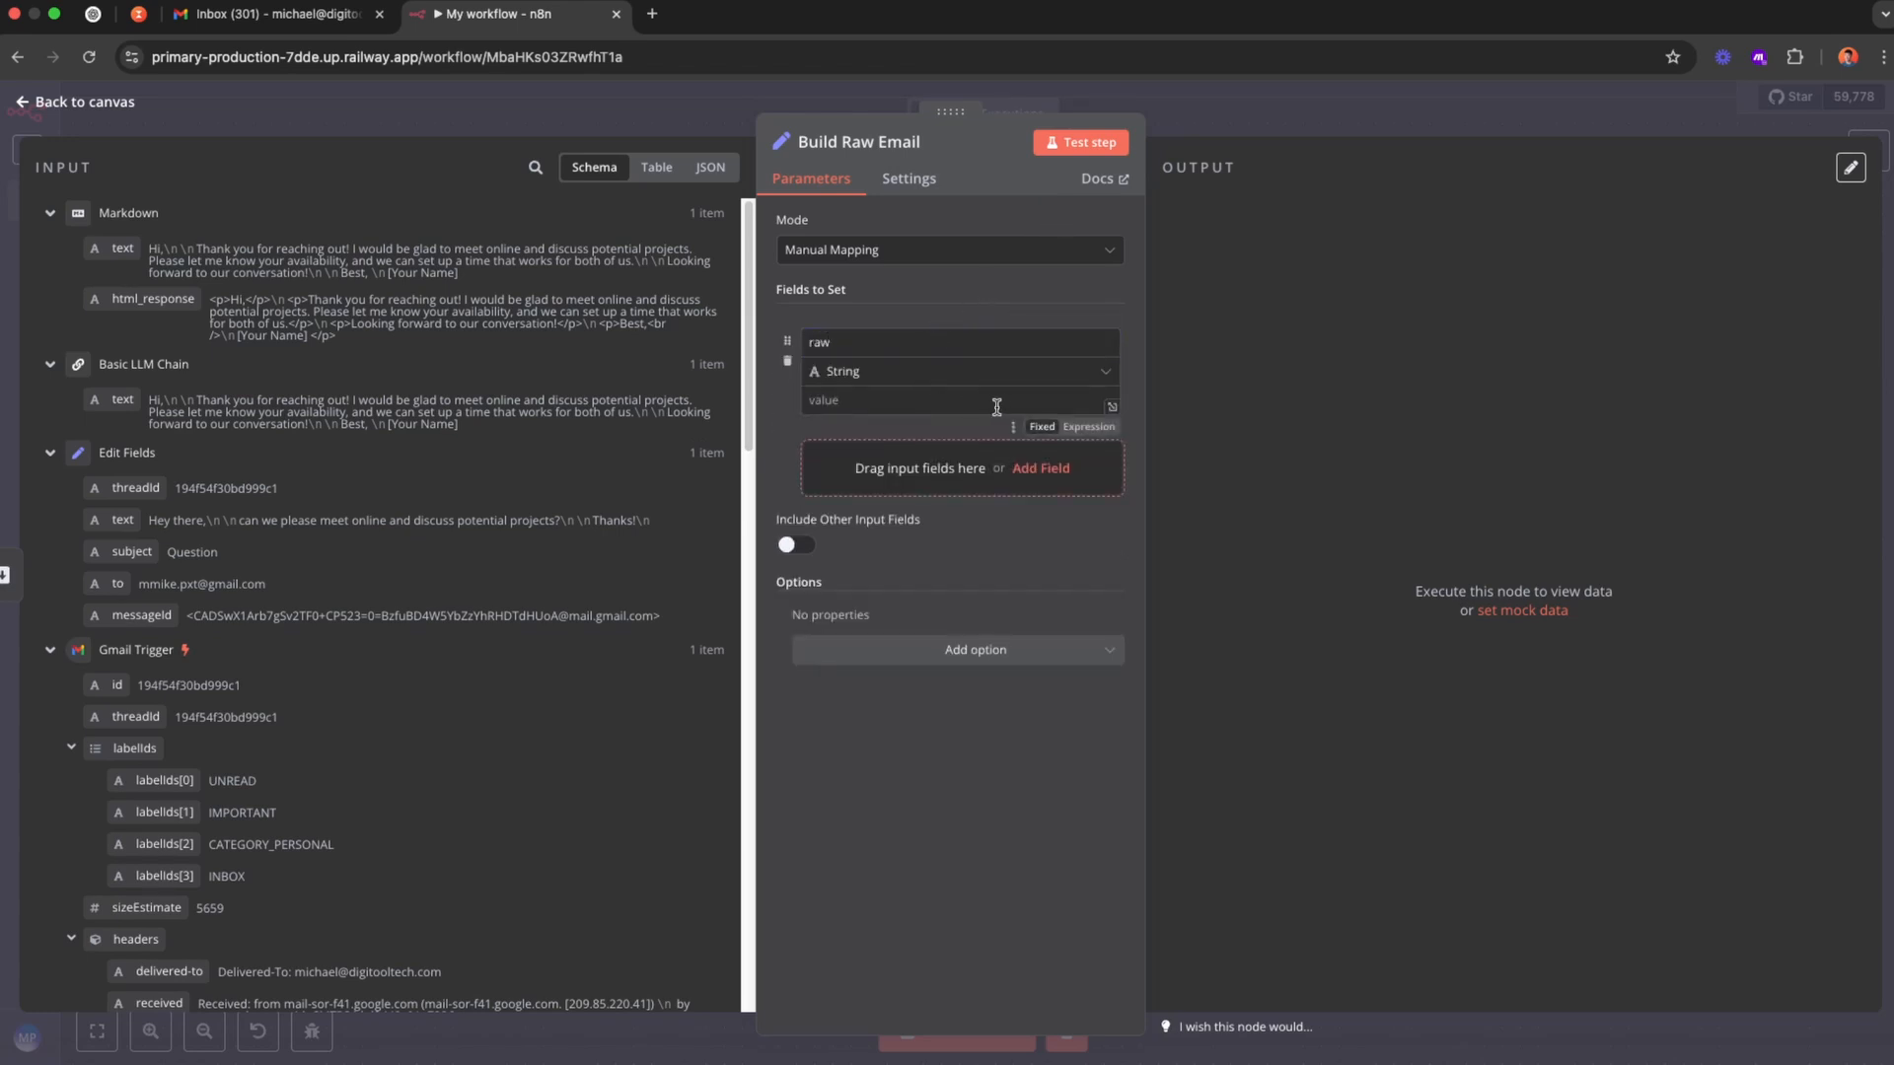
pyautogui.click(1111, 404)
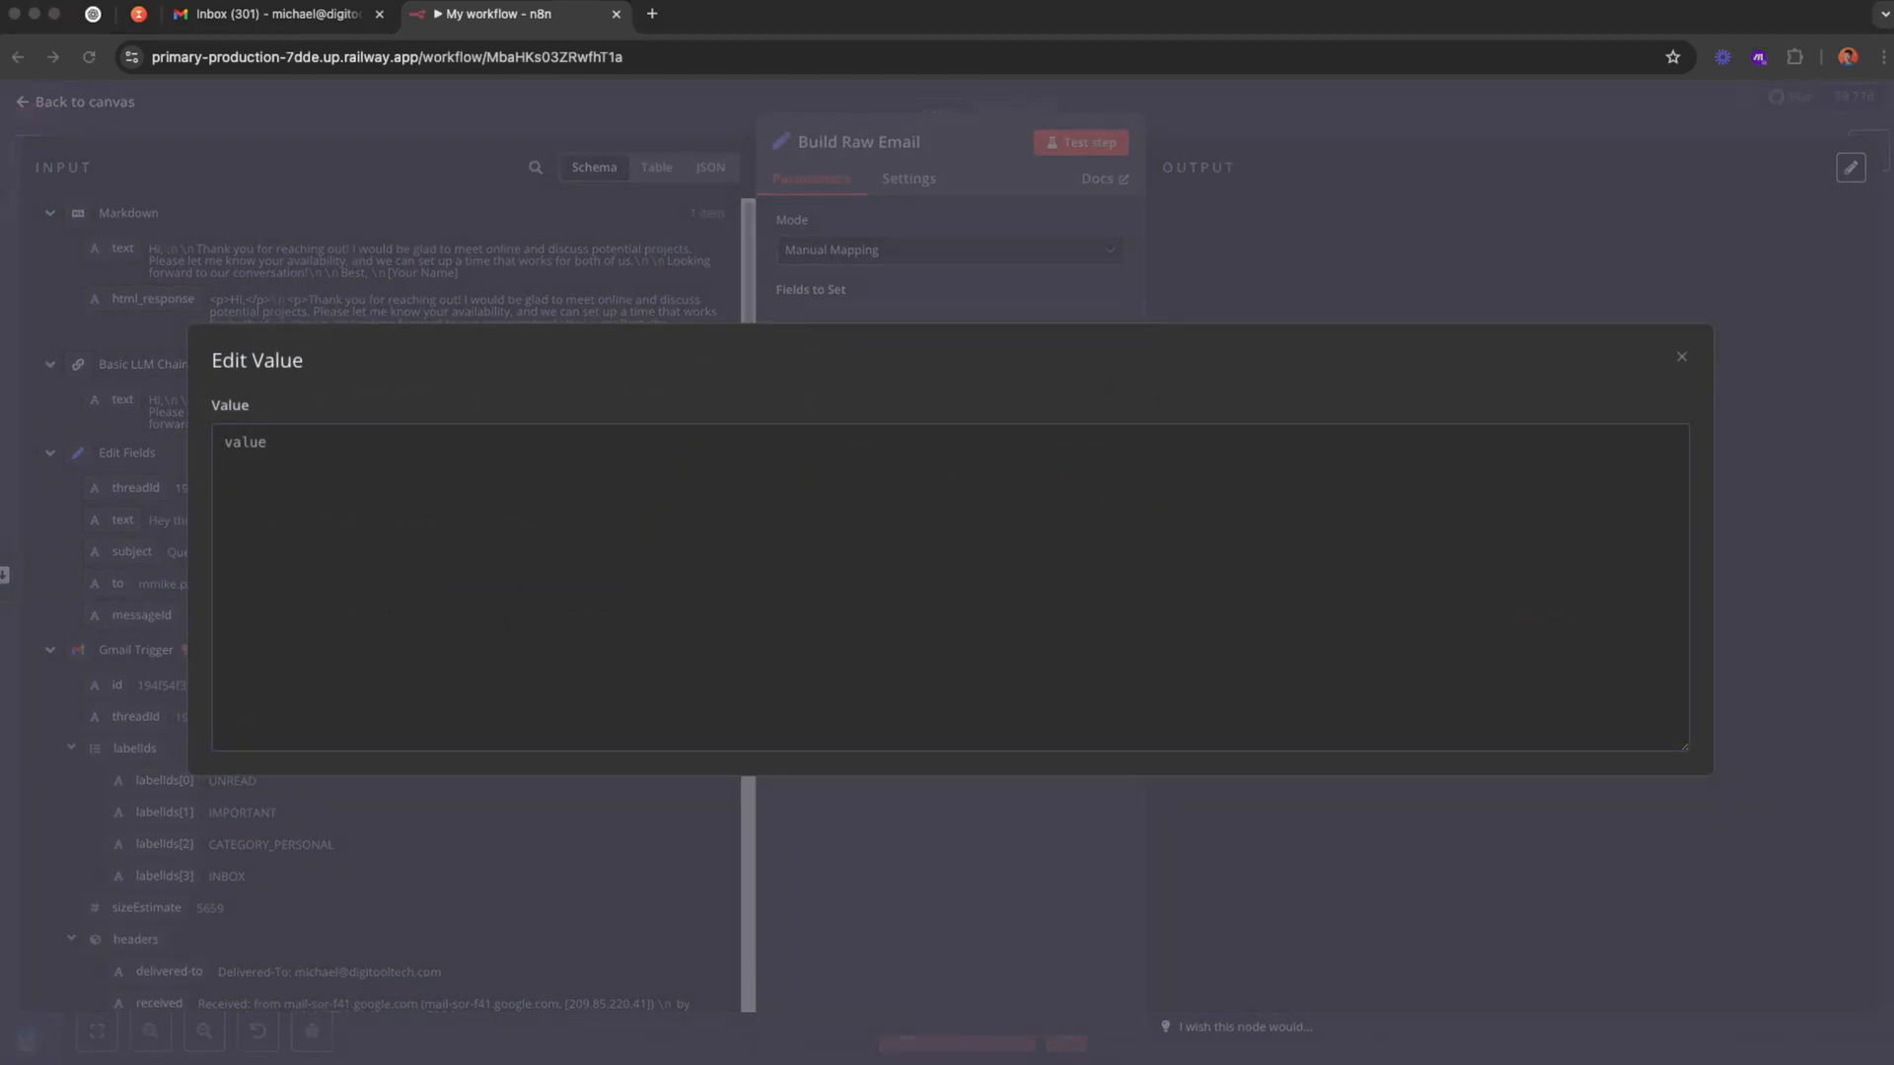
pyautogui.write('To:')
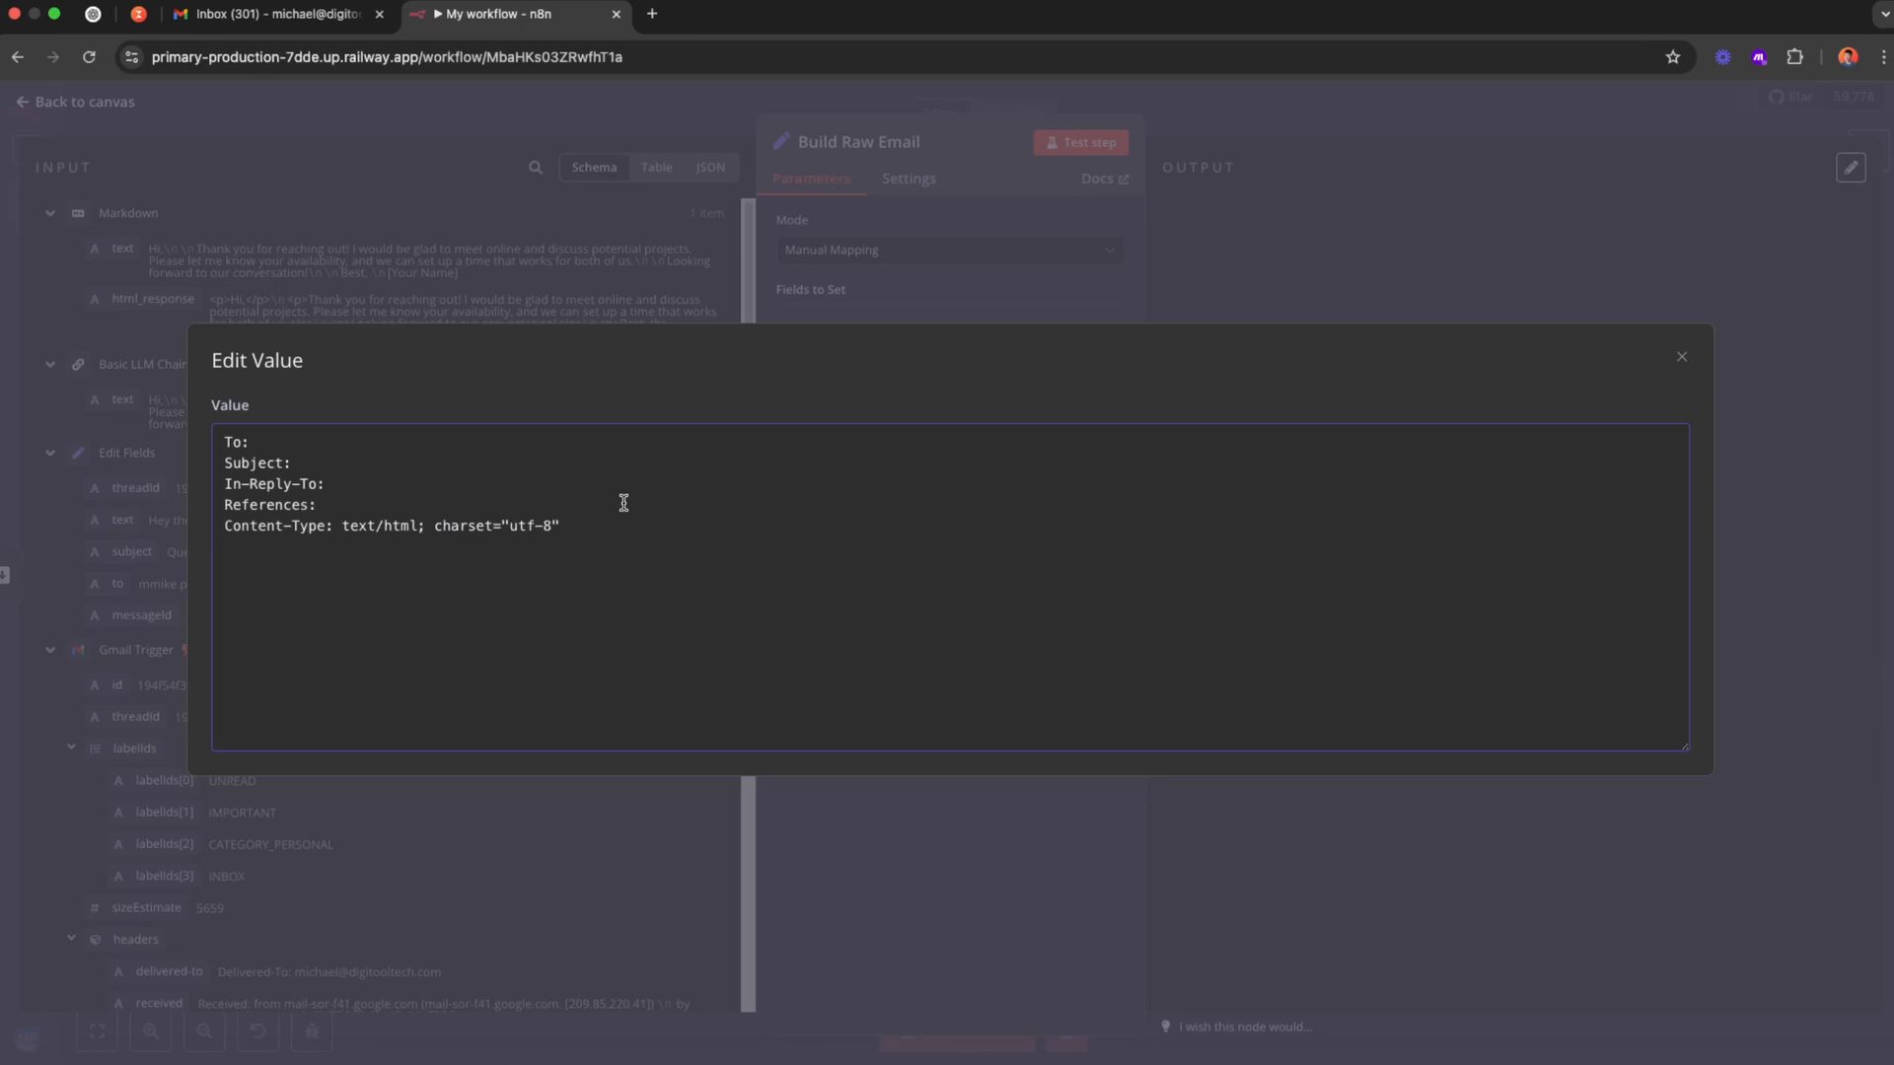
pyautogui.moveTo(628, 501)
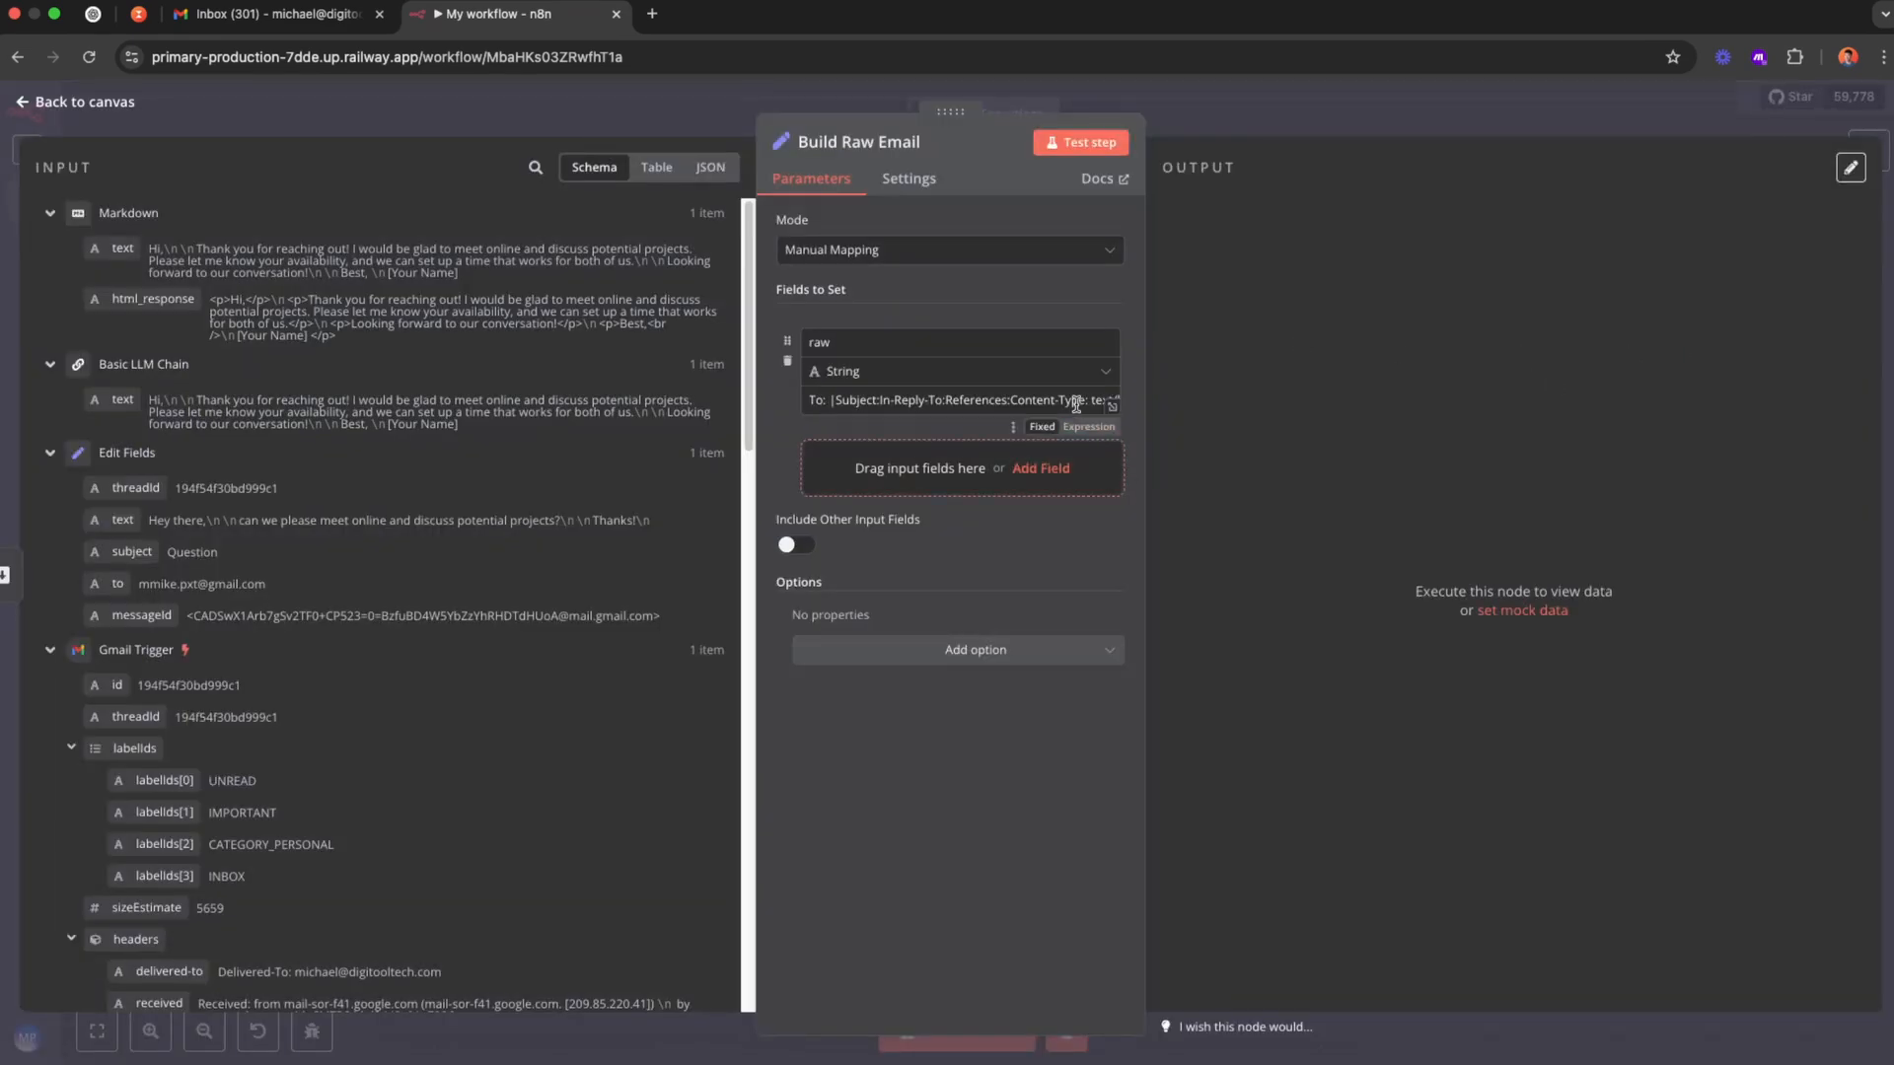
# Make raw an expression mapping To, Subject, In-Reply-To and References from Edit Fields, then return to canvas.
pyautogui.click(1109, 400)
pyautogui.write(" {{ $('Edit Fields').item.json.subject }}")
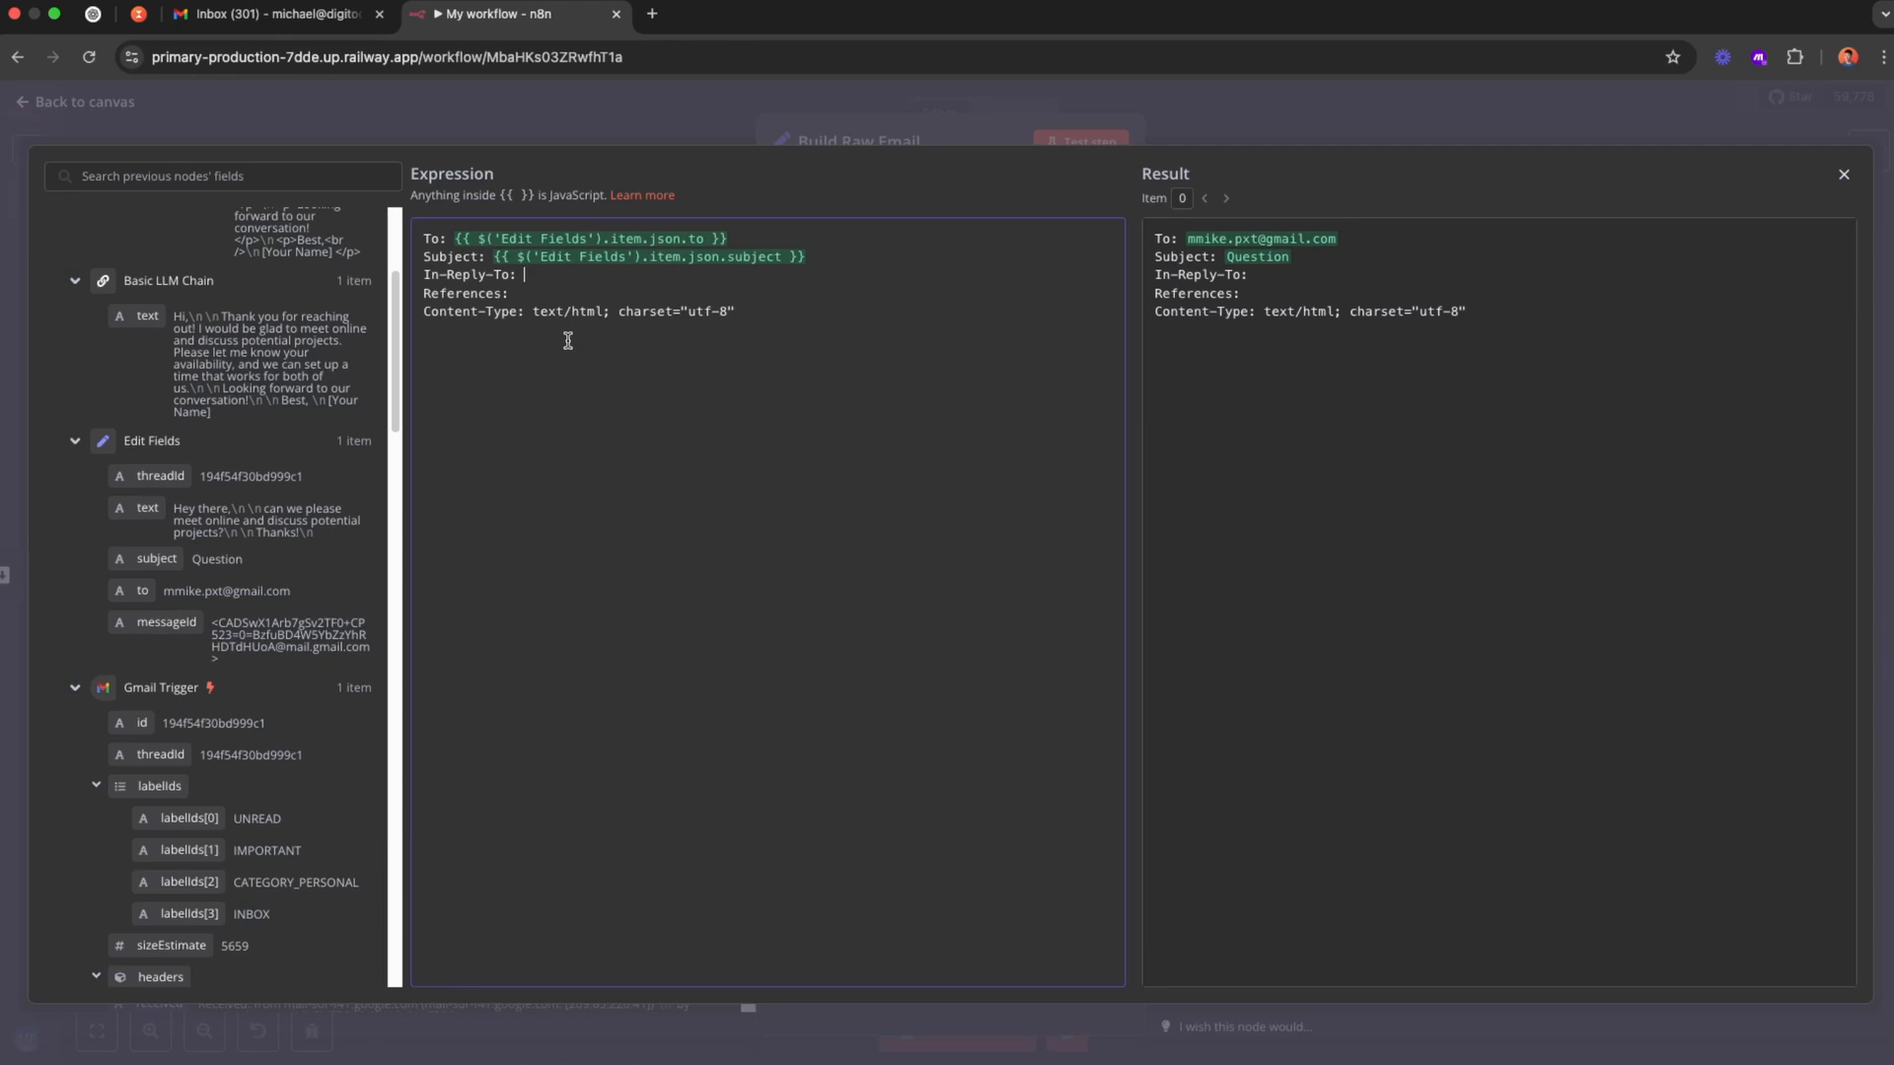
pyautogui.moveTo(519, 308)
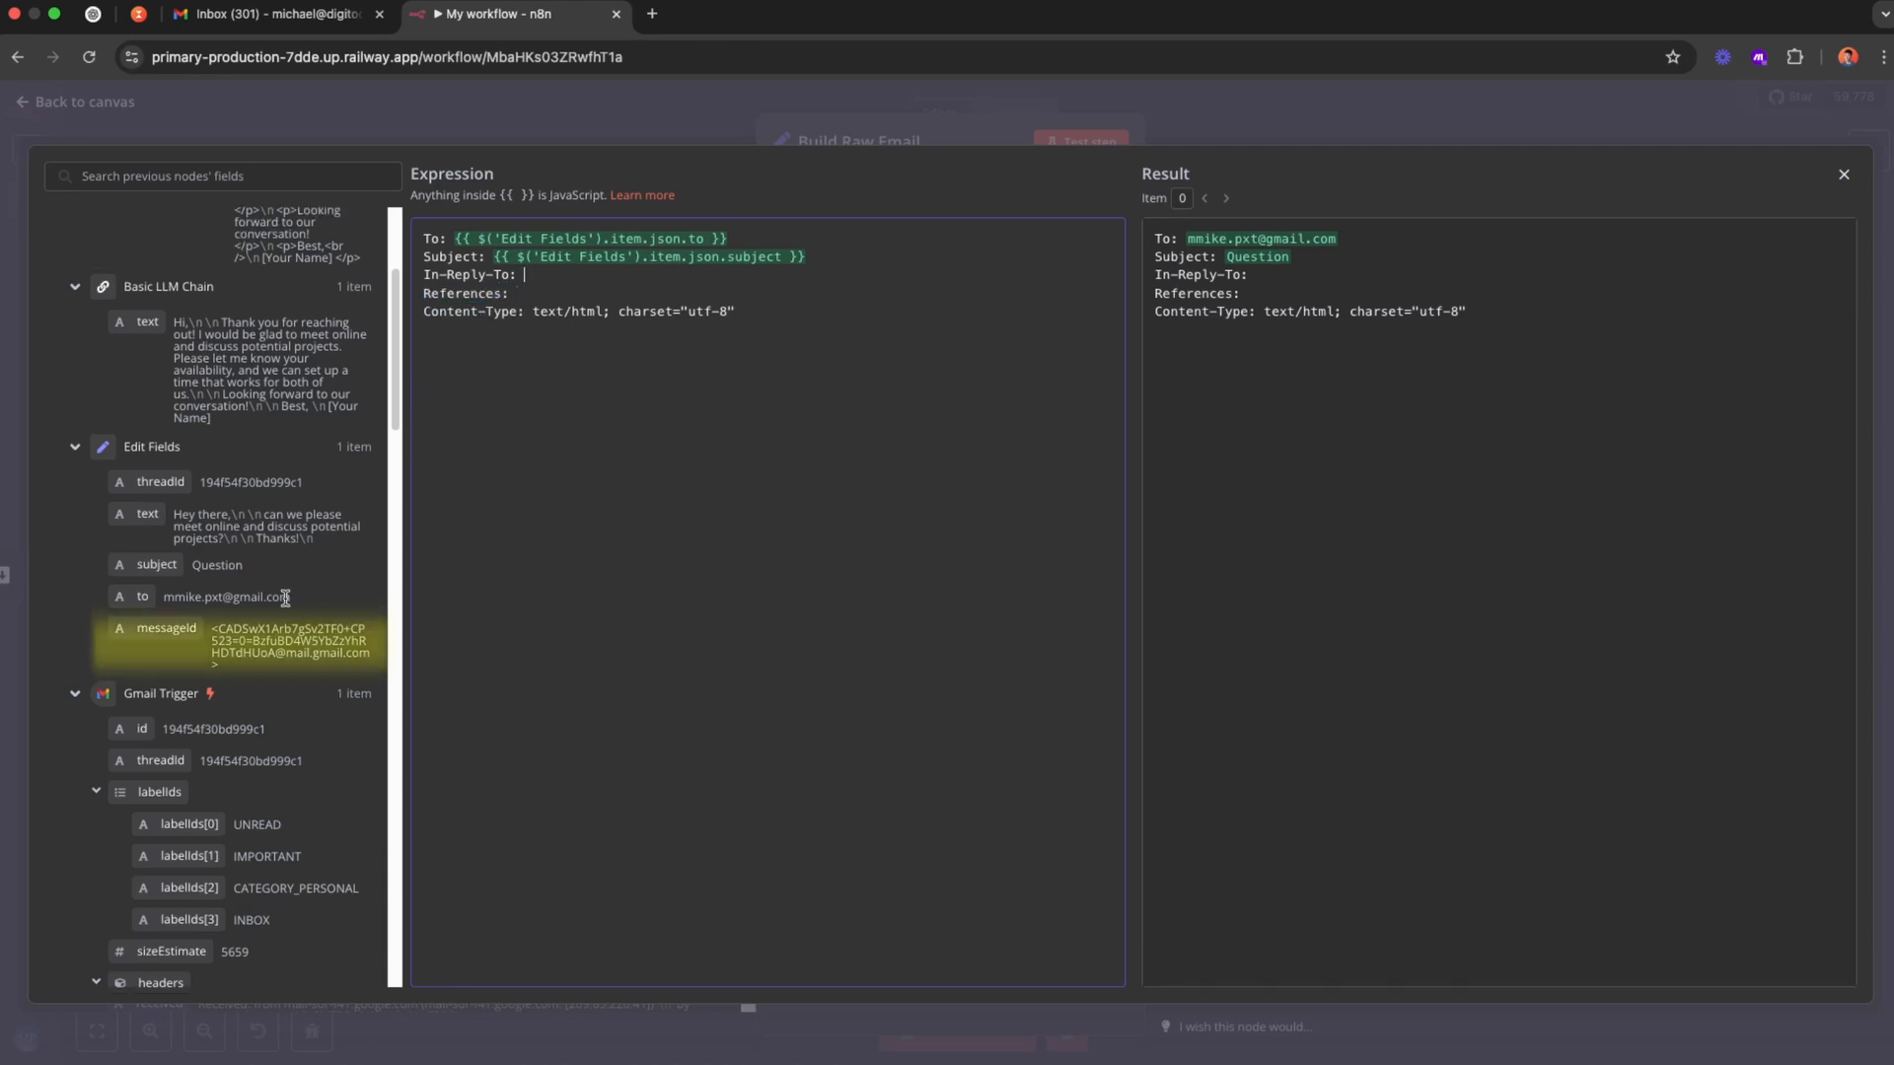
pyautogui.moveTo(165, 627); pyautogui.dragTo(518, 274)
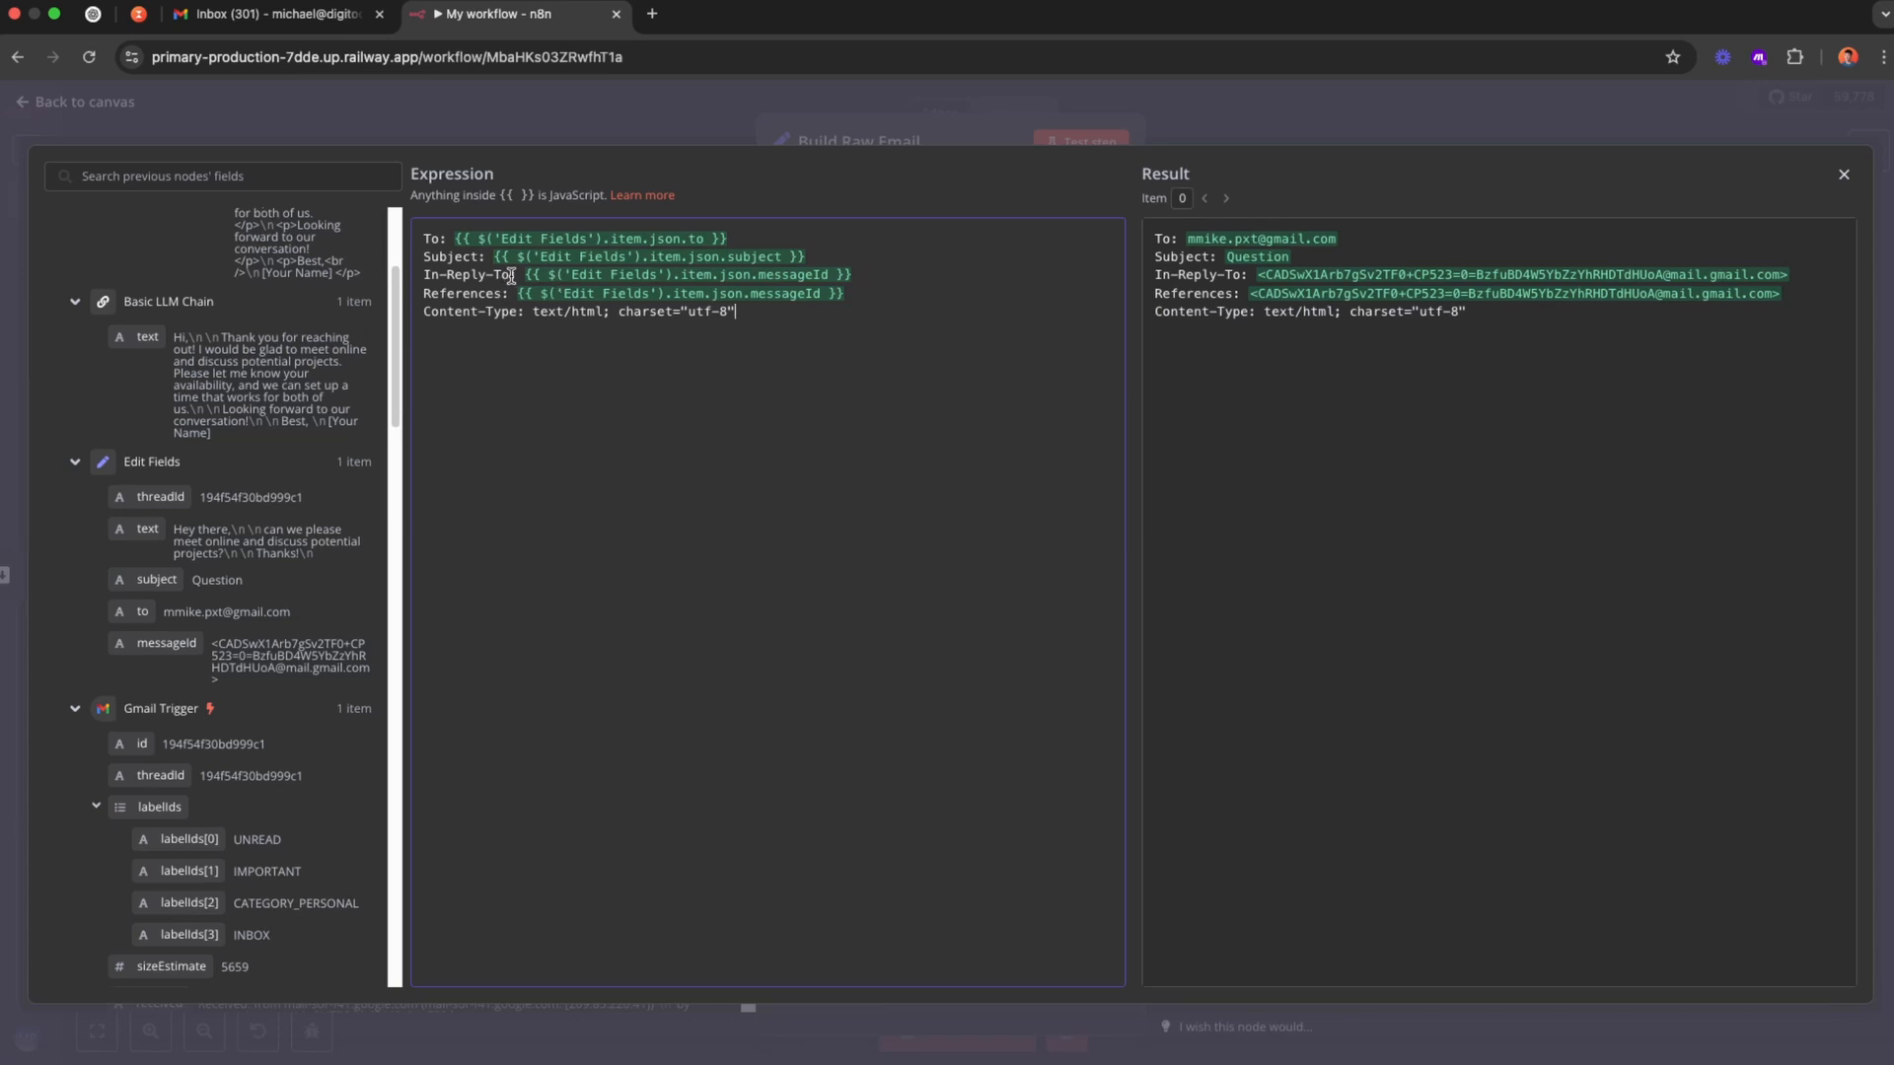
pyautogui.doubleClick(467, 274)
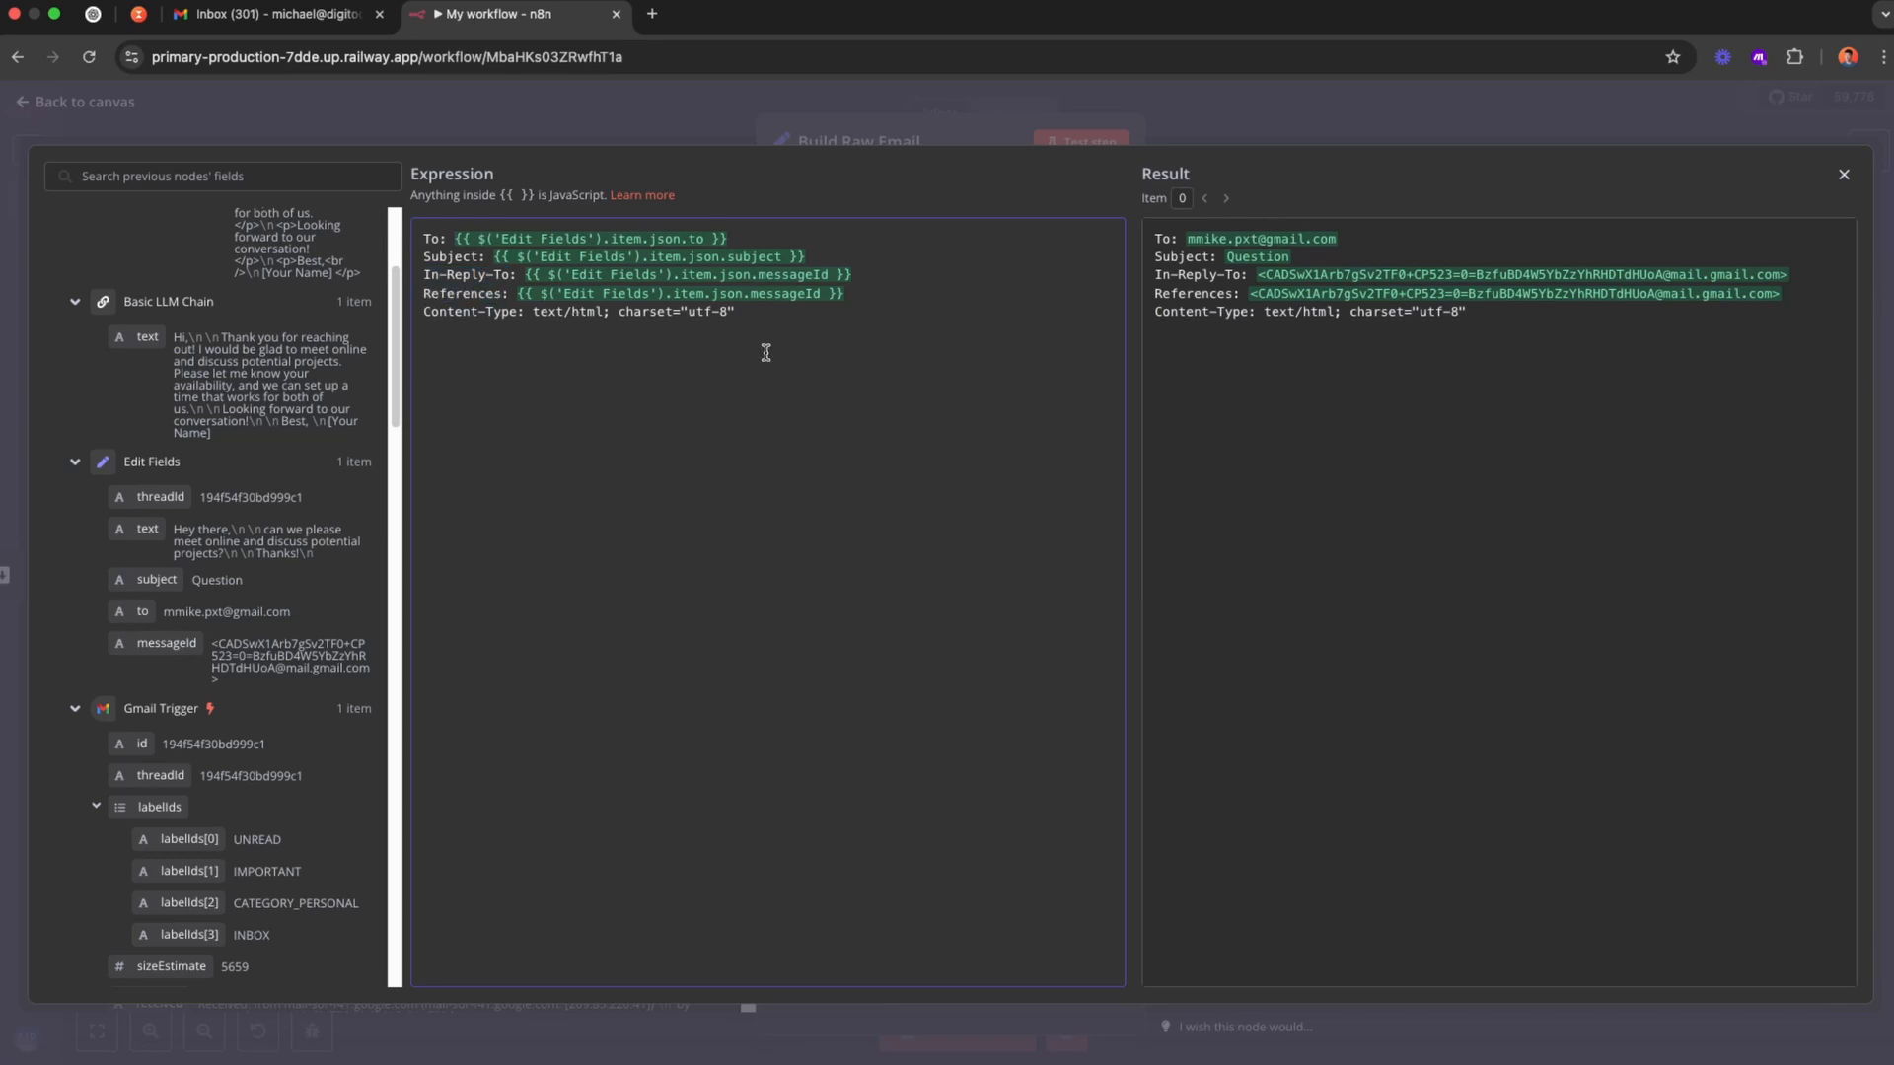
pyautogui.click(424, 347)
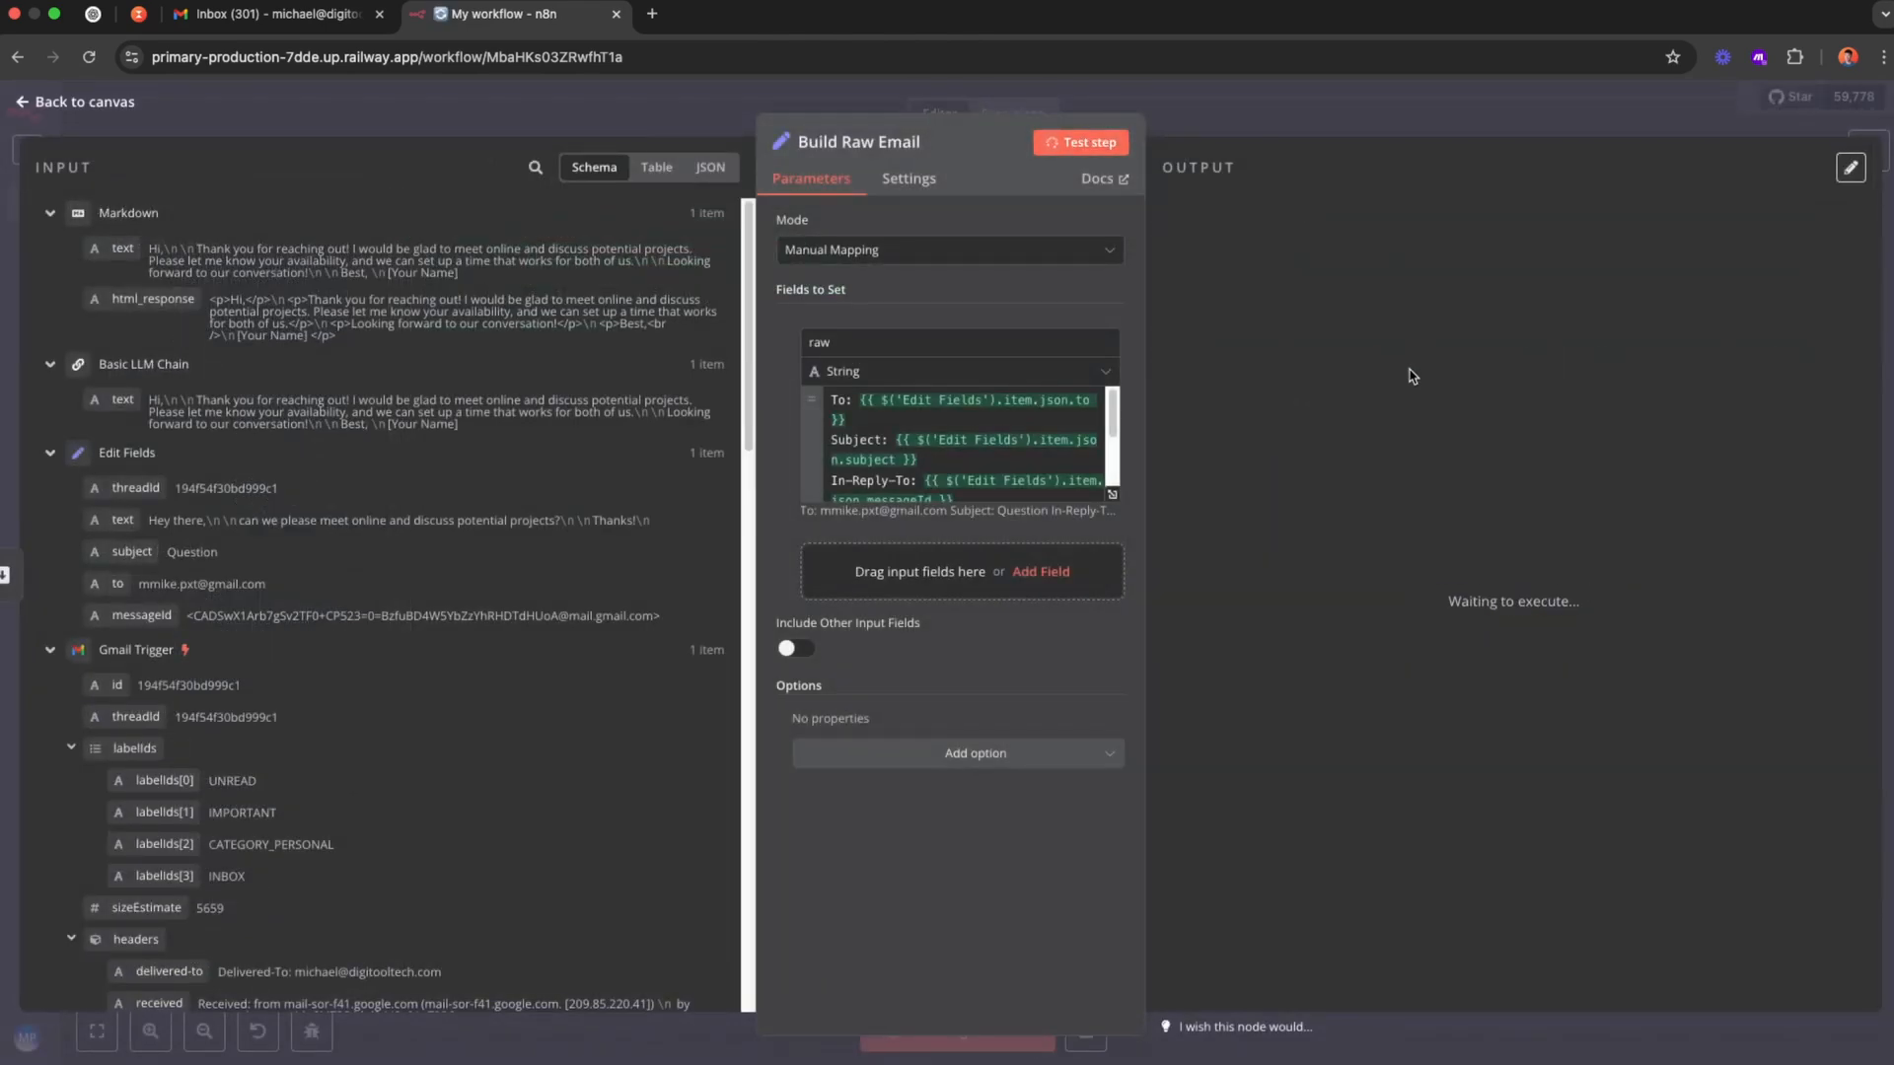
pyautogui.click(1079, 142)
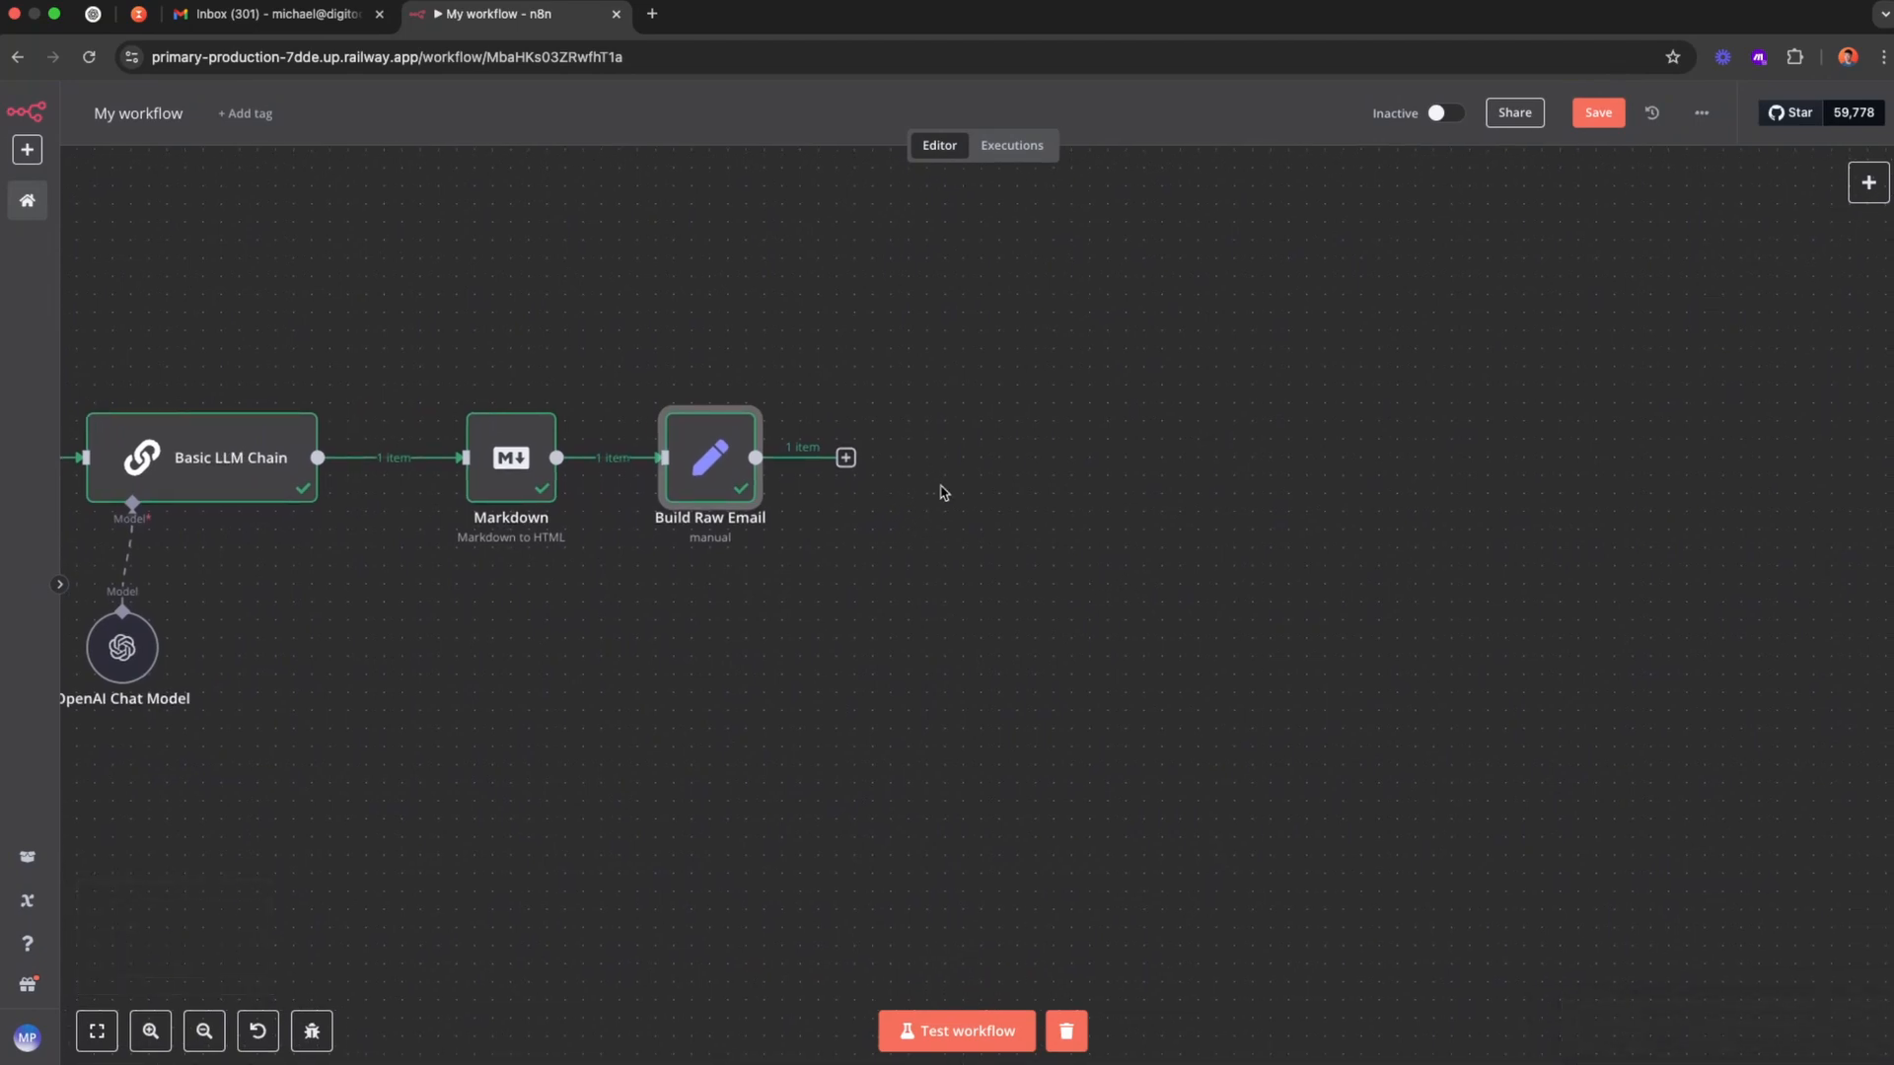
pyautogui.moveTo(856, 471)
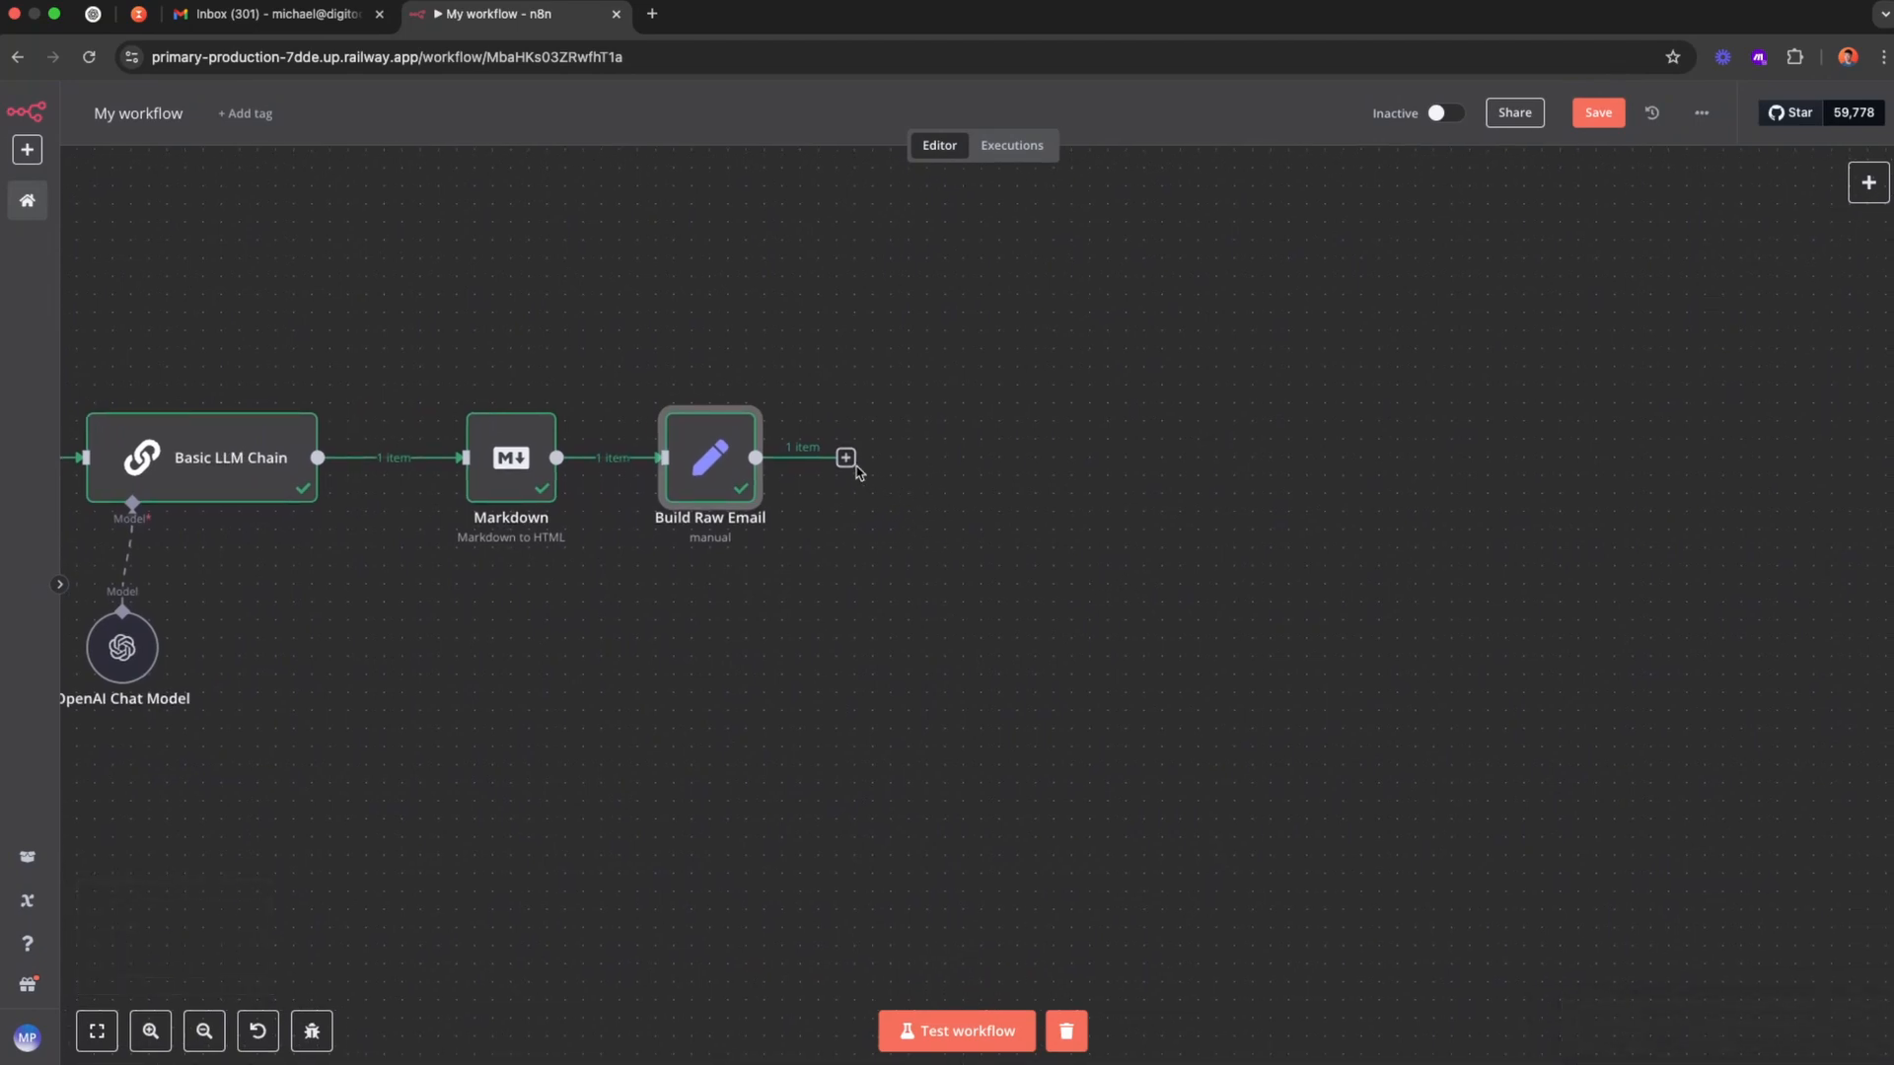
# Add a Code node returning Buffer.from($json.raw).toString('base64') as encoded.
pyautogui.click(846, 455)
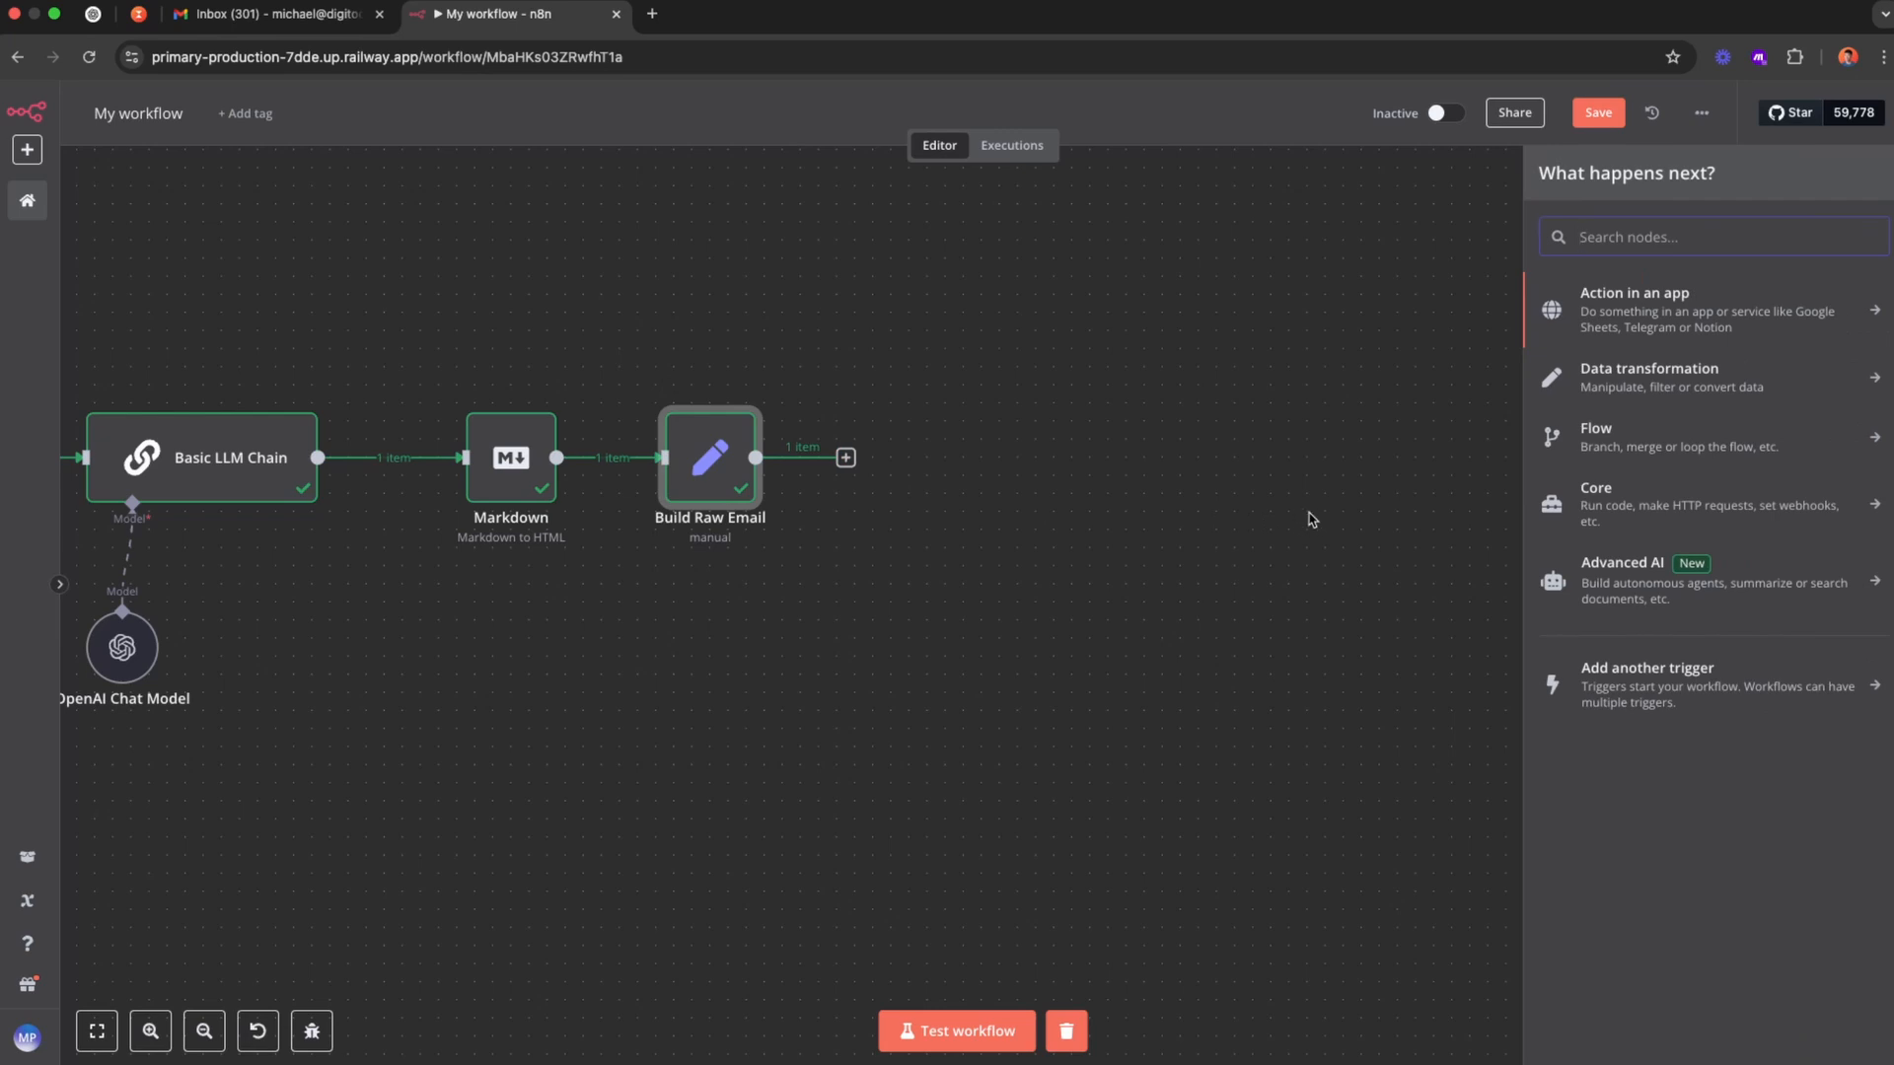
pyautogui.write('cod')
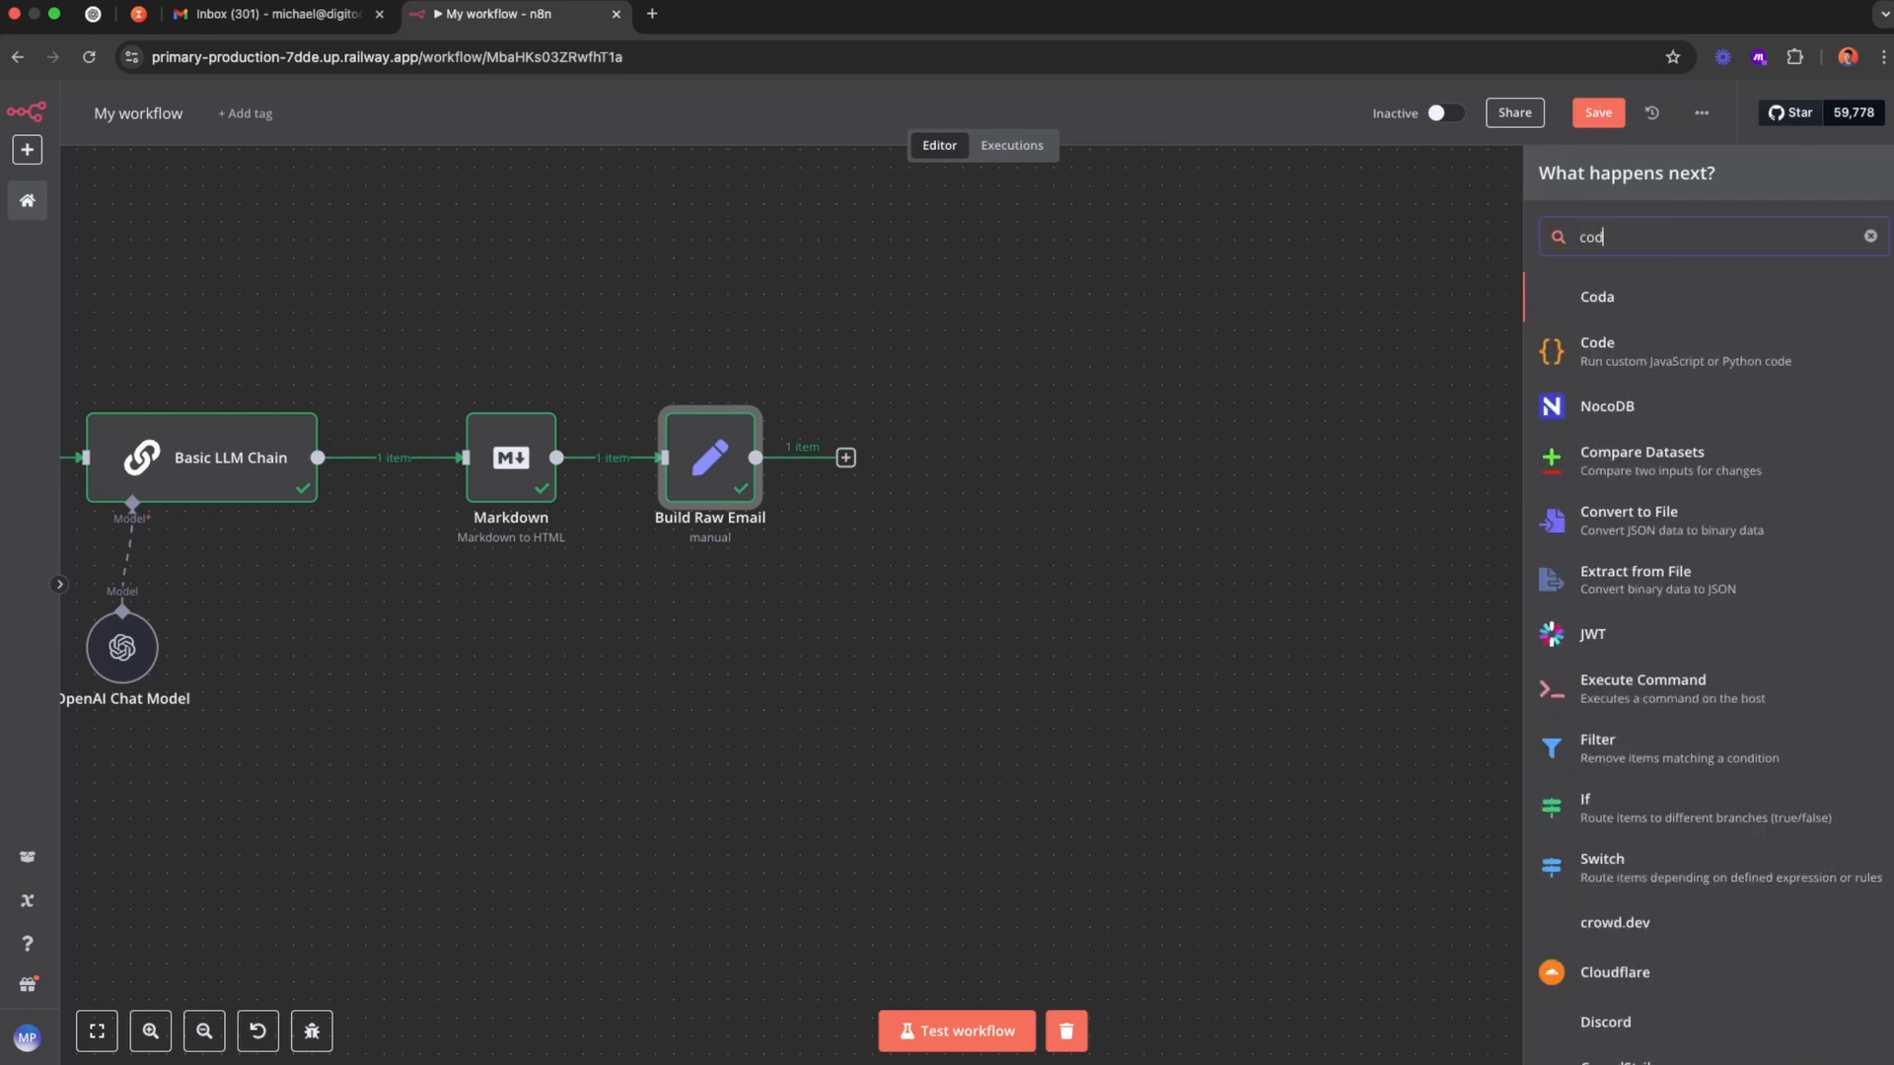
pyautogui.click(1596, 351)
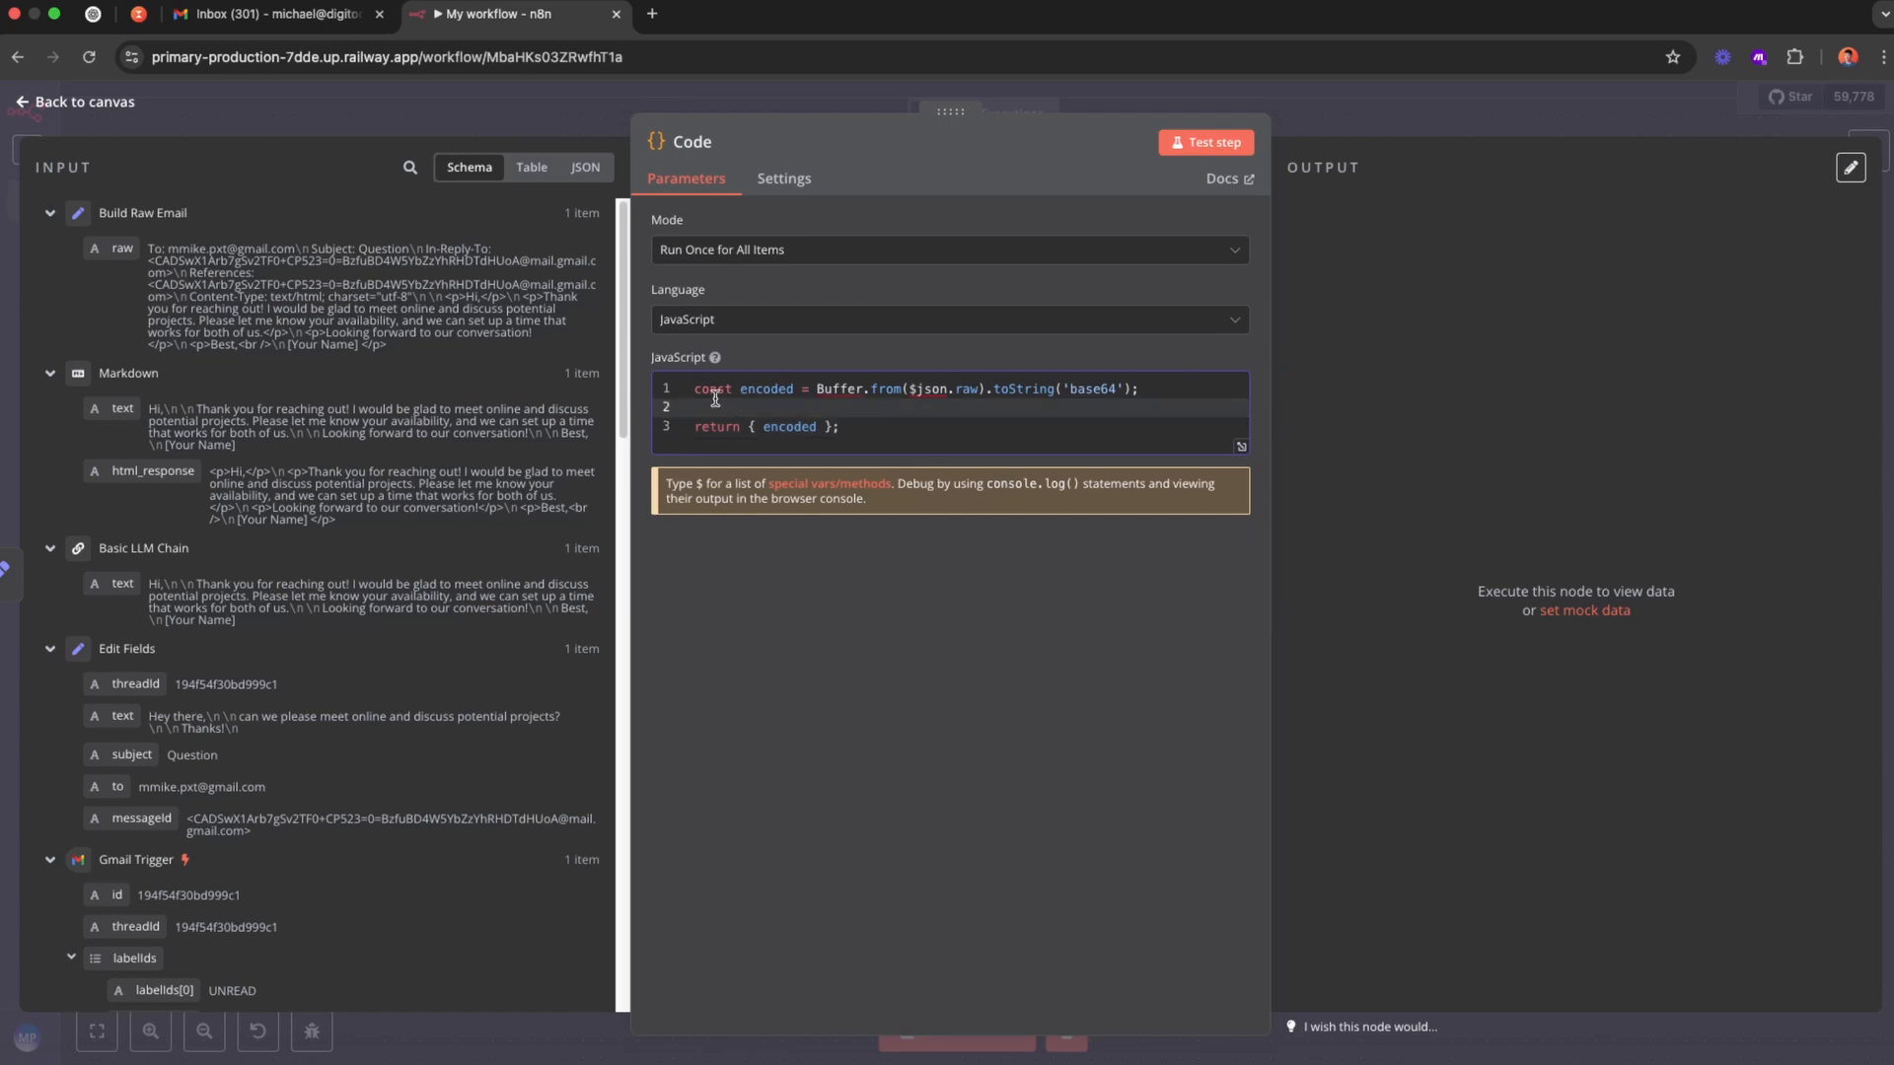
pyautogui.doubleClick(838, 389)
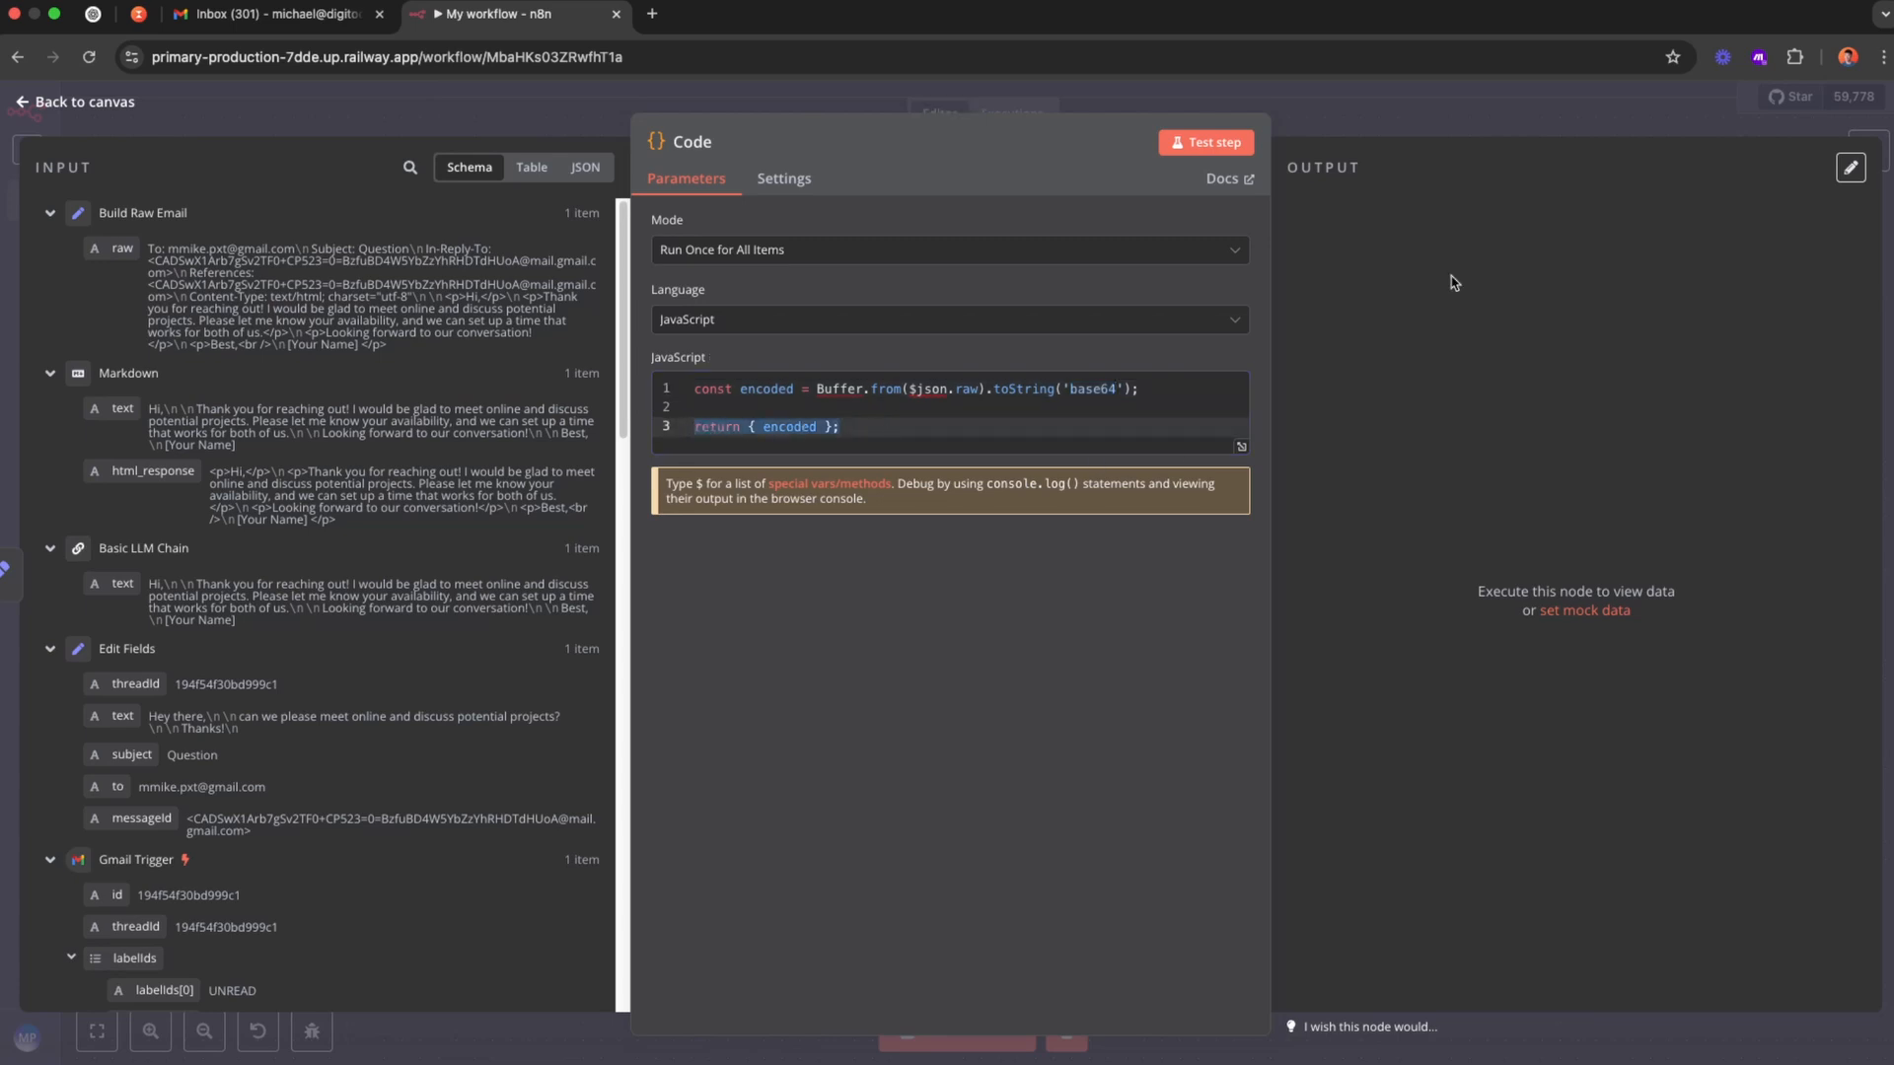
pyautogui.click(1205, 142)
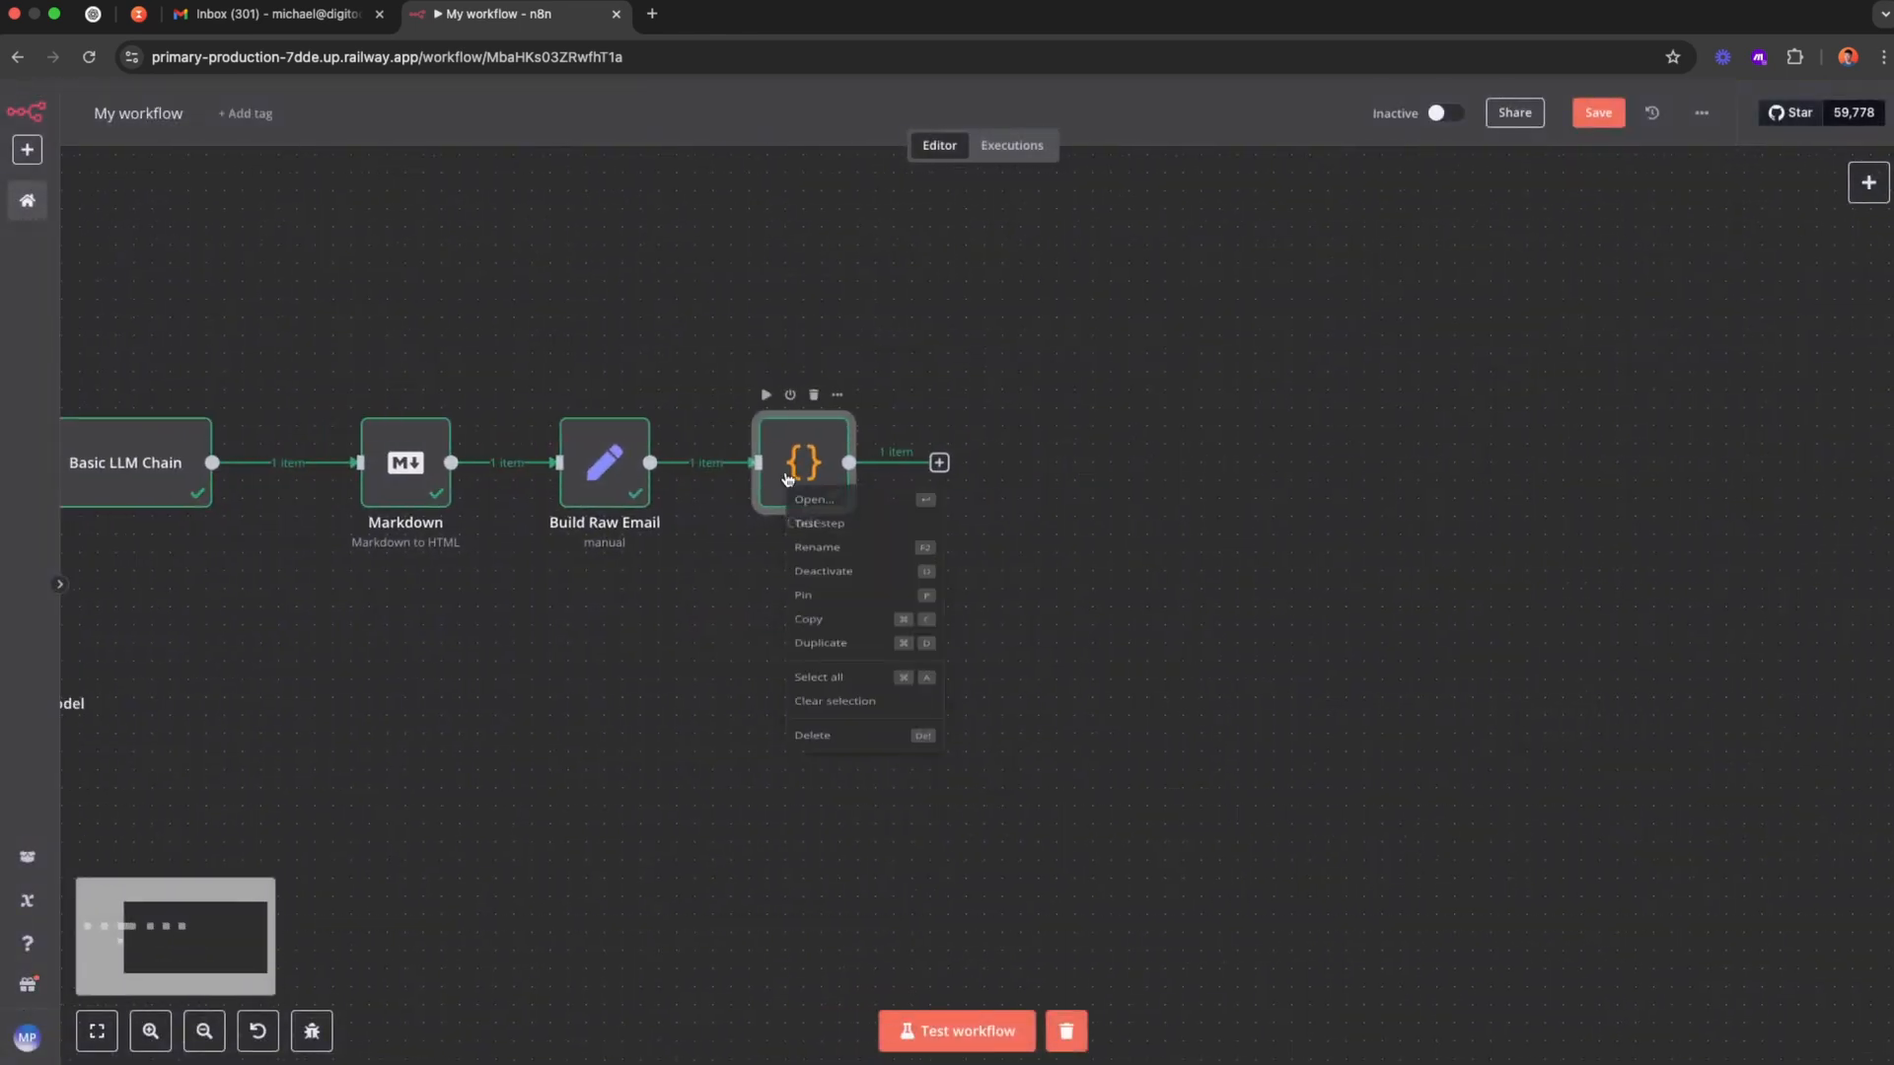
# Rename the Code node to Convert to base64.
pyautogui.click(811, 499)
pyautogui.write('Covnert to')
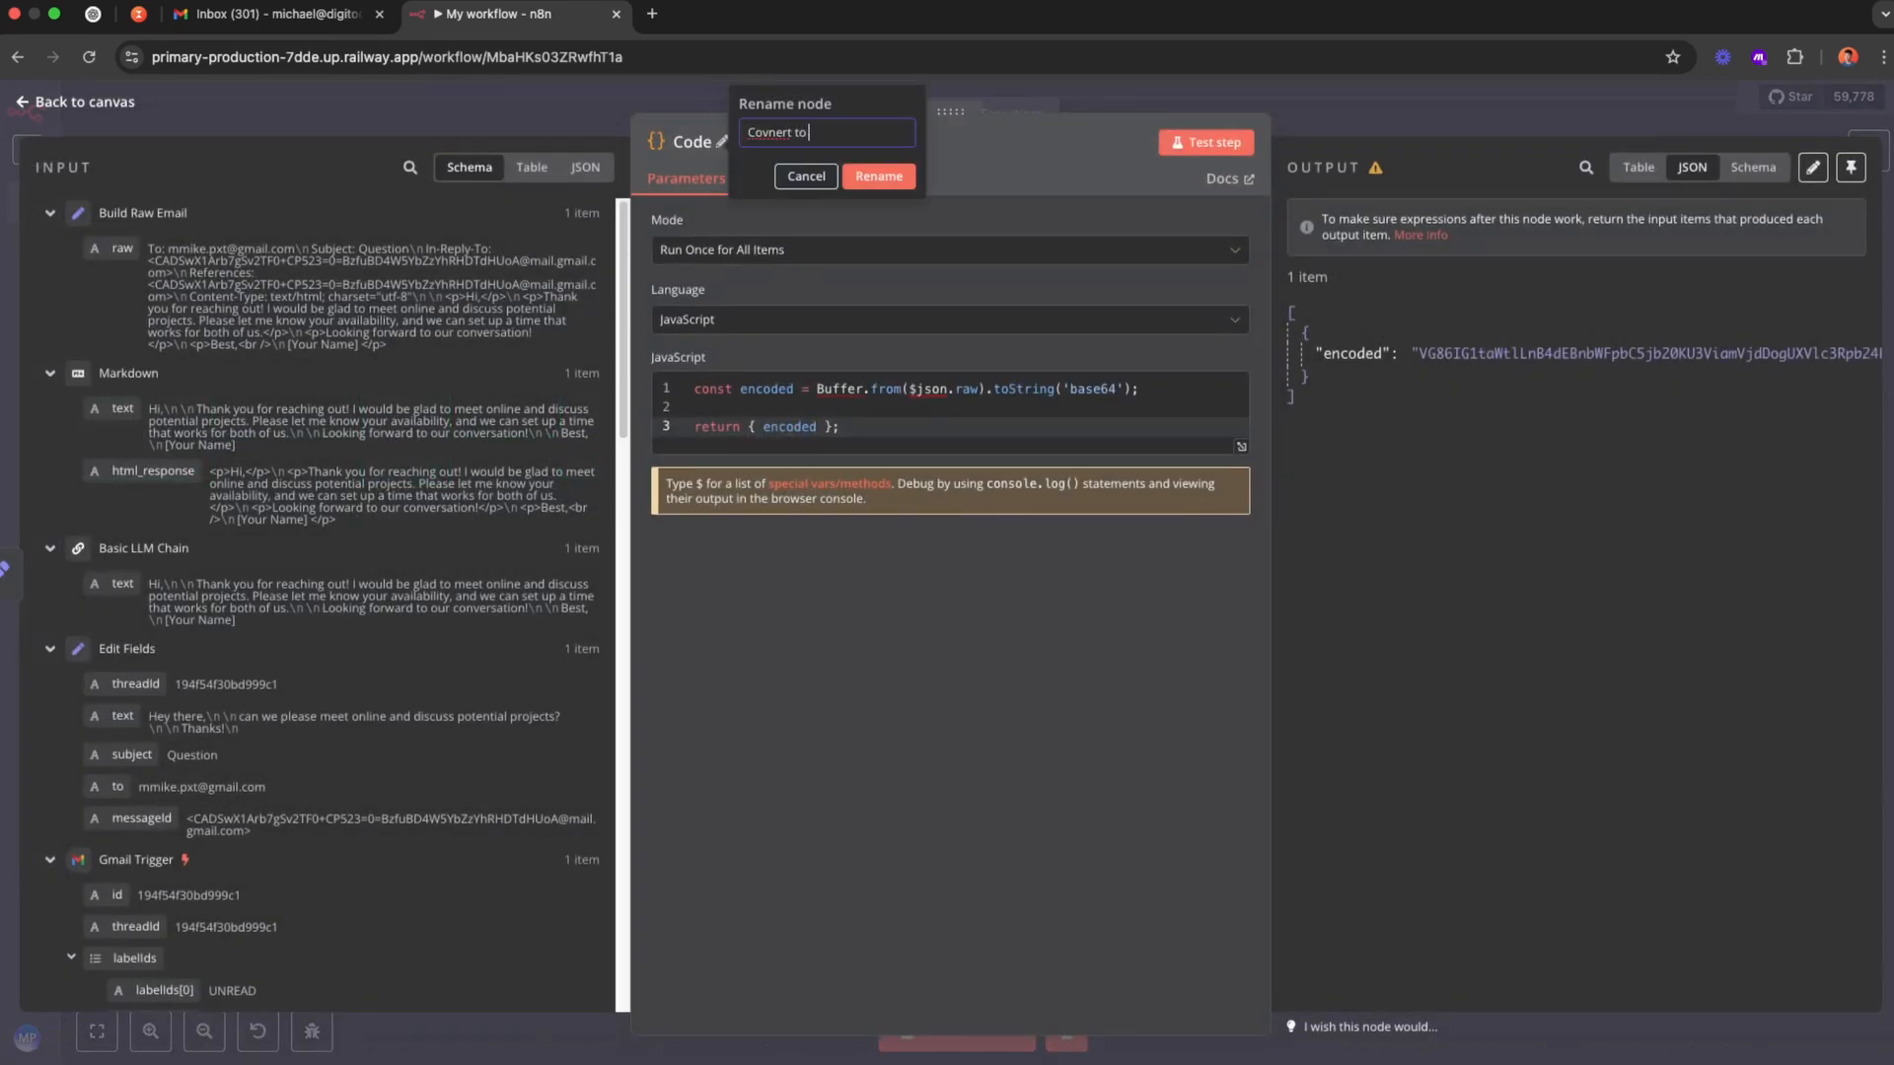
pyautogui.write('base64')
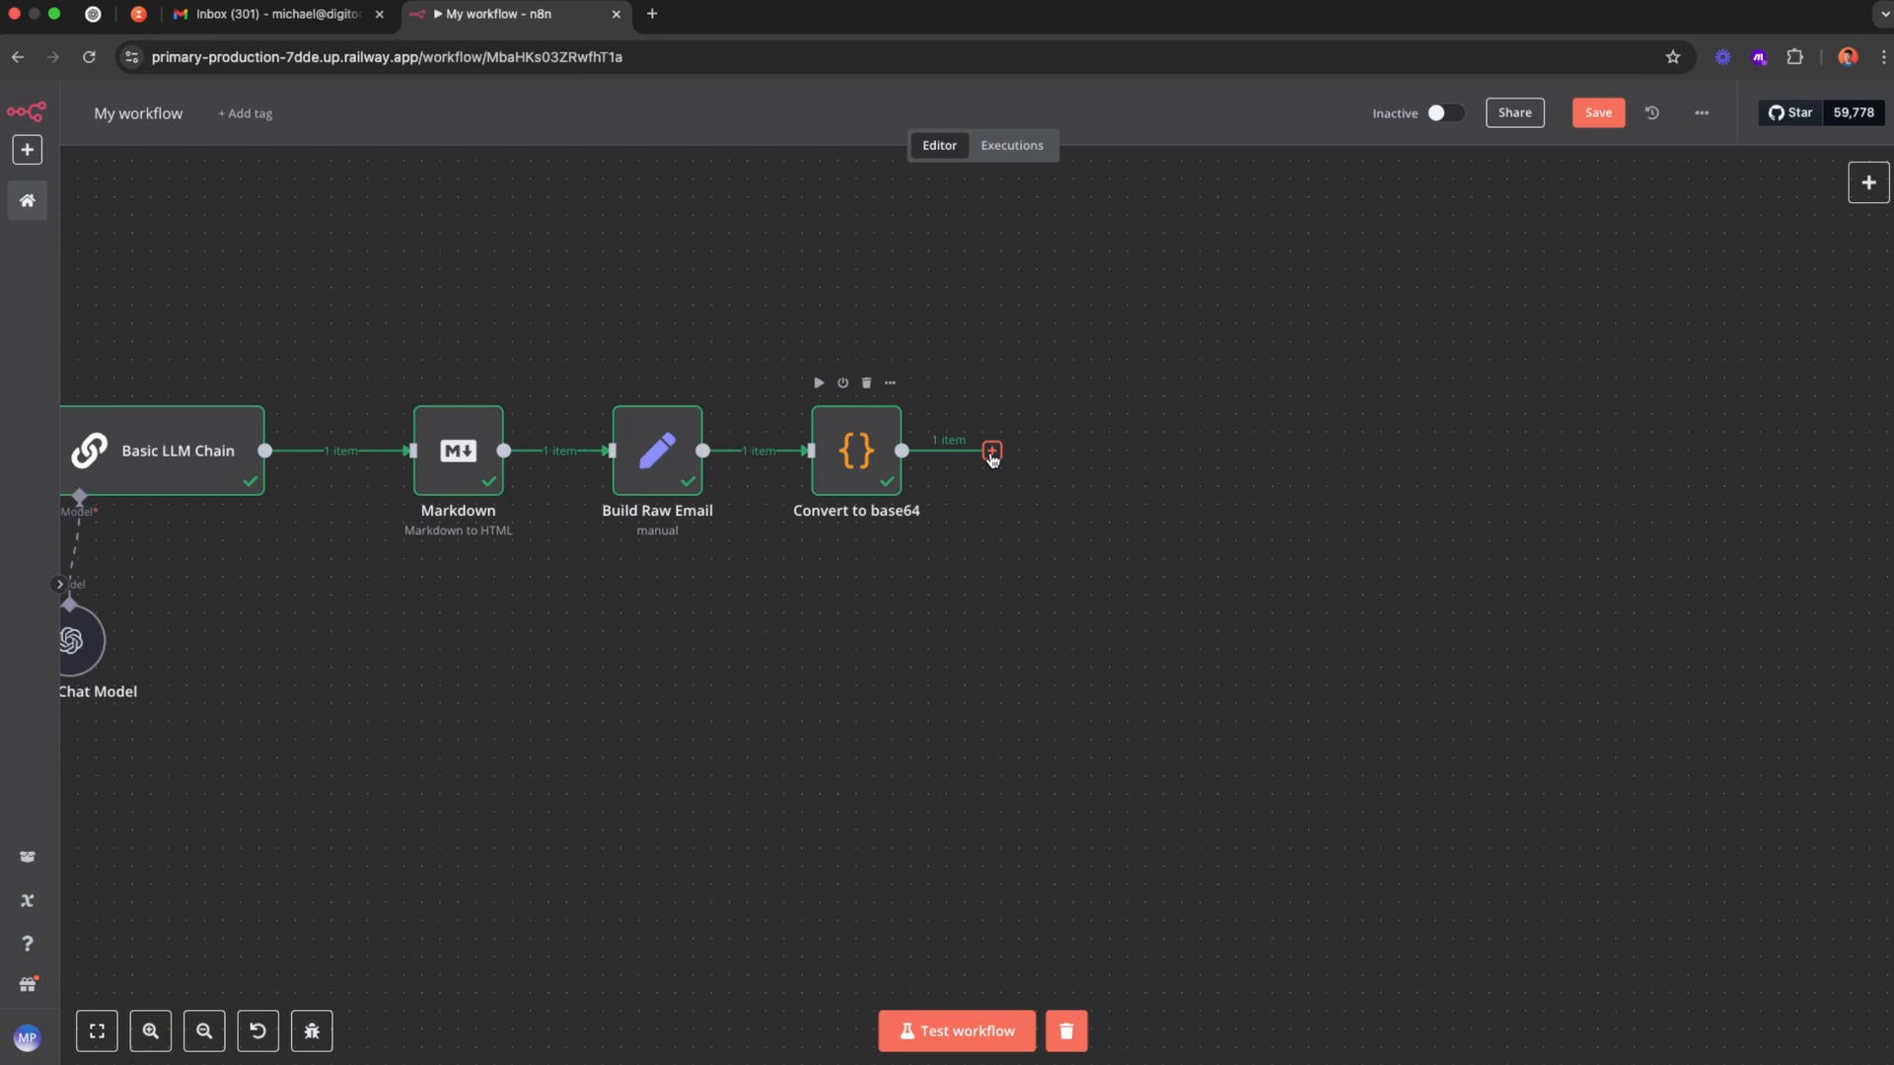
# Add an HTTP Request node after Convert to base64 with method POST.
pyautogui.click(991, 450)
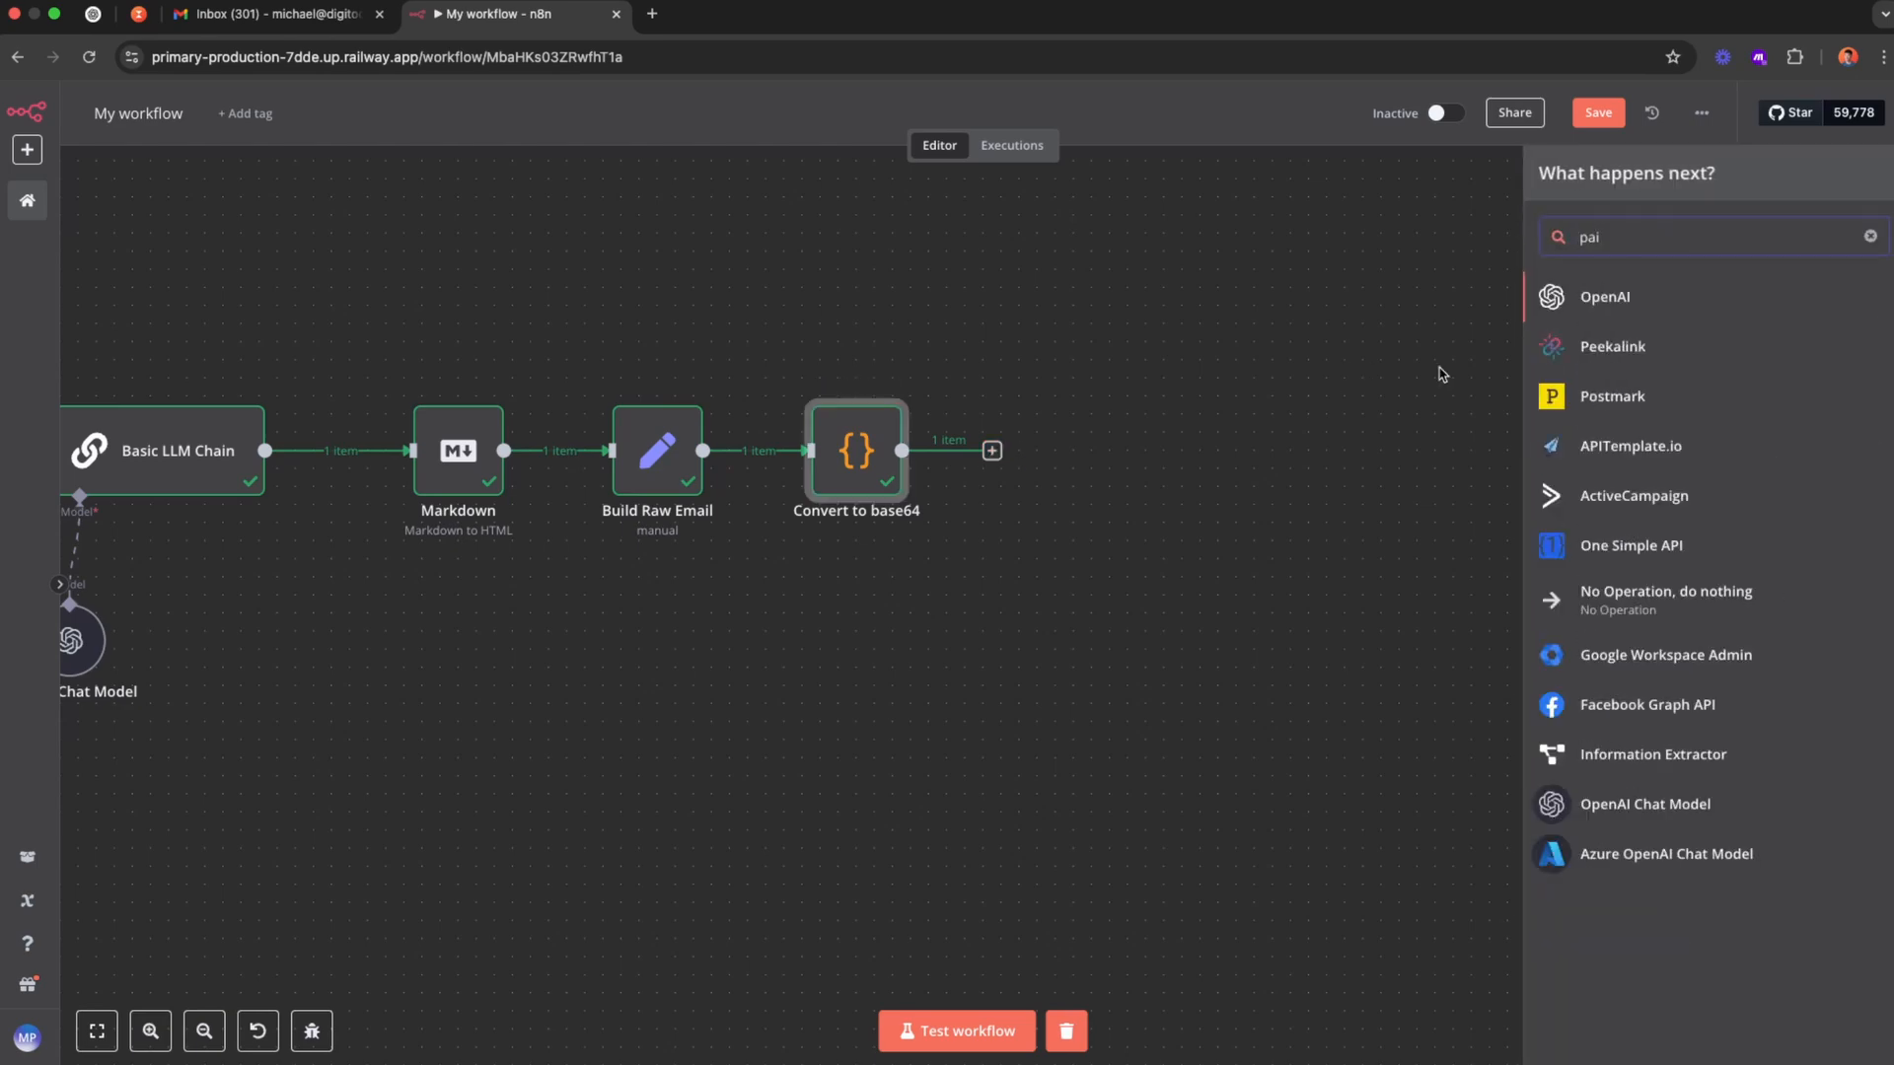
pyautogui.write('api')
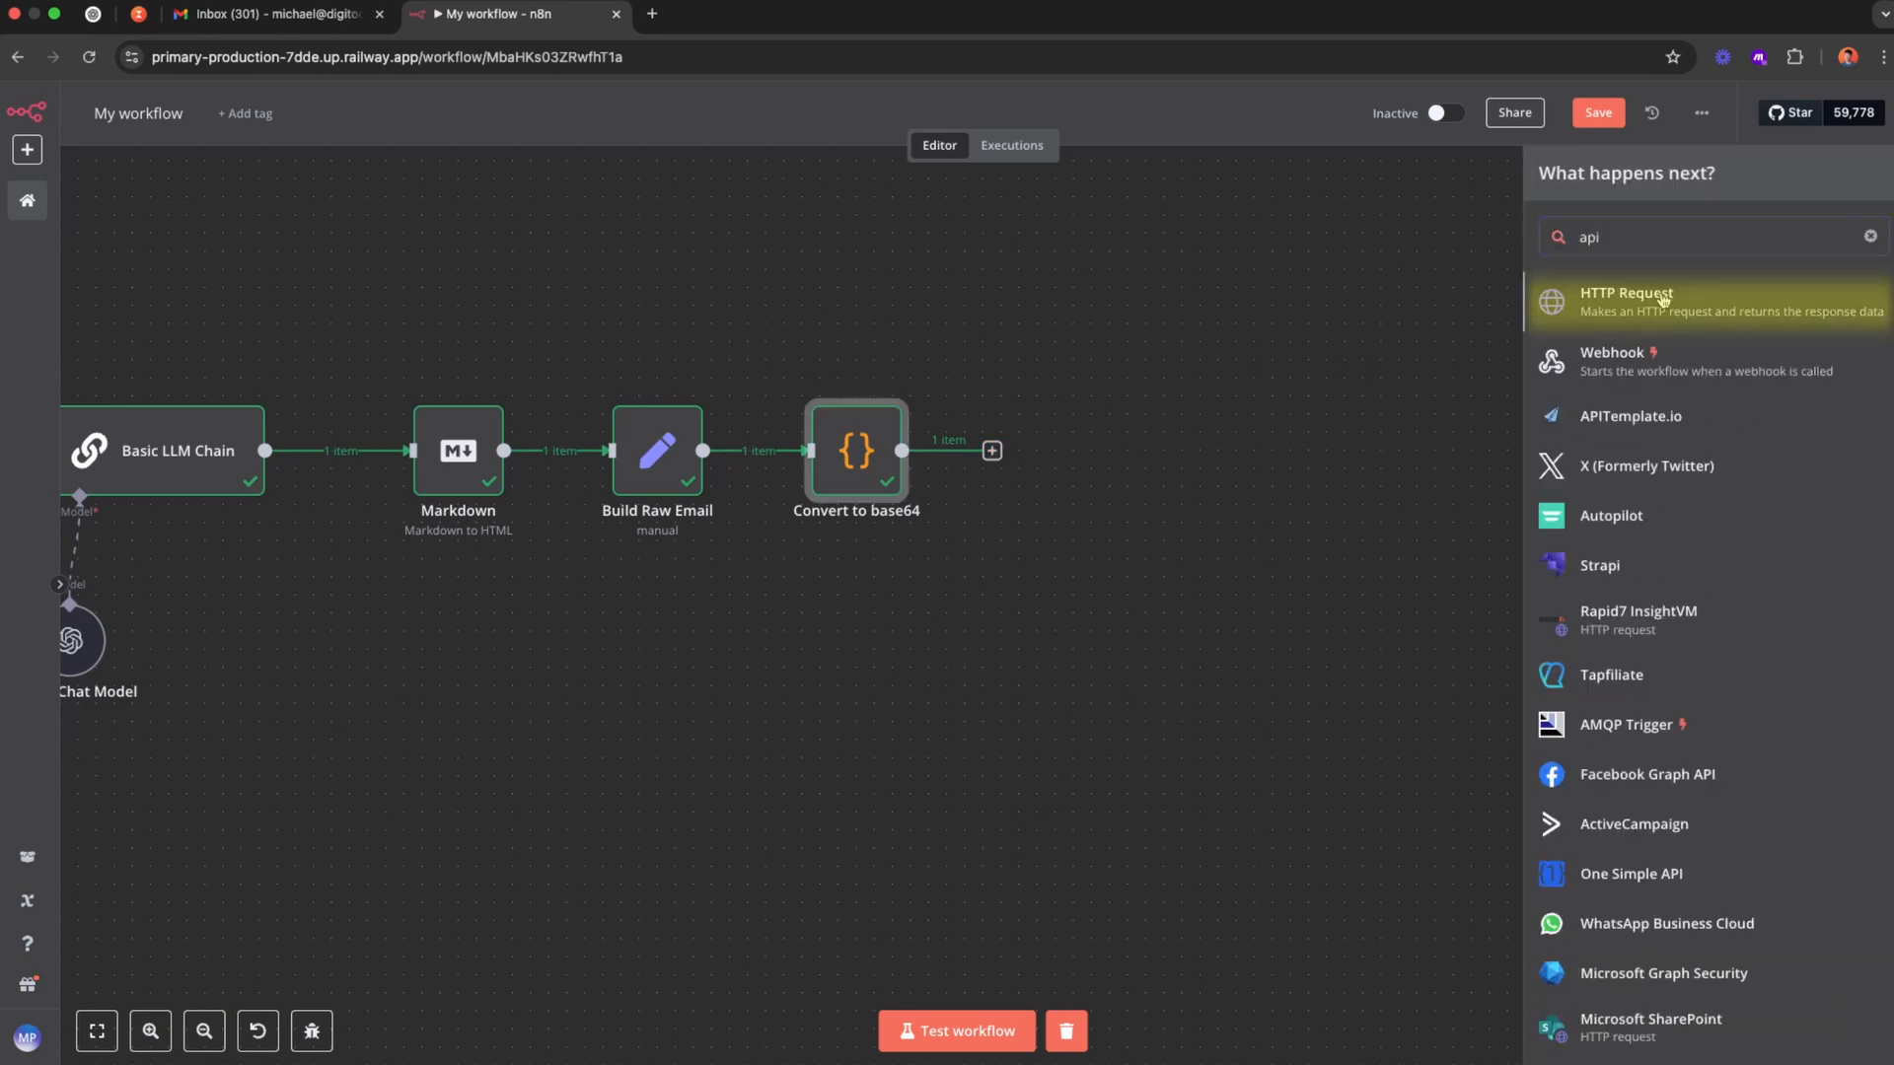
pyautogui.click(1627, 300)
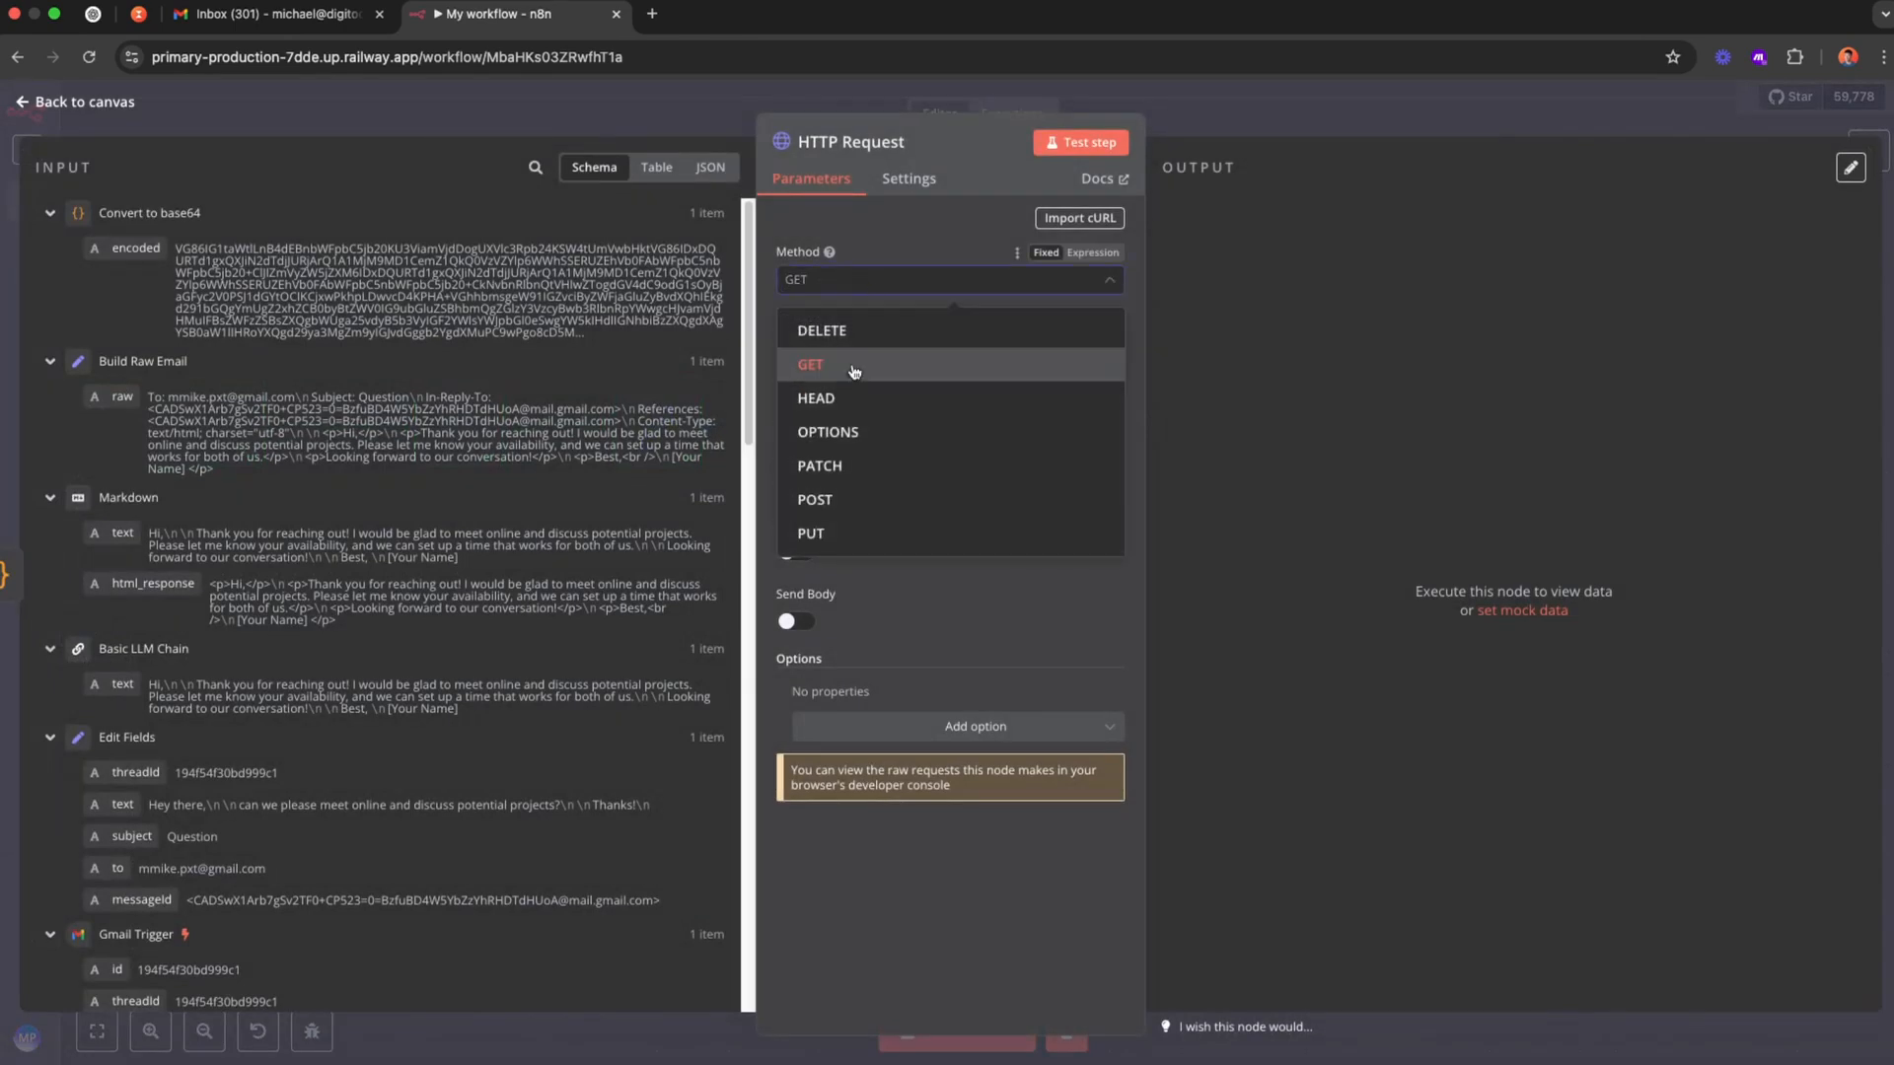
pyautogui.click(815, 499)
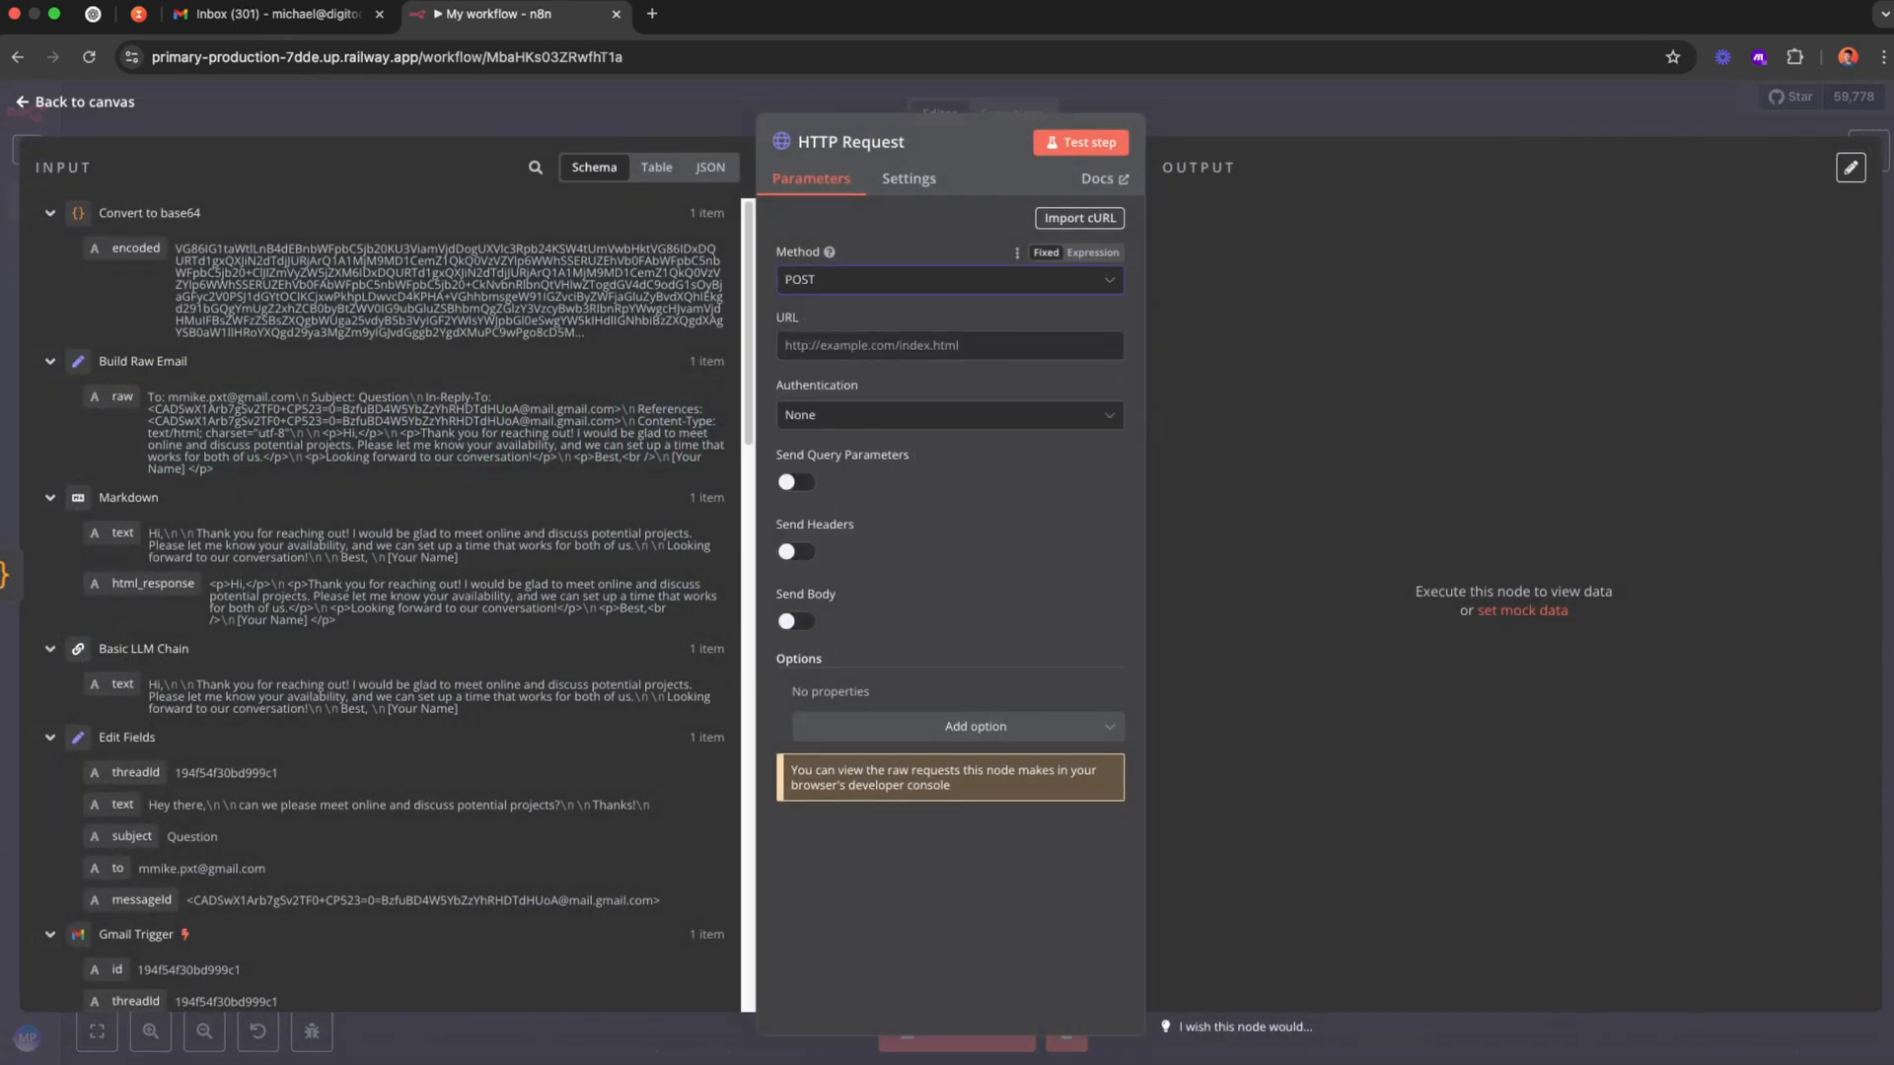
pyautogui.click(948, 278)
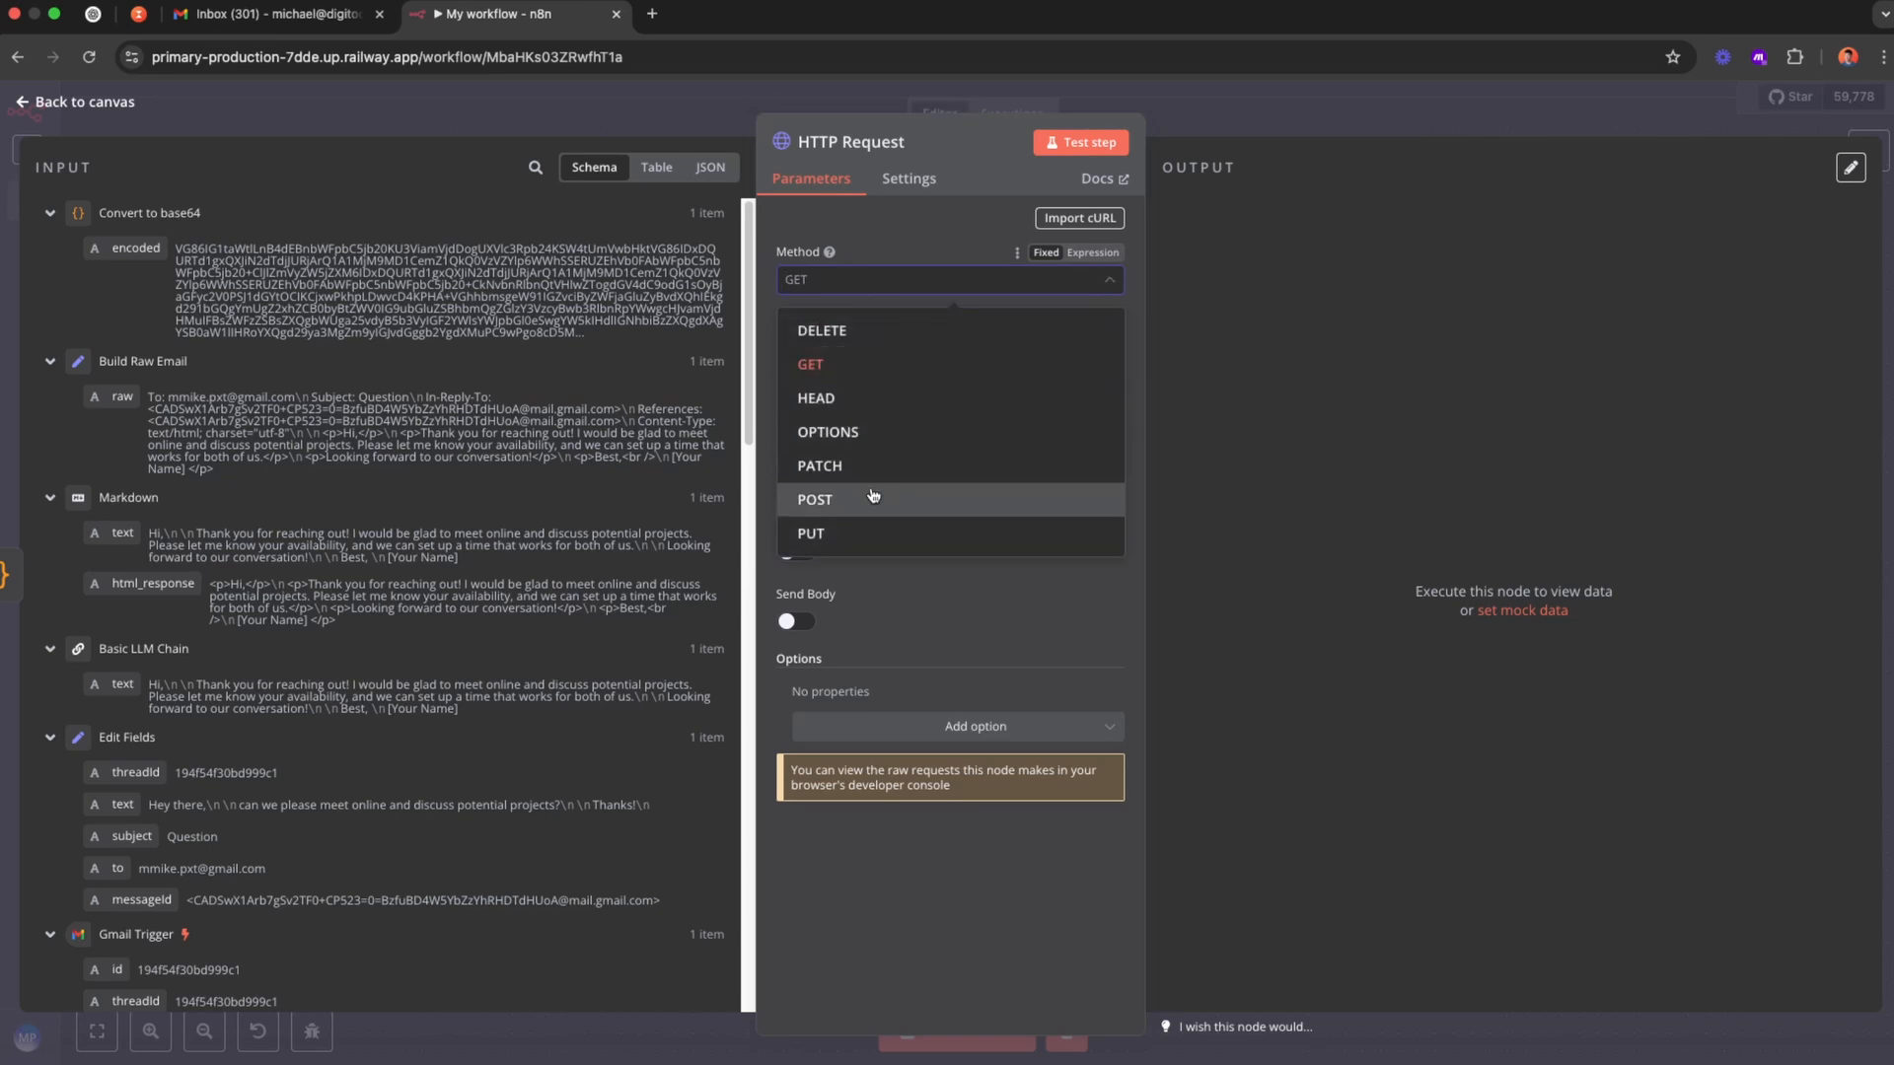
pyautogui.click(813, 499)
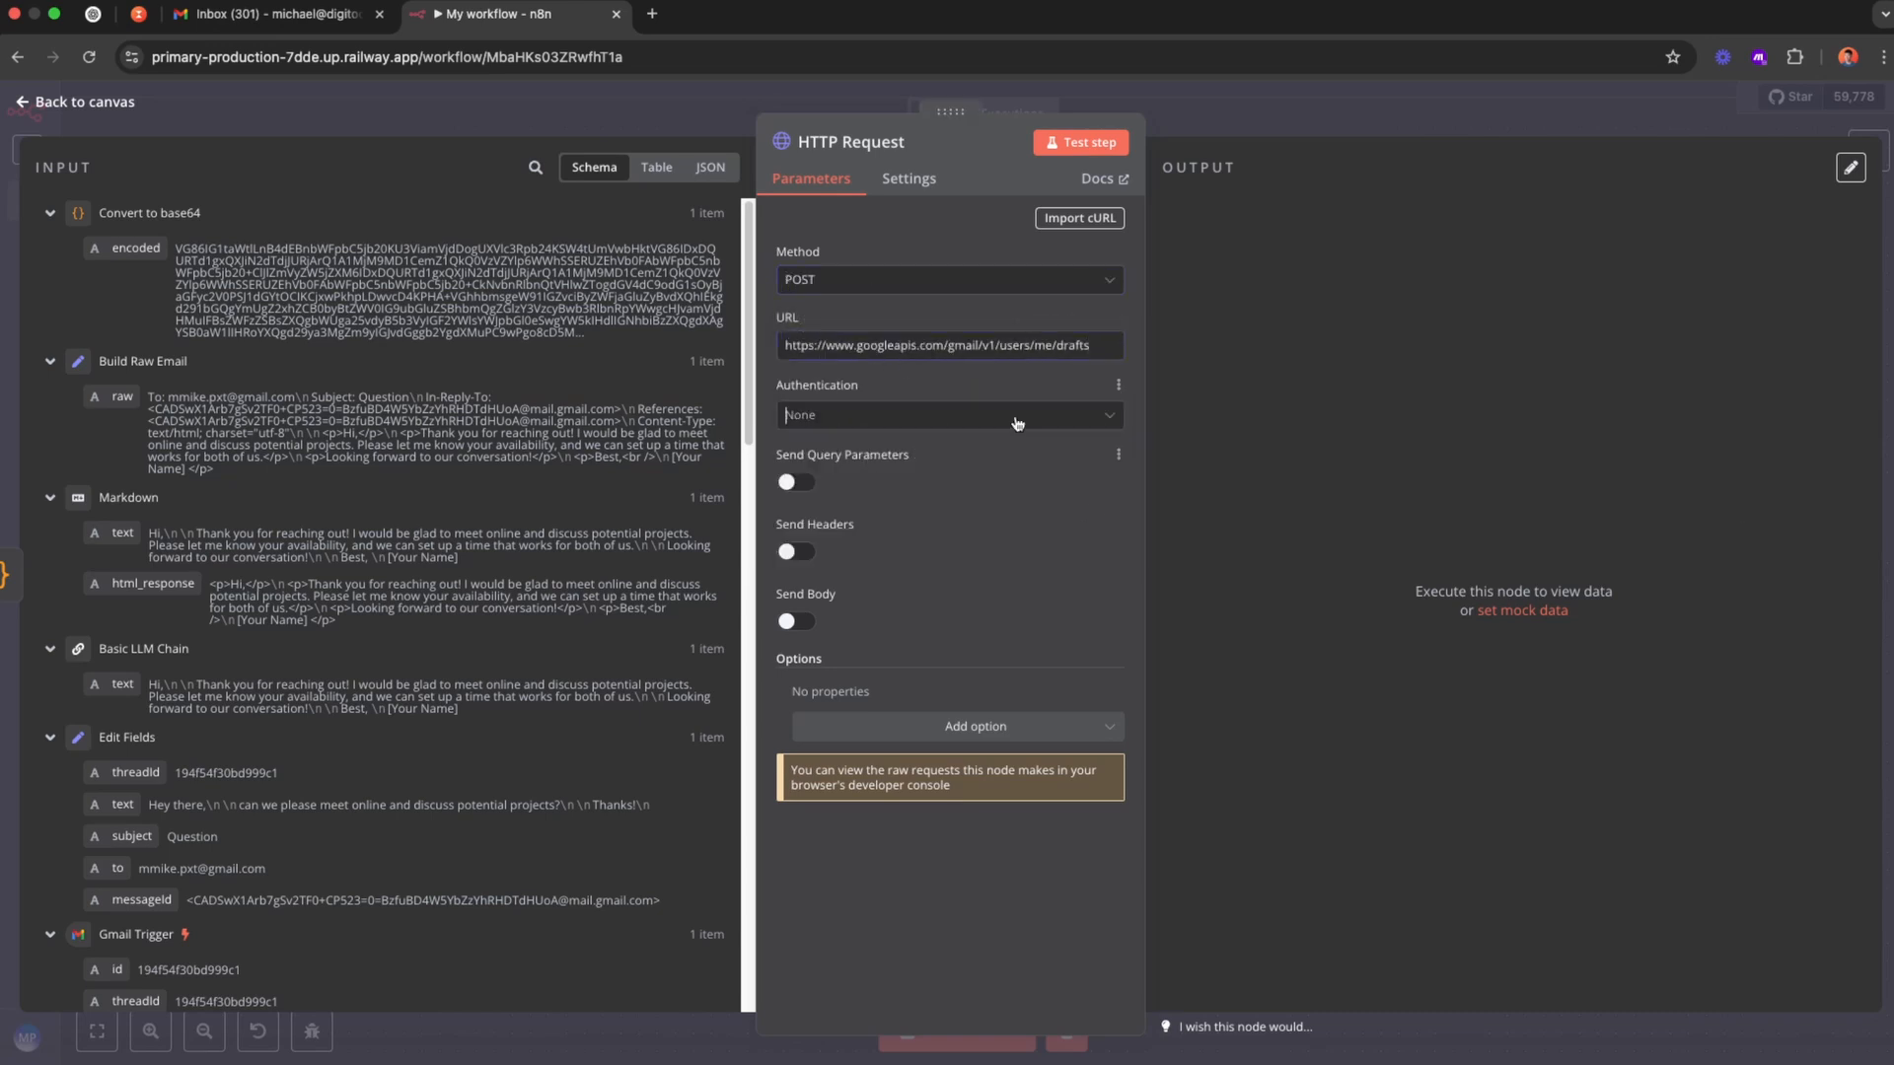
# Authenticate with the Gmail OAuth2 API credential and enable a raw JSON request body.
pyautogui.click(948, 414)
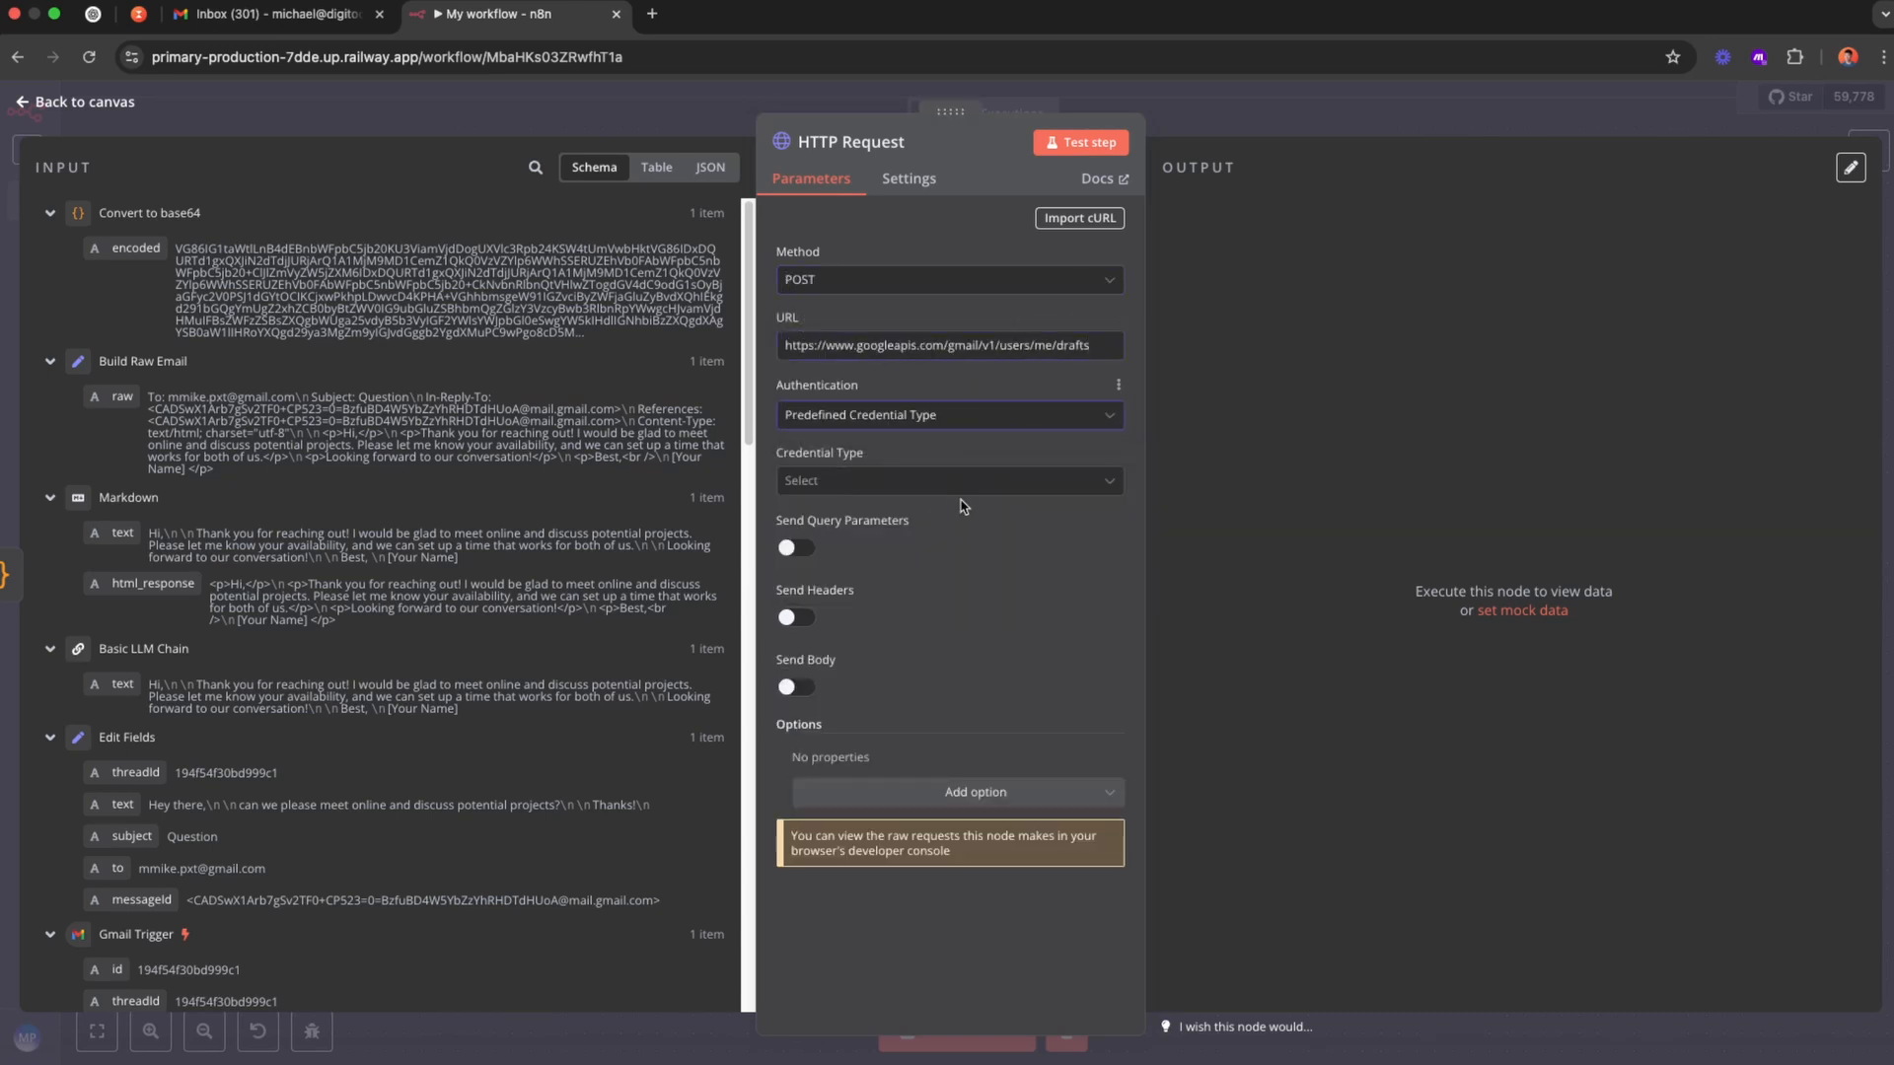
pyautogui.write('gmail')
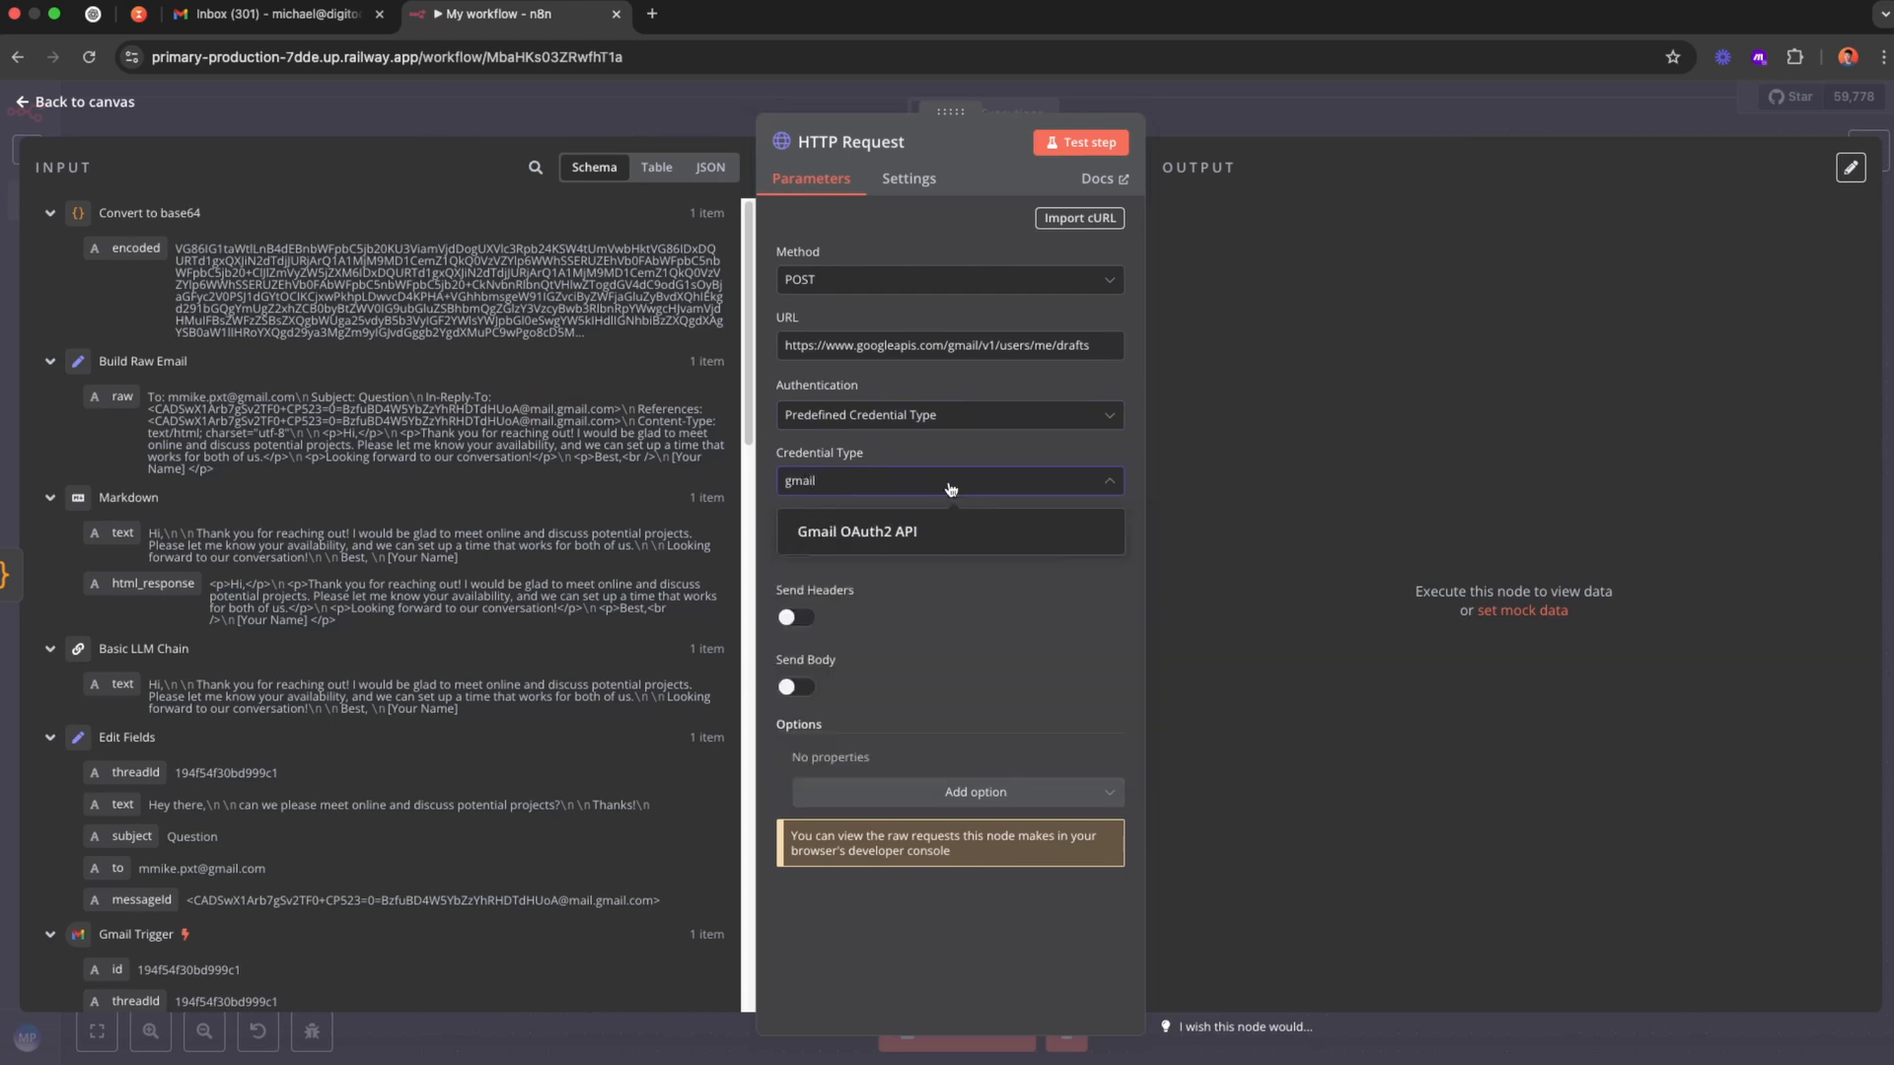
pyautogui.click(856, 531)
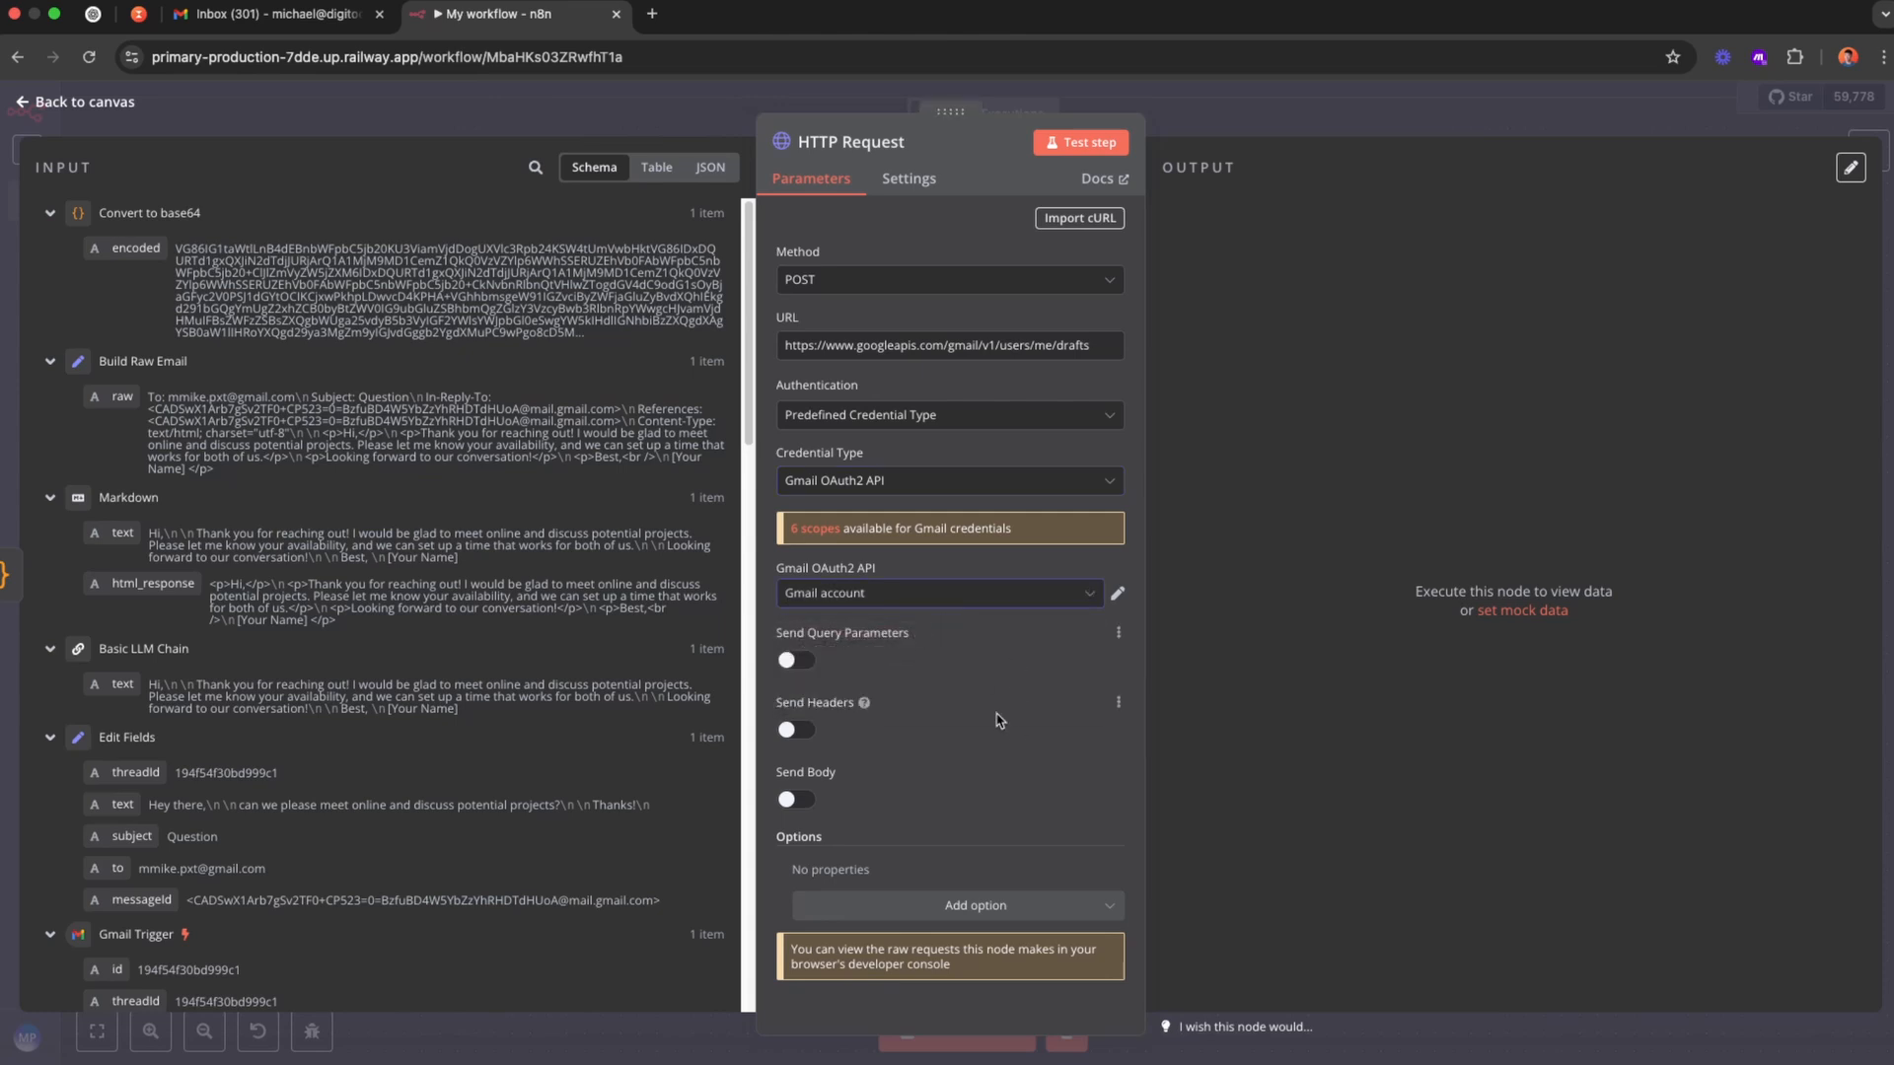
pyautogui.click(794, 799)
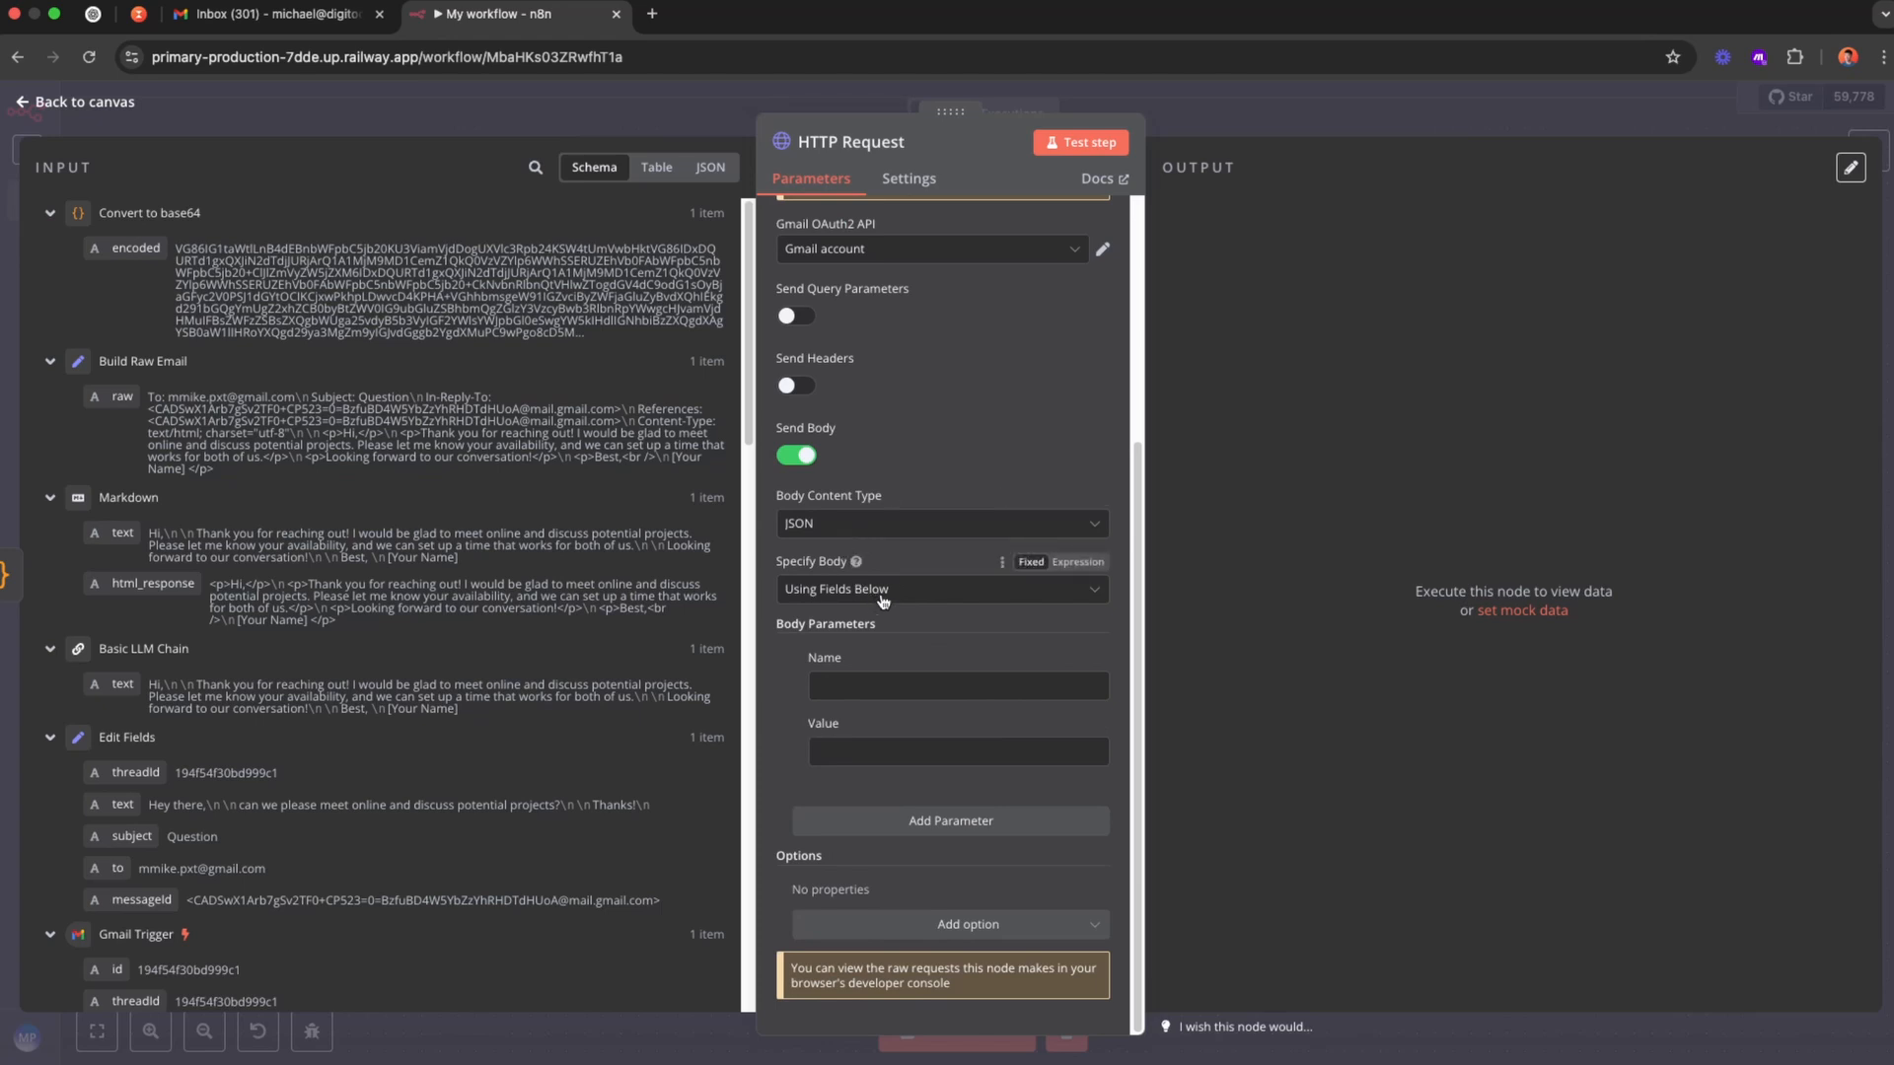
pyautogui.click(939, 590)
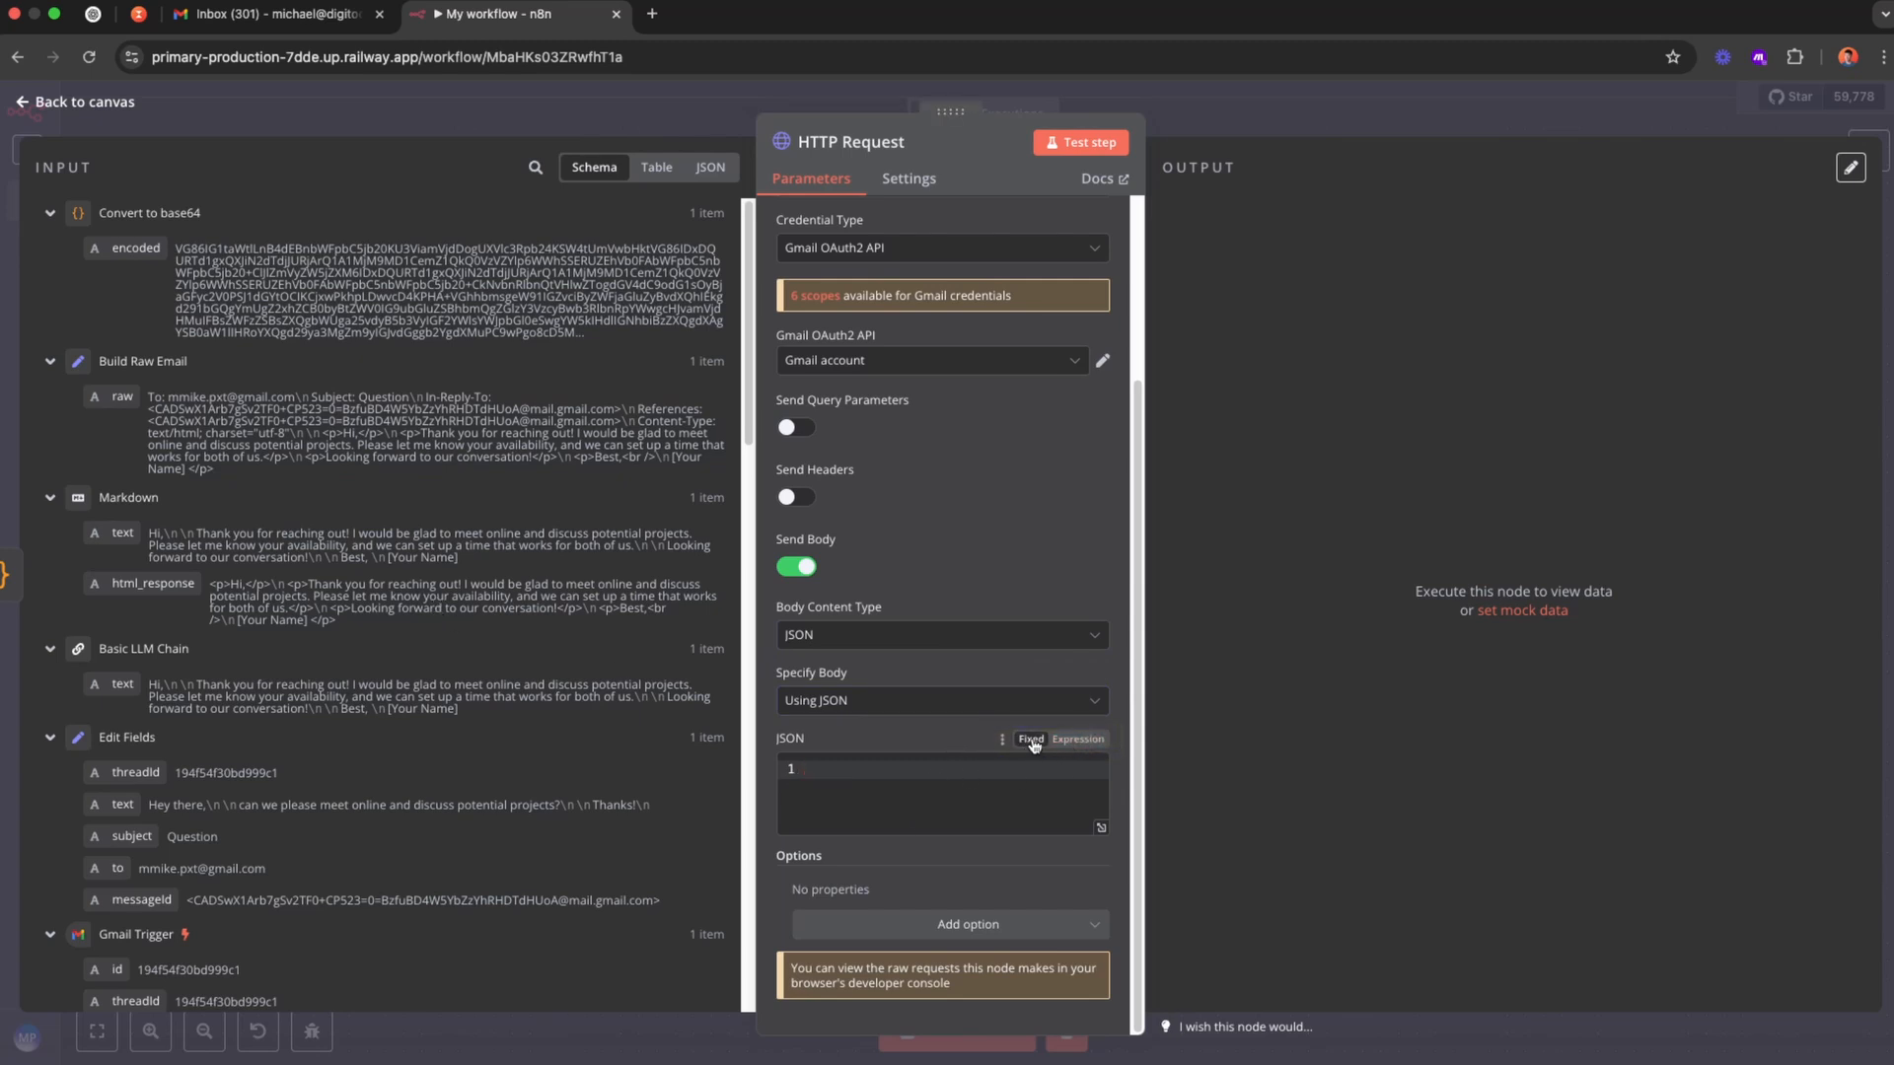
pyautogui.moveTo(1024, 745)
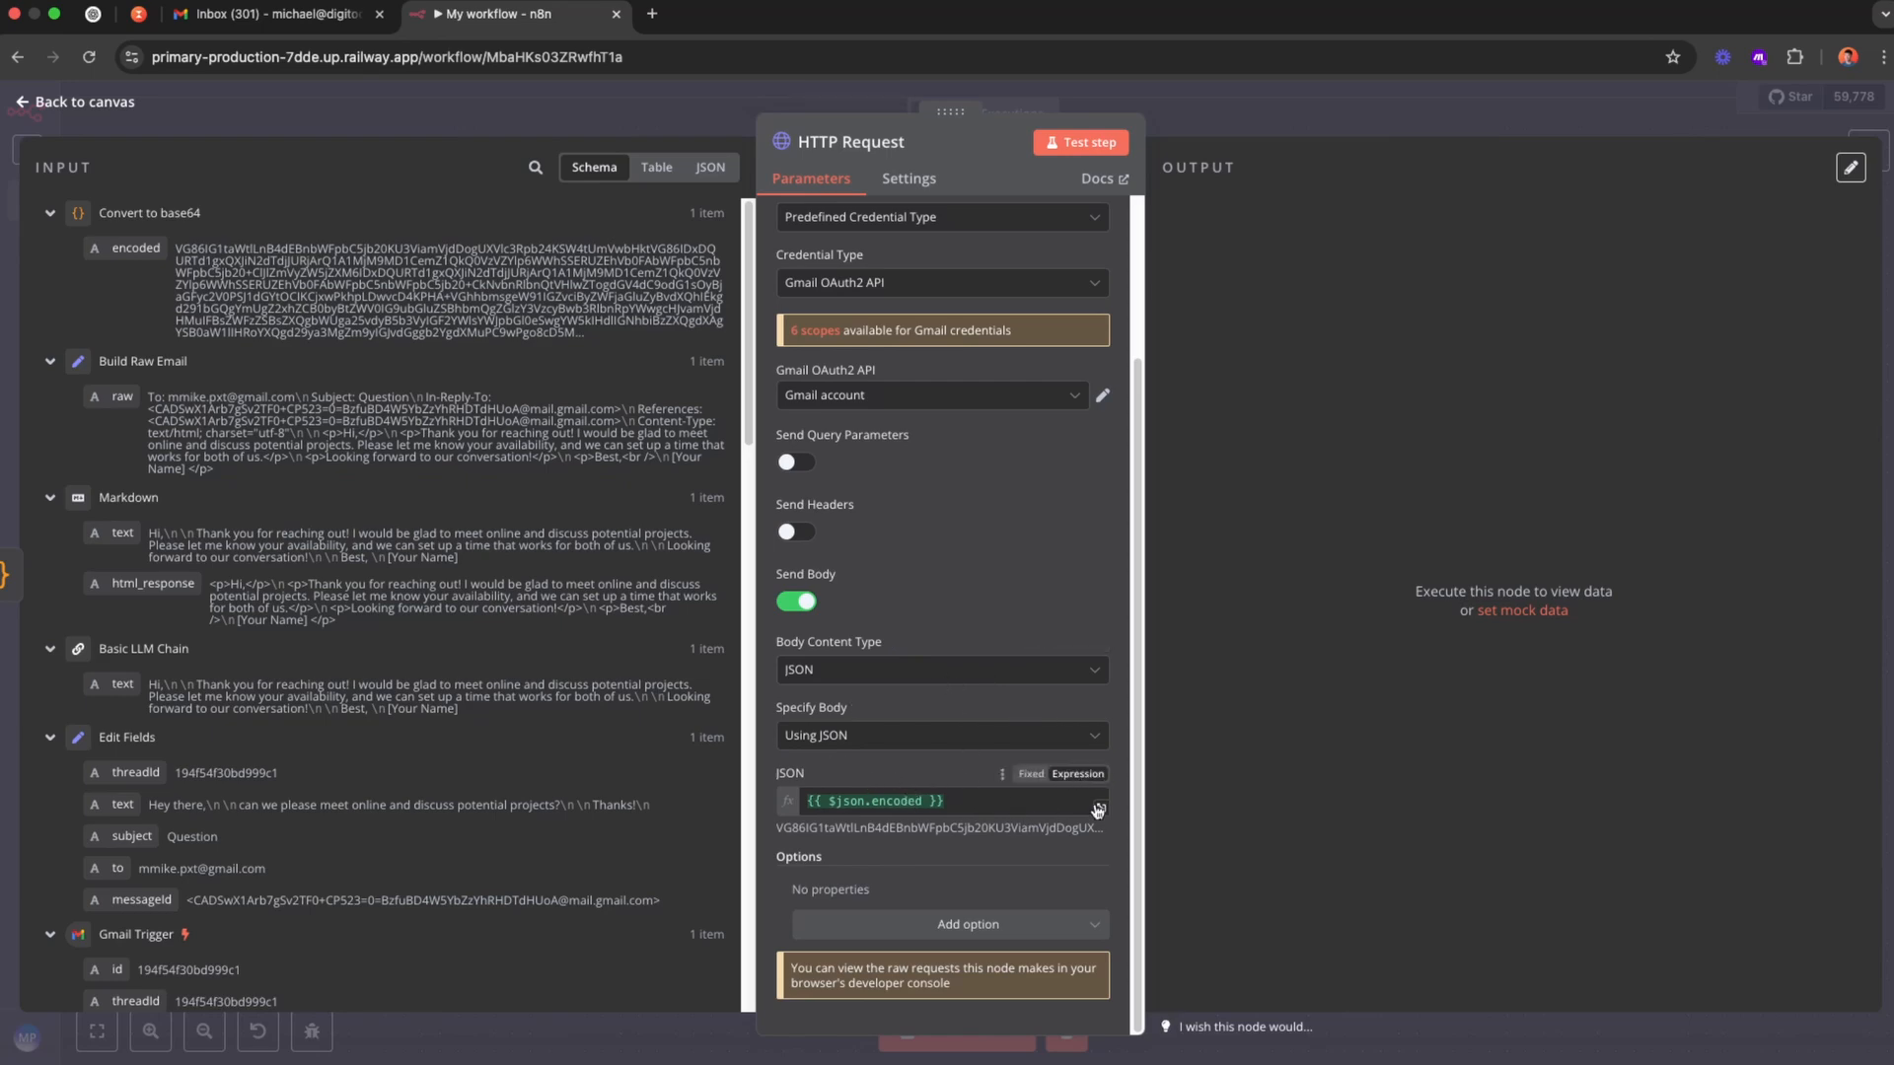
# Write the body {"message":{"raw":"{{ $json.encoded }}", "threadId": ""}} in the expression editor.
pyautogui.click(1097, 807)
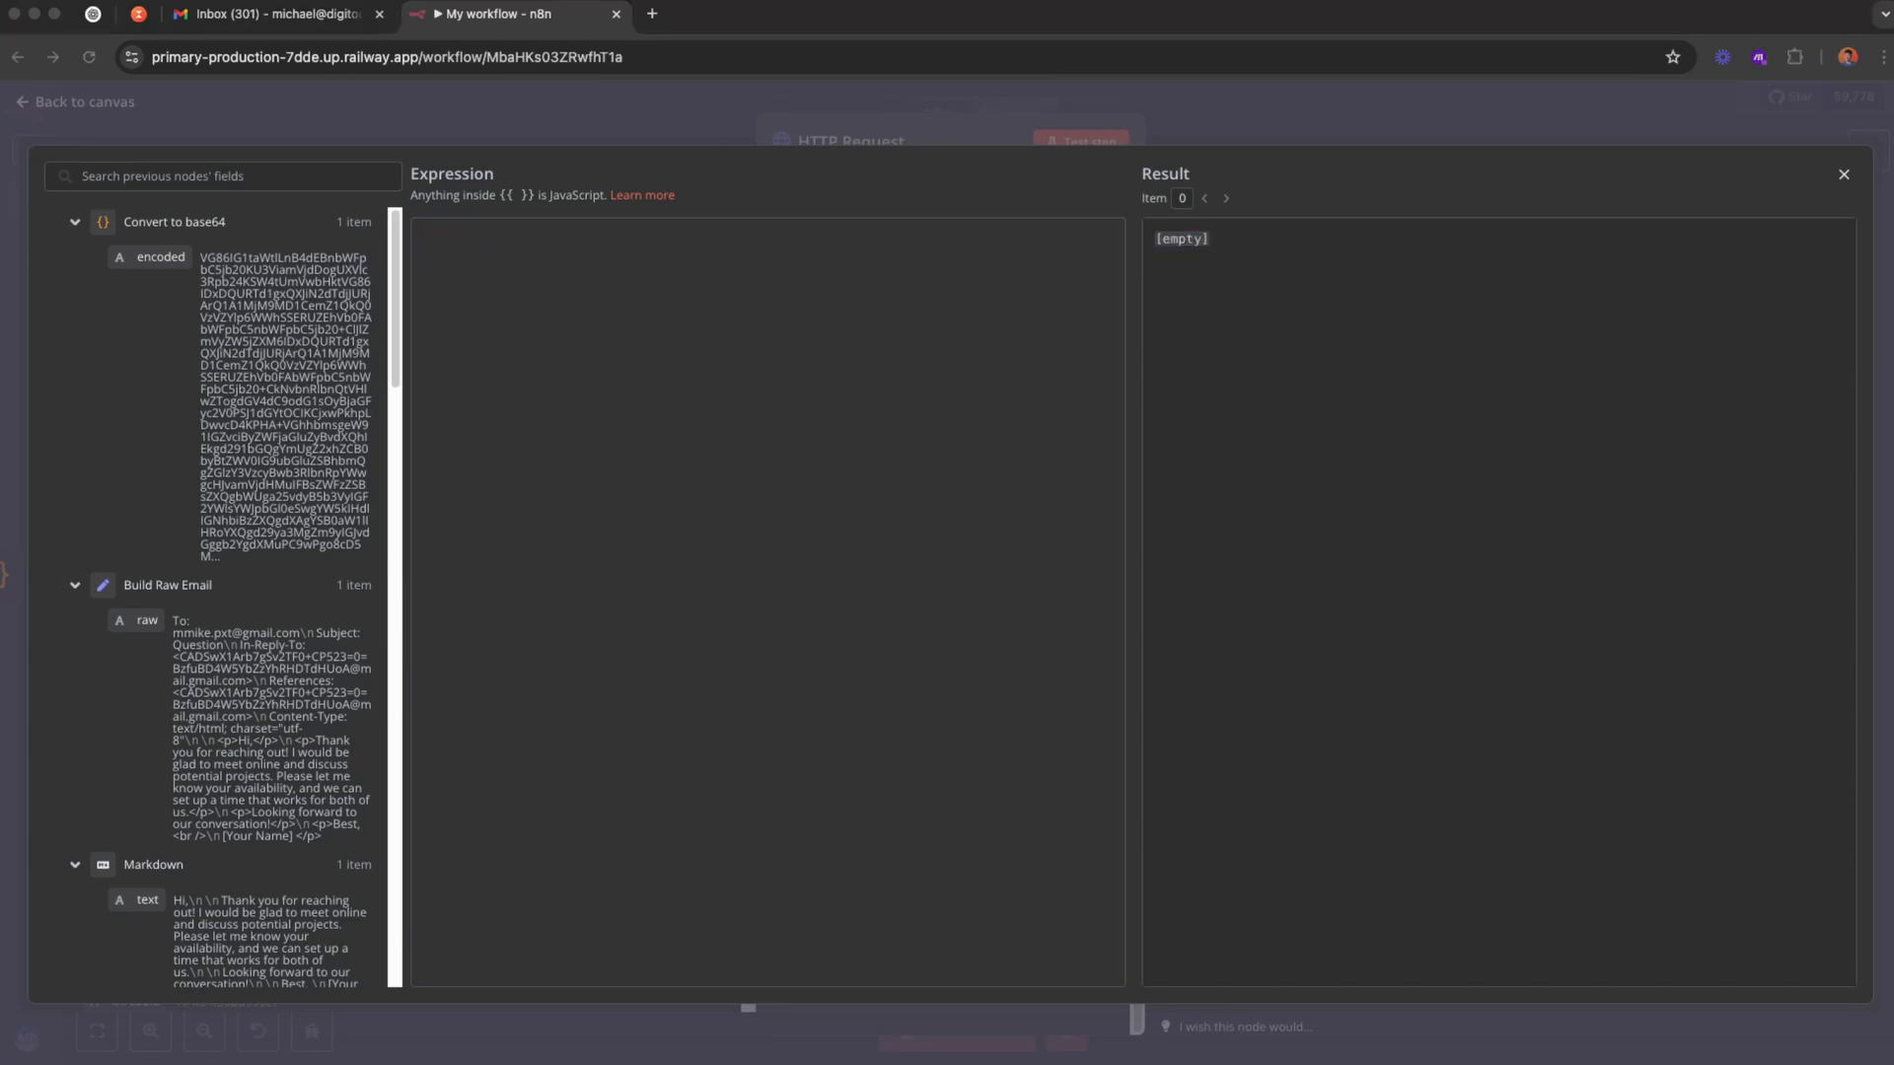
pyautogui.write('{"message":{"raw":"", "threadId": ""}}')
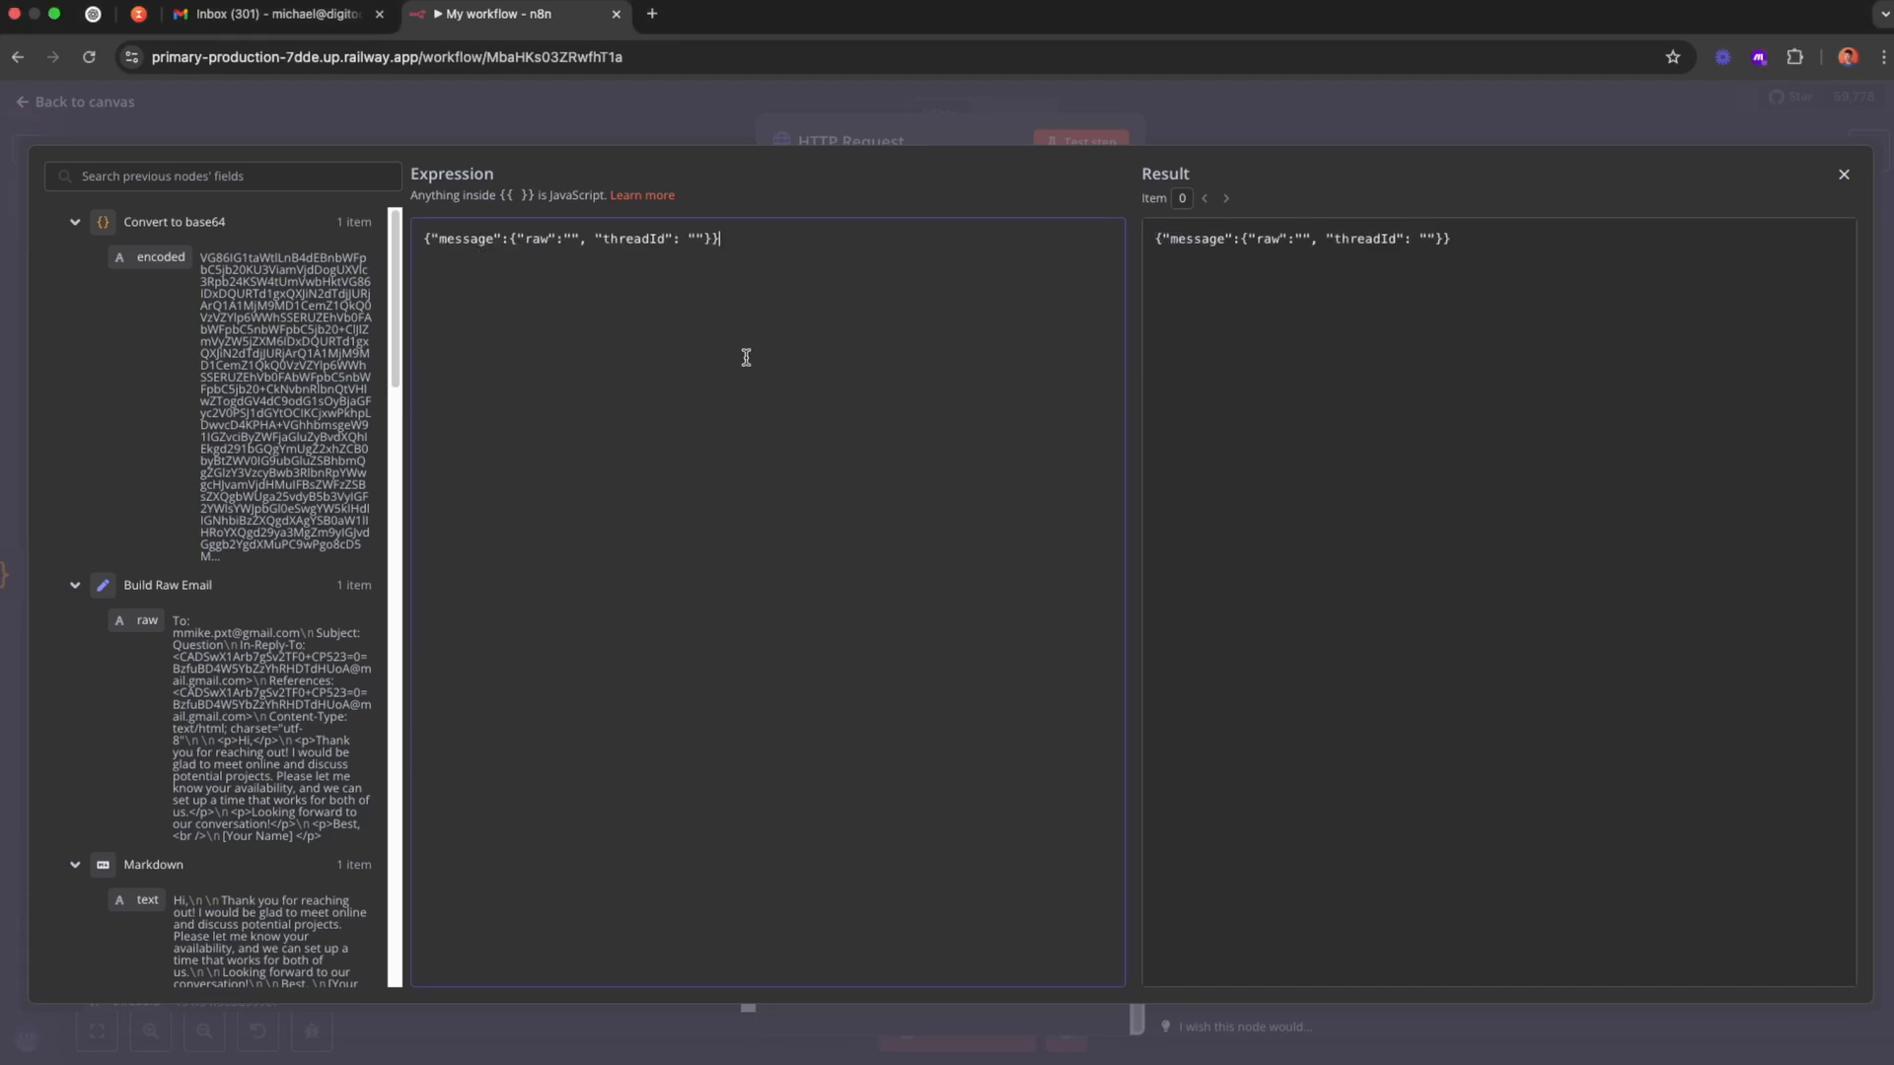
pyautogui.doubleClick(464, 239)
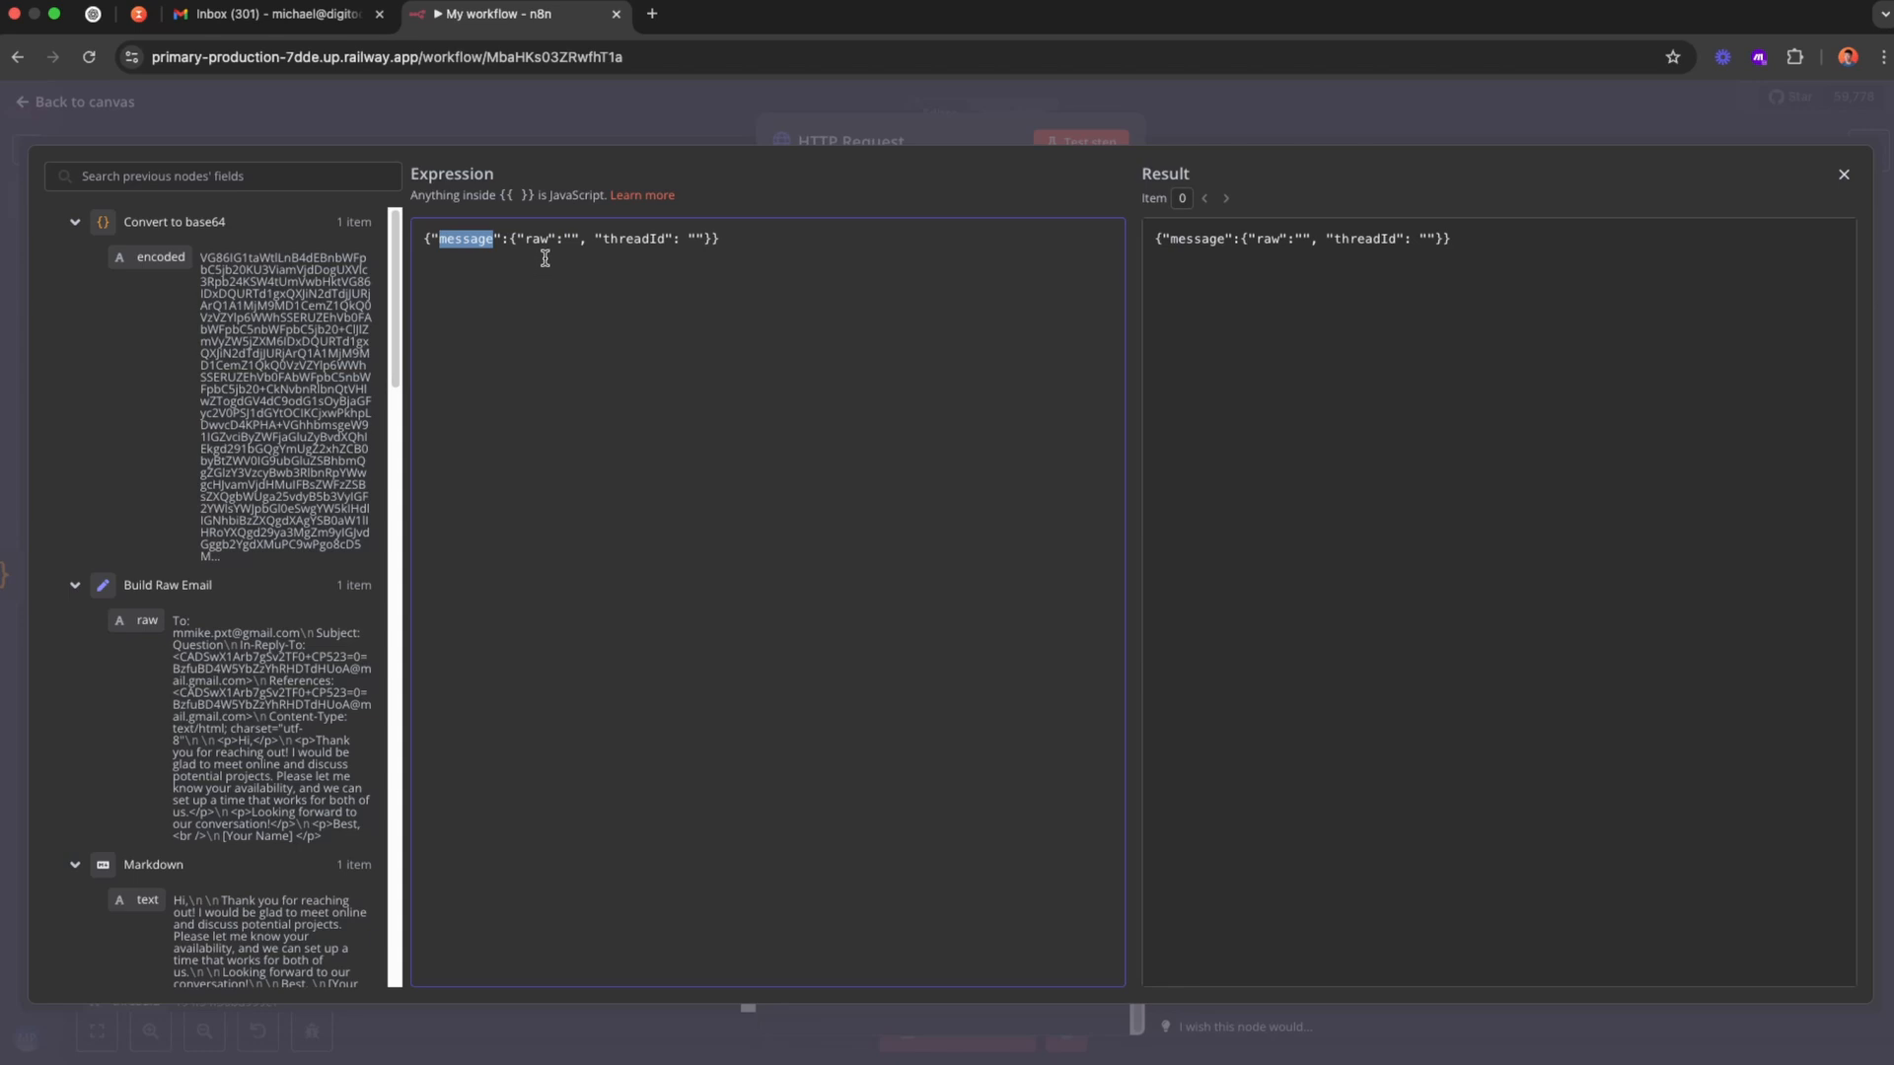
pyautogui.doubleClick(535, 239)
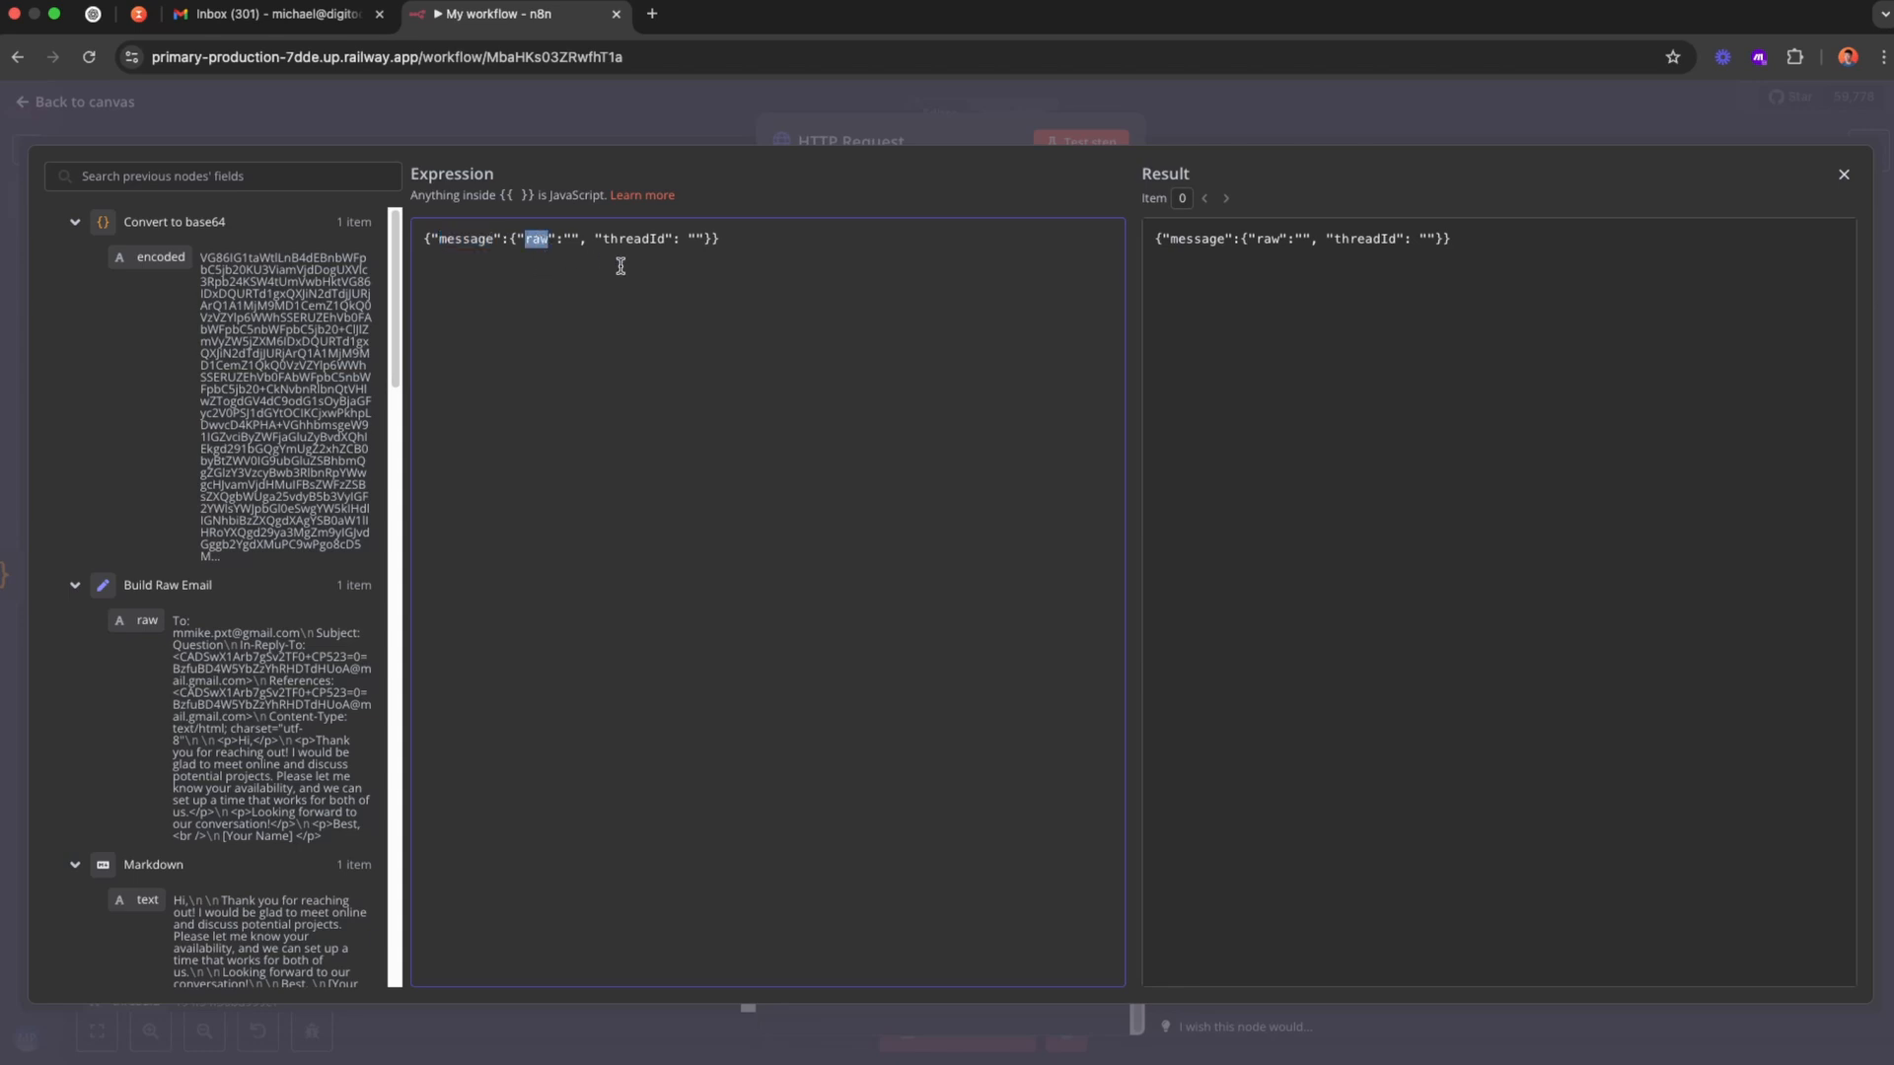
pyautogui.doubleClick(633, 238)
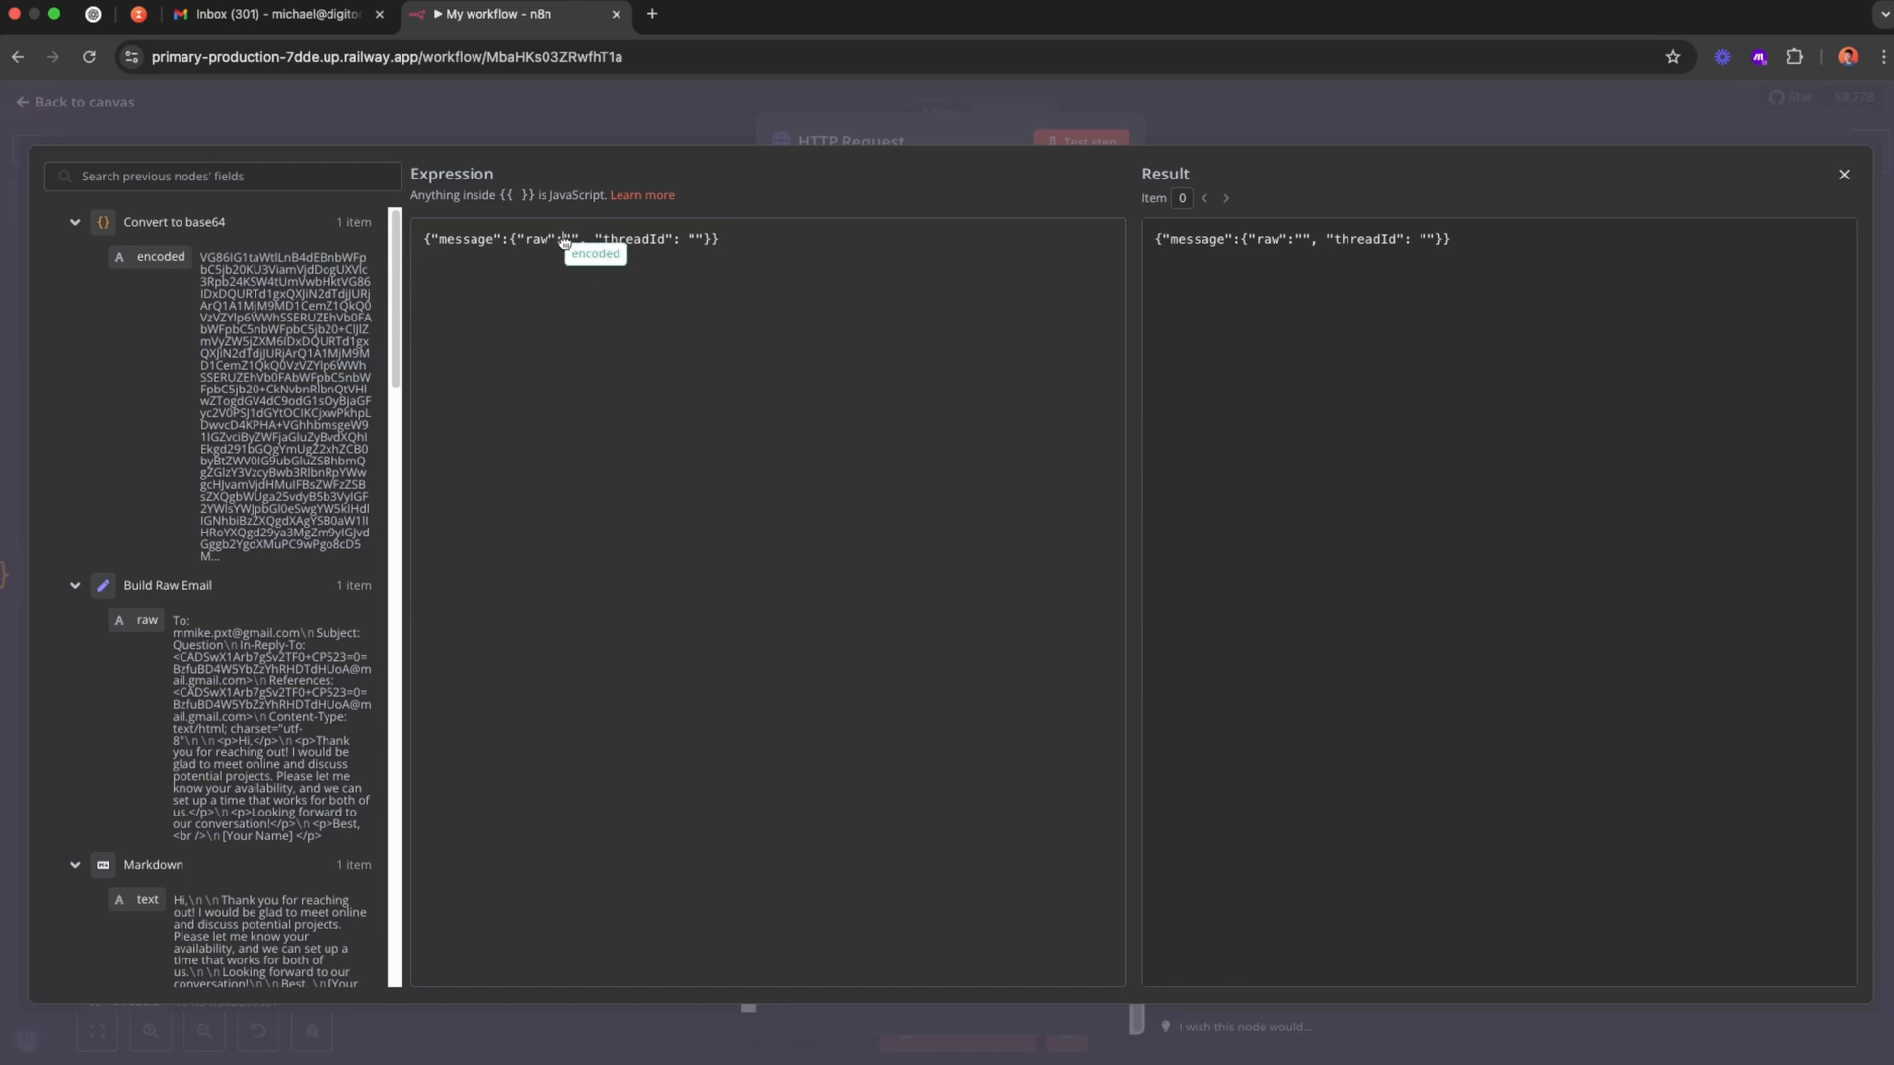
pyautogui.write('{{ $json.encoded }}')
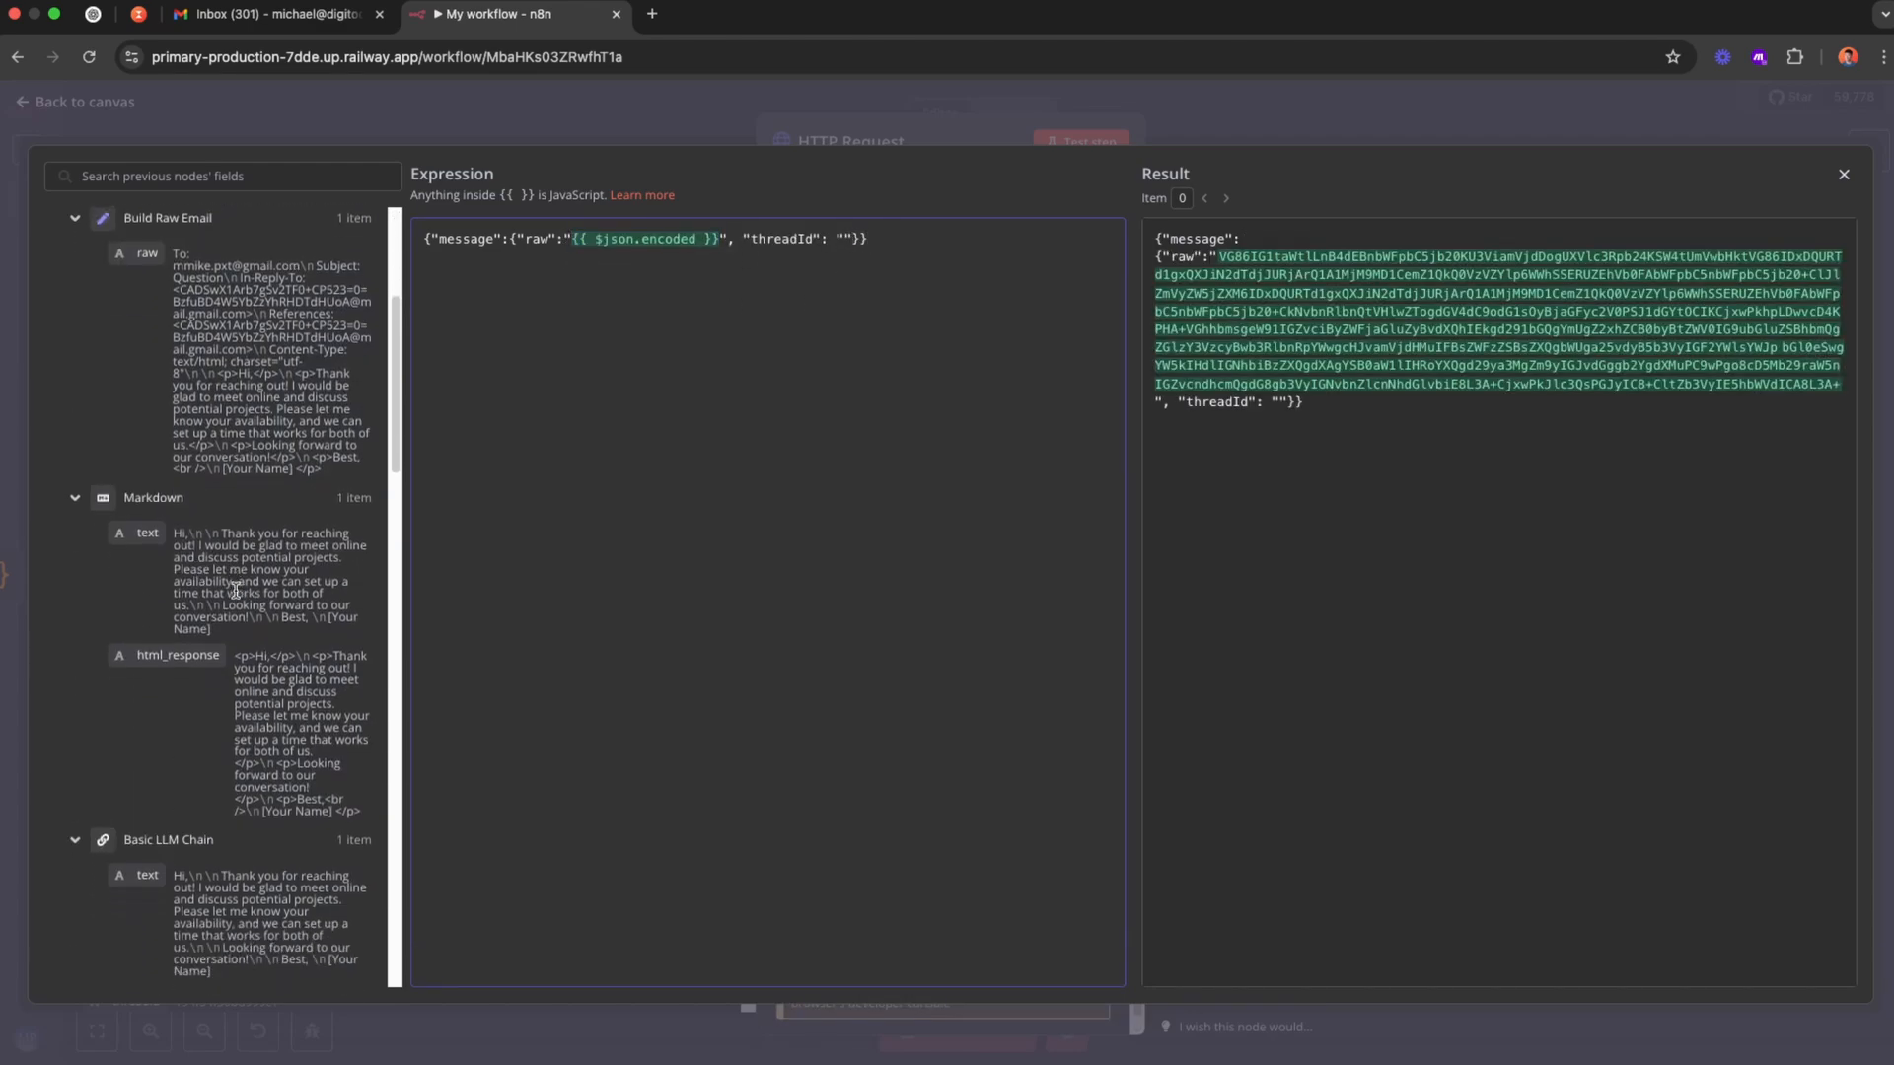
pyautogui.scroll(-3)
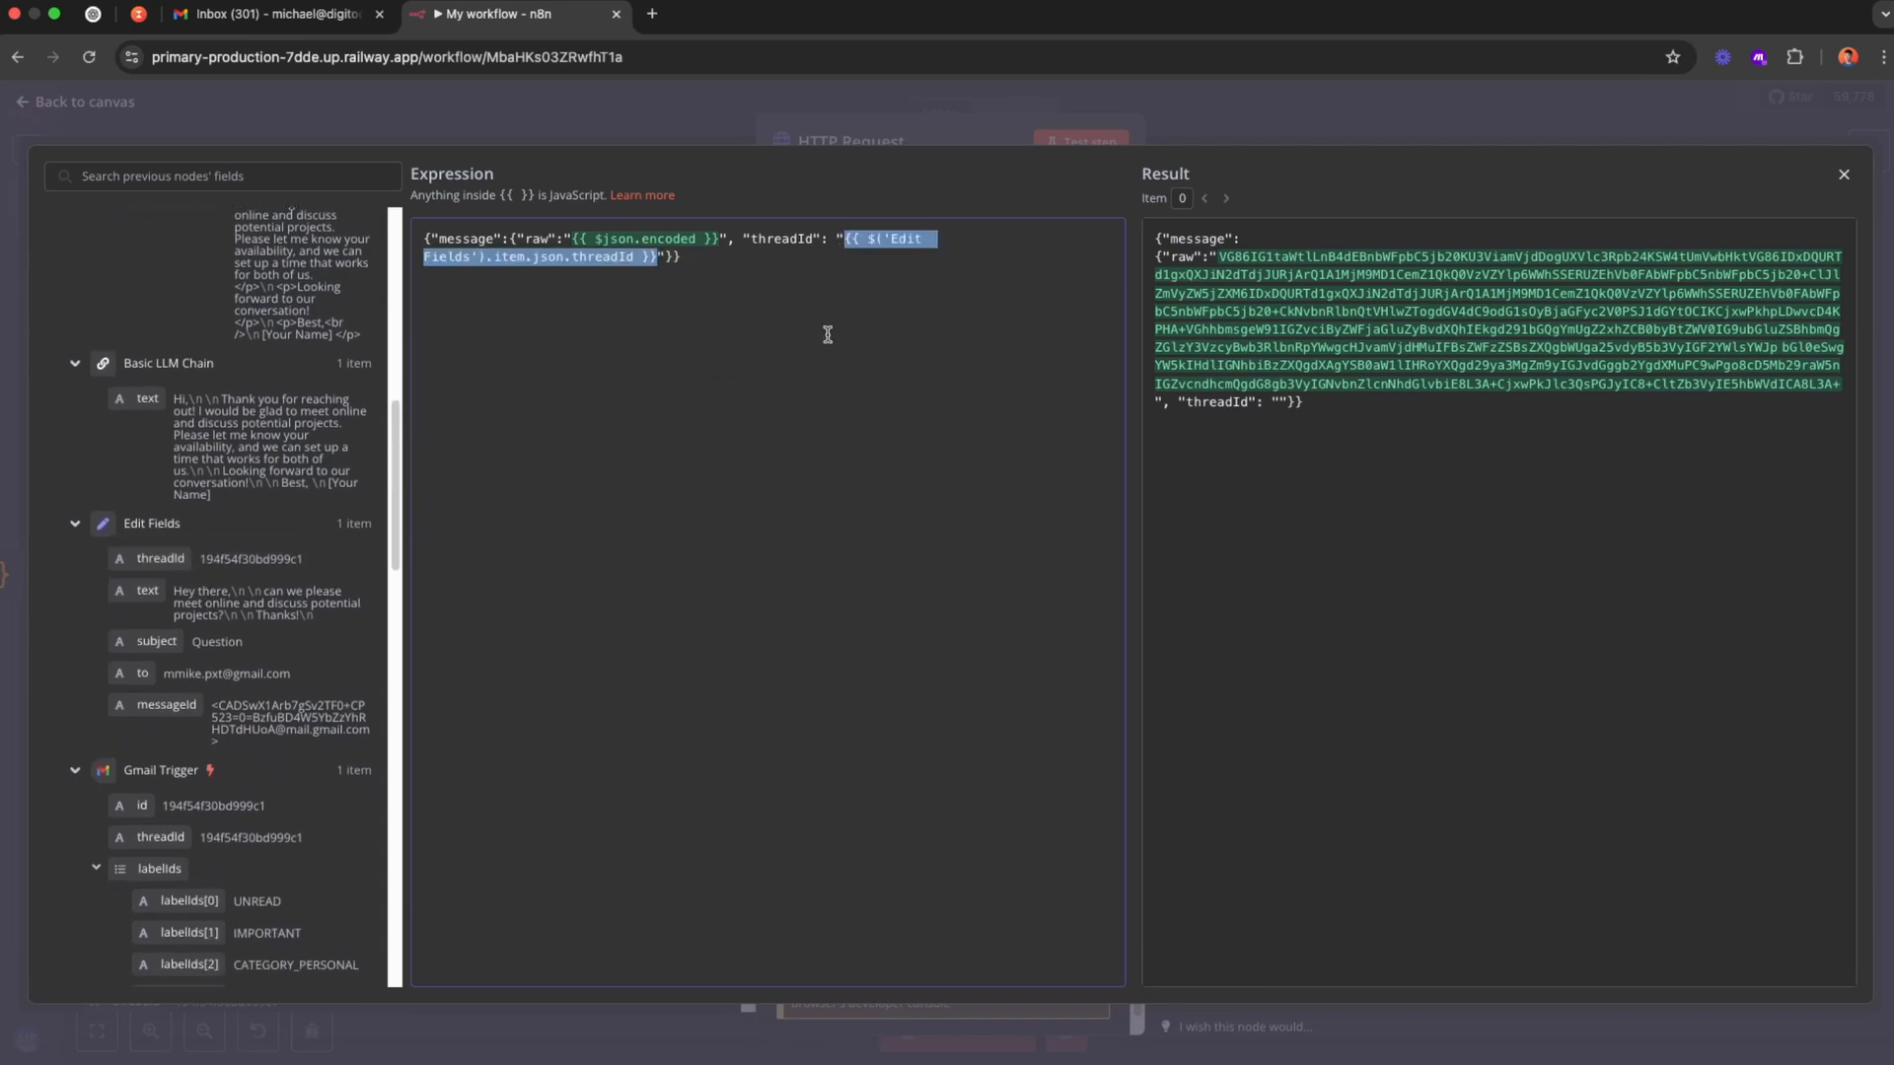
# Run the HTTP Request step to create the threaded draft, then switch to Gmail.
pyautogui.click(1842, 174)
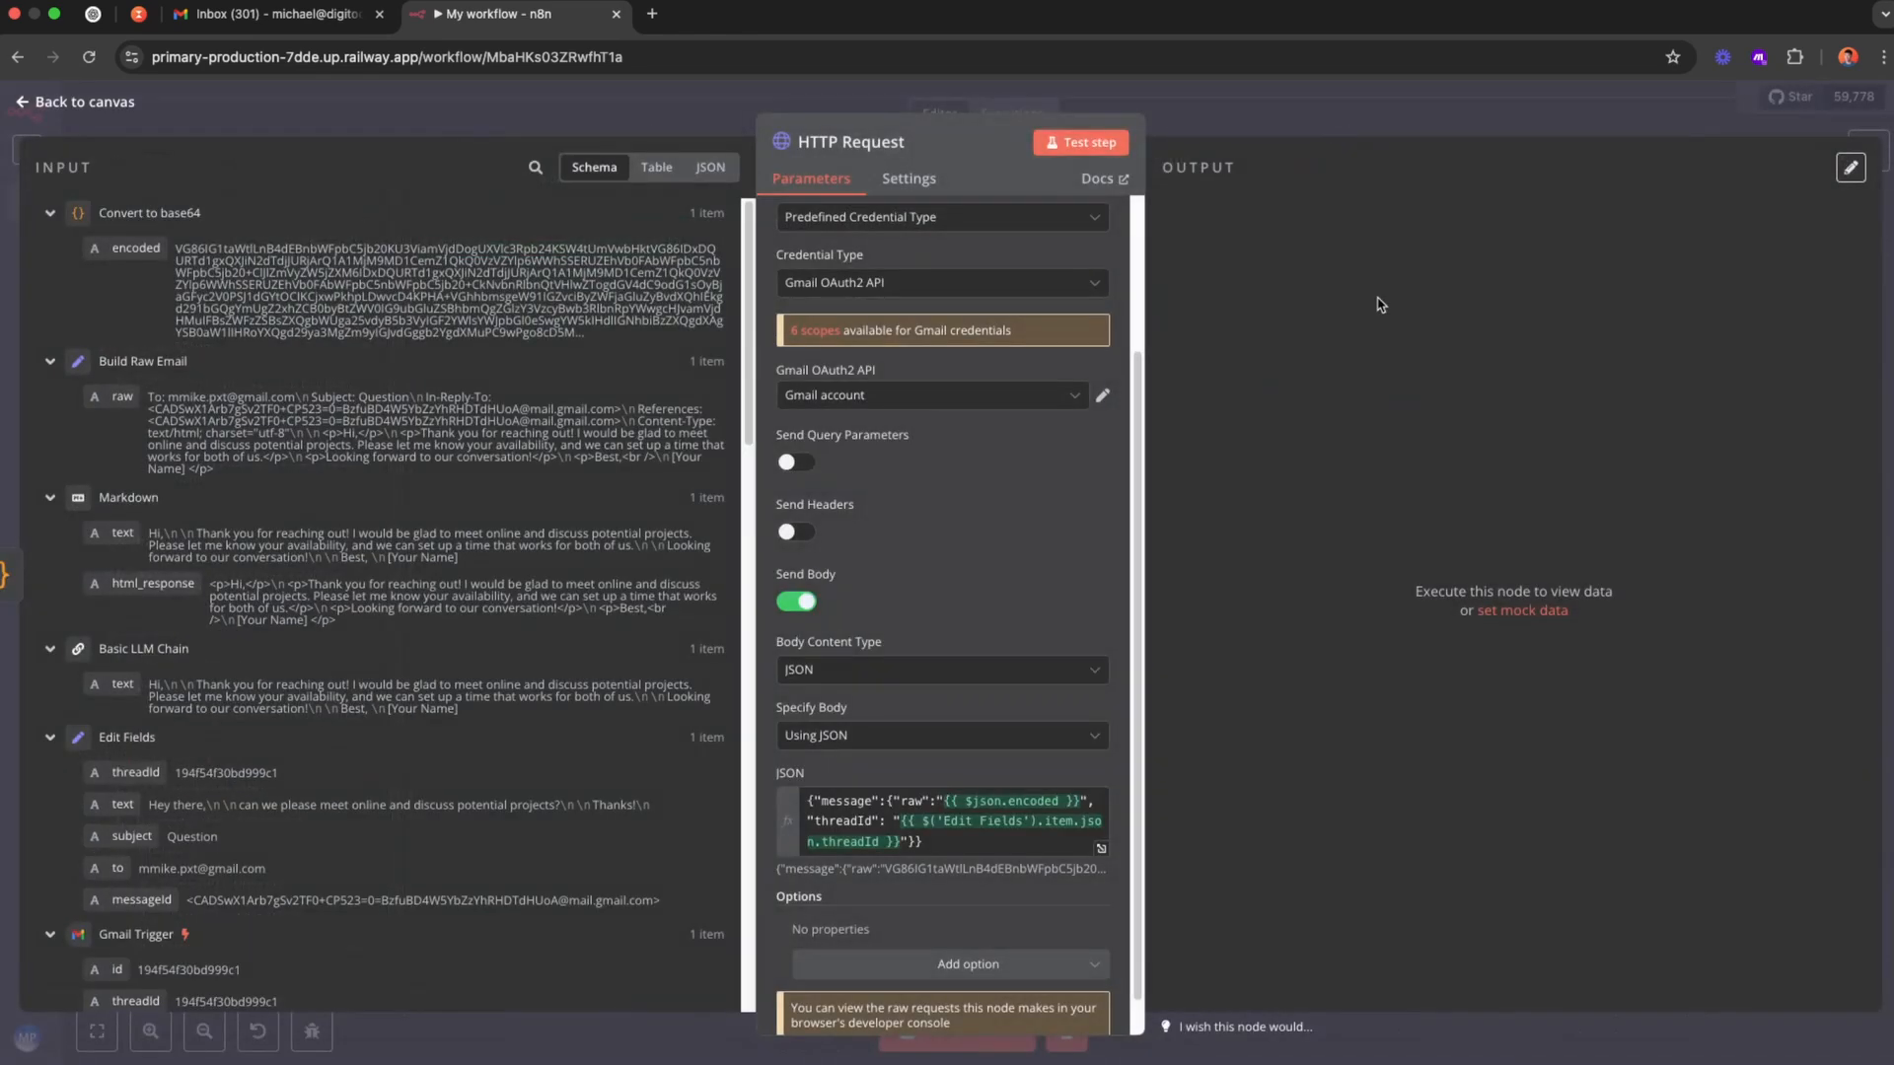
pyautogui.click(1079, 142)
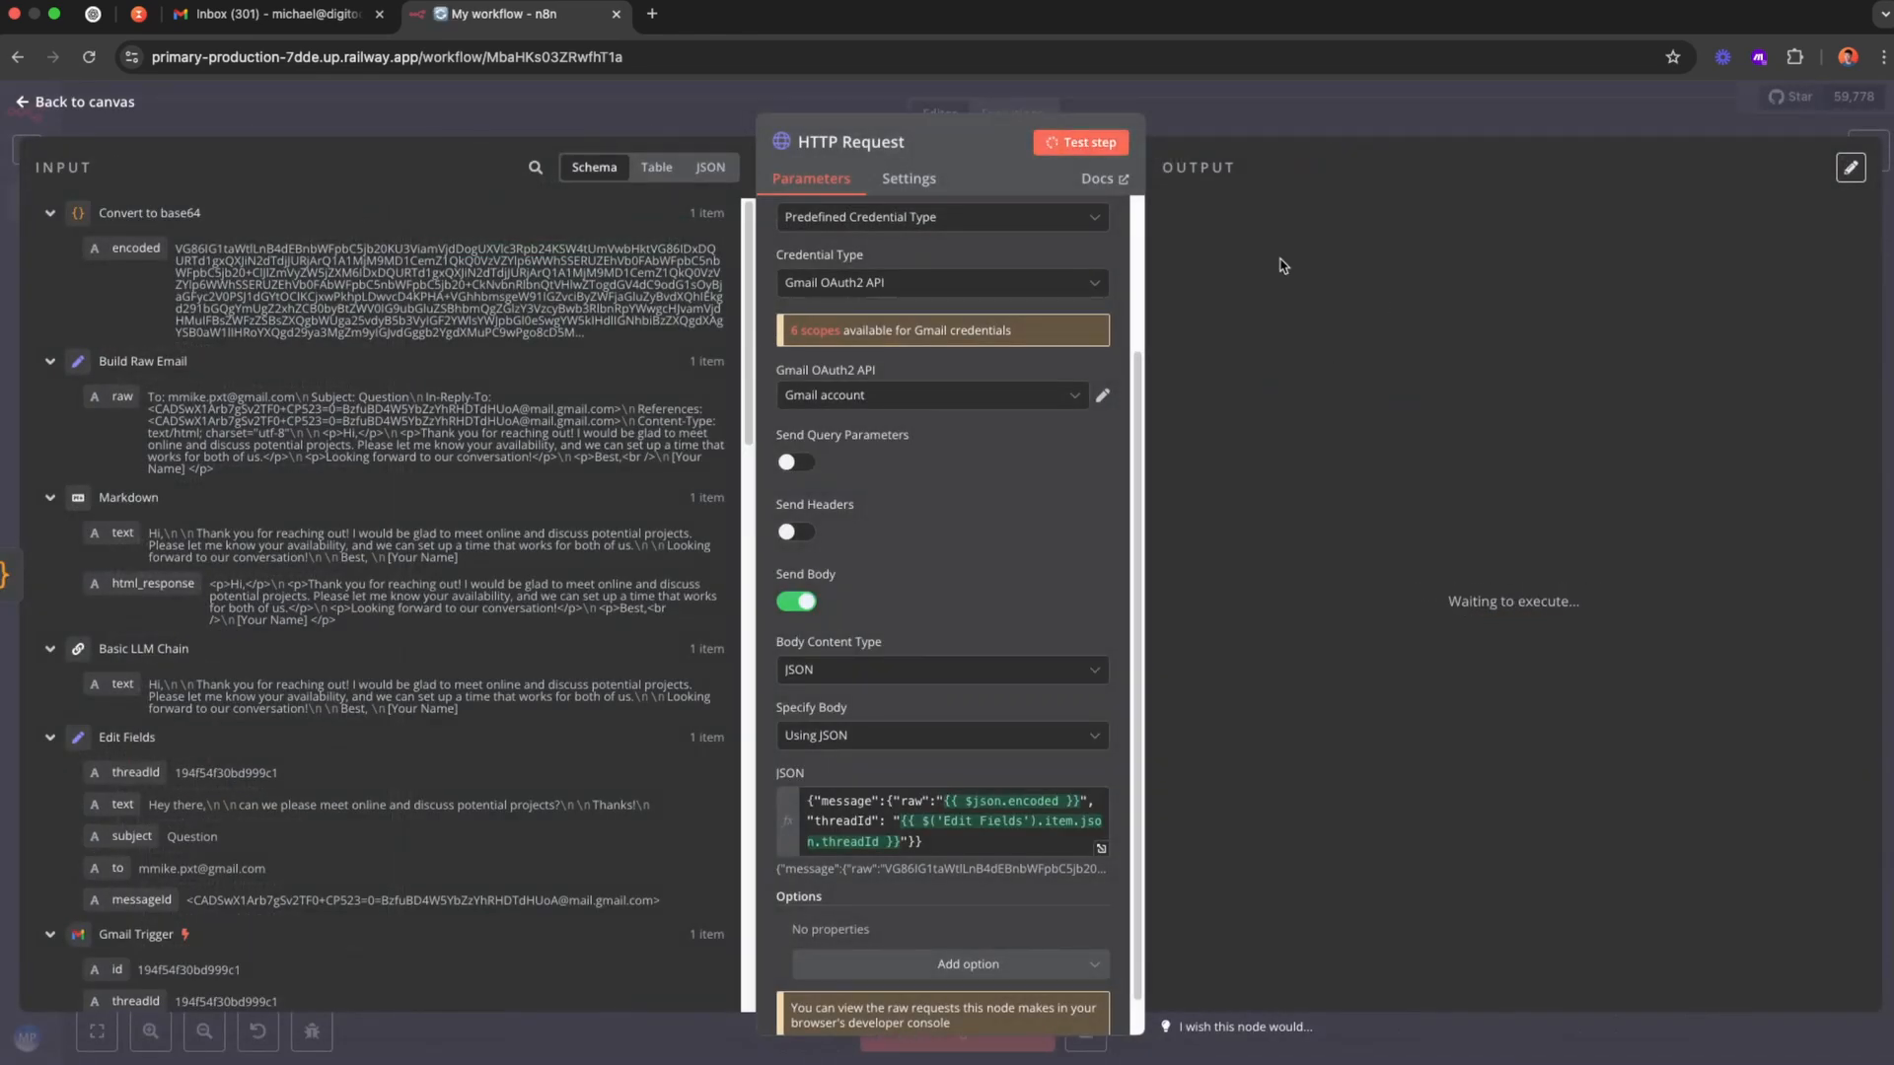
pyautogui.click(1087, 143)
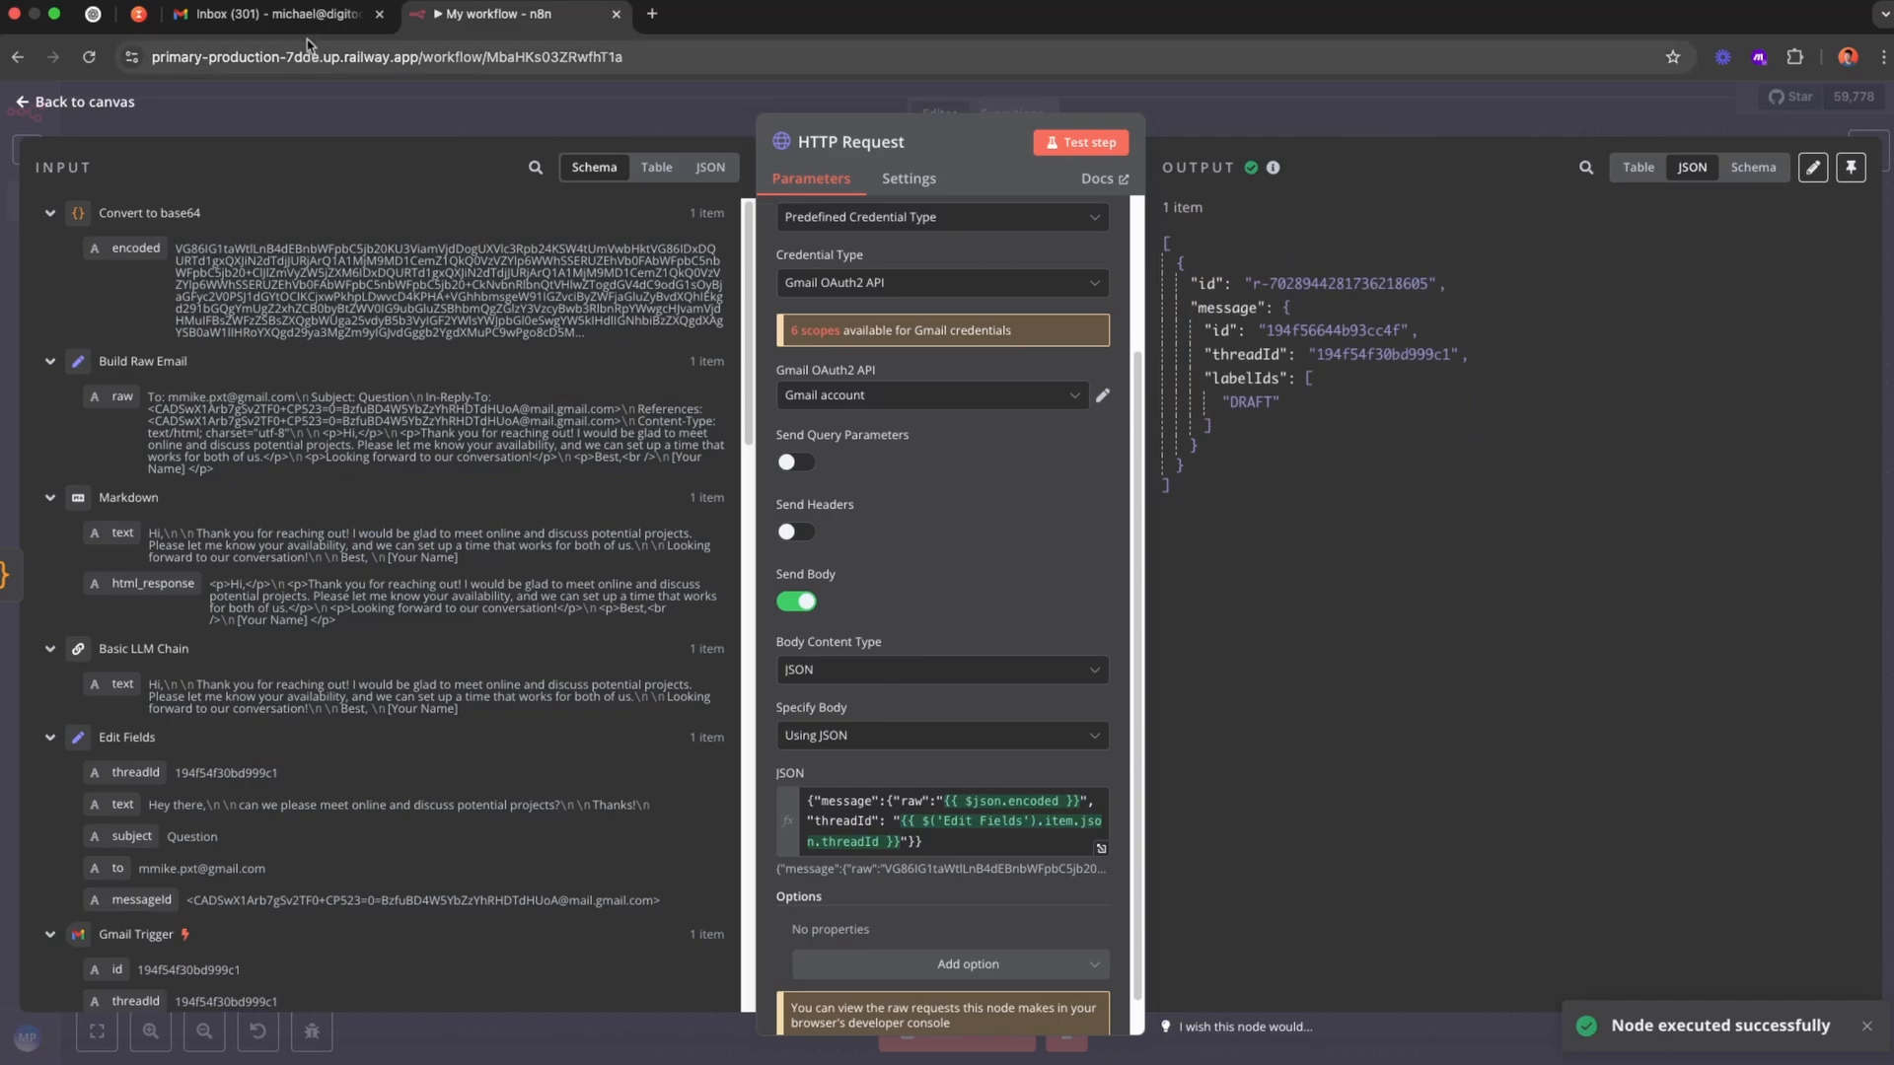
pyautogui.click(276, 14)
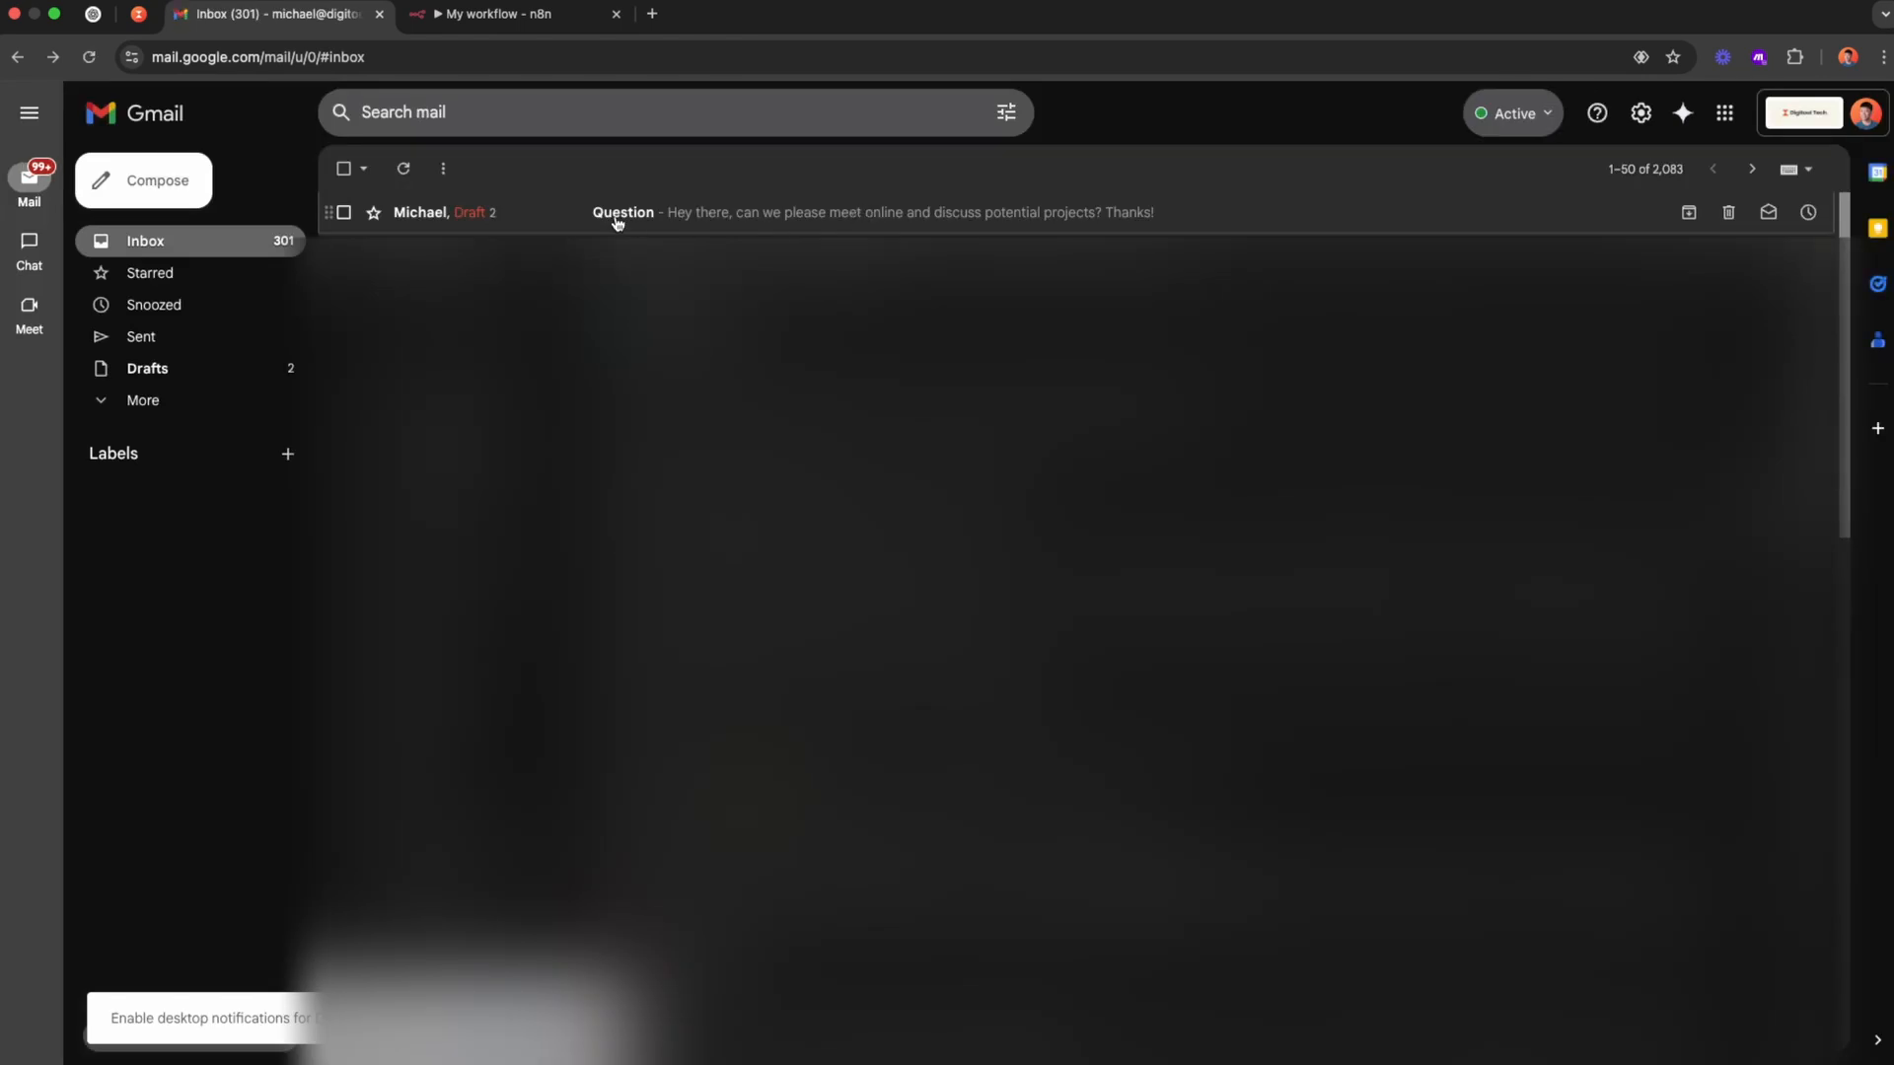
# Send the AI-written draft reply in the Question conversation.
pyautogui.click(623, 211)
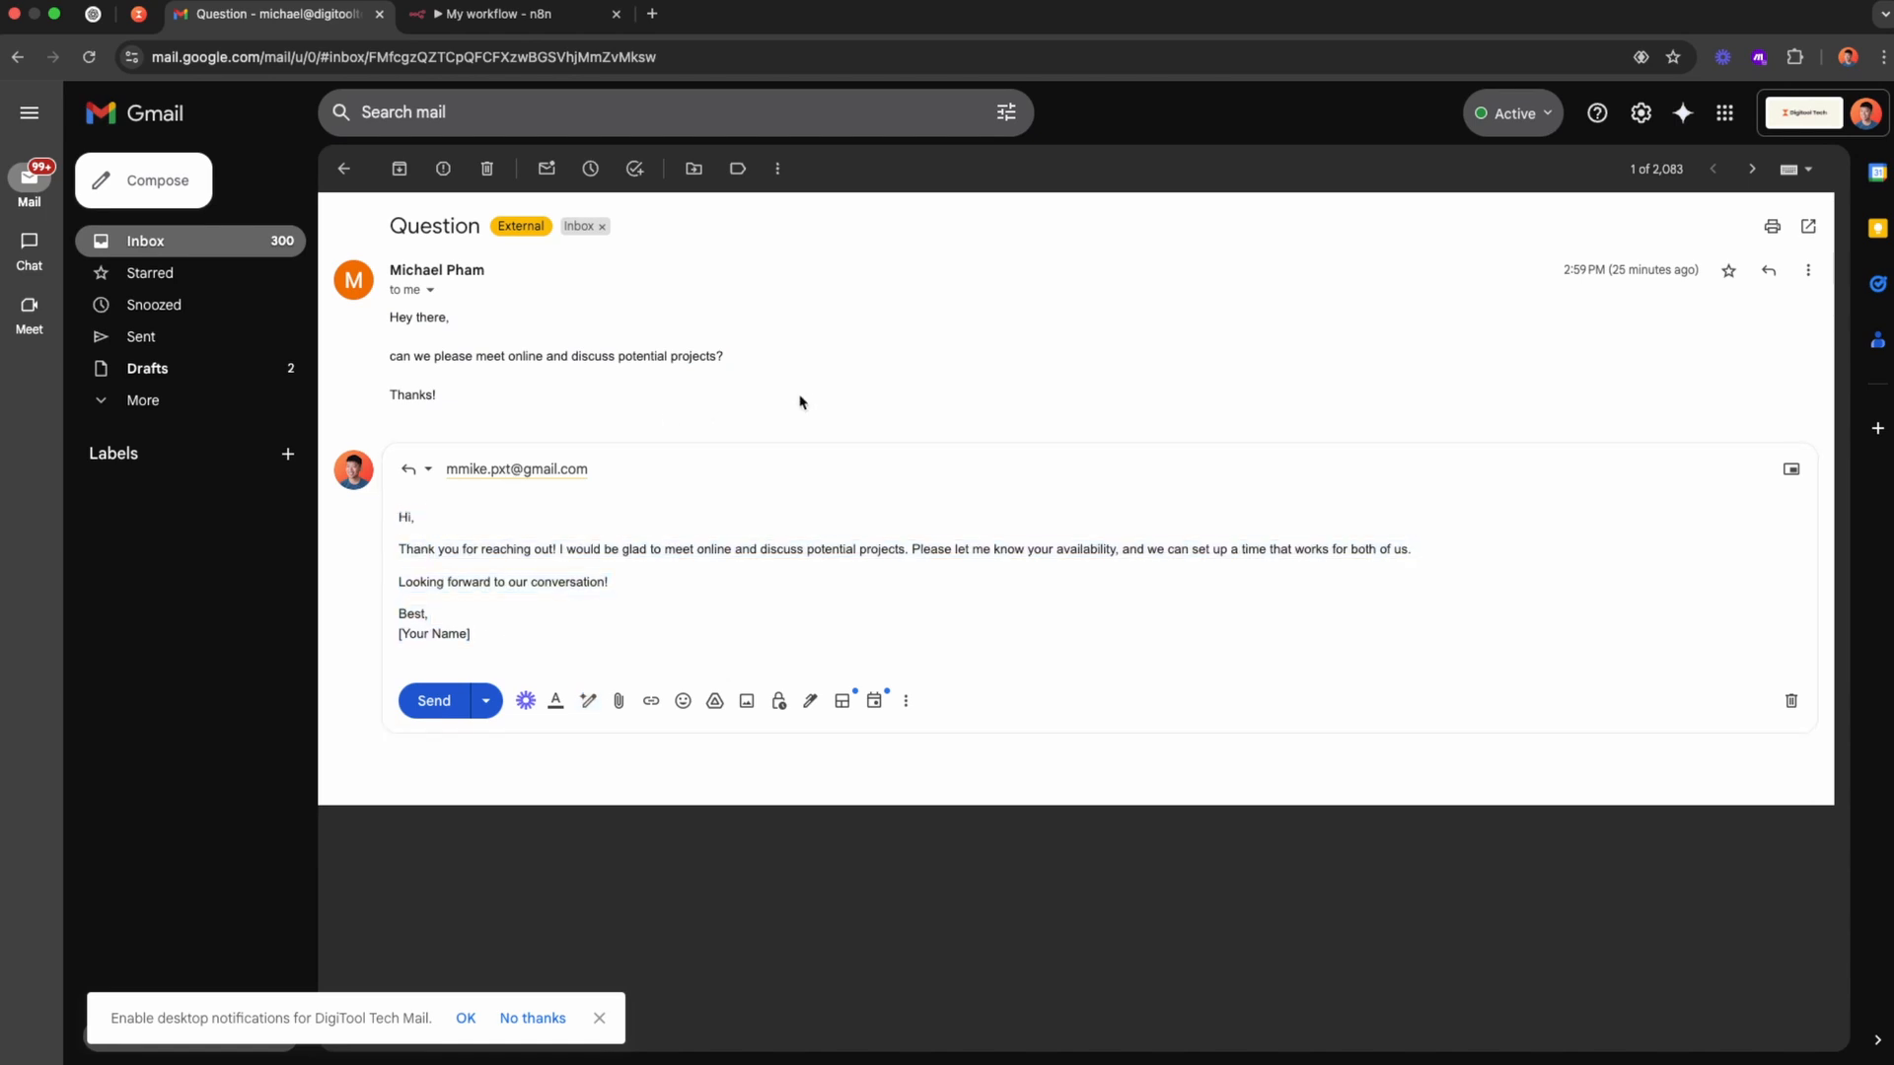
pyautogui.click(432, 700)
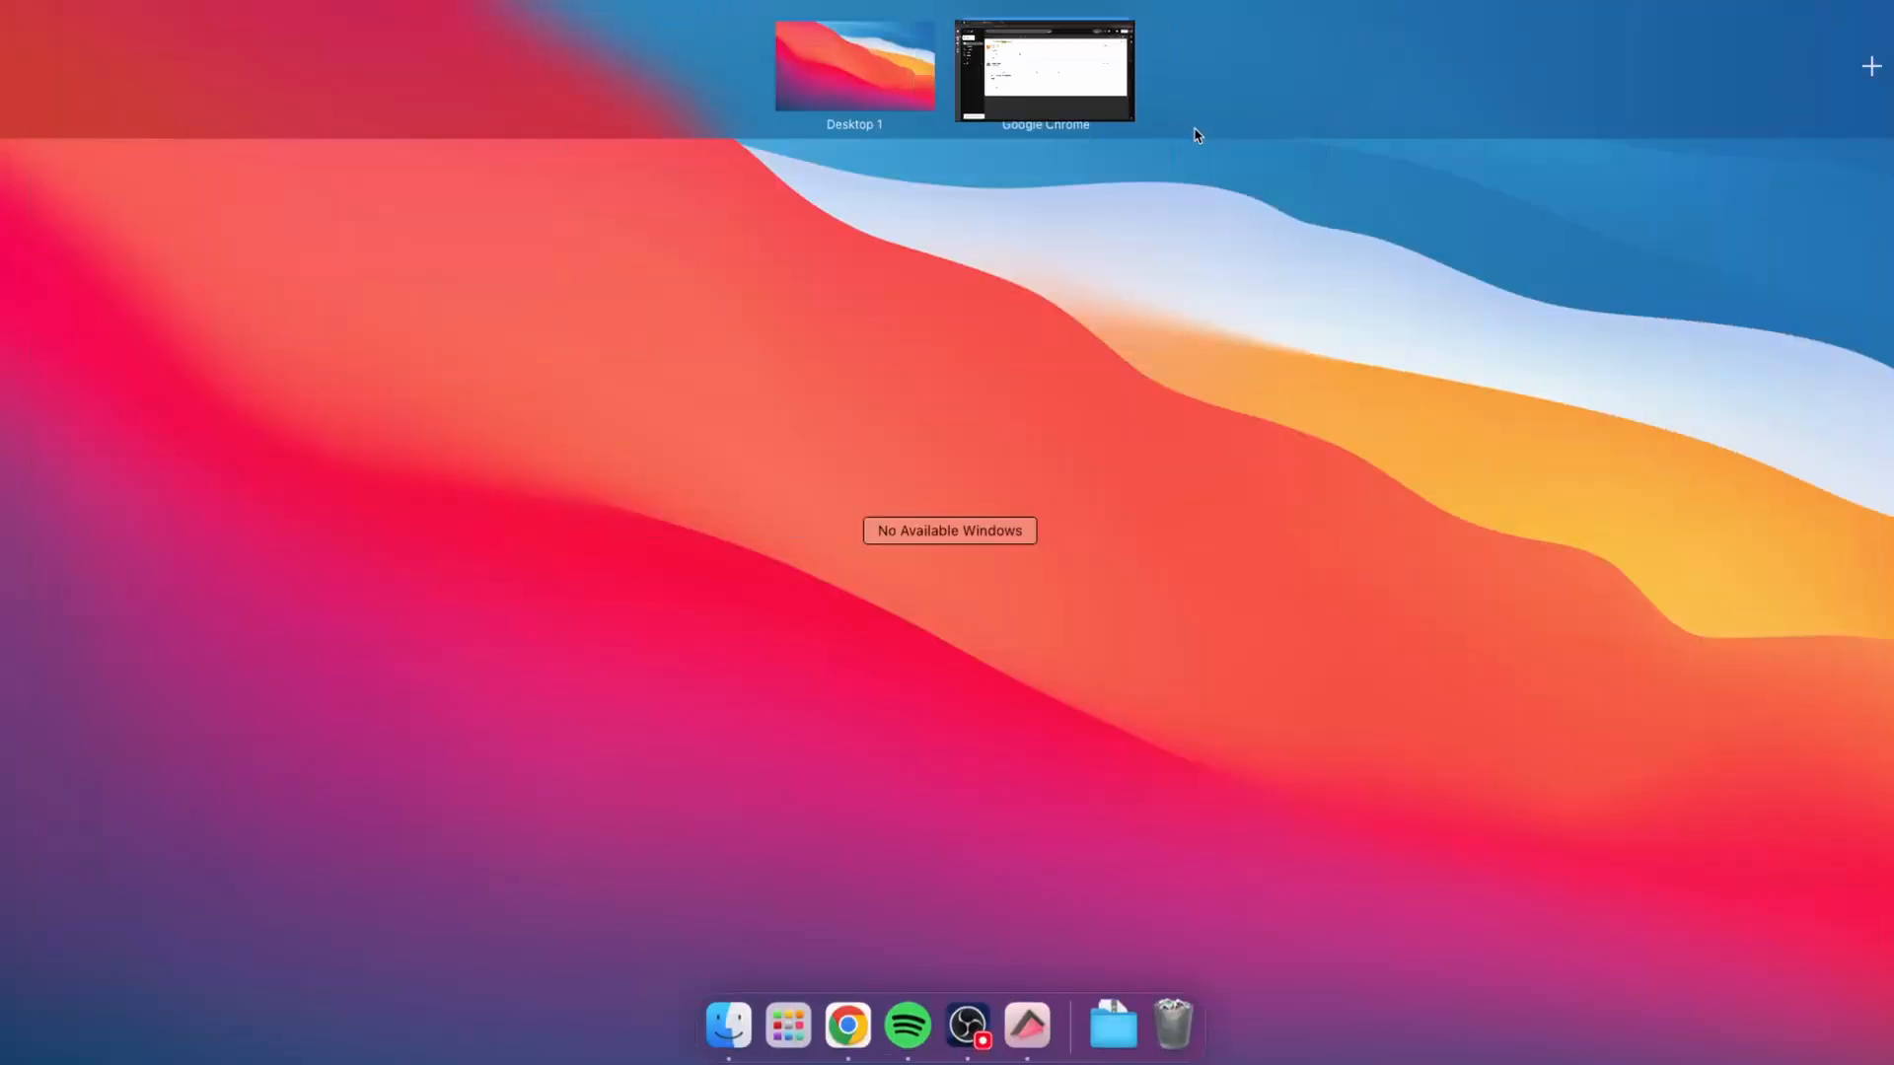
# View the reply in the recipient's Question thread, then return to the n8n canvas.
pyautogui.click(1043, 67)
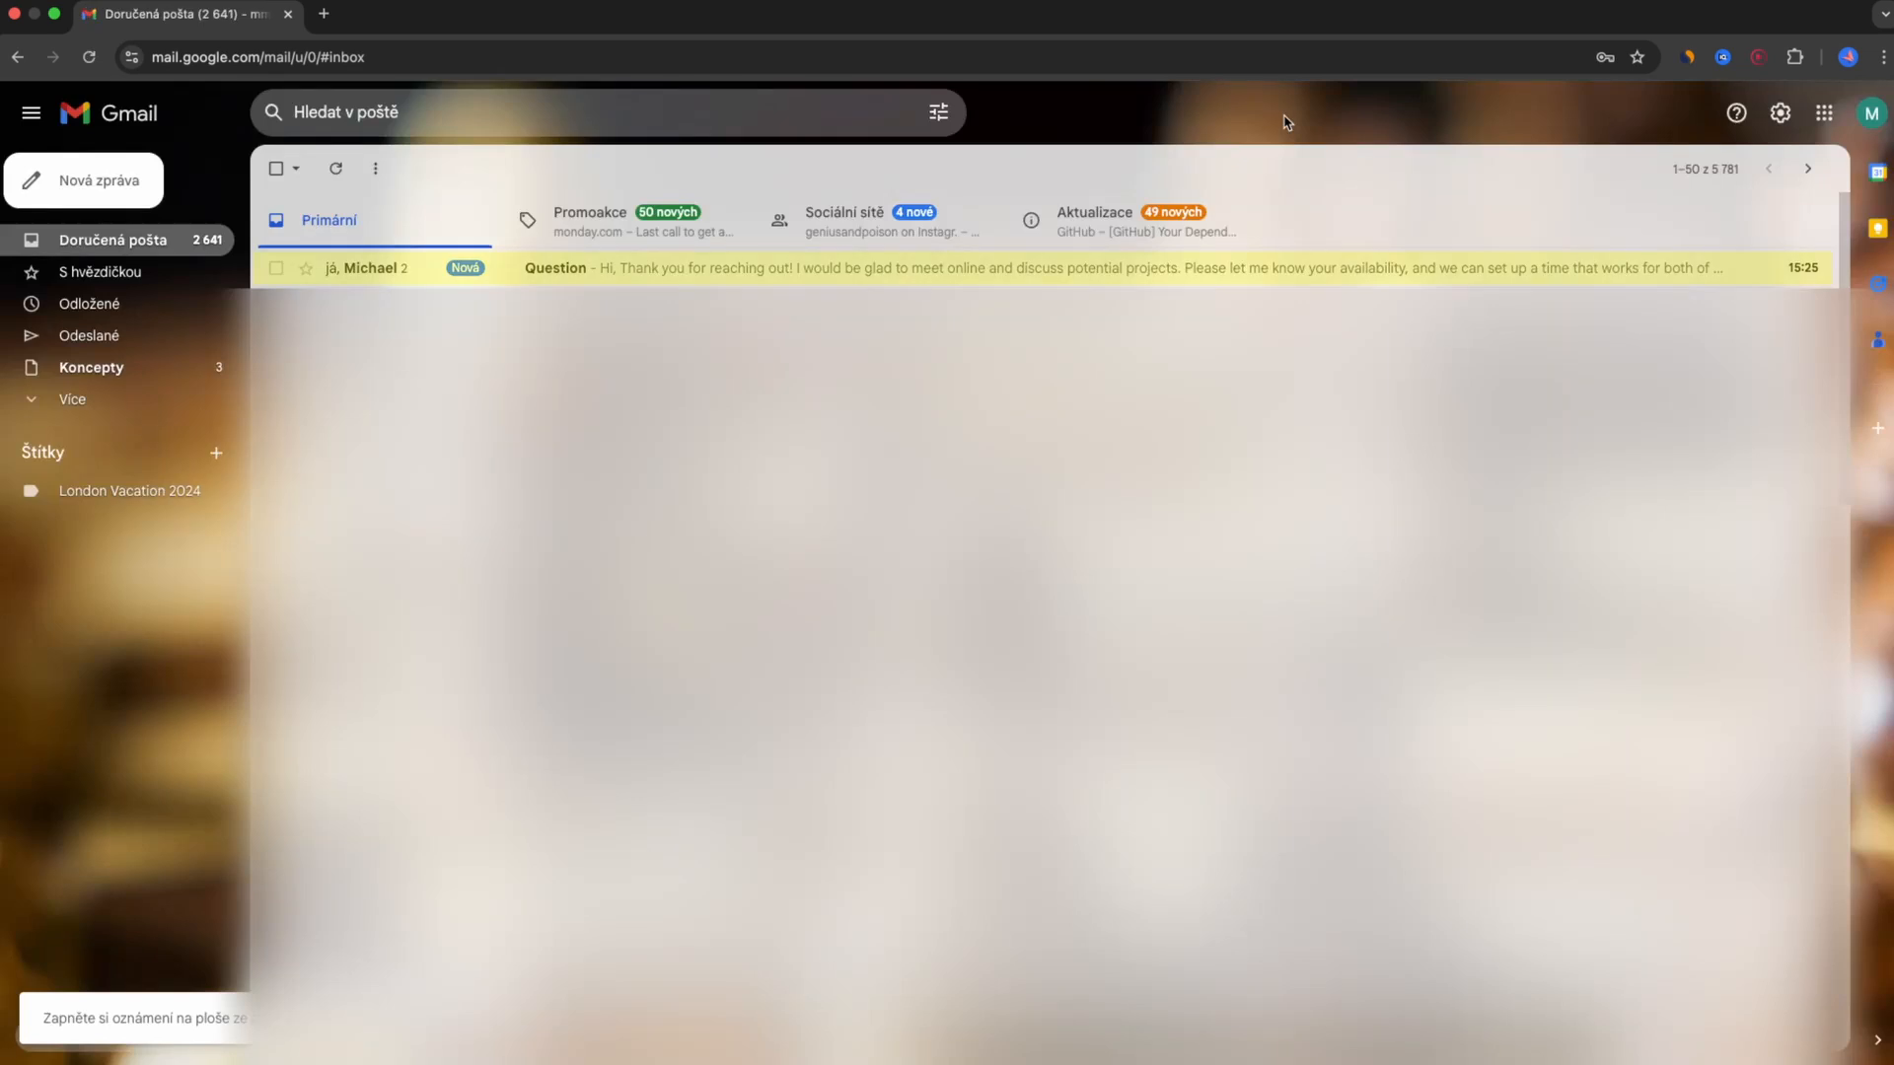
pyautogui.moveTo(448, 267)
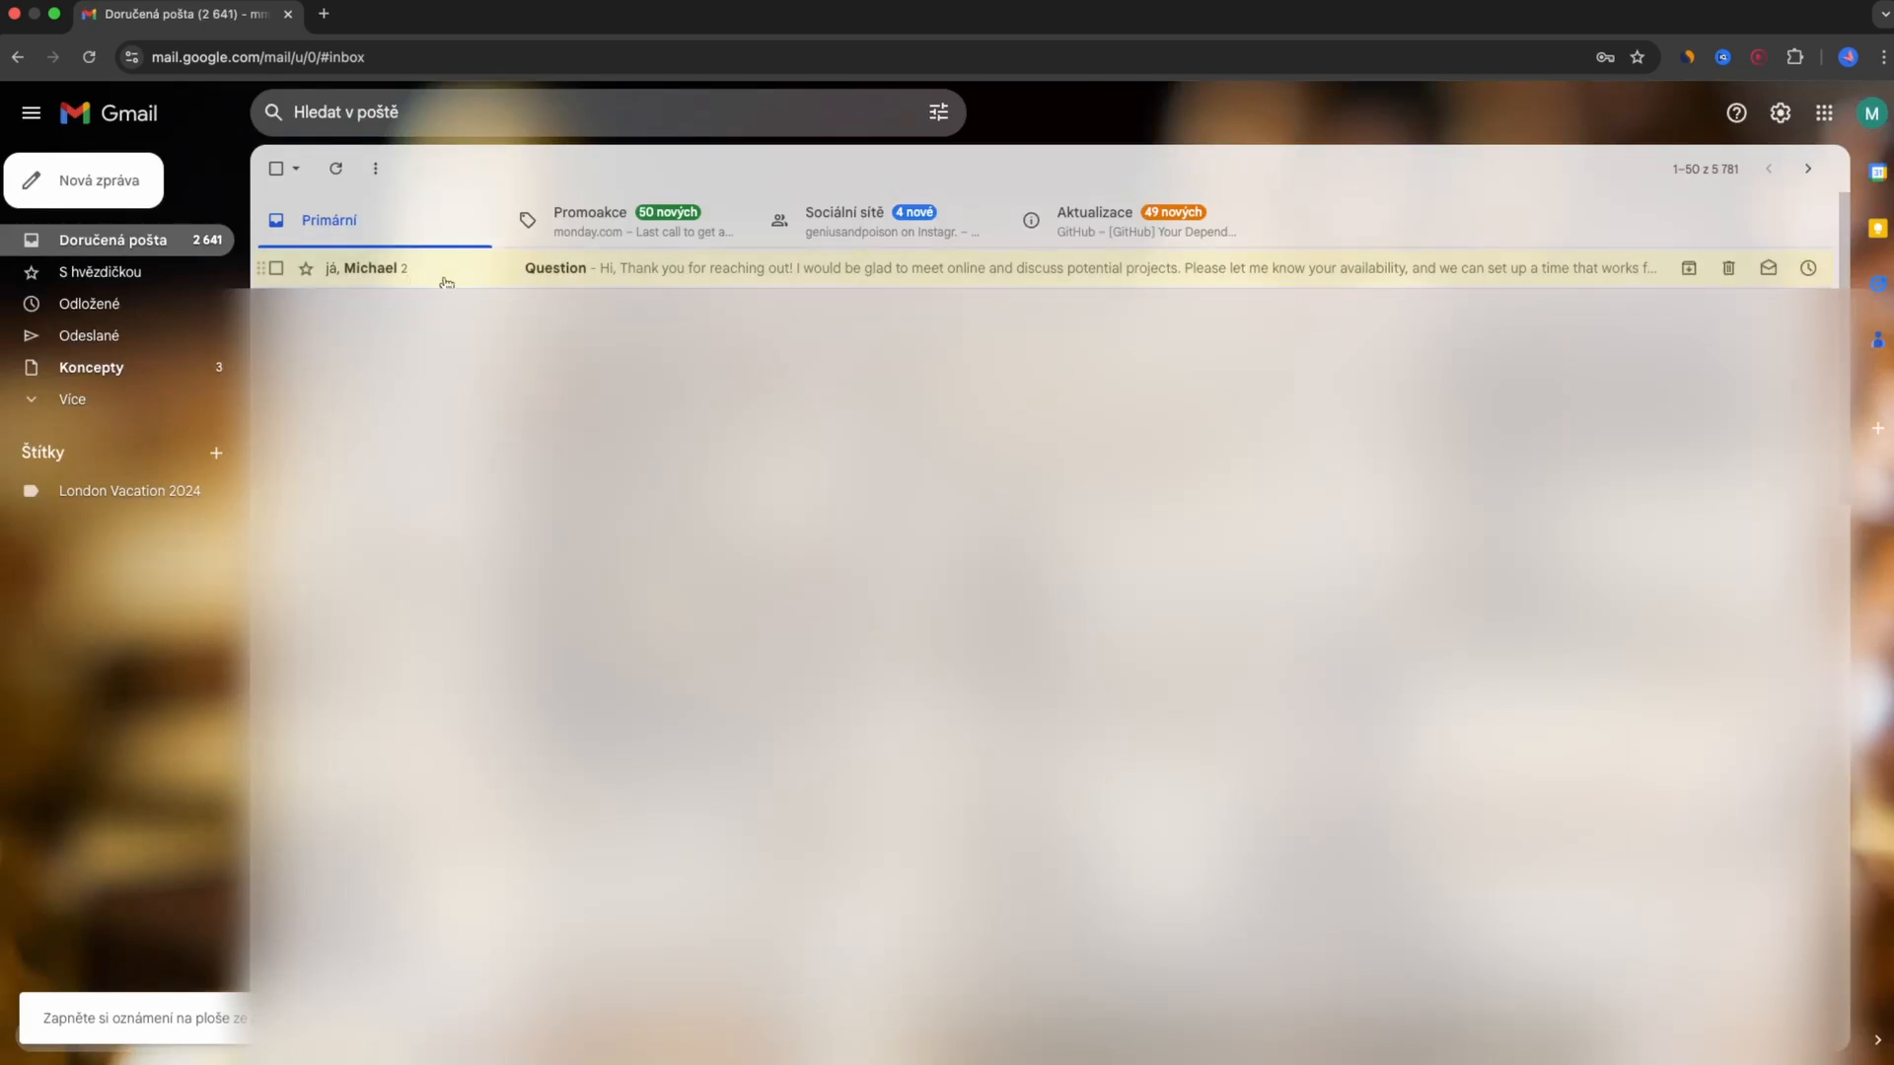
pyautogui.moveTo(447, 282)
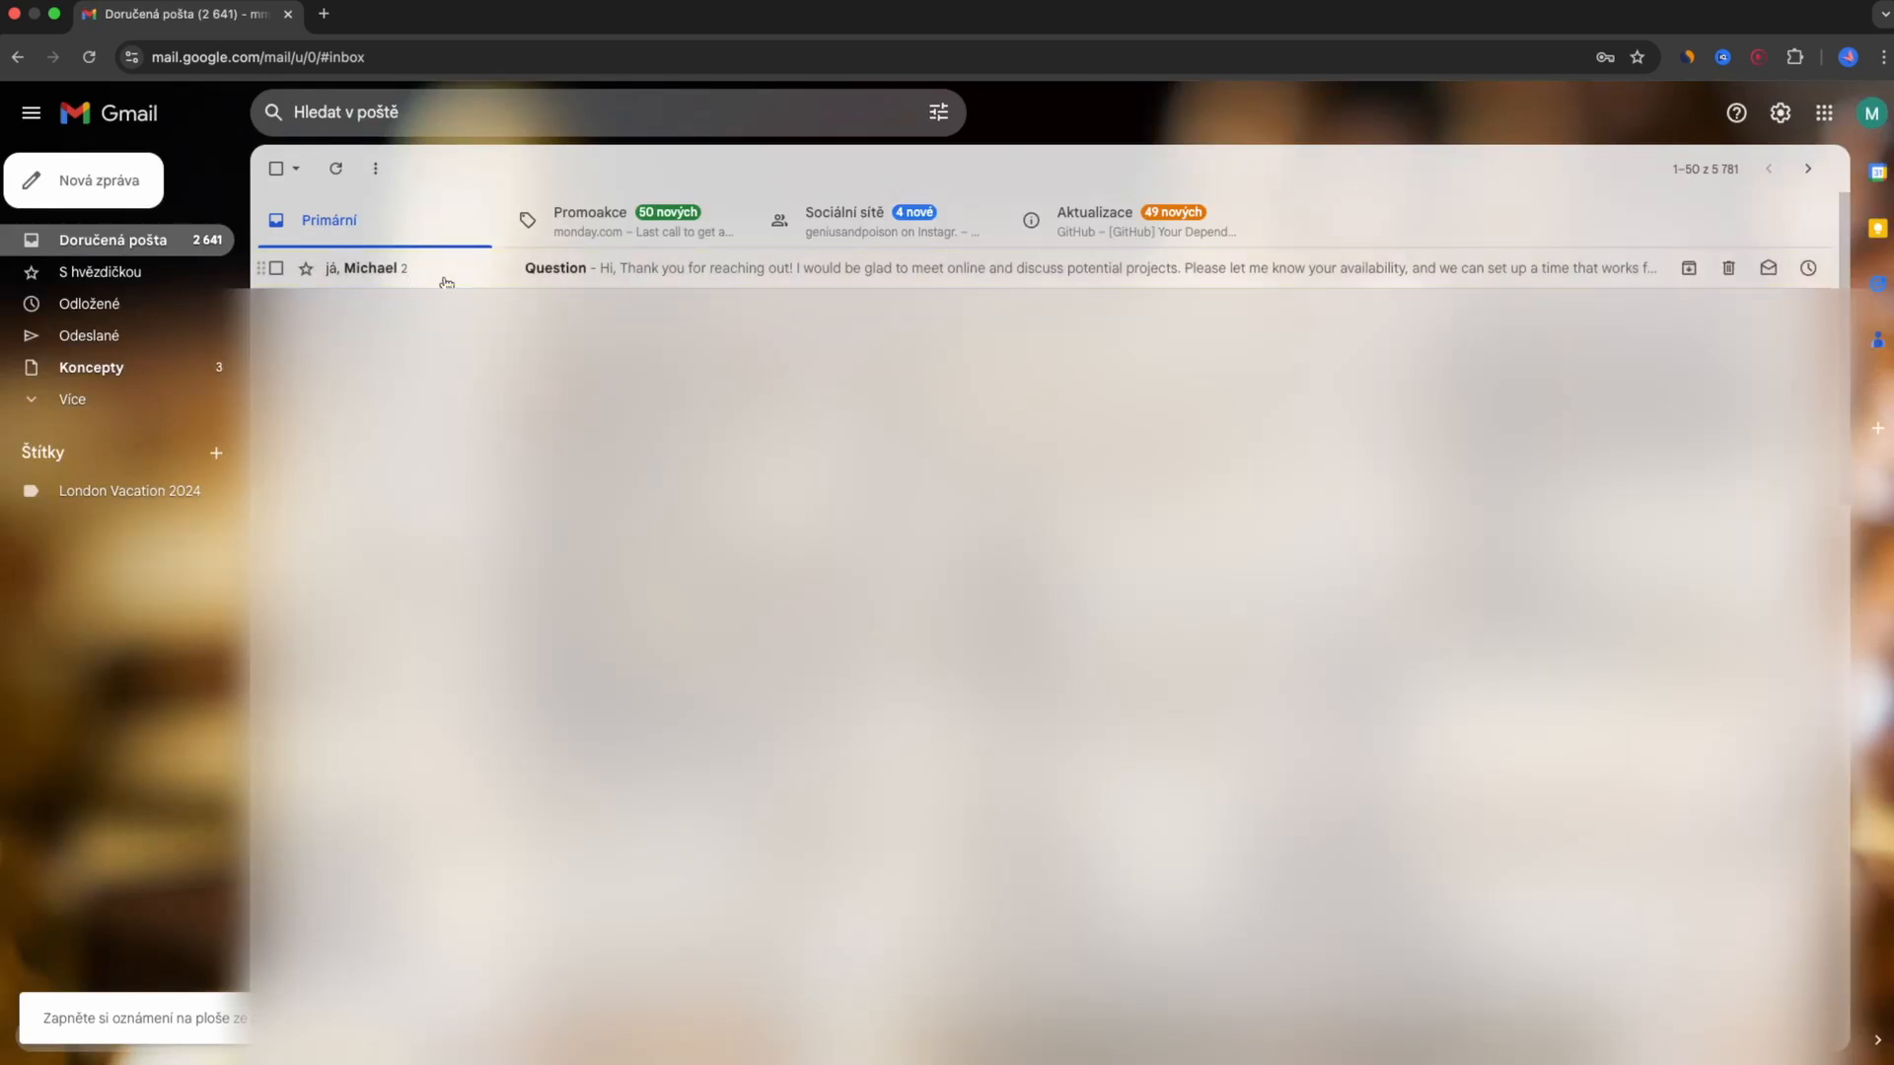
pyautogui.click(557, 266)
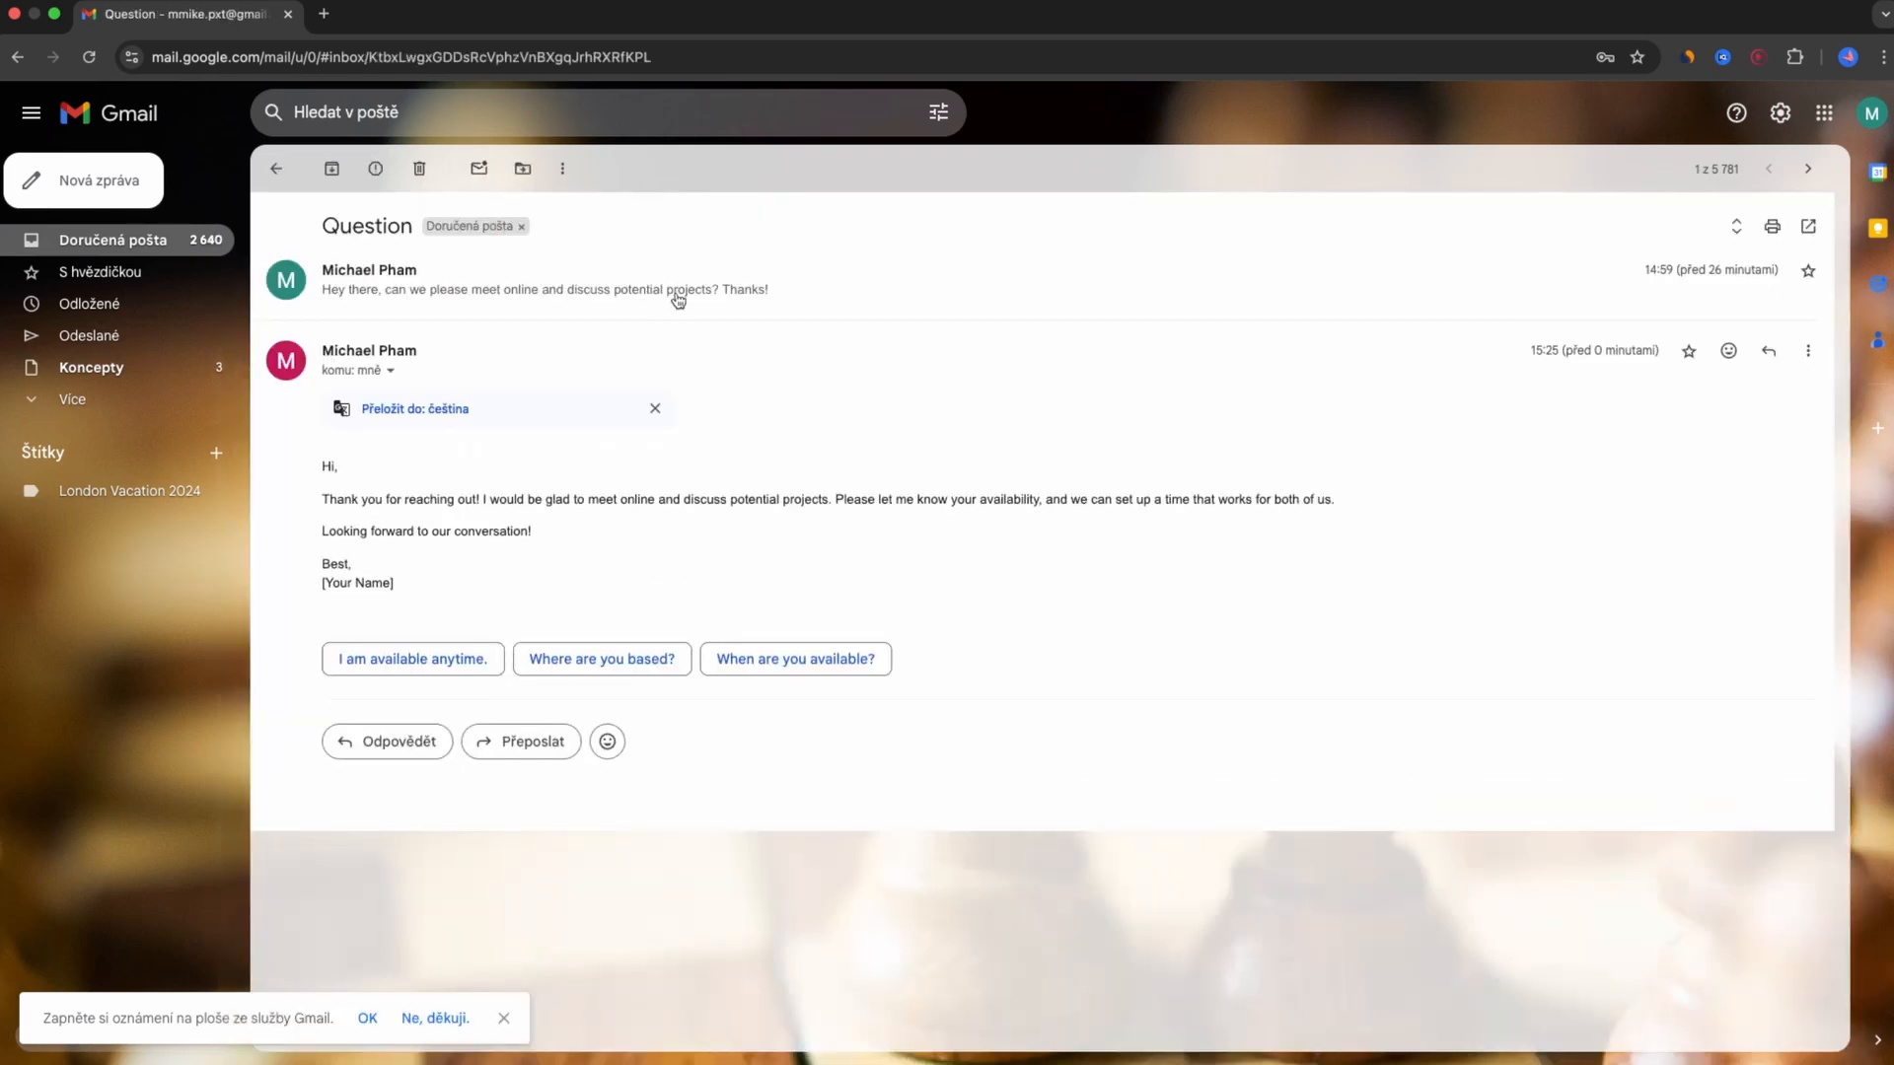
pyautogui.moveTo(795, 353)
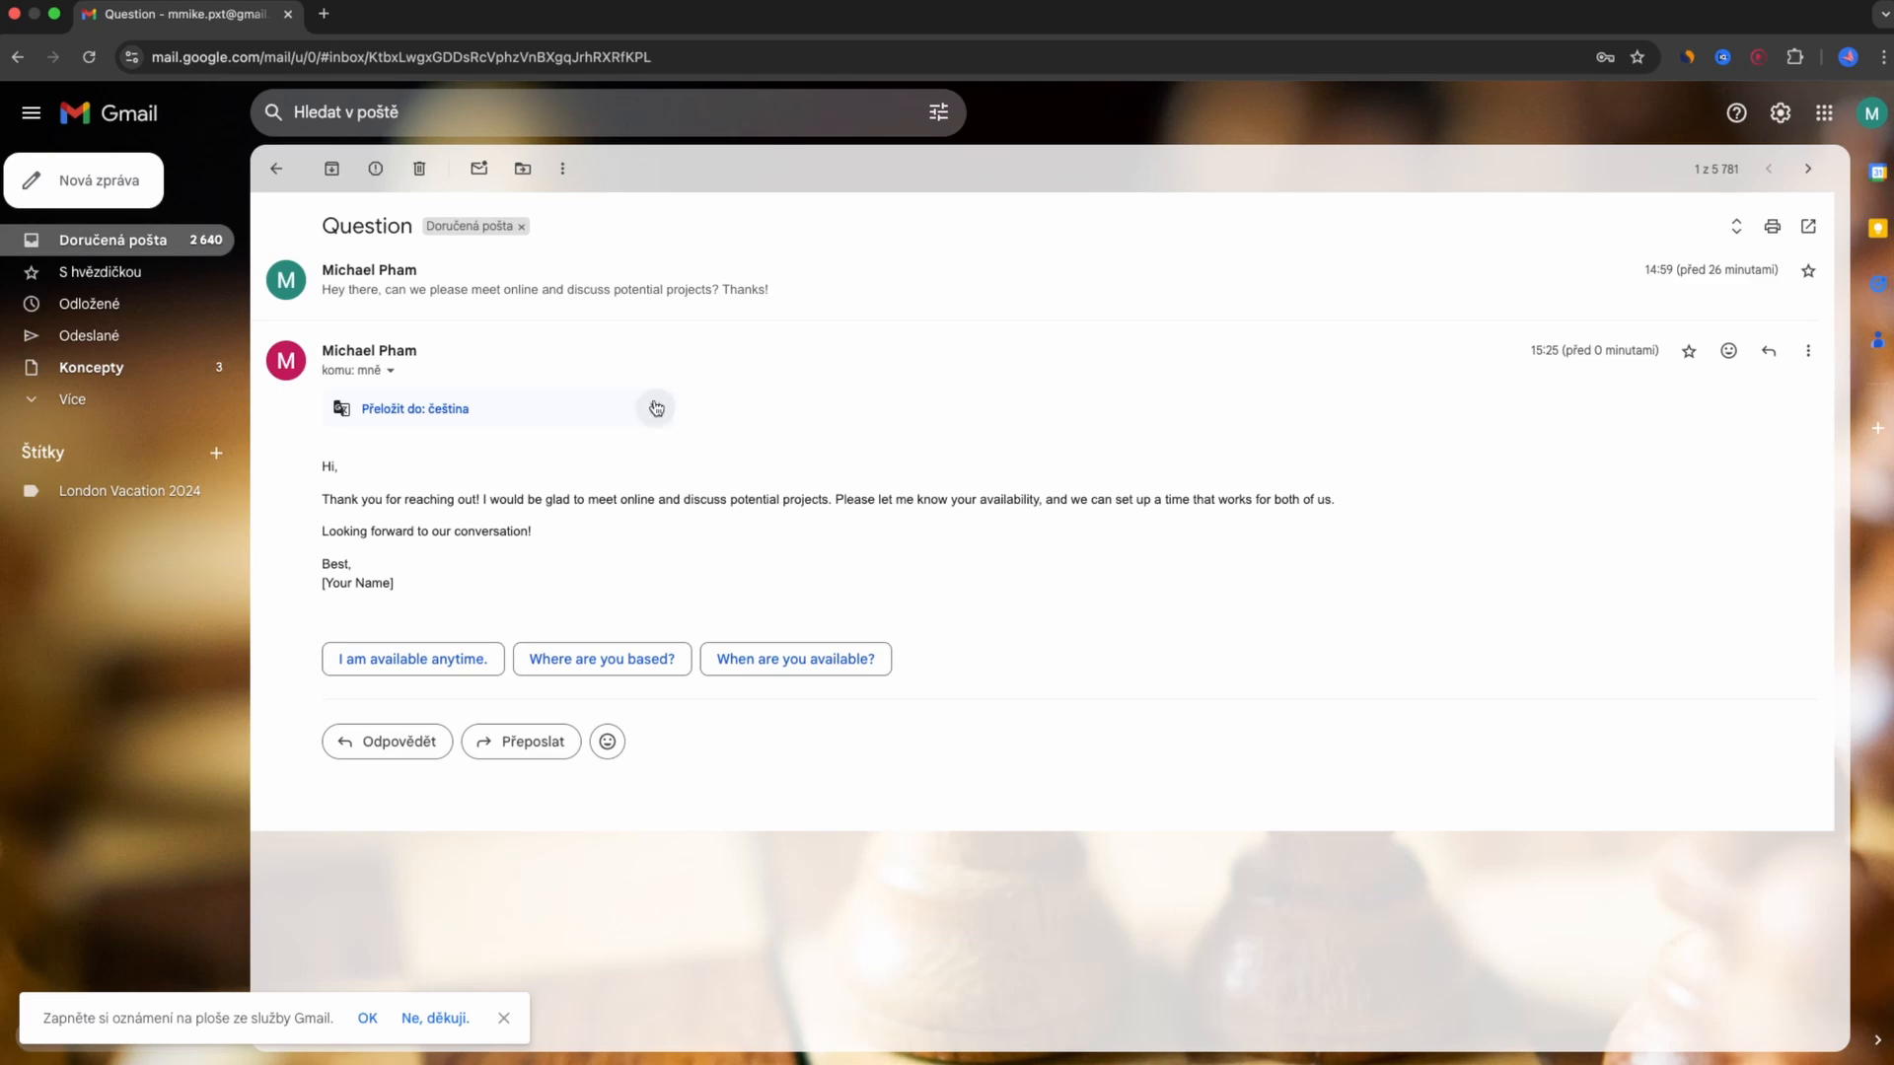
pyautogui.click(655, 408)
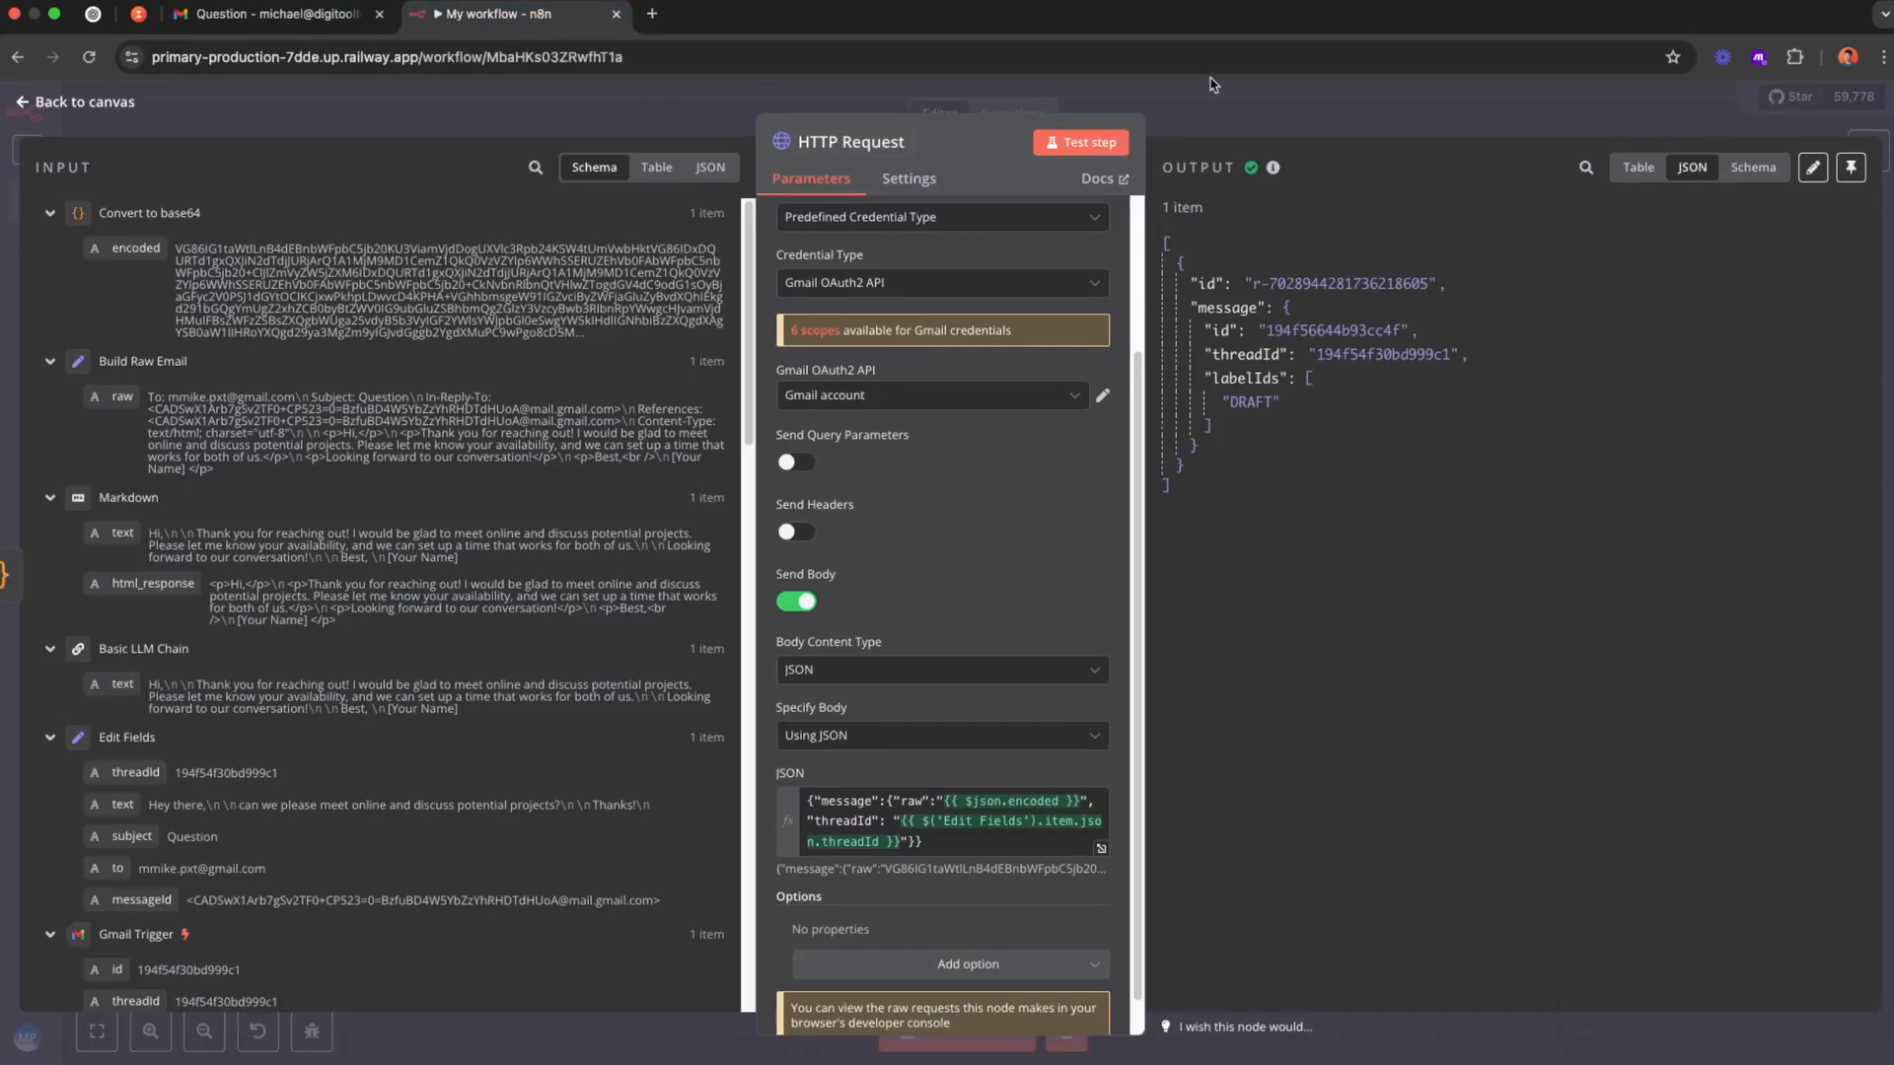
pyautogui.click(71, 100)
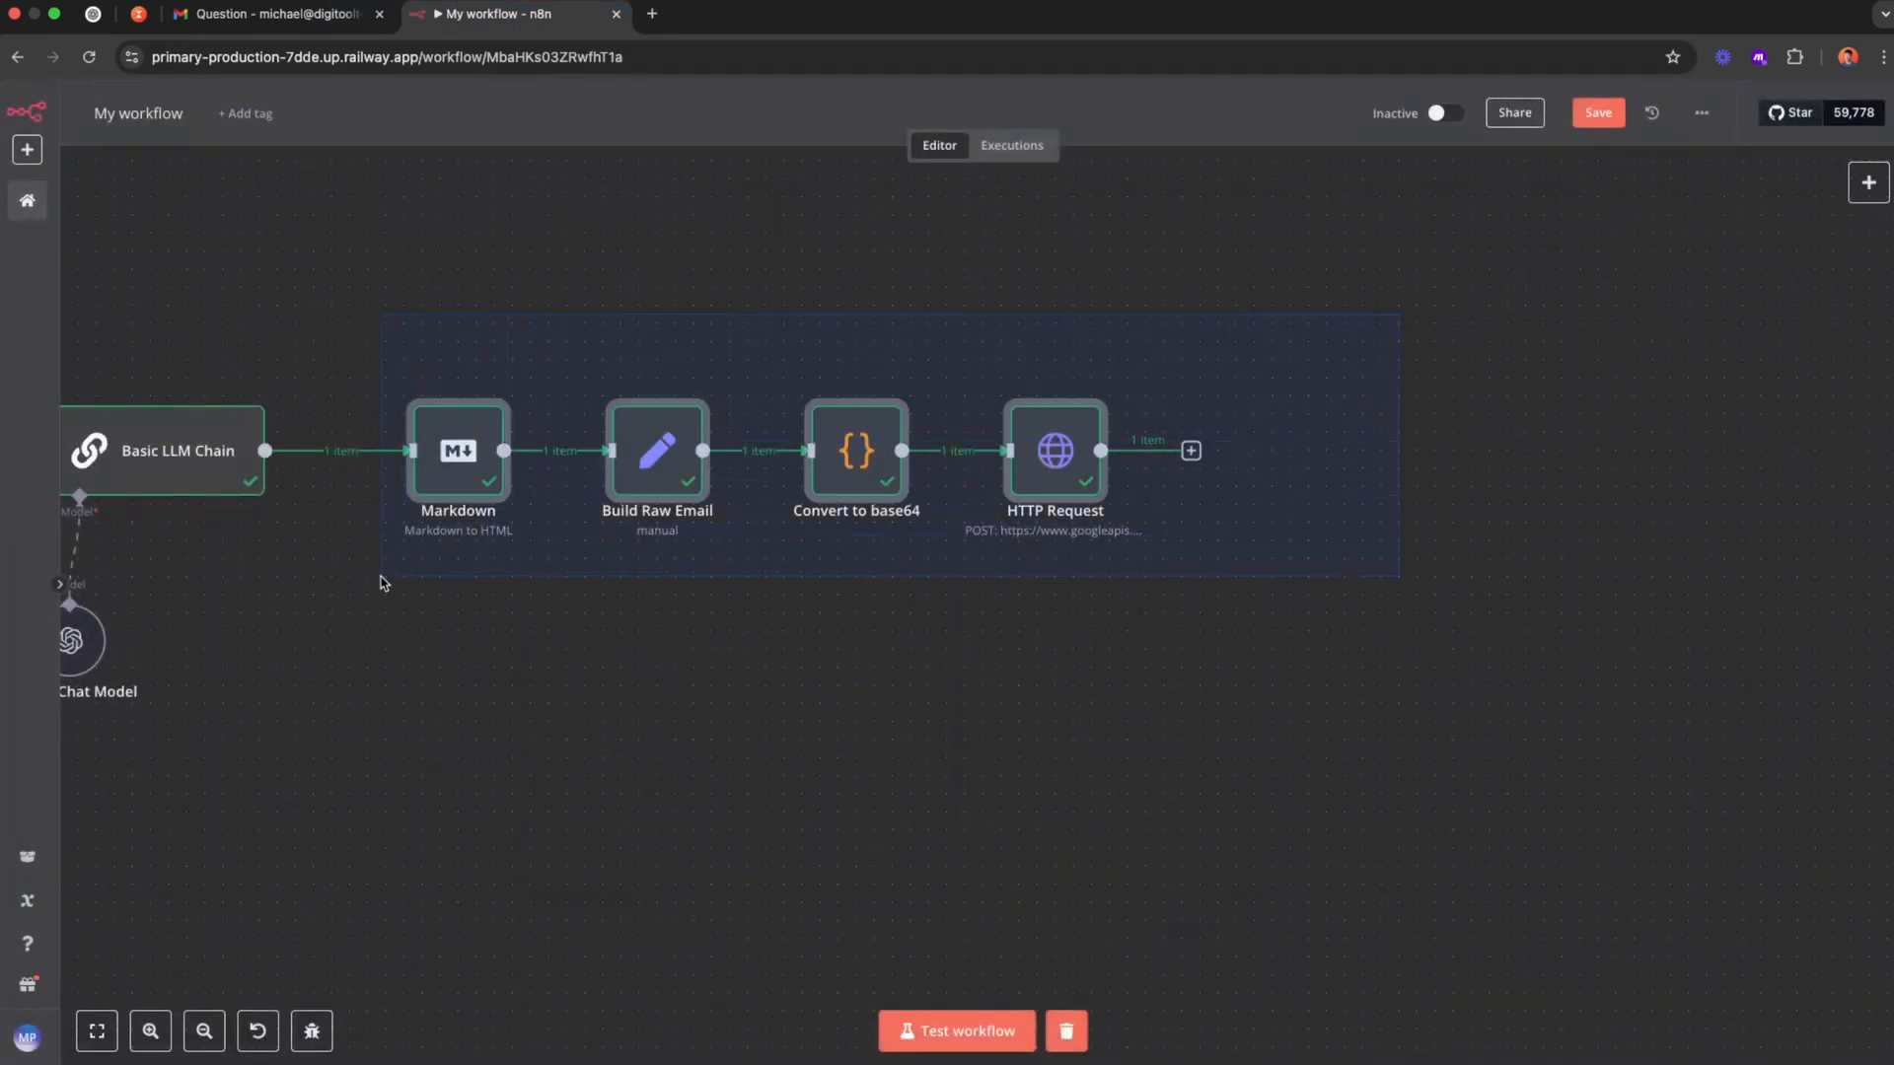